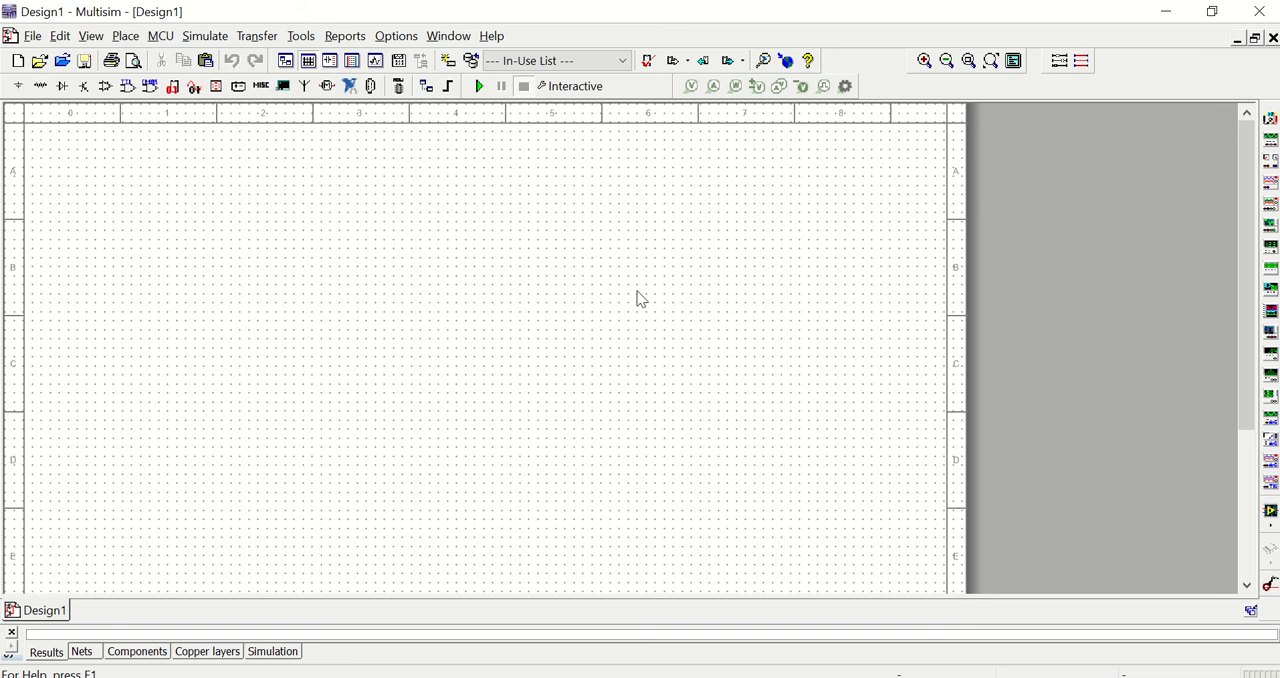
pyautogui.moveTo(496, 502)
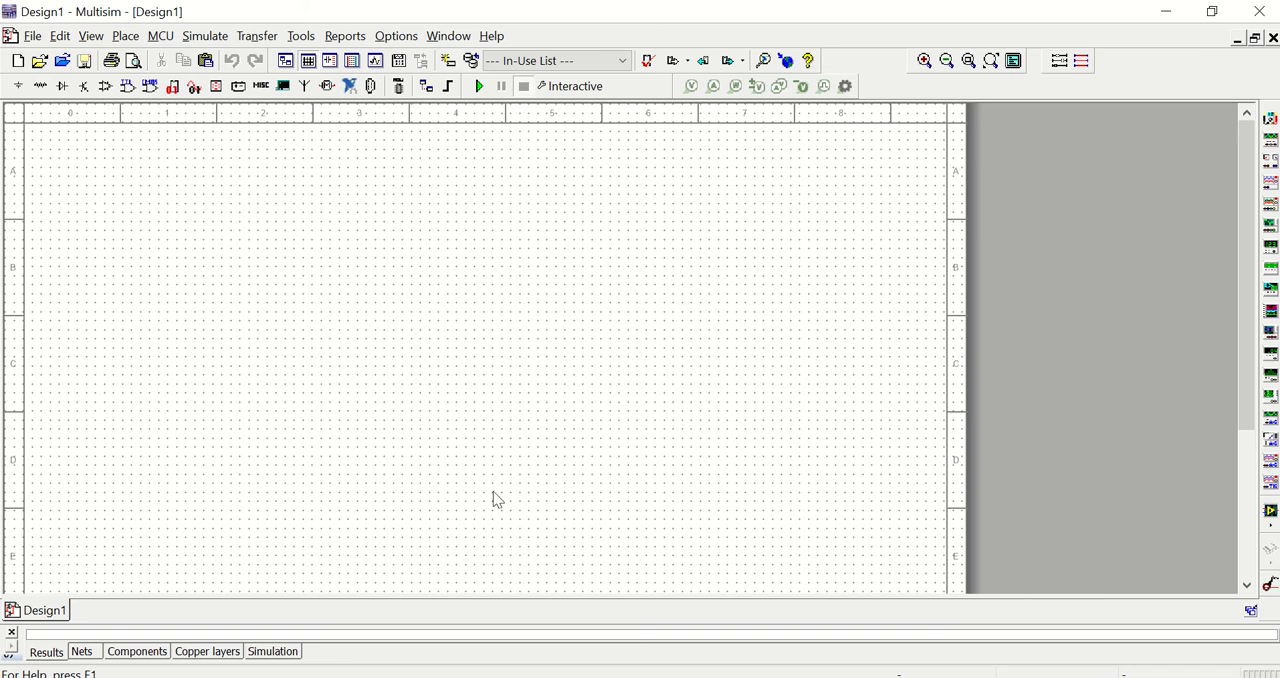
pyautogui.moveTo(521, 310)
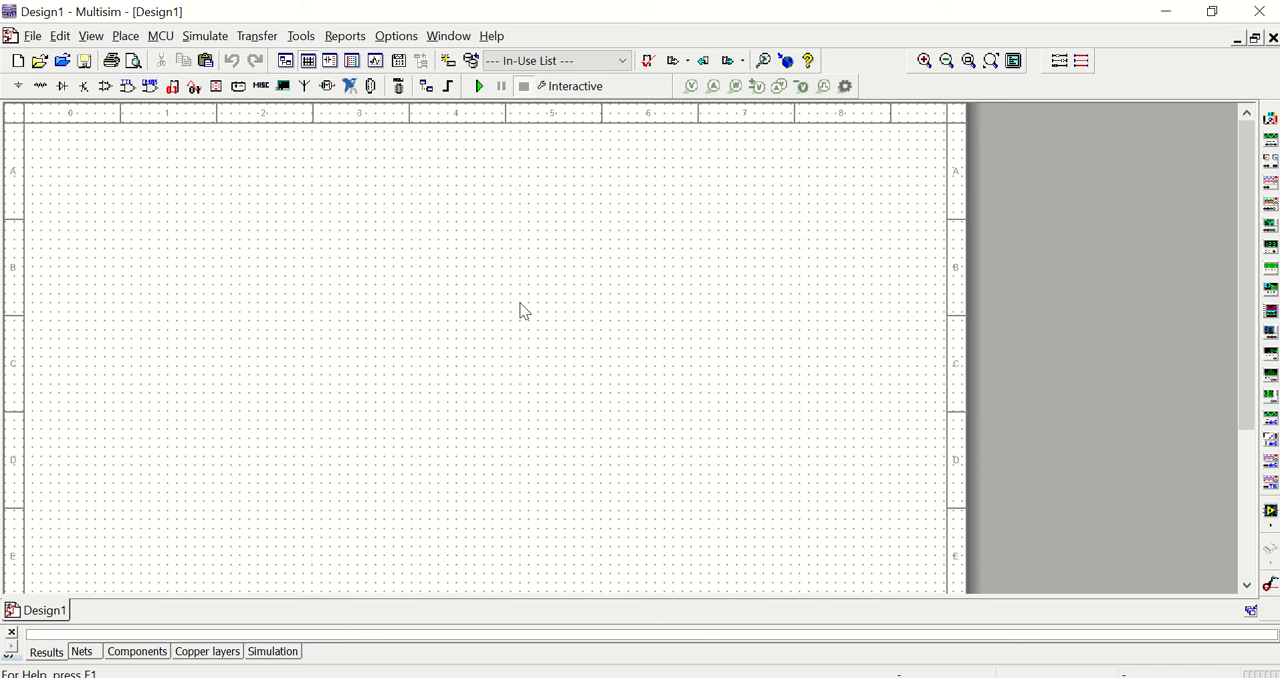
pyautogui.moveTo(33, 38)
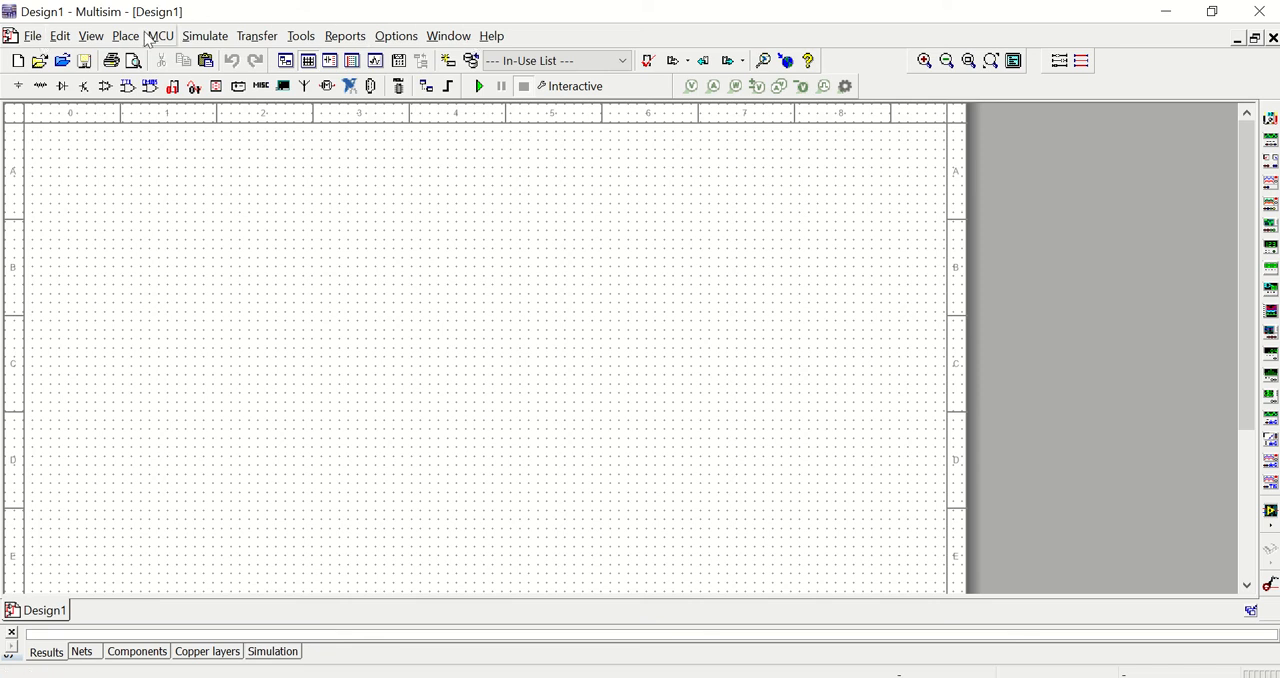
# - Look through the File and Transfer menus, then choose Place > Component
pyautogui.click(38, 35)
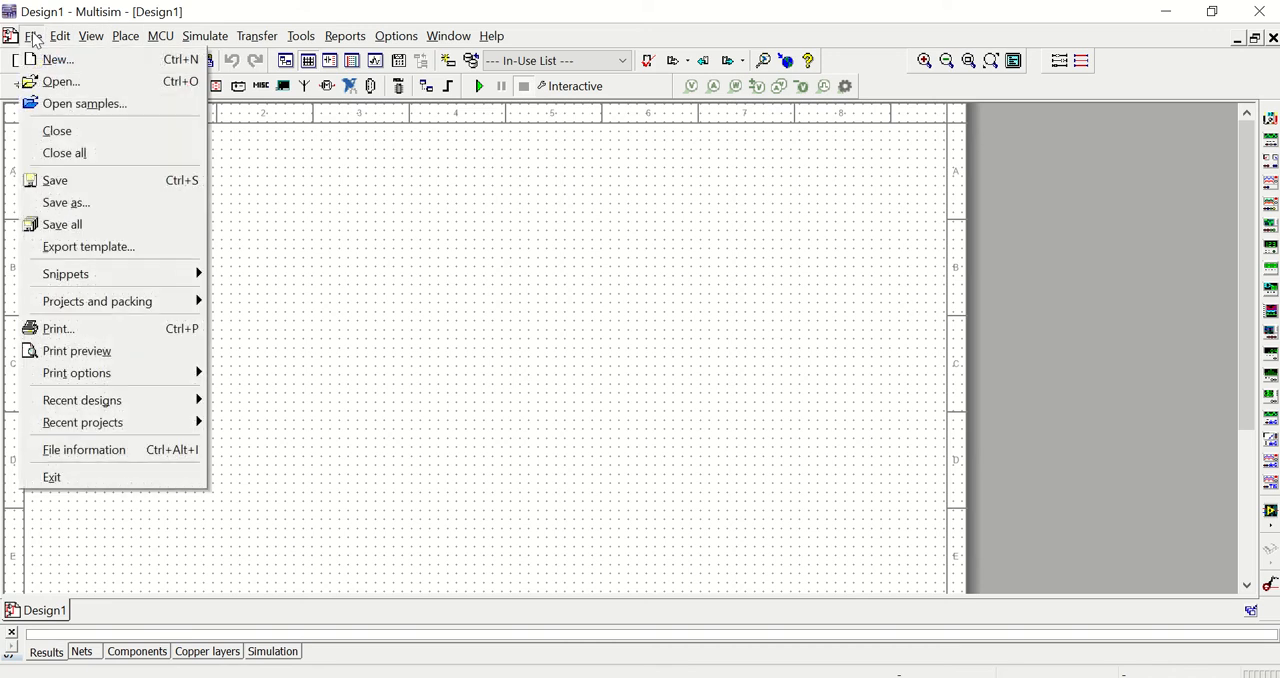
pyautogui.click(93, 36)
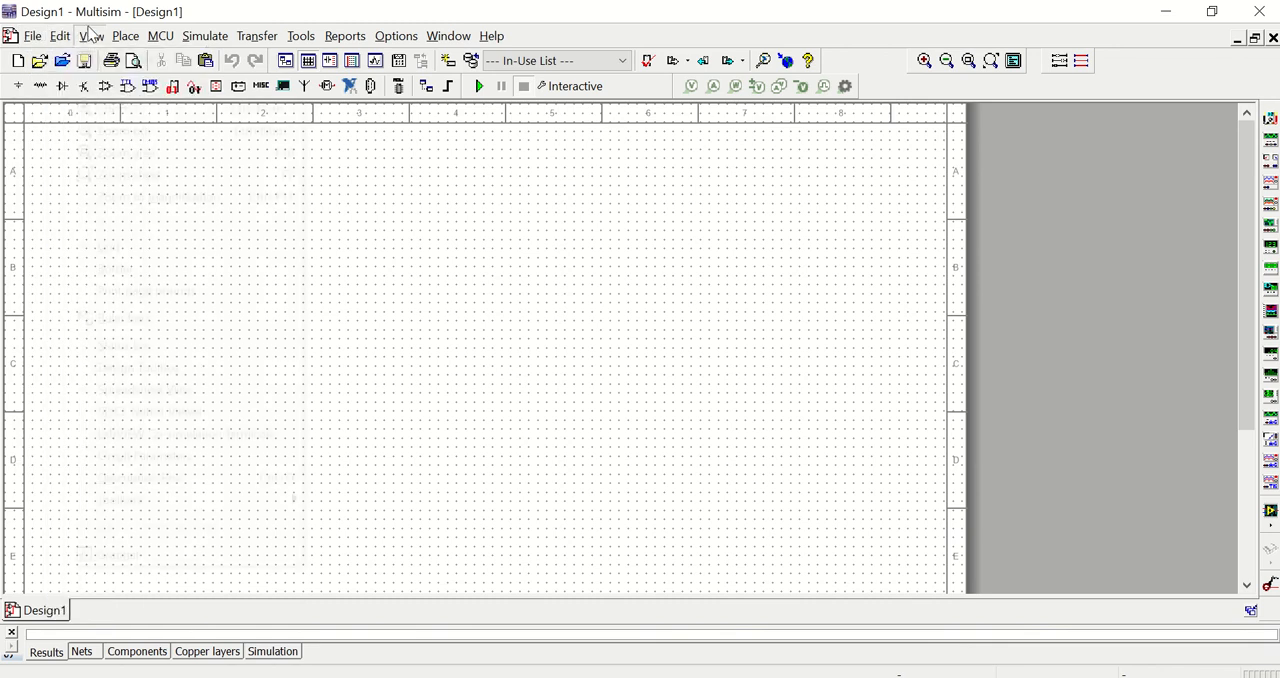
pyautogui.click(262, 35)
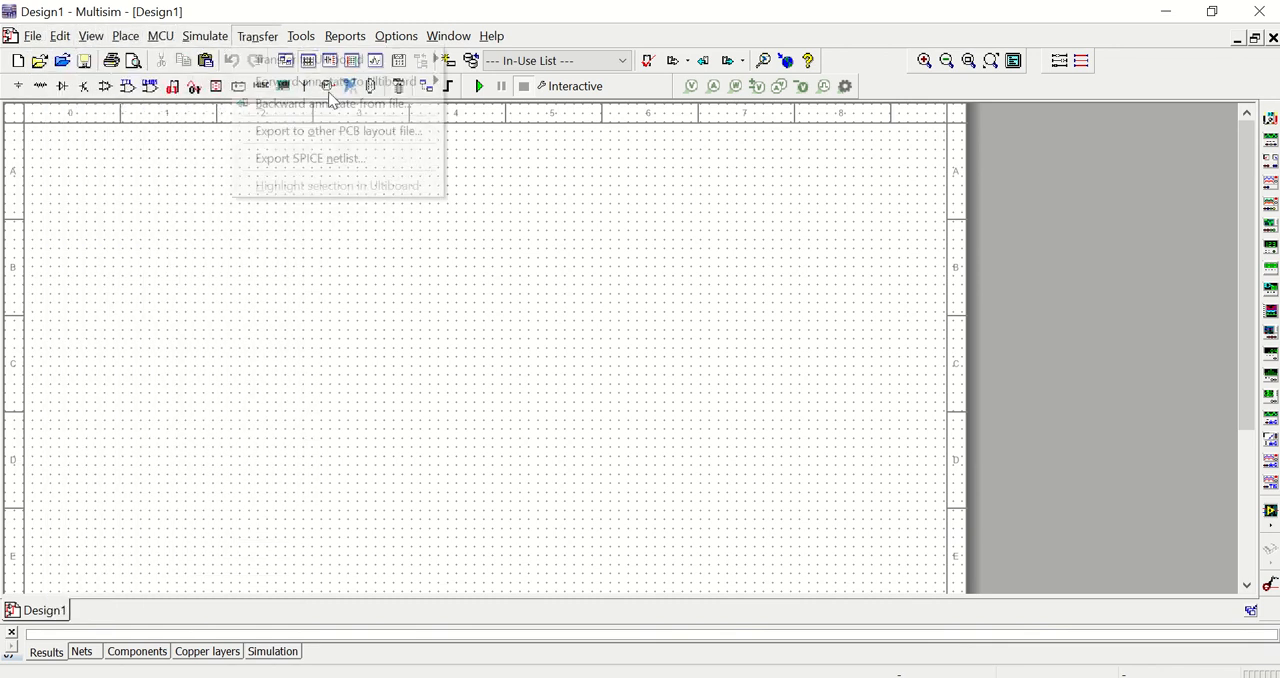
pyautogui.click(537, 257)
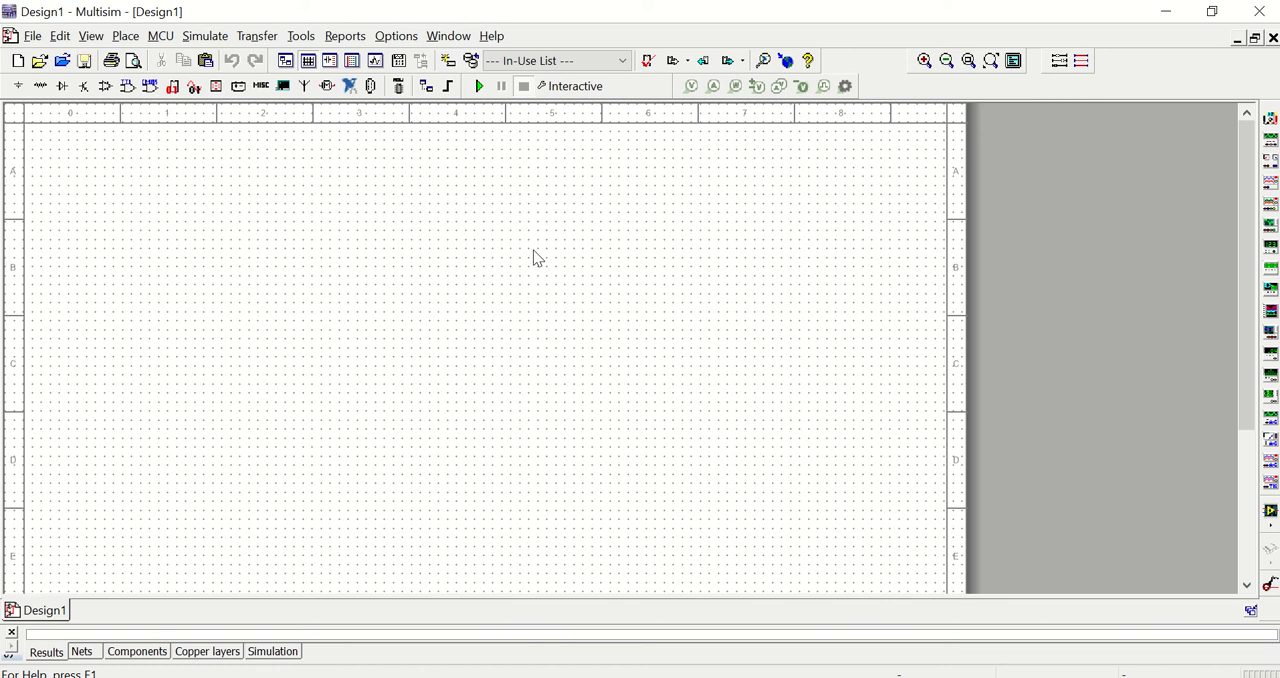
pyautogui.moveTo(520, 352)
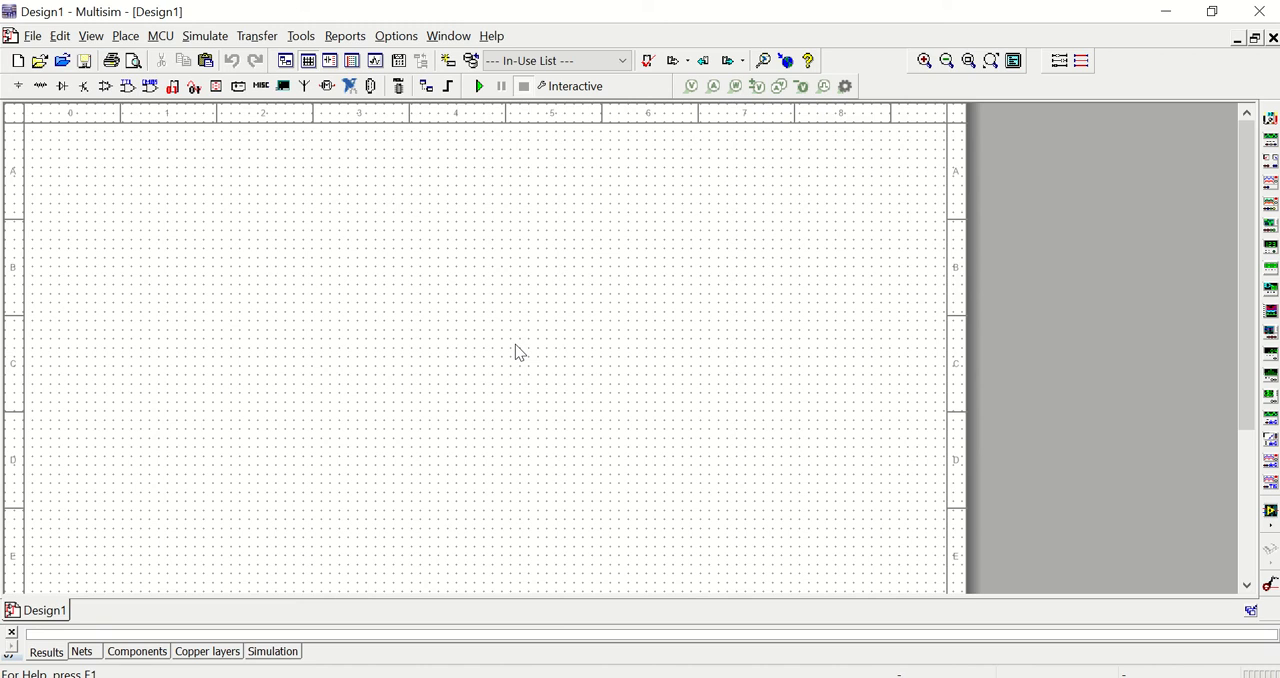
pyautogui.moveTo(562, 328)
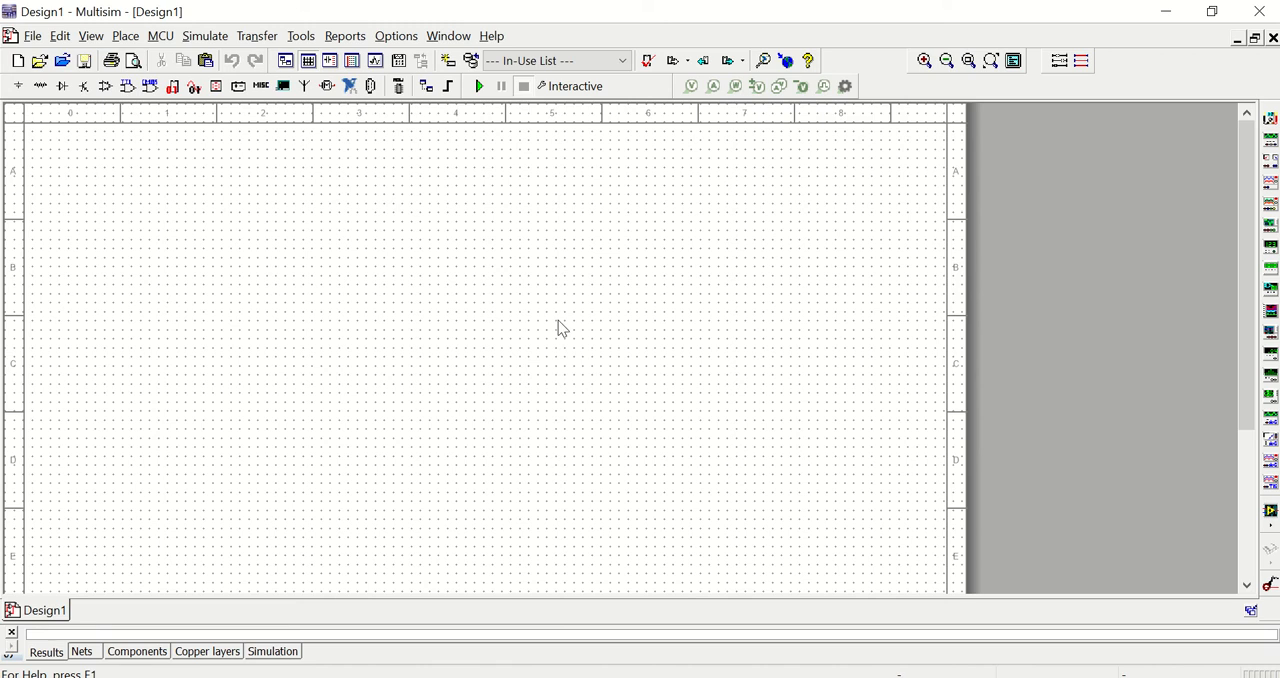
pyautogui.moveTo(320, 237)
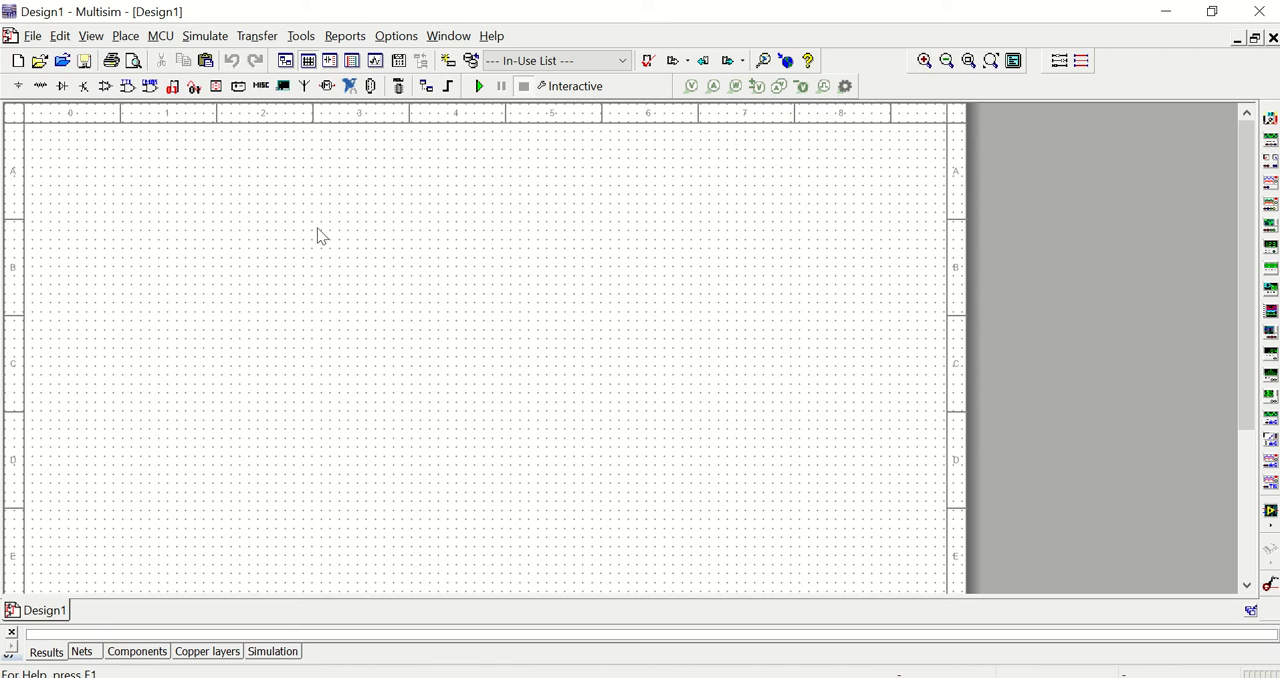
pyautogui.click(127, 36)
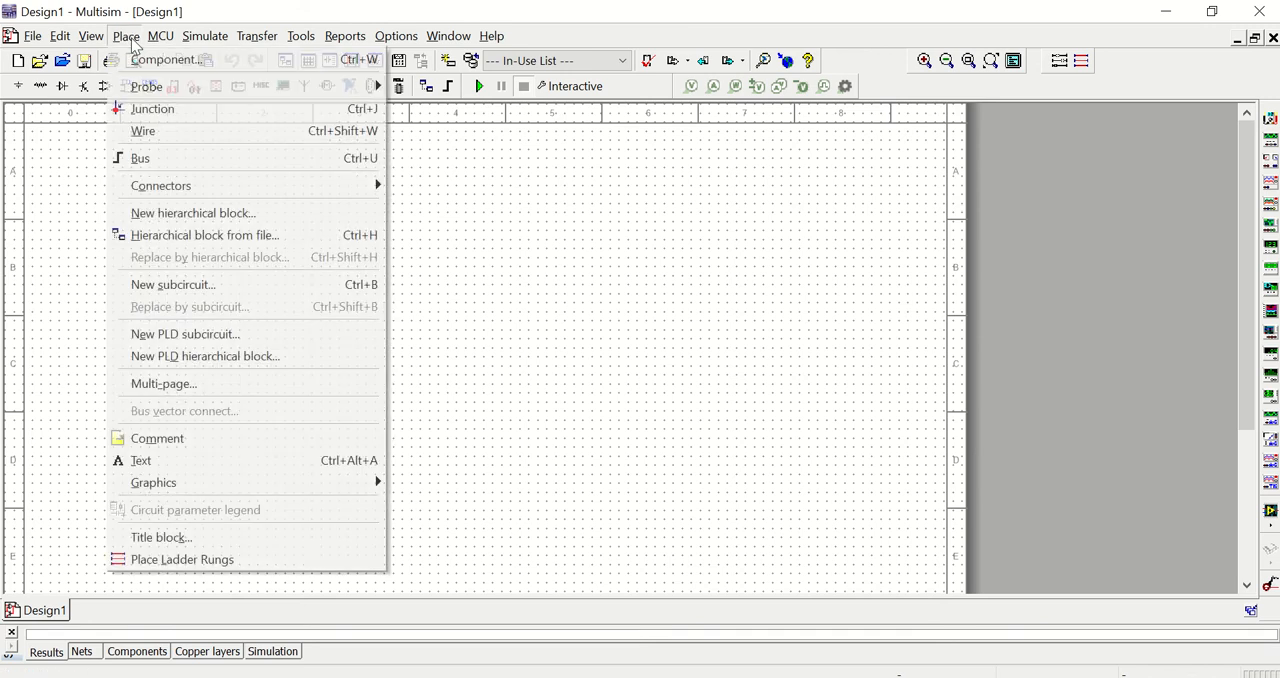
pyautogui.moveTo(175, 59)
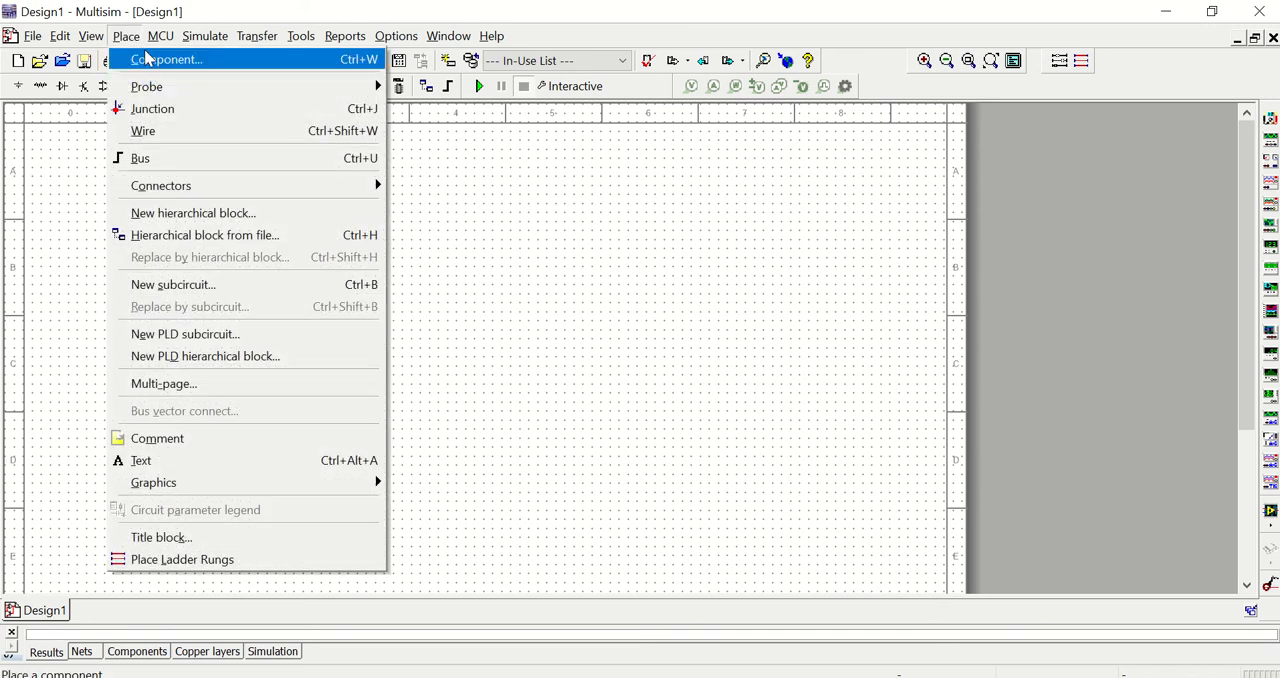
pyautogui.moveTo(198, 65)
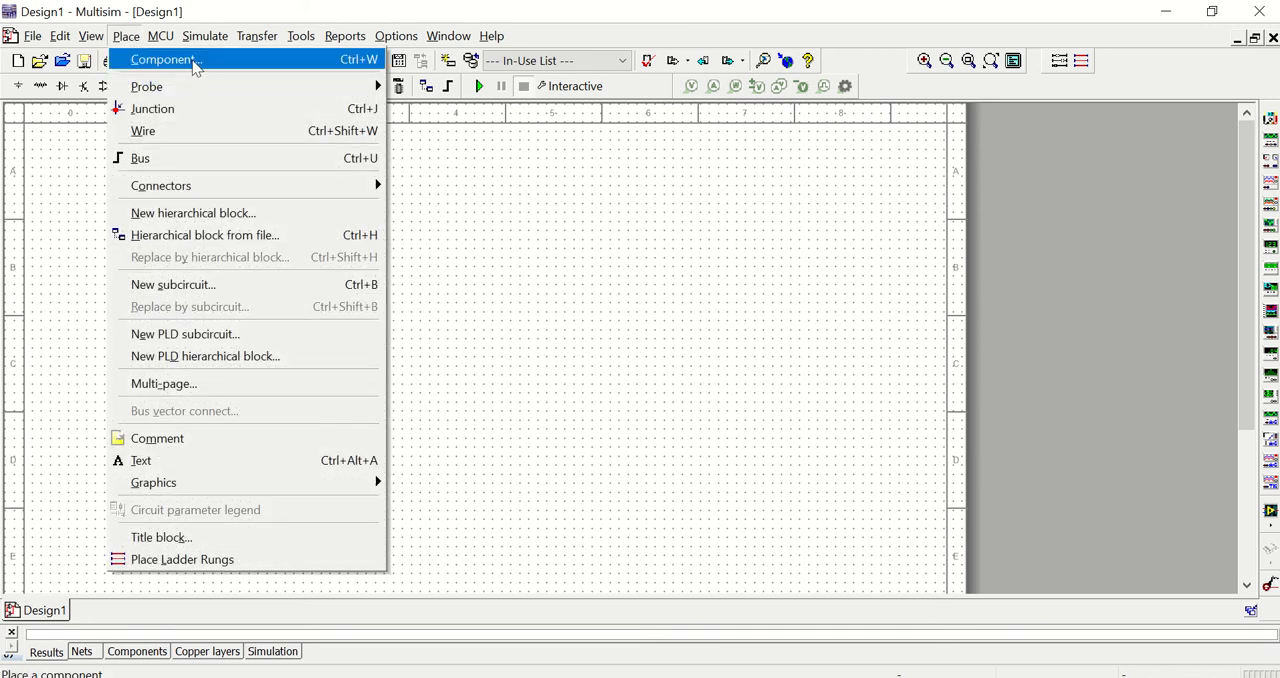
pyautogui.click(172, 60)
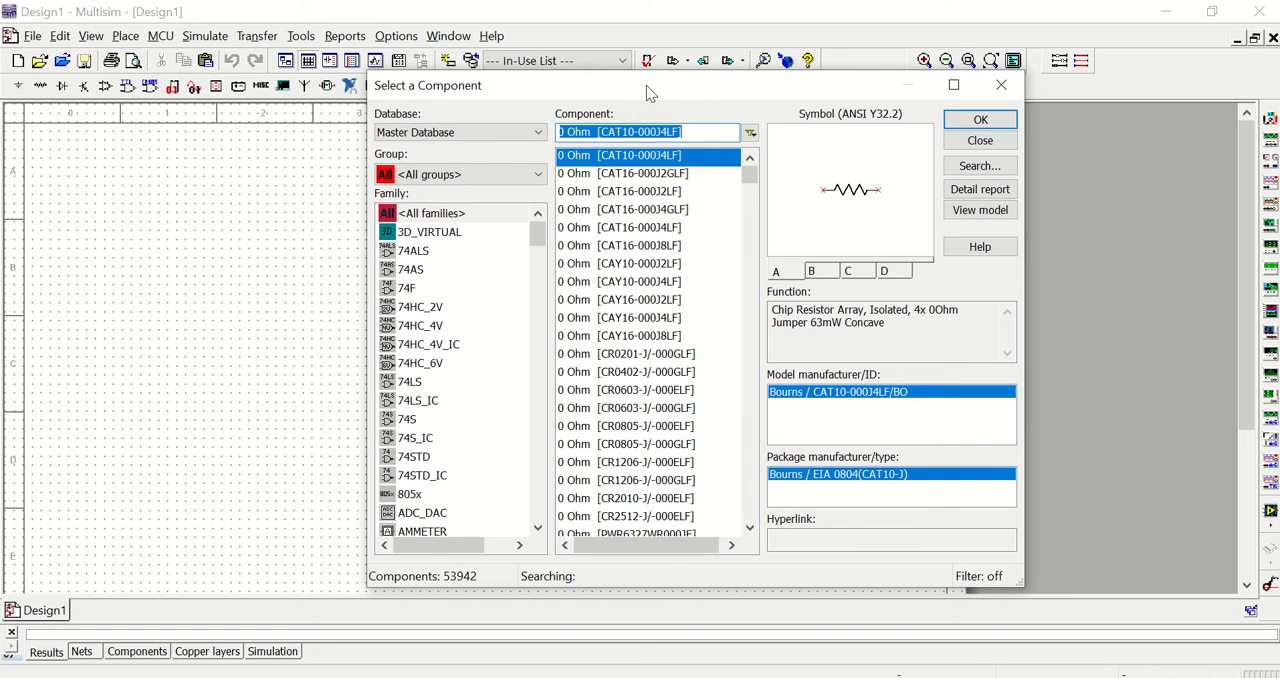
pyautogui.moveTo(494, 334)
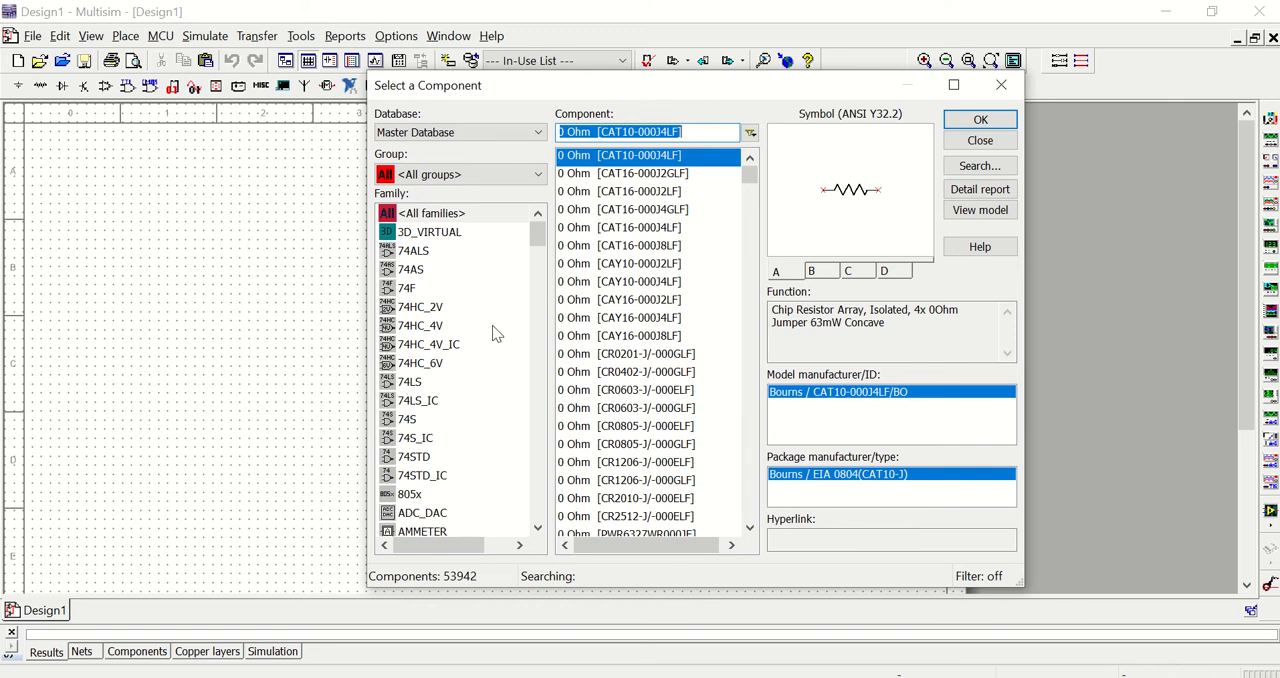
pyautogui.moveTo(452, 599)
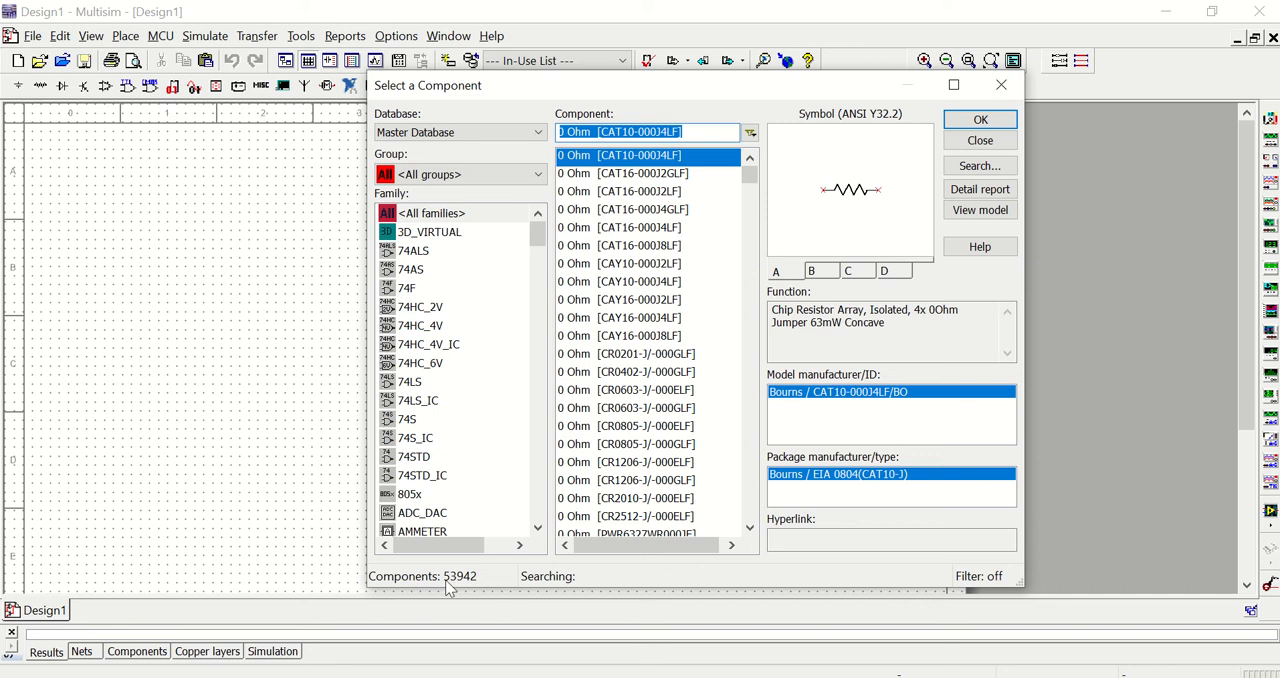
pyautogui.moveTo(460, 590)
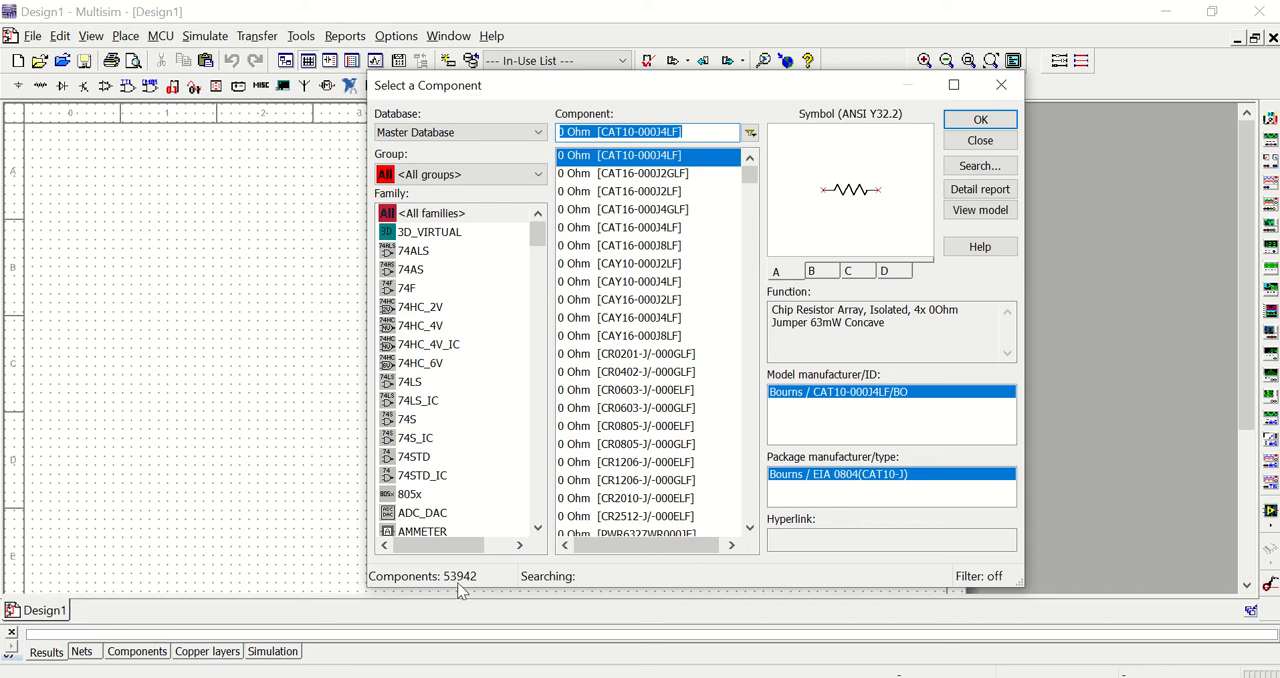
pyautogui.moveTo(536, 366)
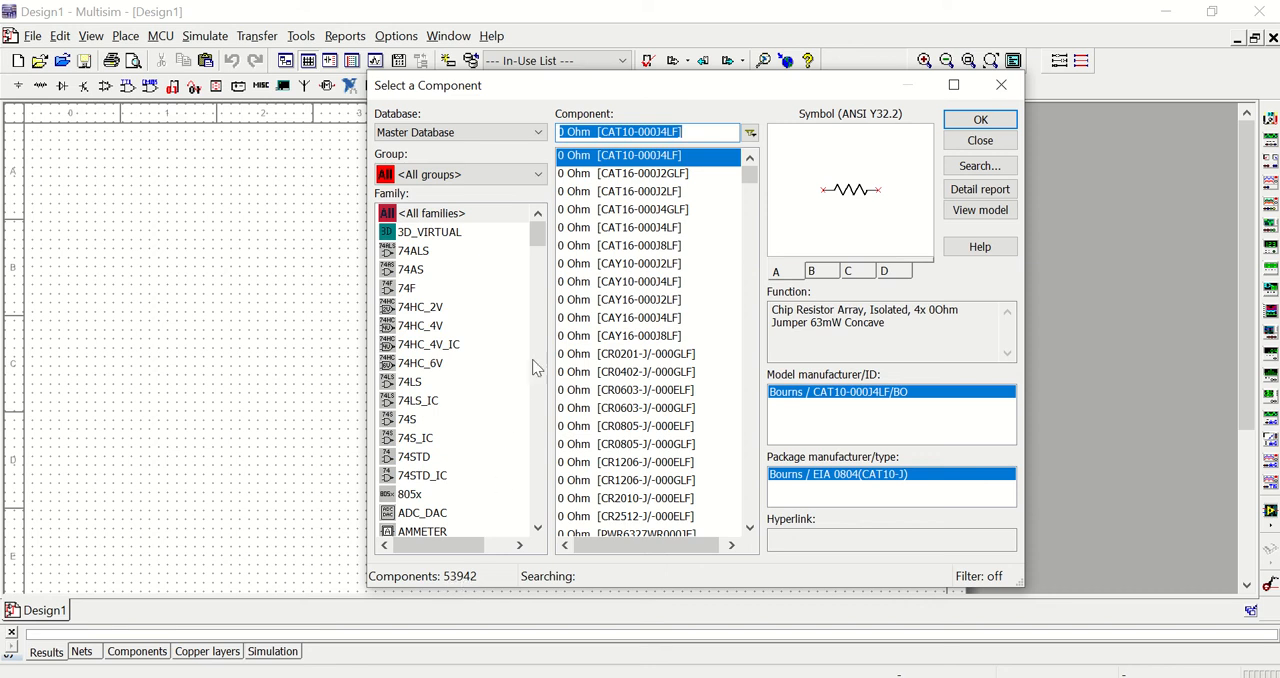
pyautogui.moveTo(510, 425)
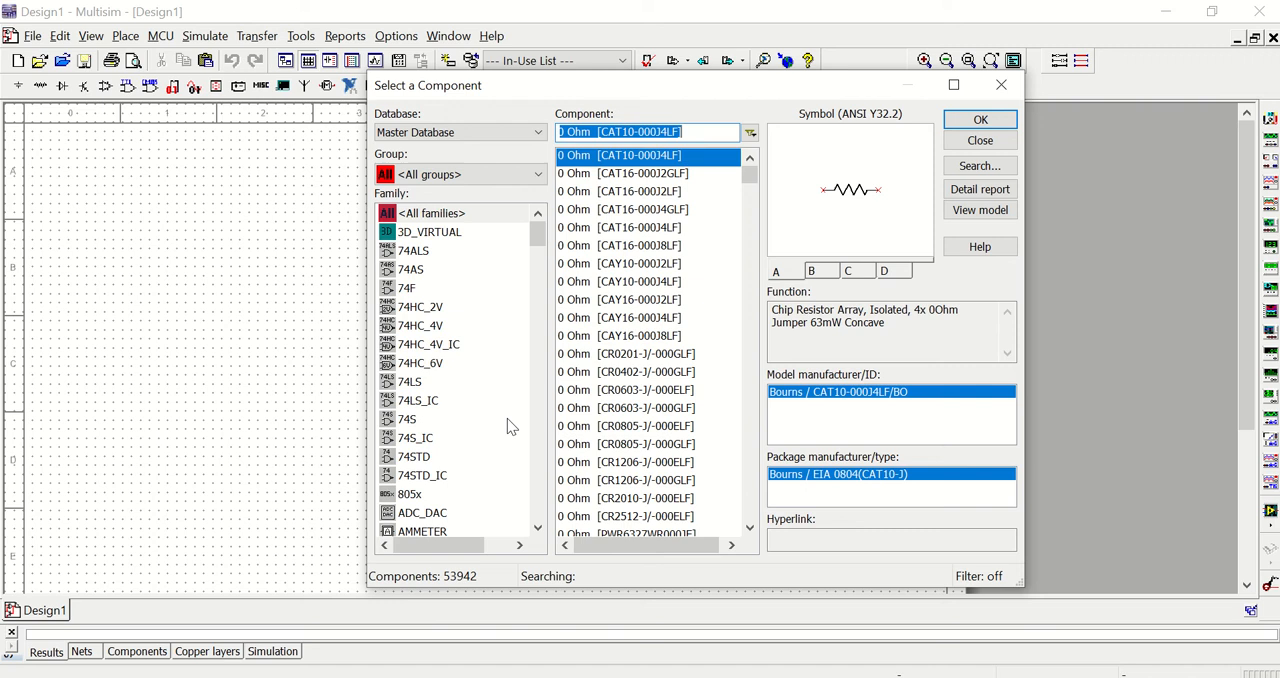
pyautogui.moveTo(503, 245)
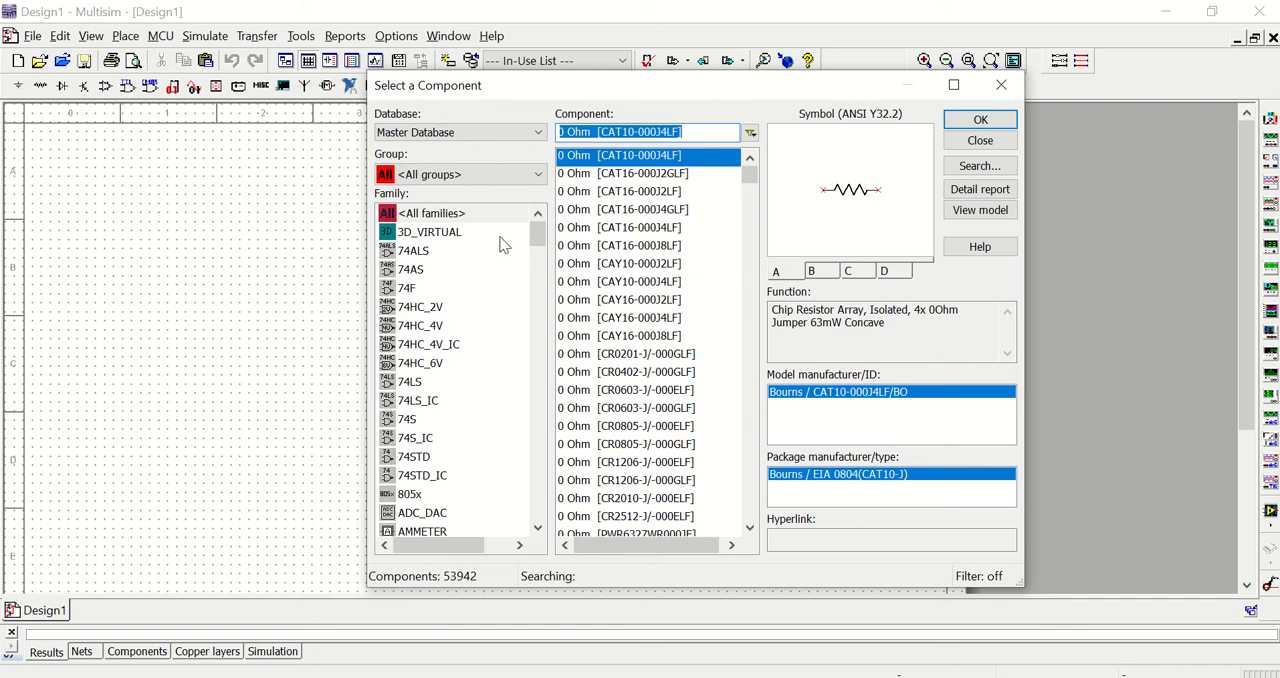
pyautogui.moveTo(490, 170)
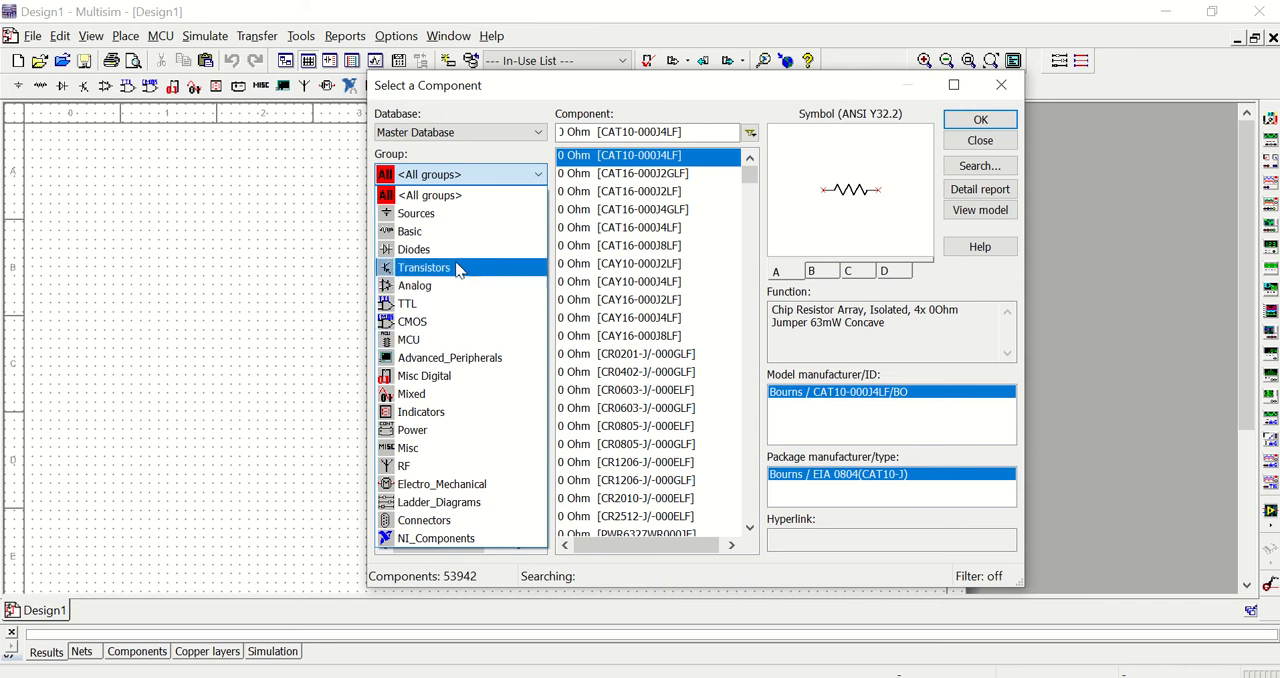
# - Filter to the Sources group and preview the bipolar pulse, clock and exponential current sources
pyautogui.click(417, 213)
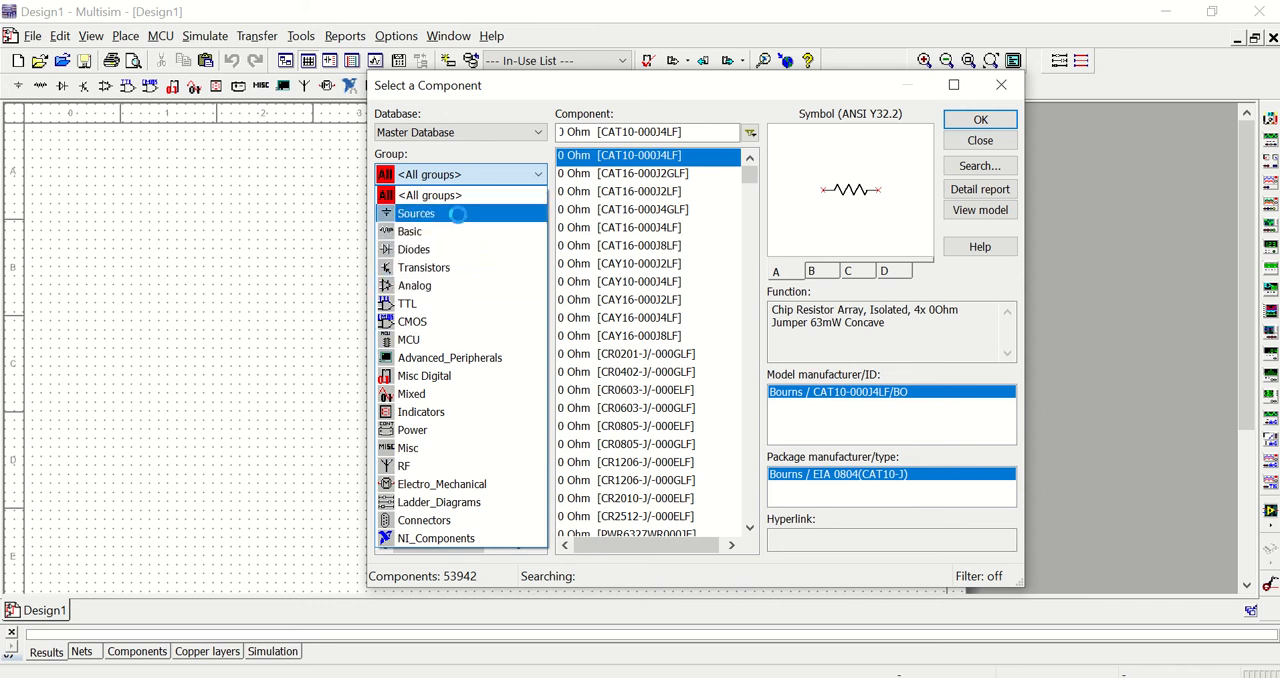
pyautogui.click(415, 213)
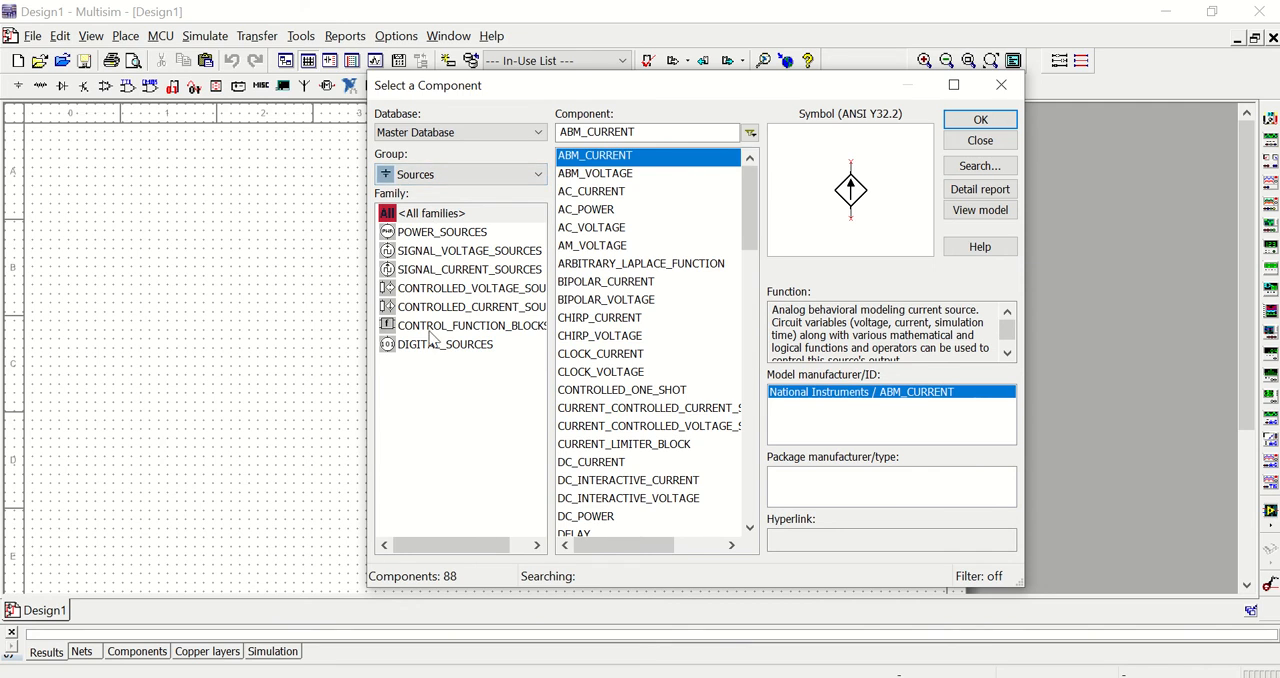
pyautogui.click(442, 231)
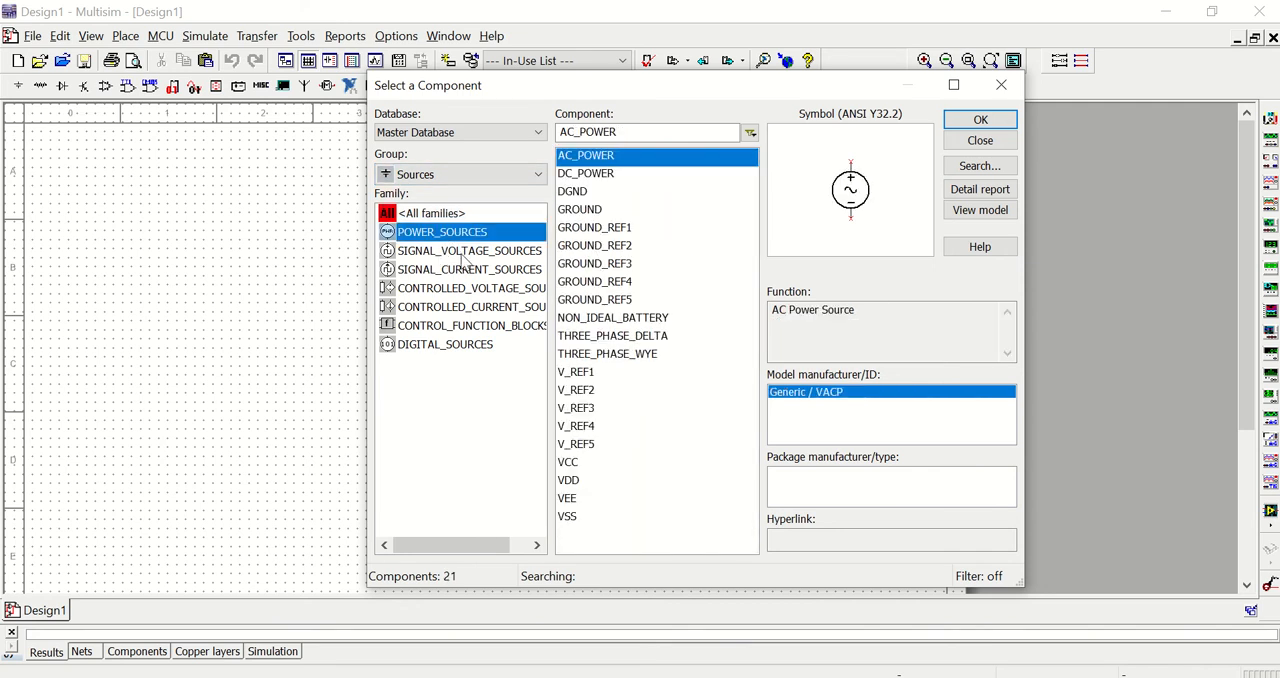
pyautogui.click(469, 250)
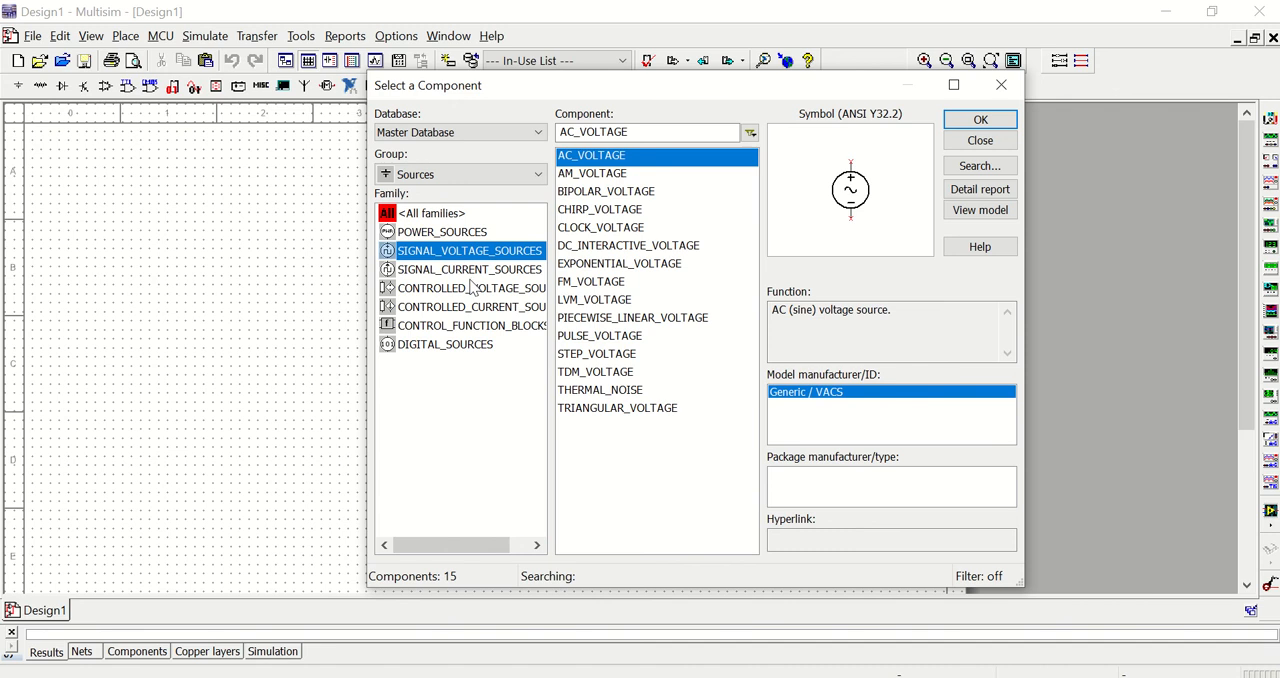
pyautogui.click(469, 269)
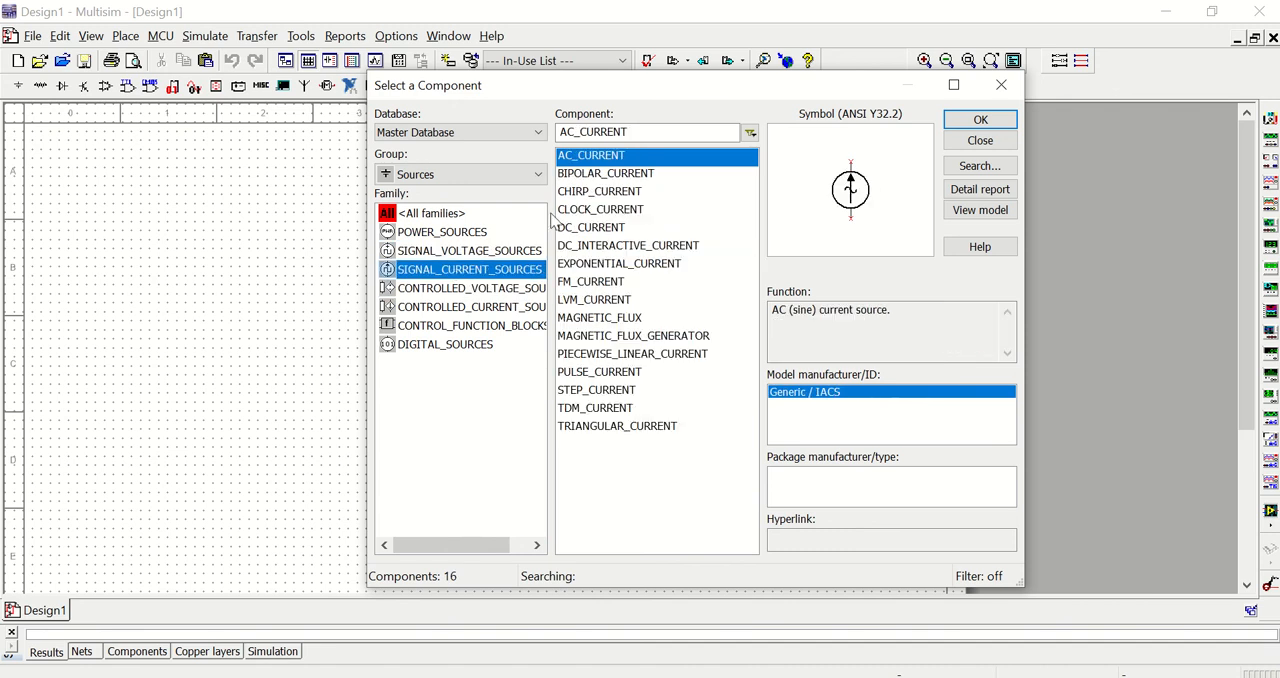
pyautogui.moveTo(617, 444)
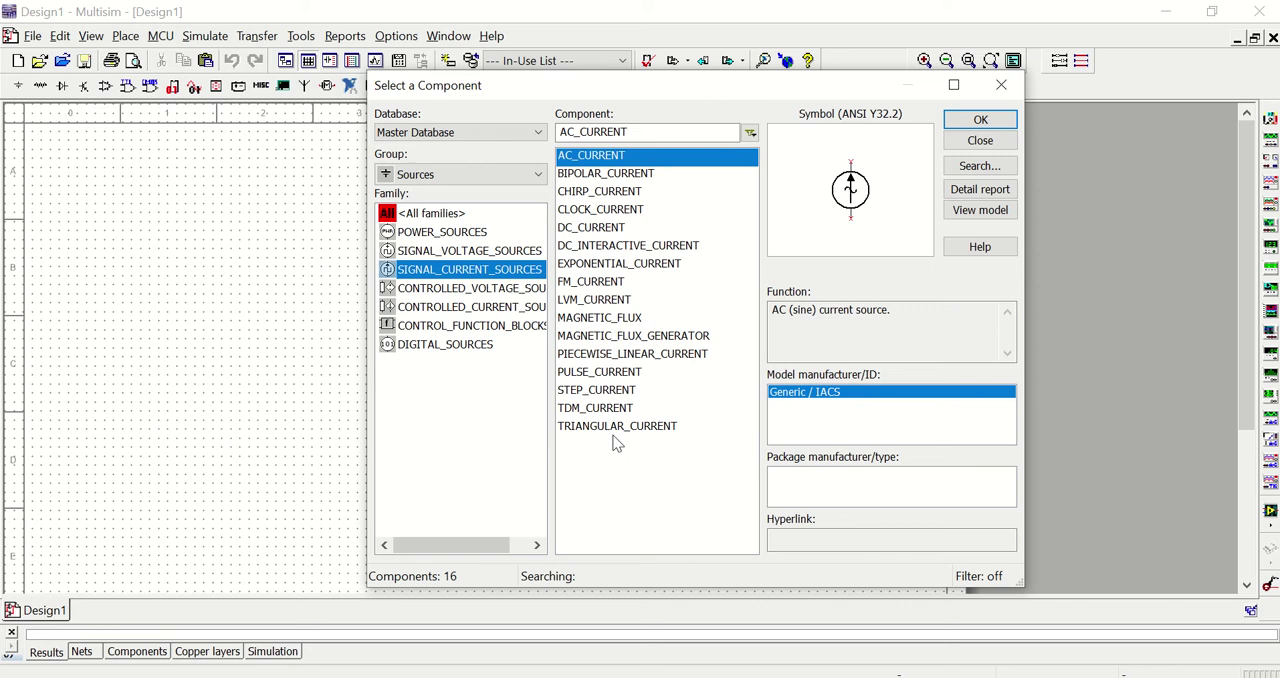
pyautogui.click(606, 173)
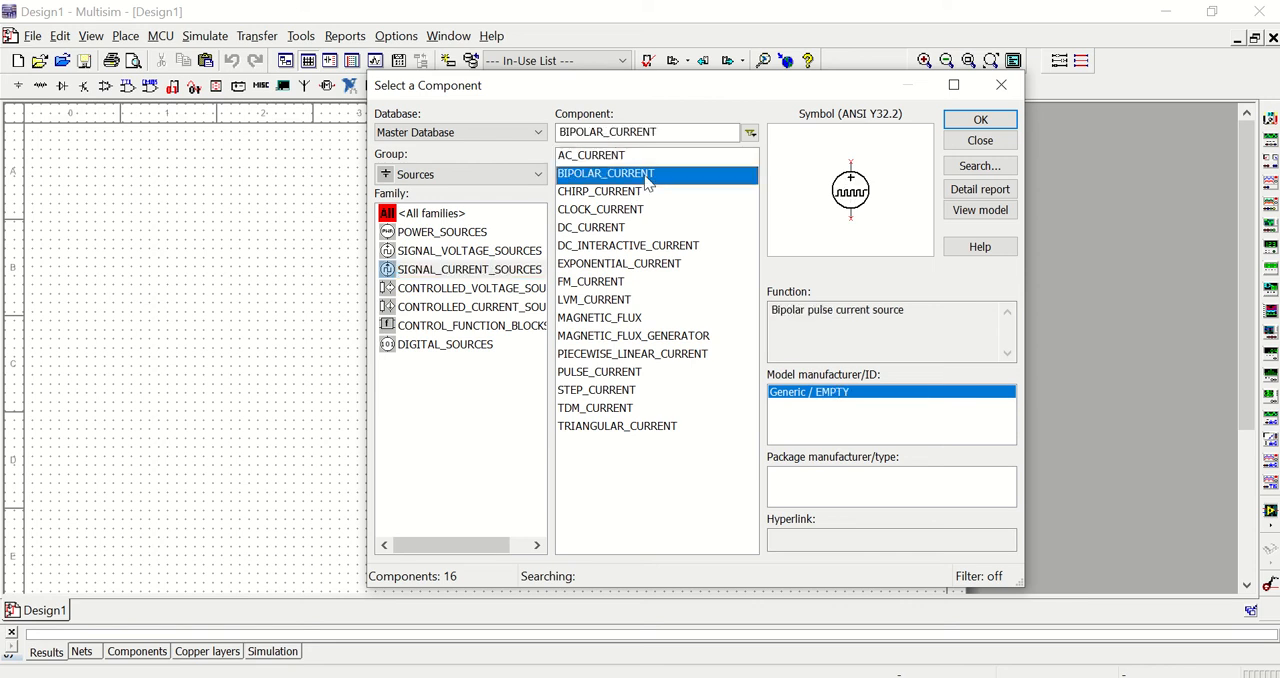
pyautogui.moveTo(836, 224)
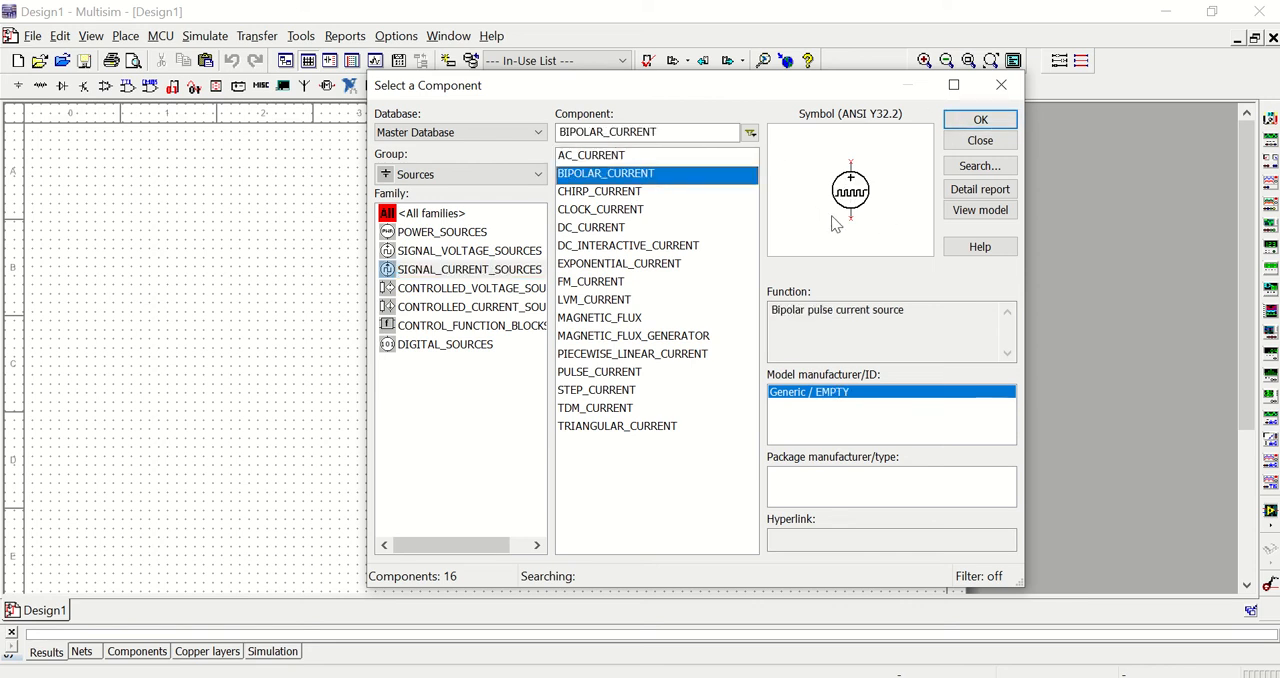
pyautogui.click(600, 209)
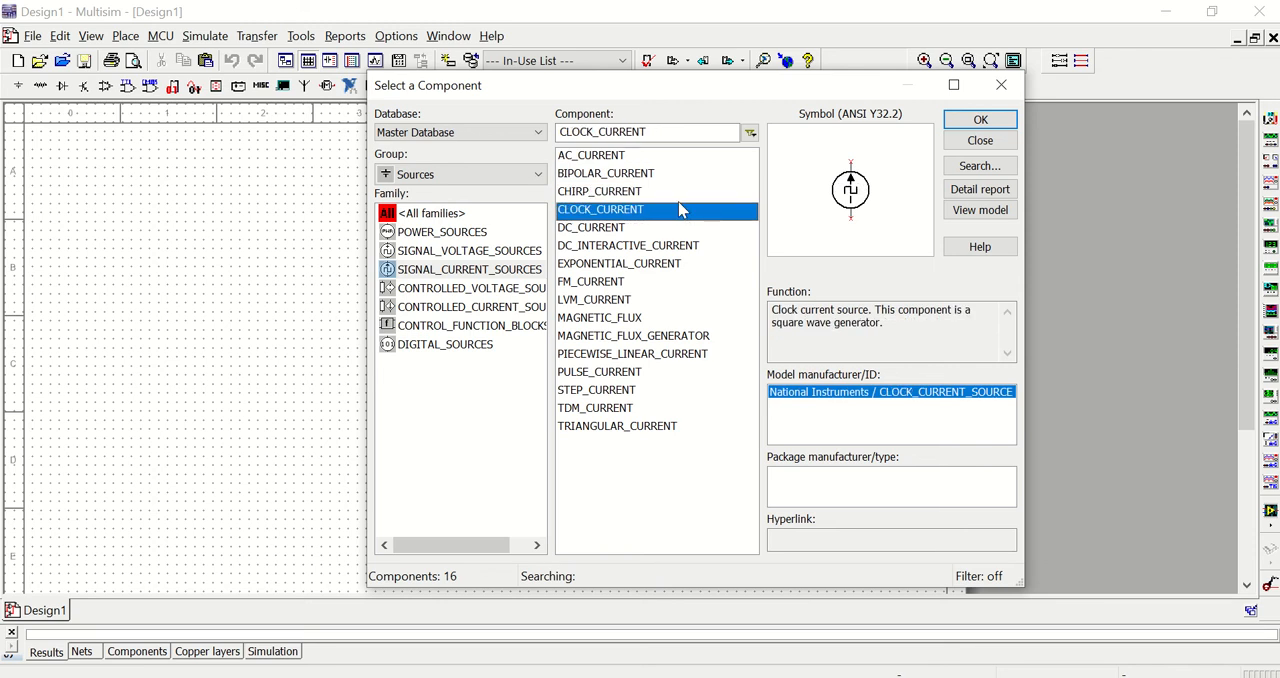
pyautogui.click(619, 263)
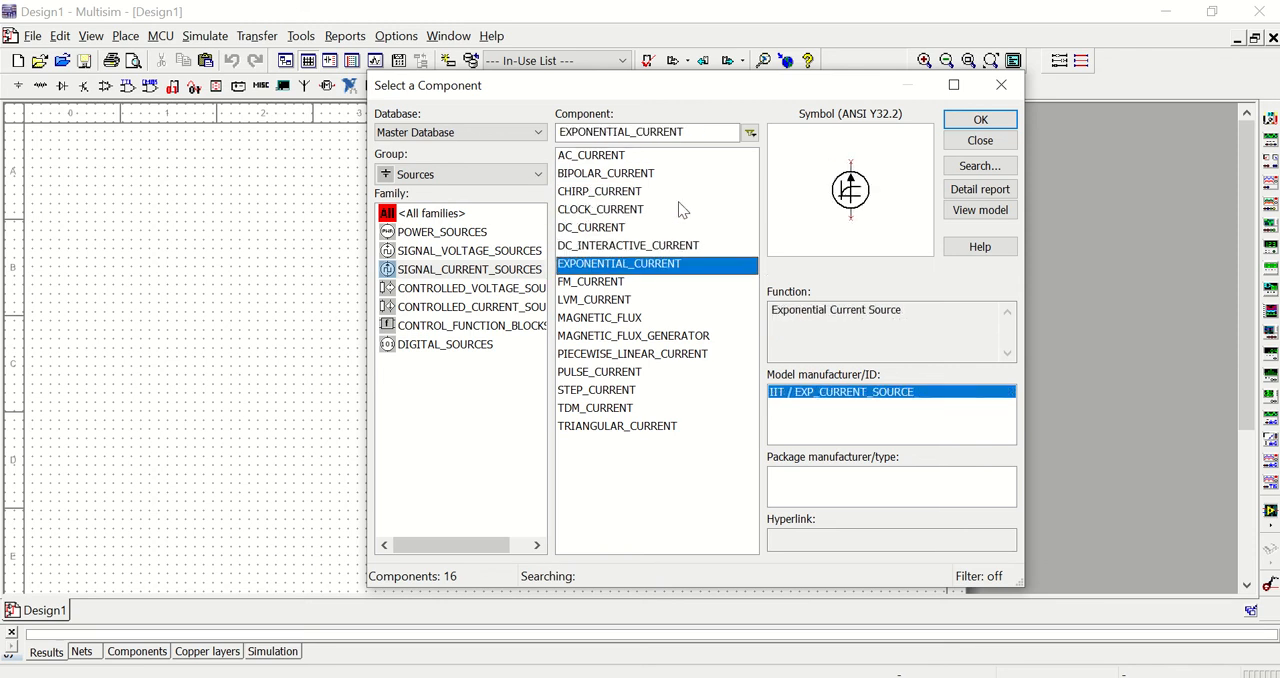
pyautogui.moveTo(857, 158)
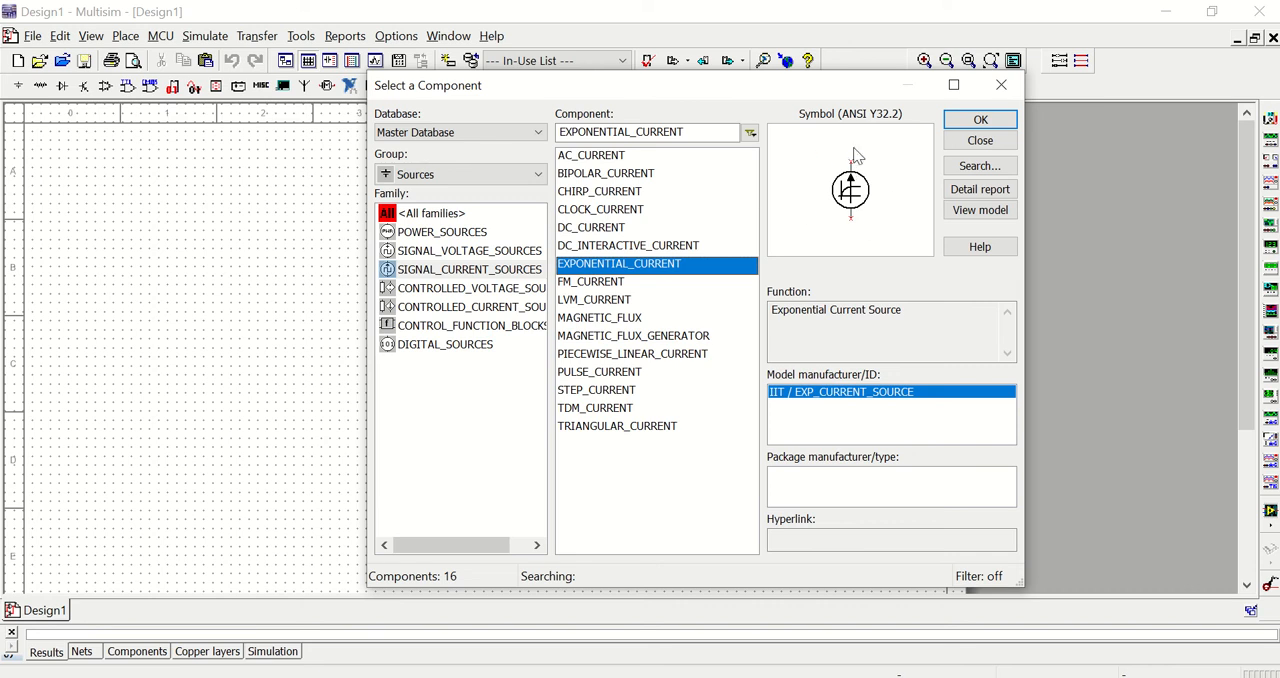
pyautogui.moveTo(853, 210)
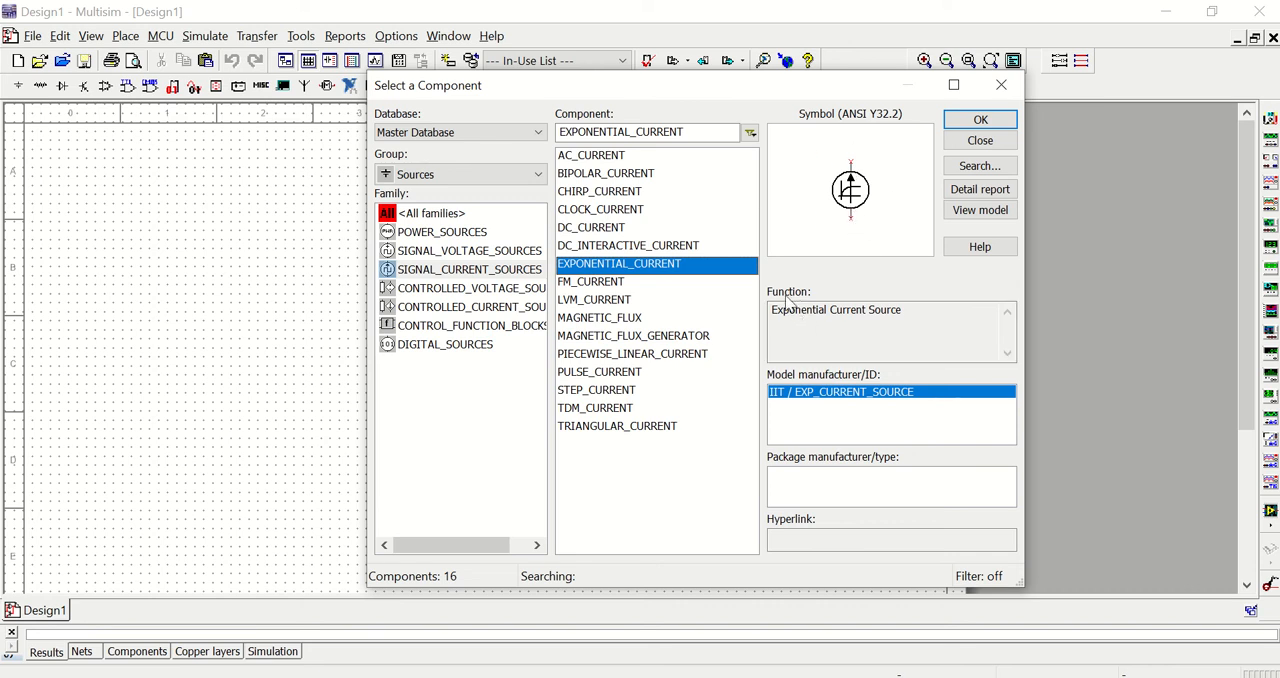
pyautogui.moveTo(848, 322)
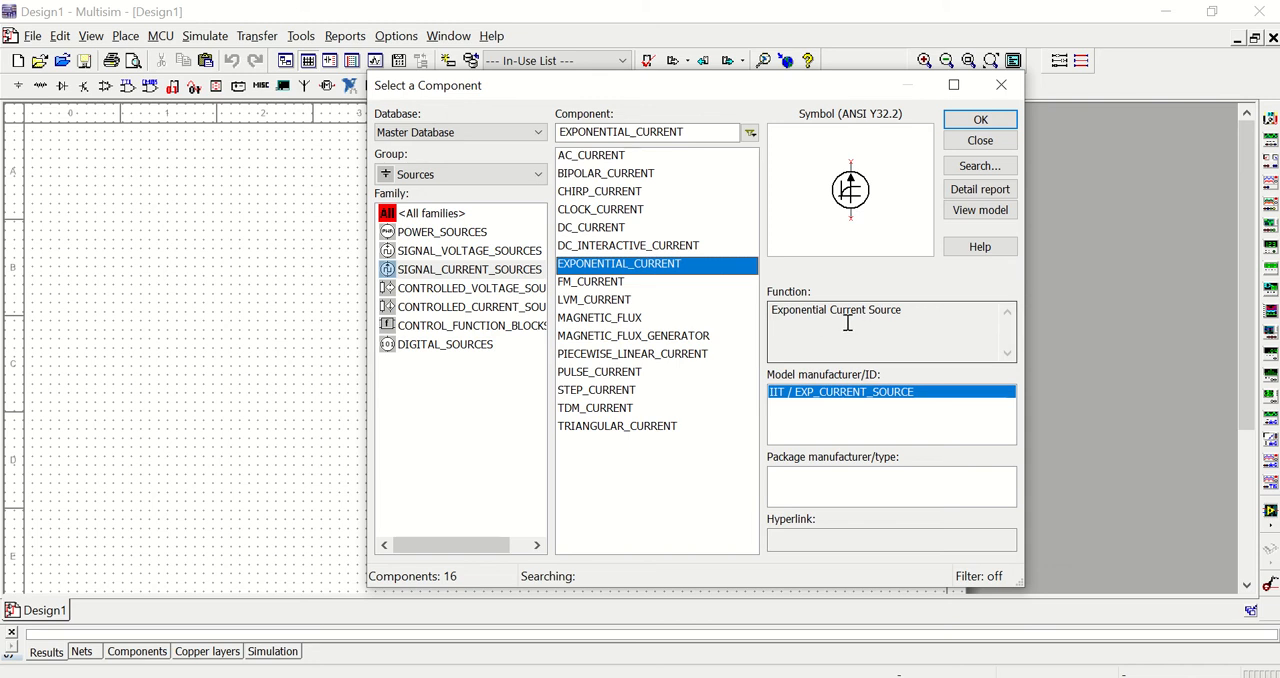
pyautogui.moveTo(825, 313)
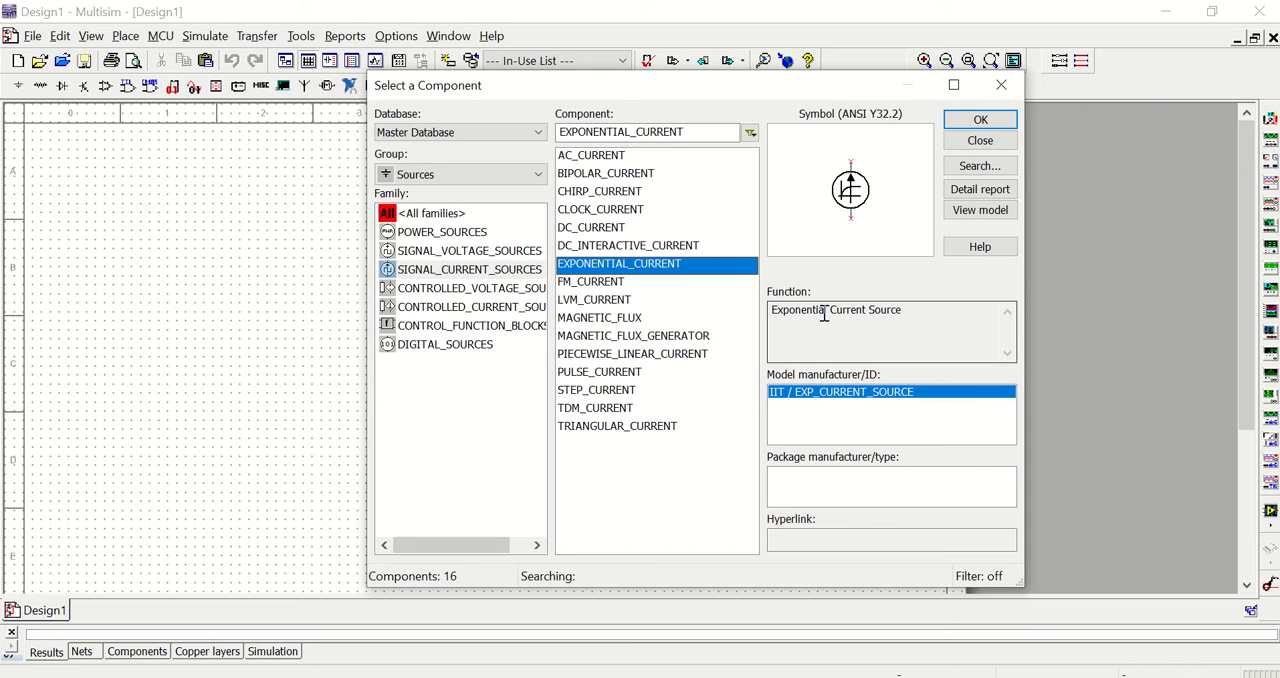
pyautogui.moveTo(542, 287)
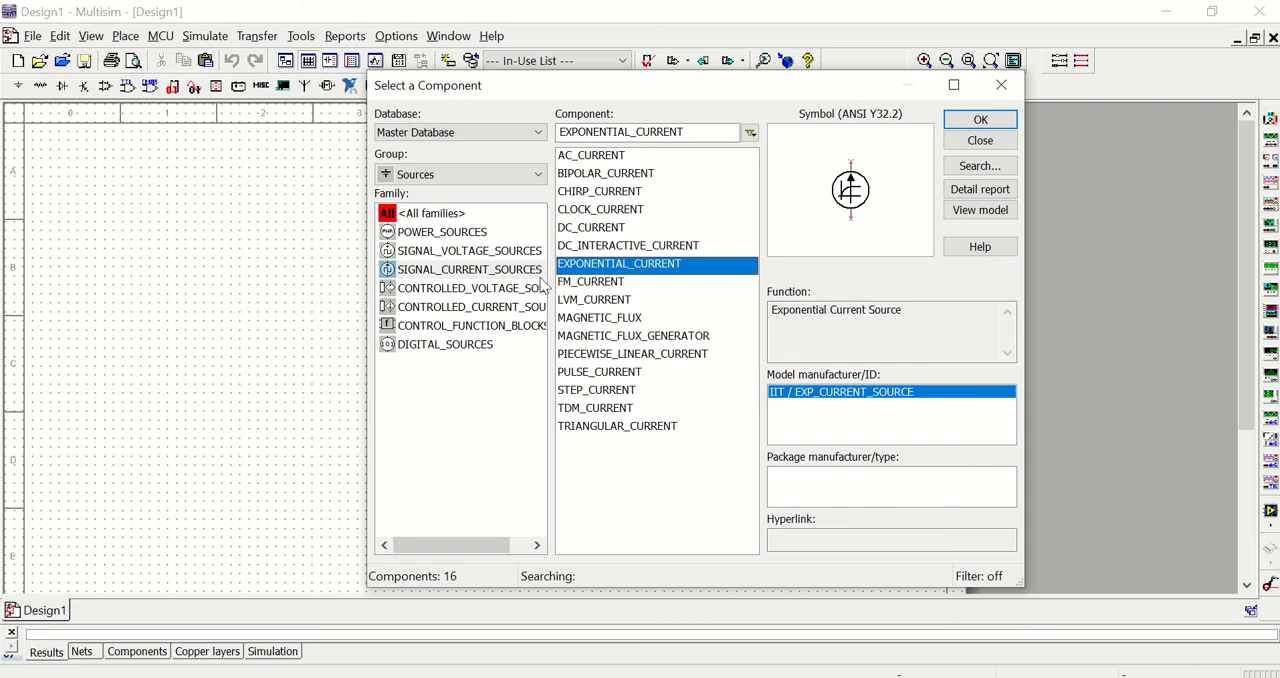
# - Pick the DC voltage source from POWER_SOURCES and confirm it as V1
pyautogui.click(469, 250)
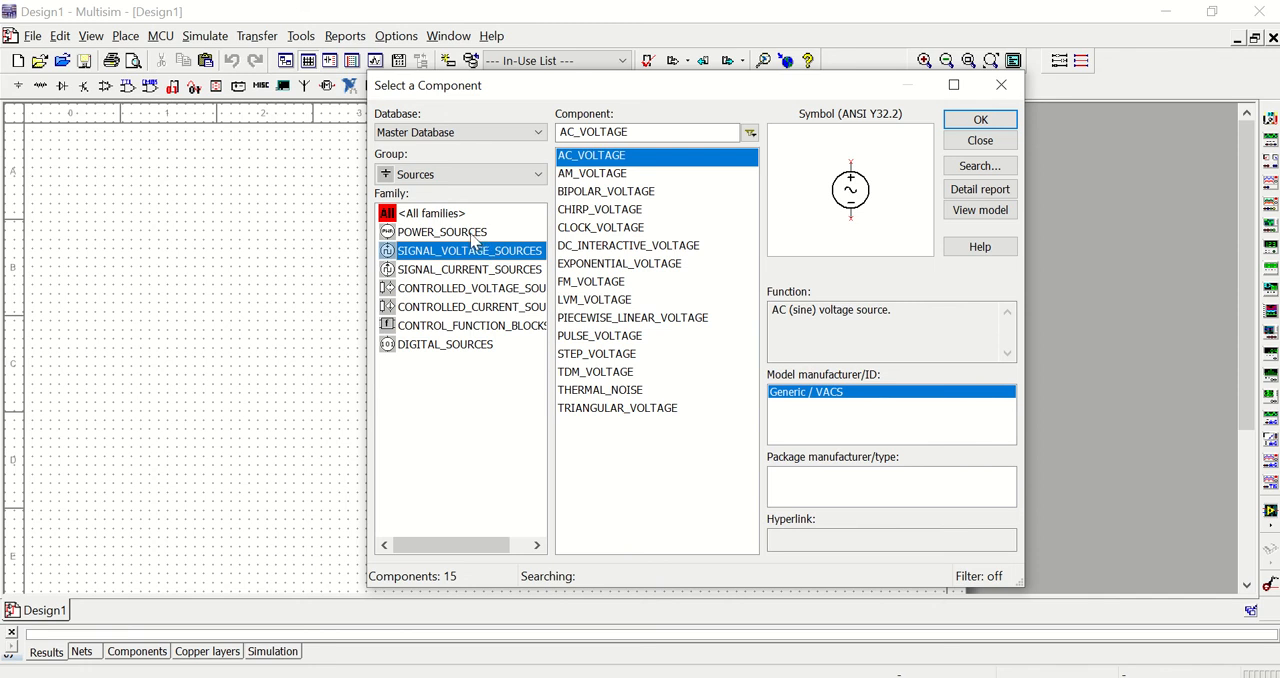
pyautogui.click(442, 231)
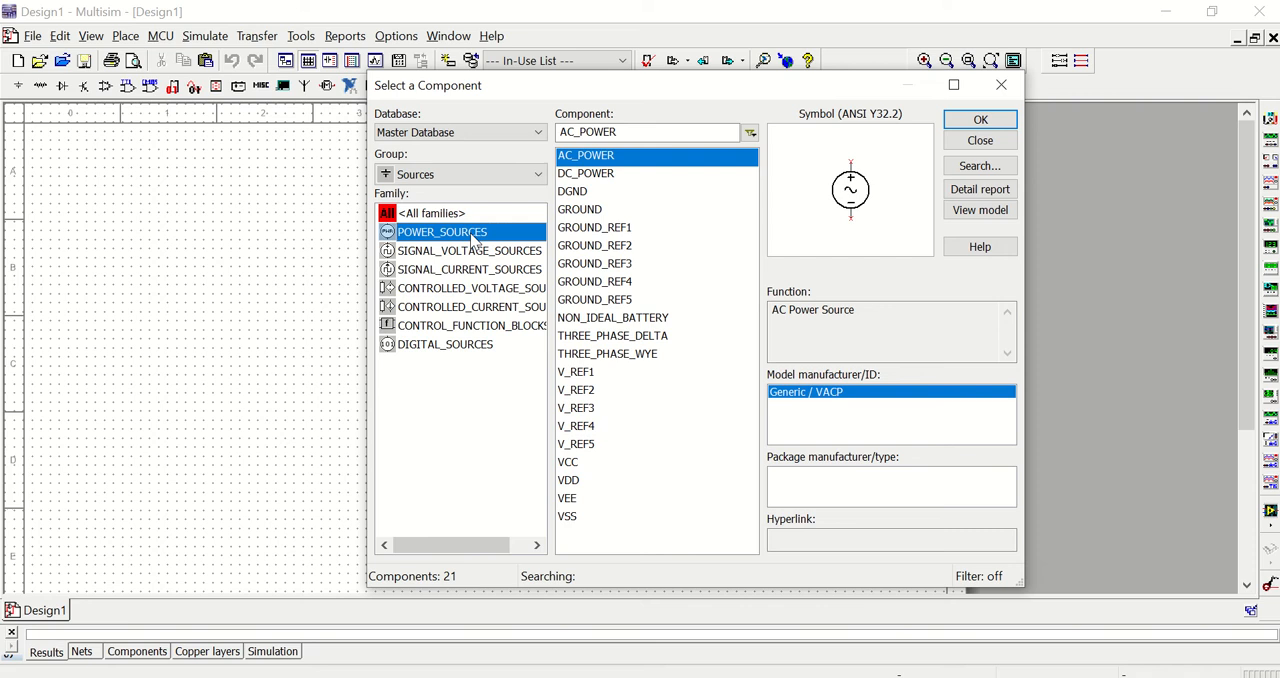
pyautogui.moveTo(654, 270)
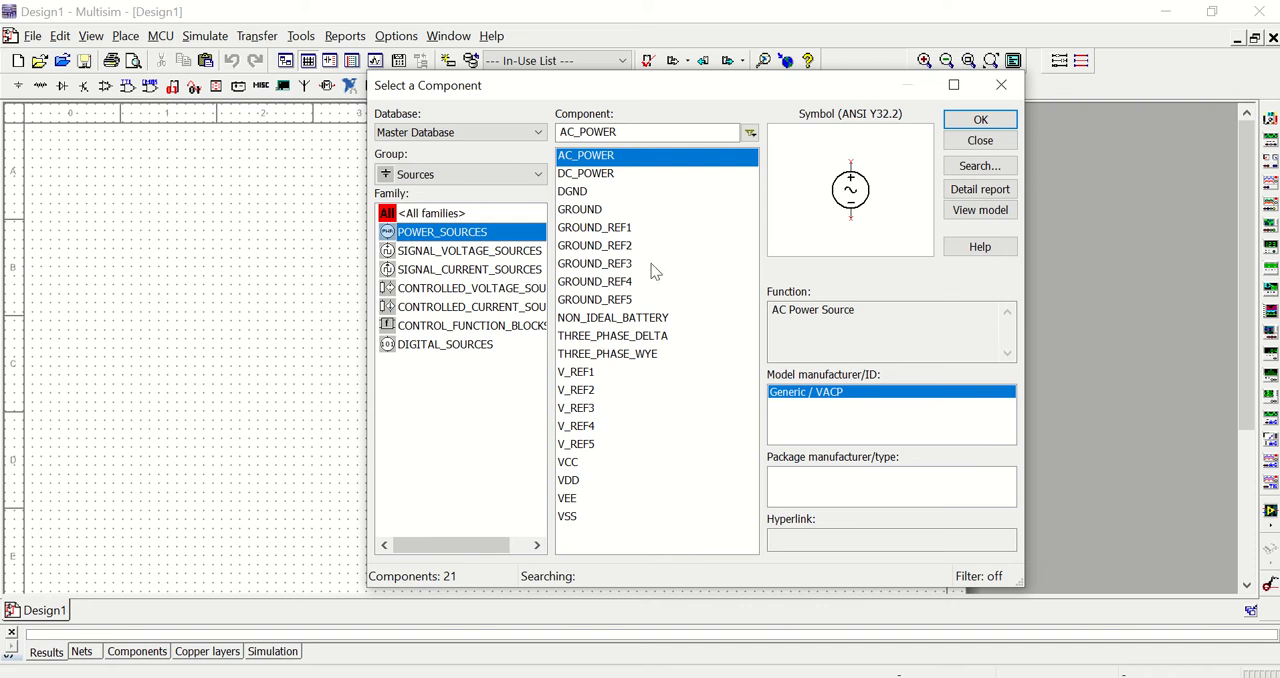
pyautogui.moveTo(612, 194)
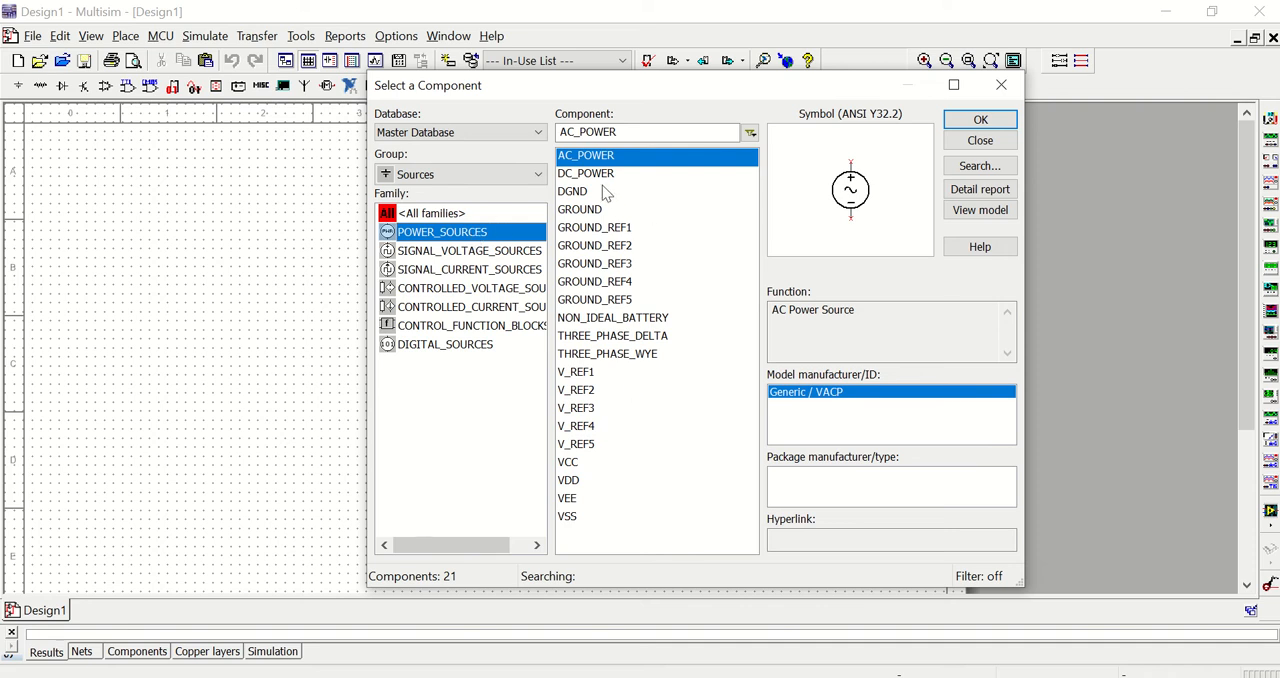
pyautogui.click(585, 173)
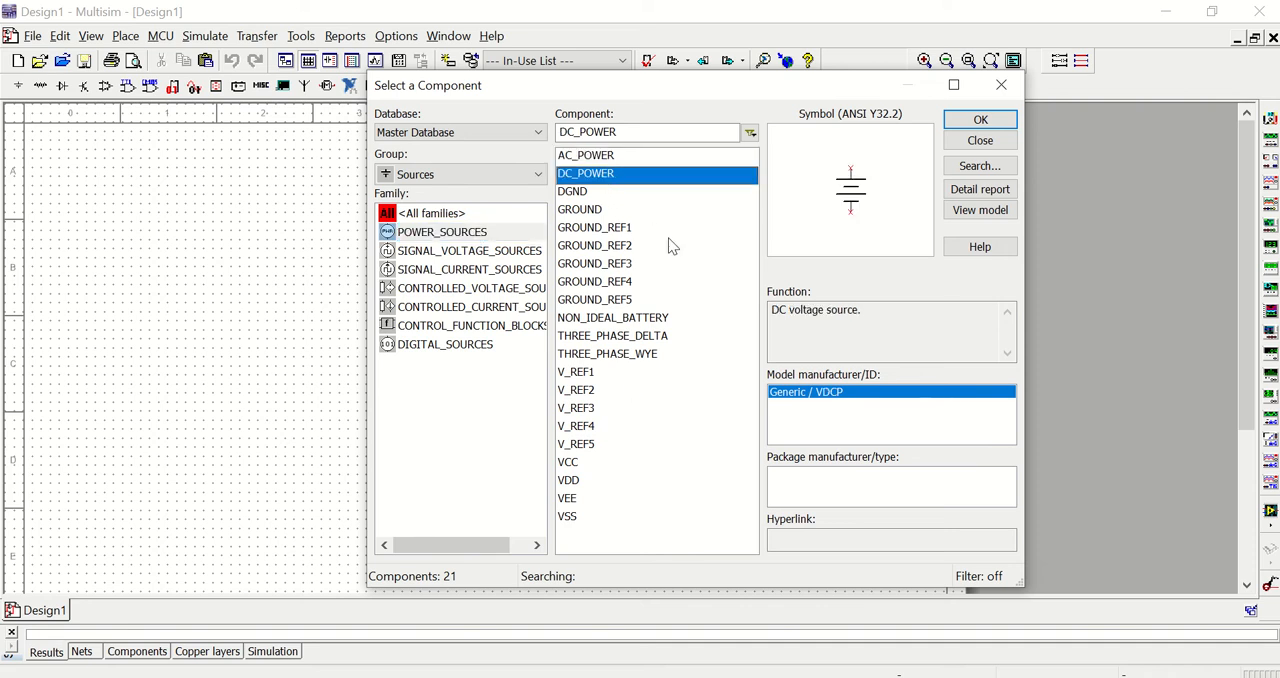
pyautogui.moveTo(844, 338)
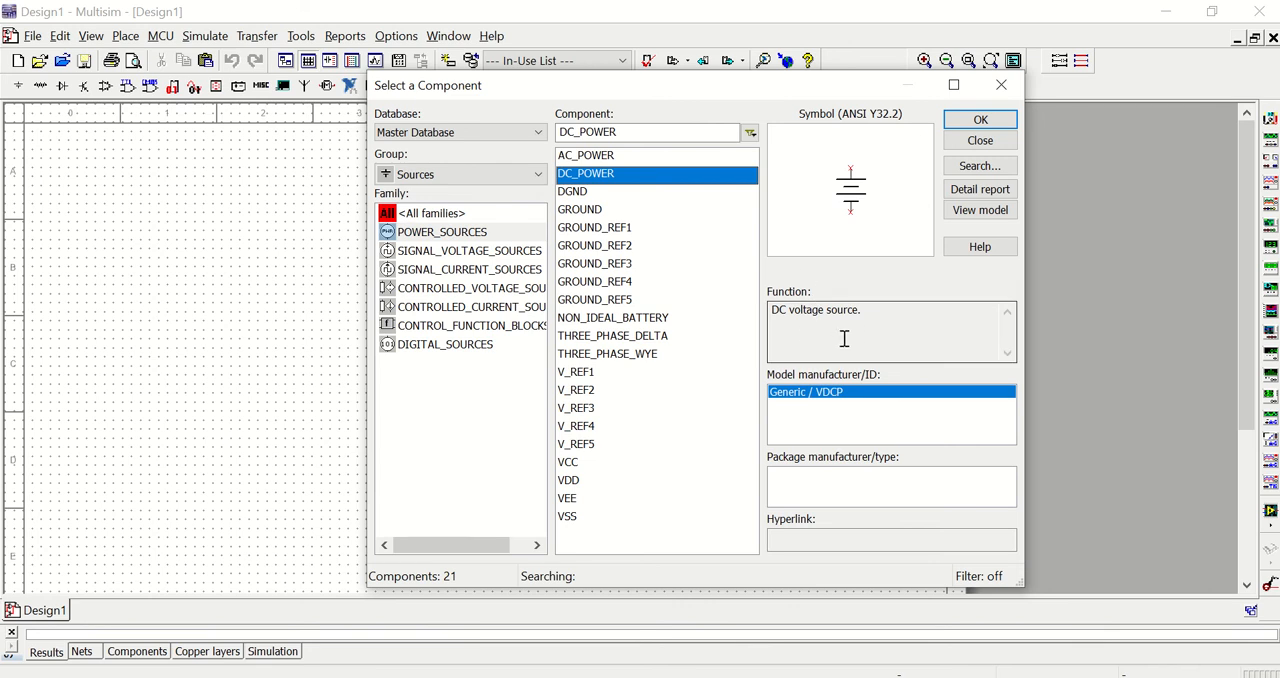
pyautogui.moveTo(683, 187)
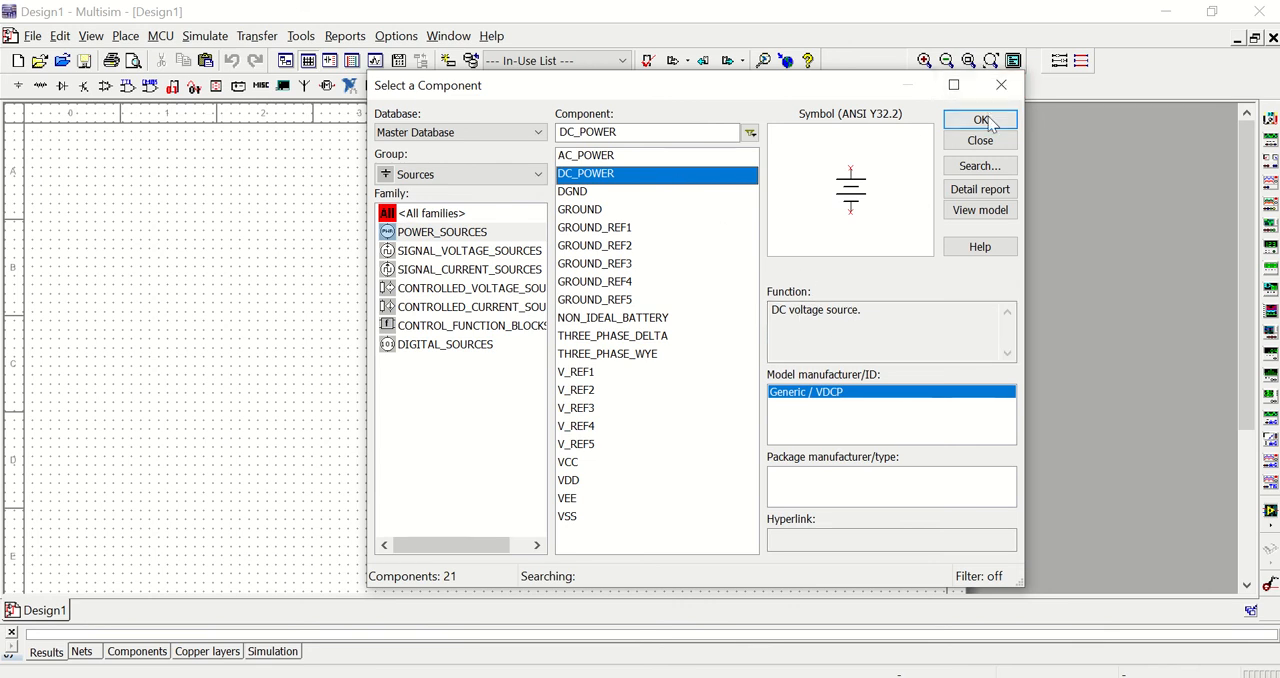
pyautogui.click(980, 120)
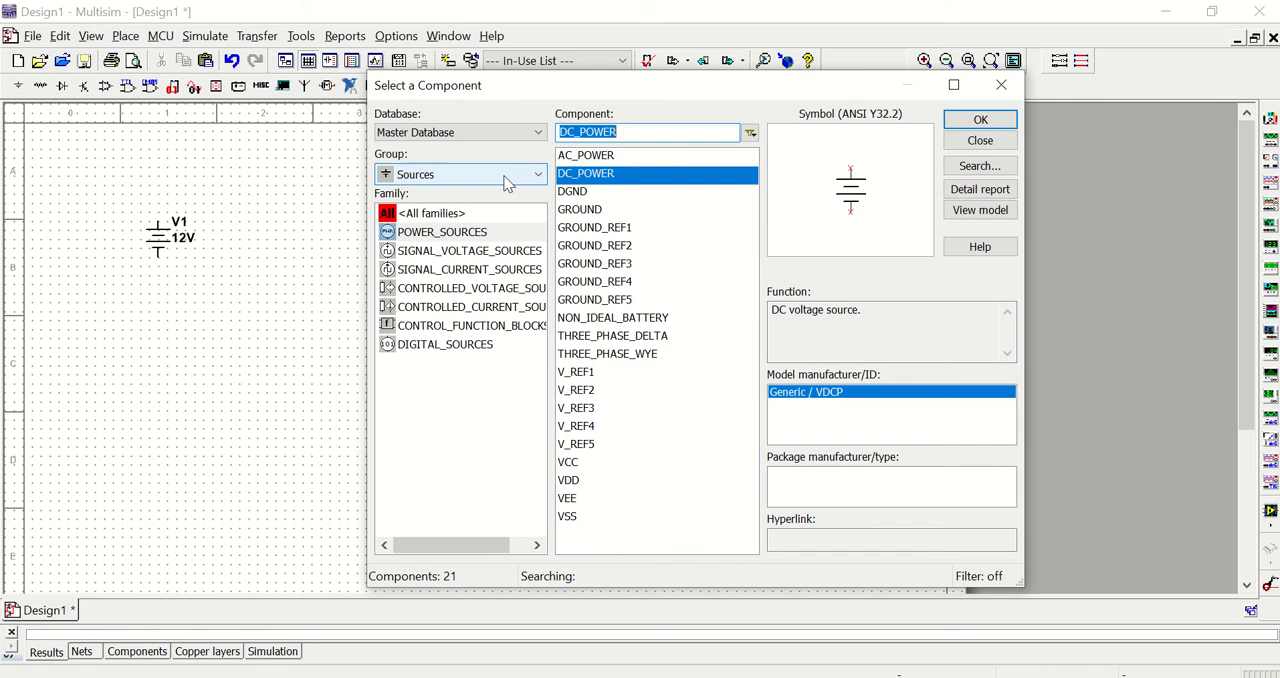
# - Pick the Basic group's resistor family and scroll its value list to a 16.9k resistor
pyautogui.click(534, 174)
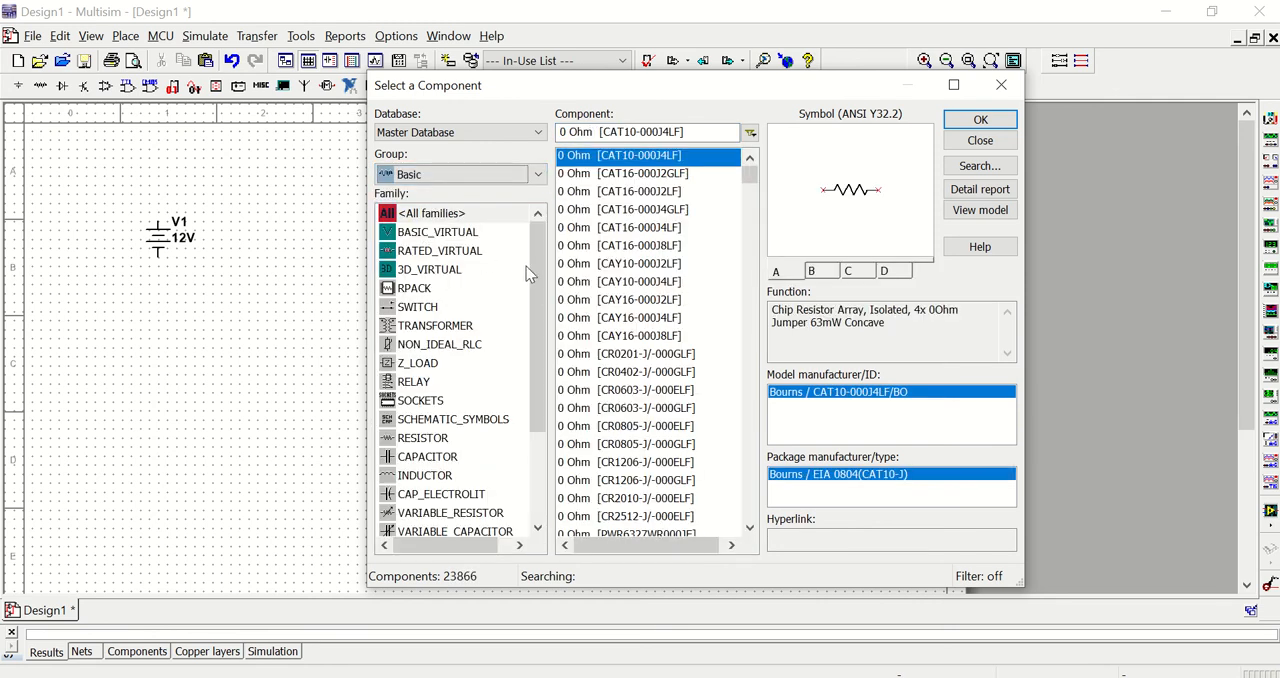
pyautogui.scroll(-3)
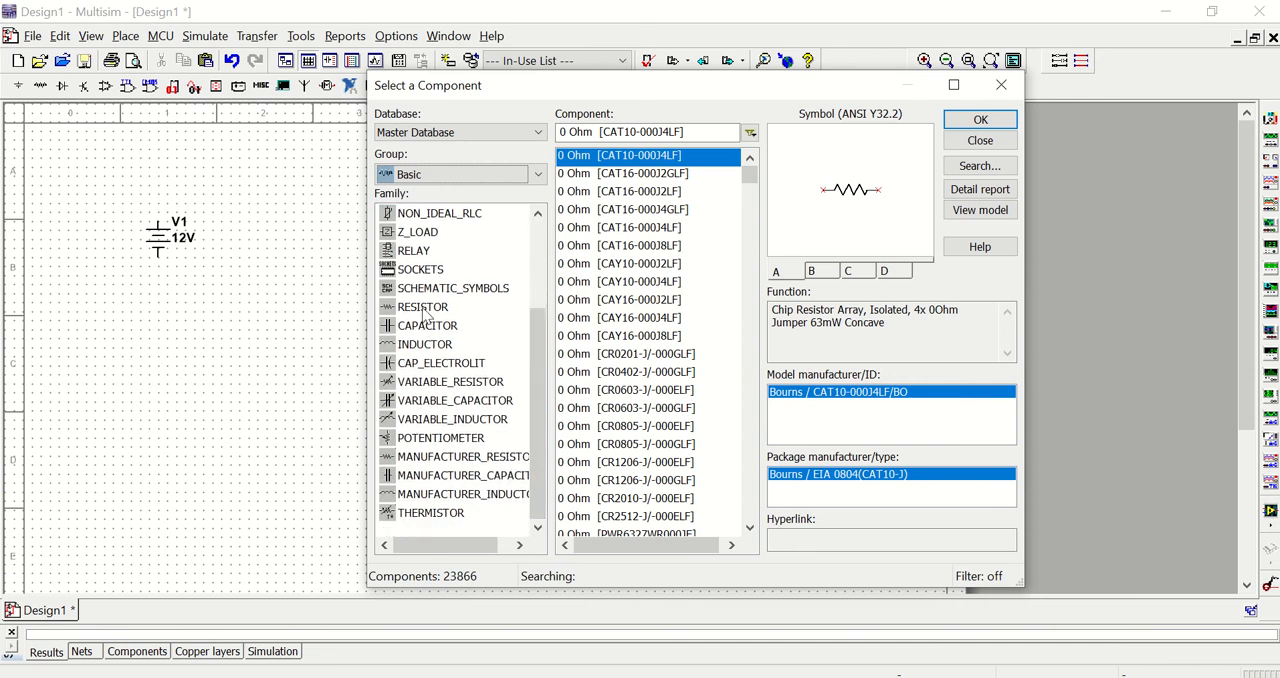
pyautogui.click(979, 119)
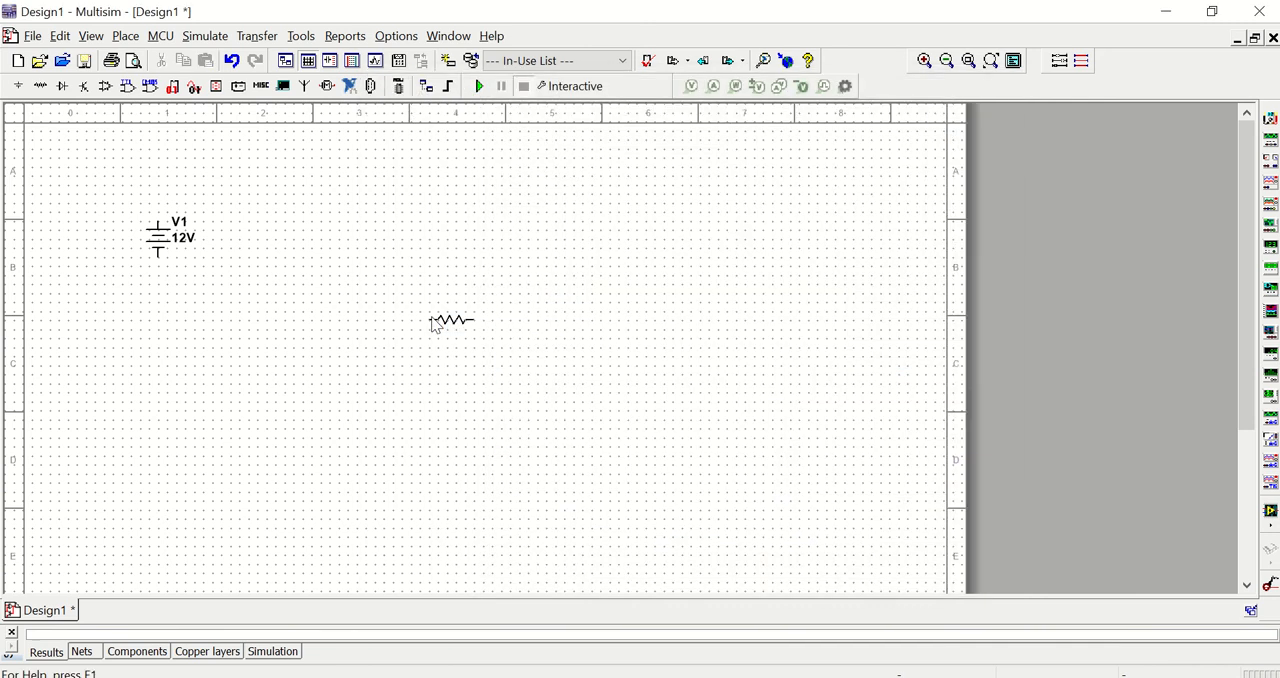
pyautogui.moveTo(450, 320); pyautogui.dragTo(315, 184)
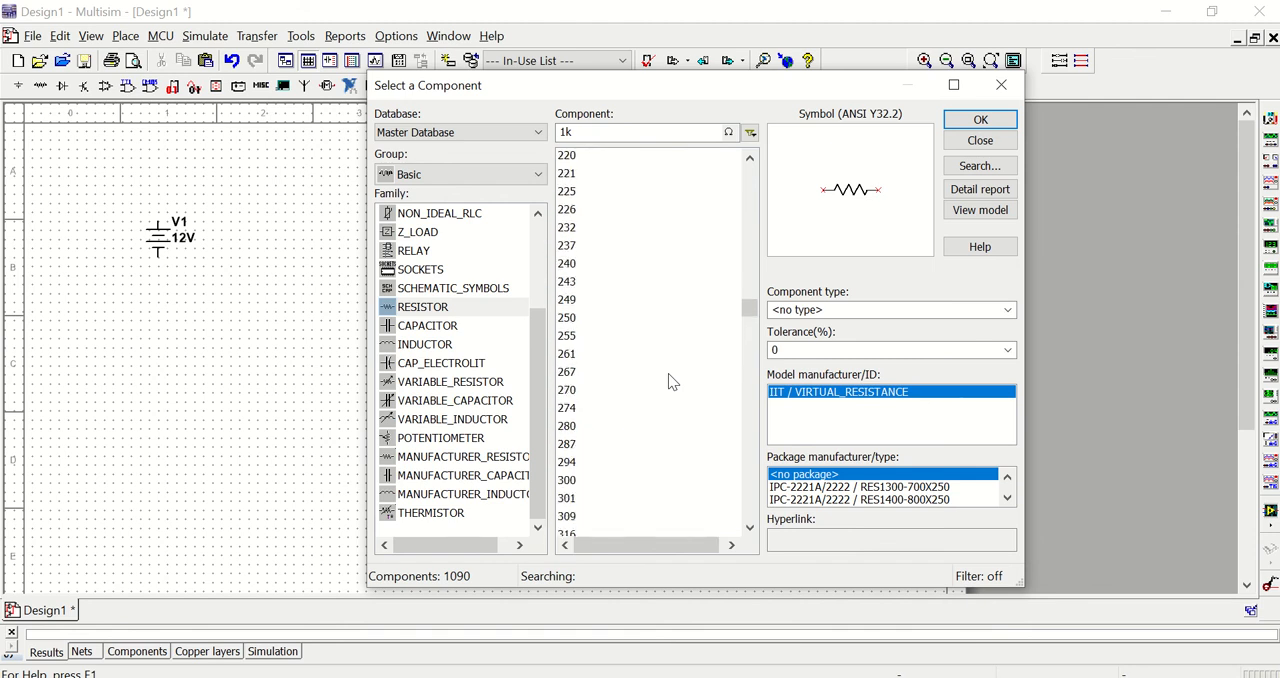
pyautogui.click(568, 245)
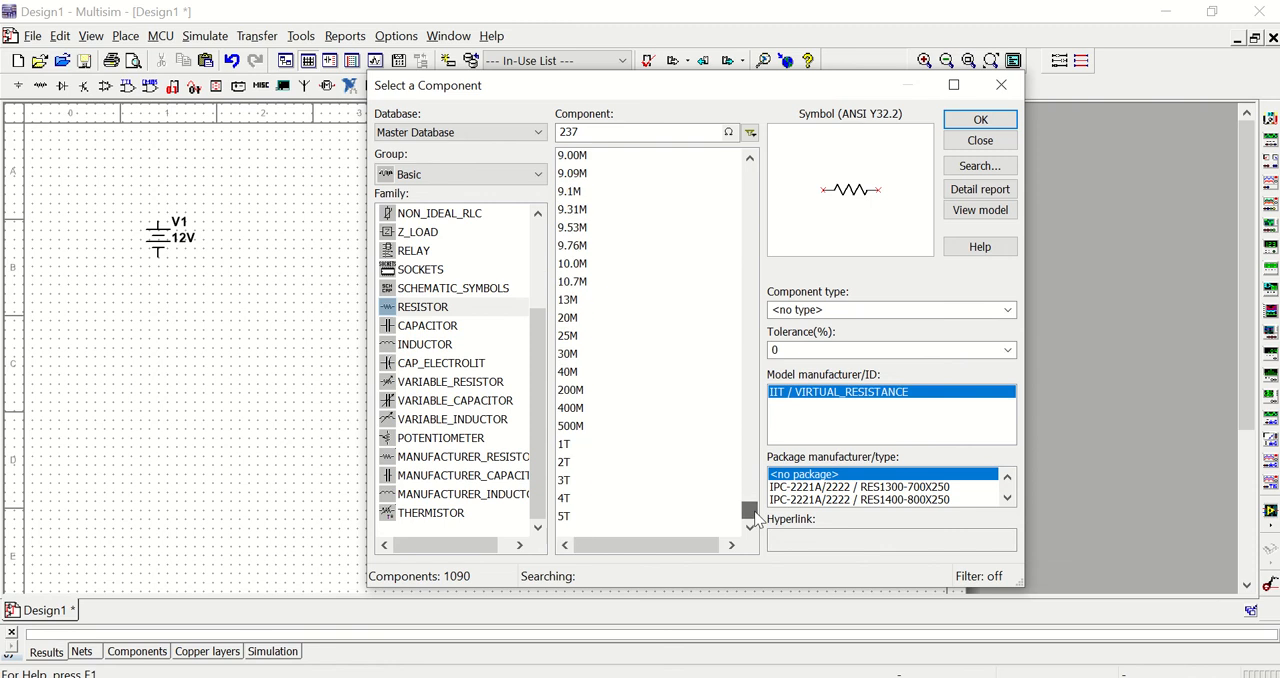
pyautogui.moveTo(751, 510); pyautogui.dragTo(751, 442)
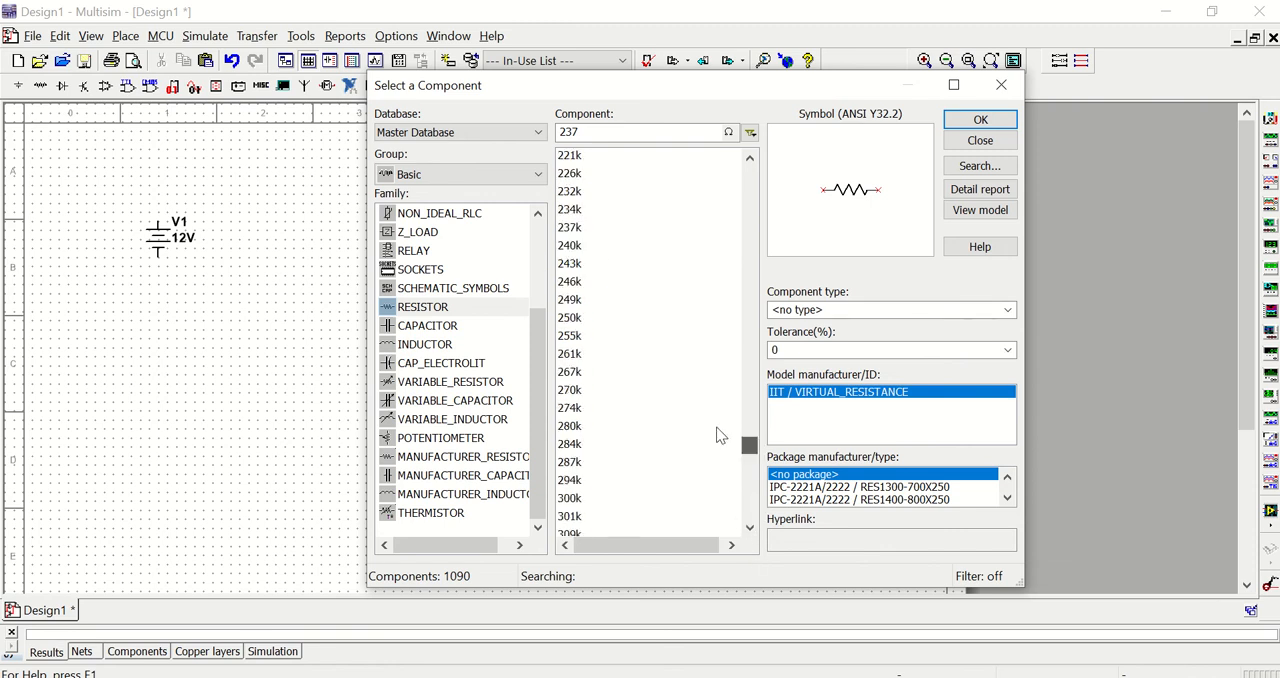
pyautogui.click(574, 335)
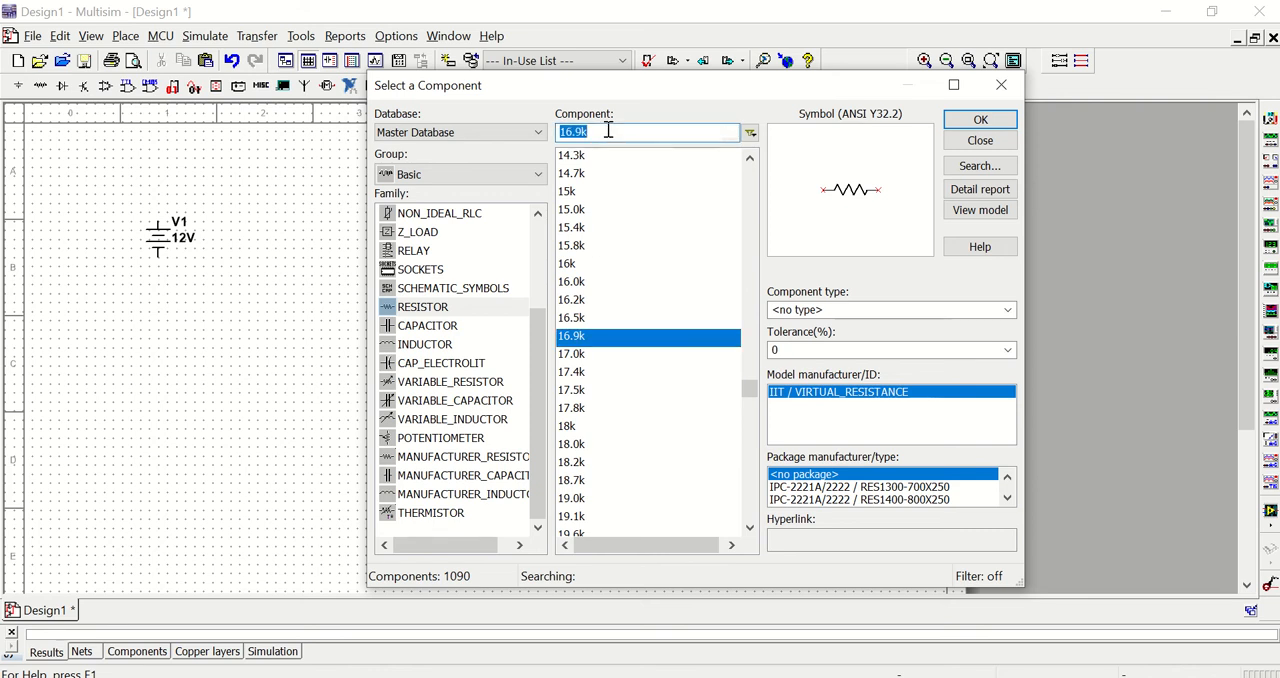
# - Search for 2.5 and place the 2.5k resistor R1 beside V1
pyautogui.write('2.5')
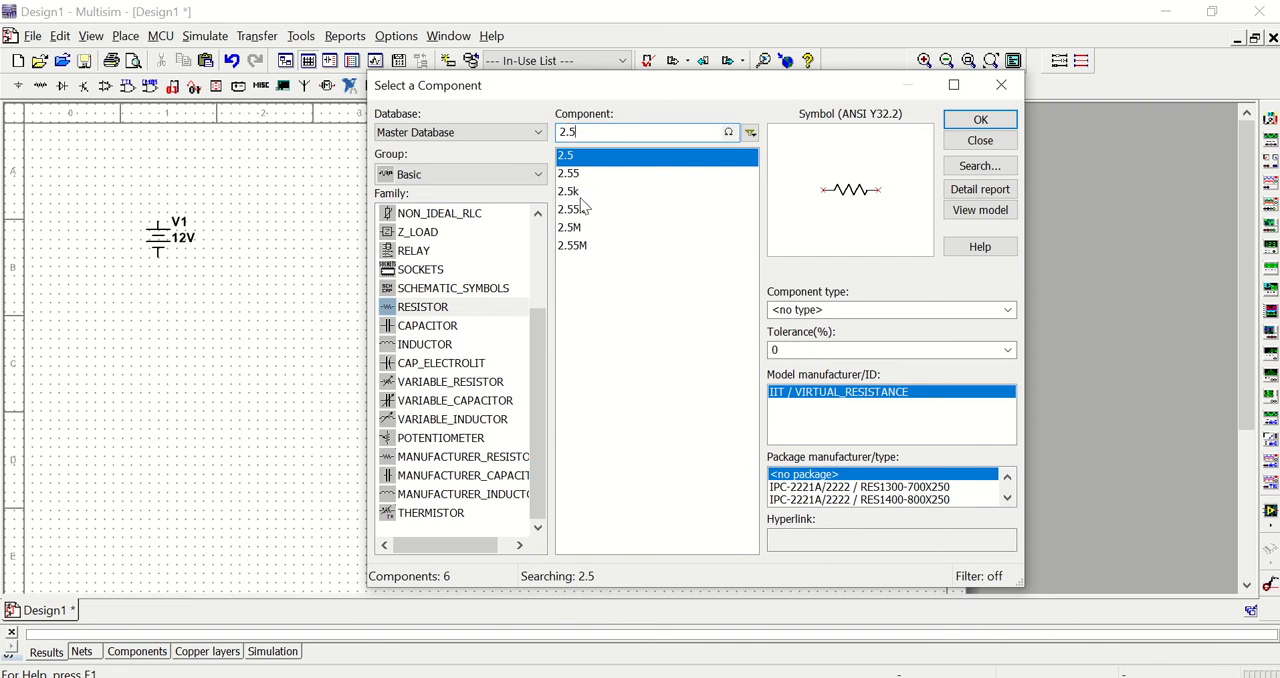
pyautogui.click(568, 191)
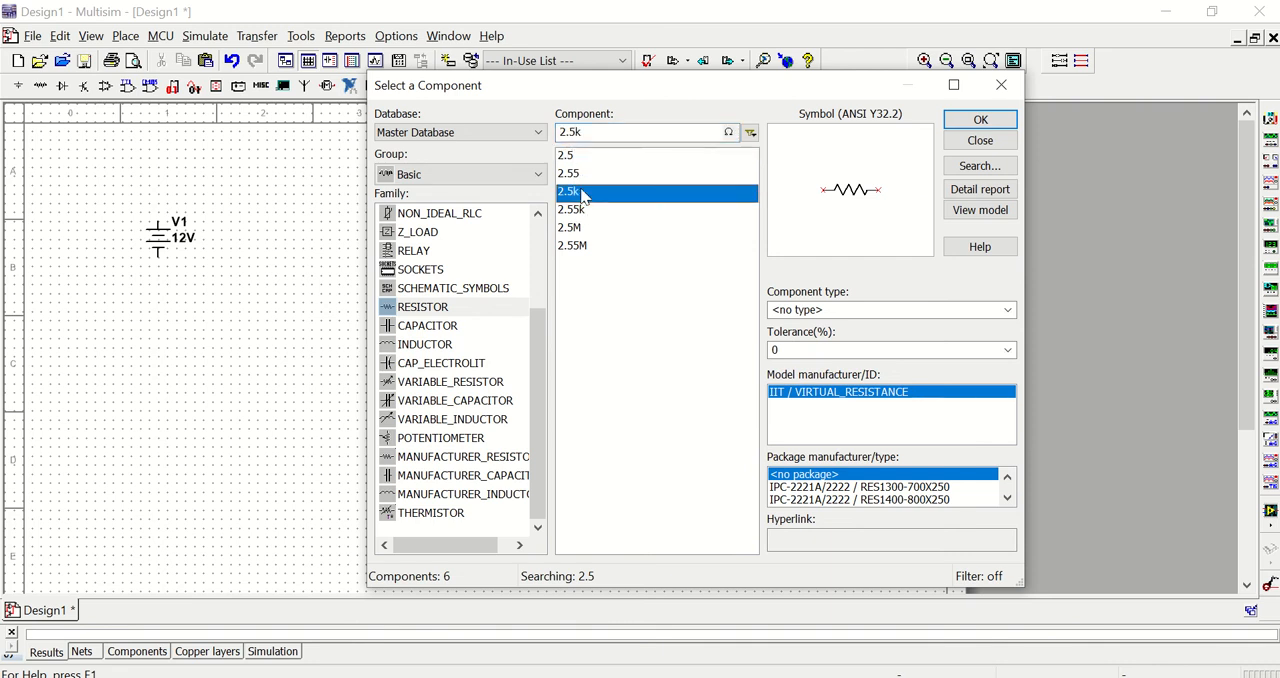
pyautogui.moveTo(620, 200)
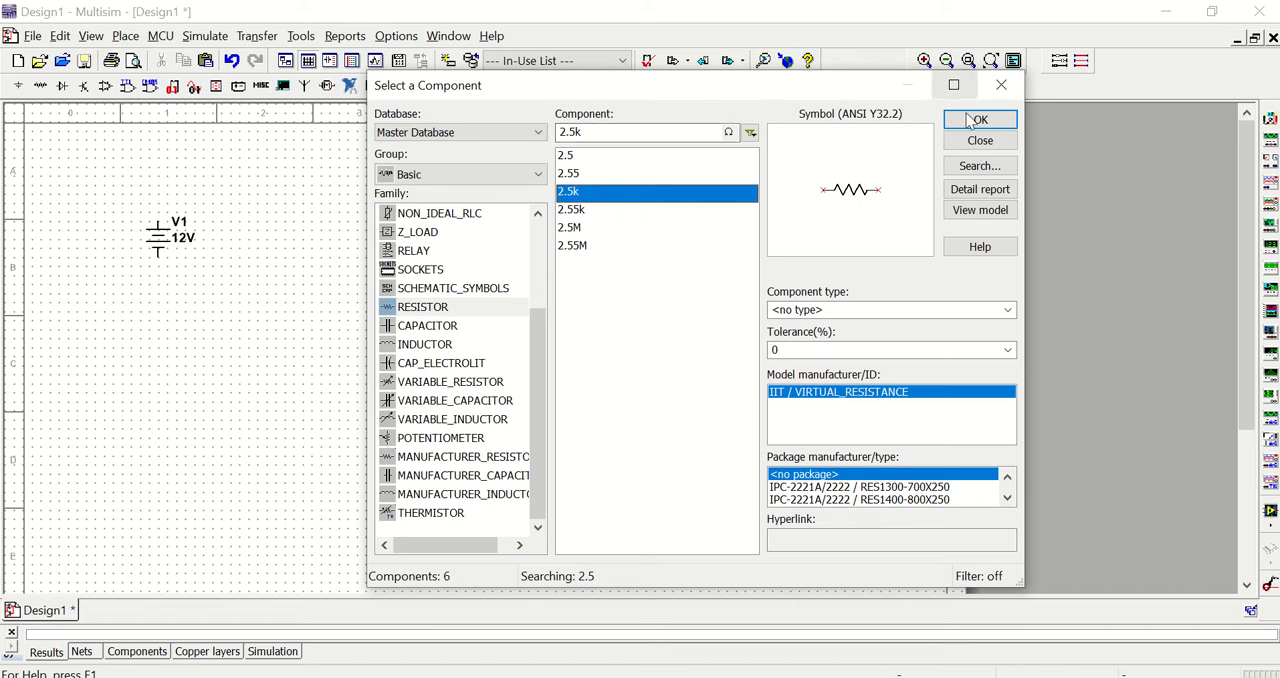
pyautogui.click(981, 120)
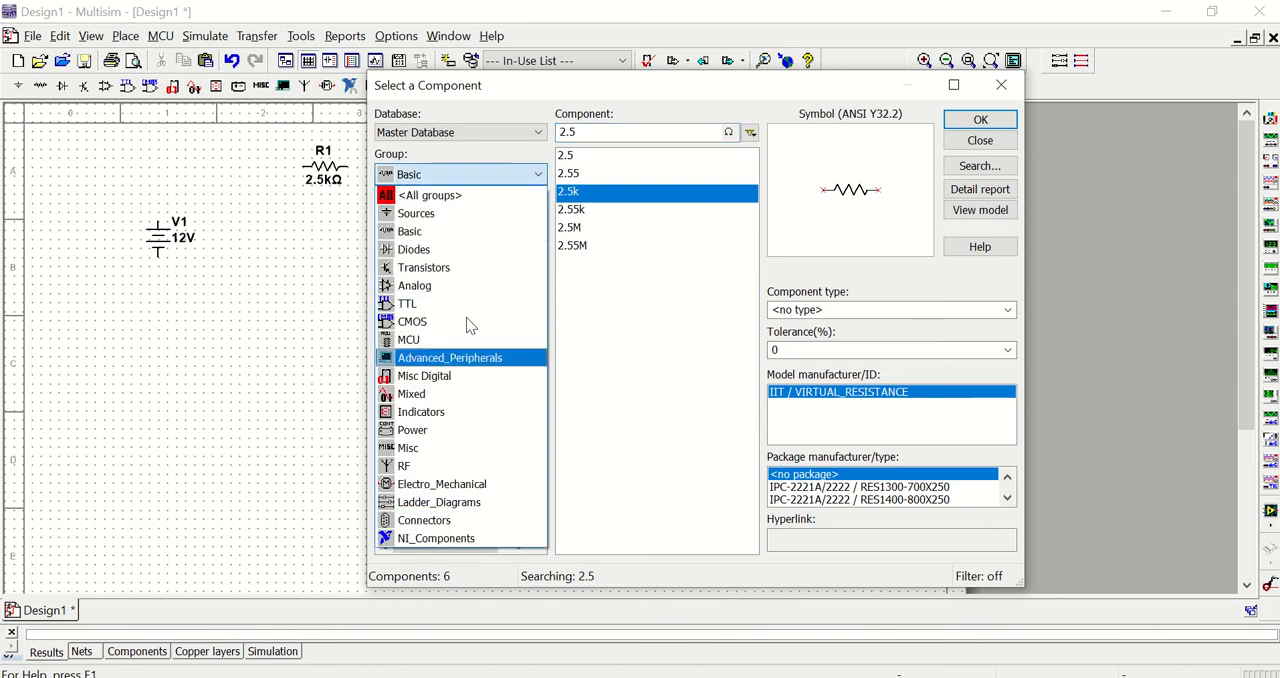
# - Switch the component group to Sources to find the ground symbol
pyautogui.click(409, 231)
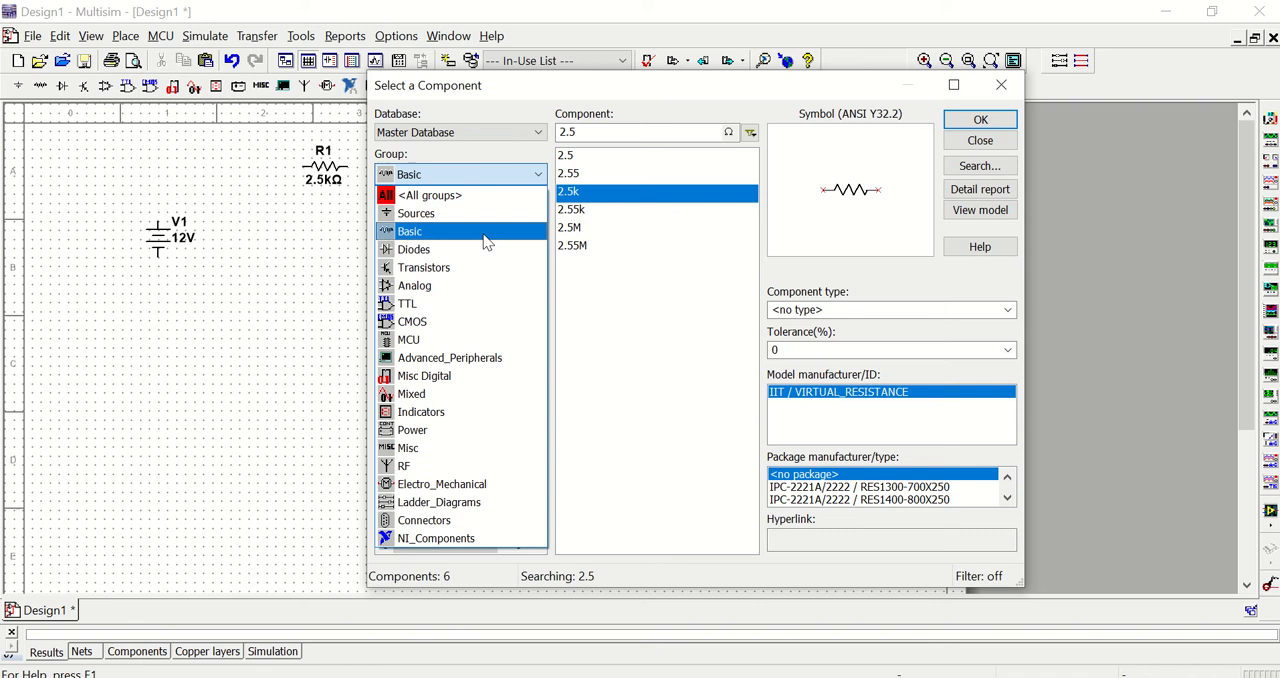
pyautogui.moveTo(485, 232)
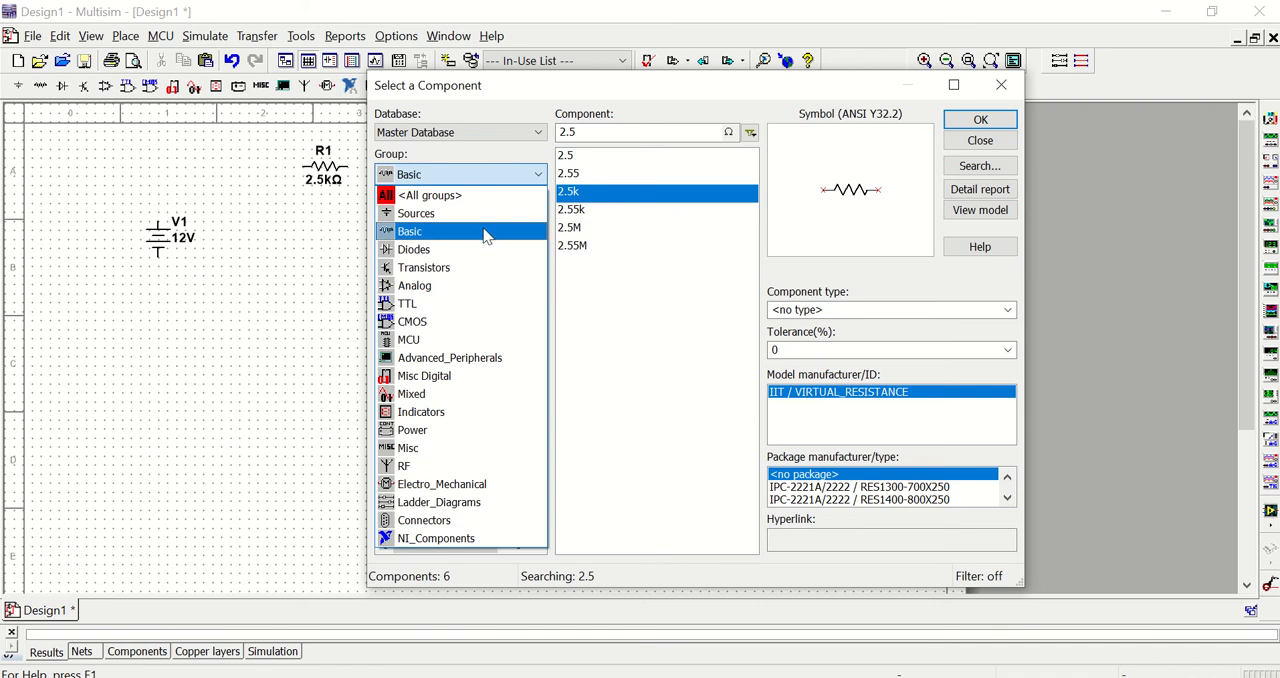
pyautogui.moveTo(441, 218)
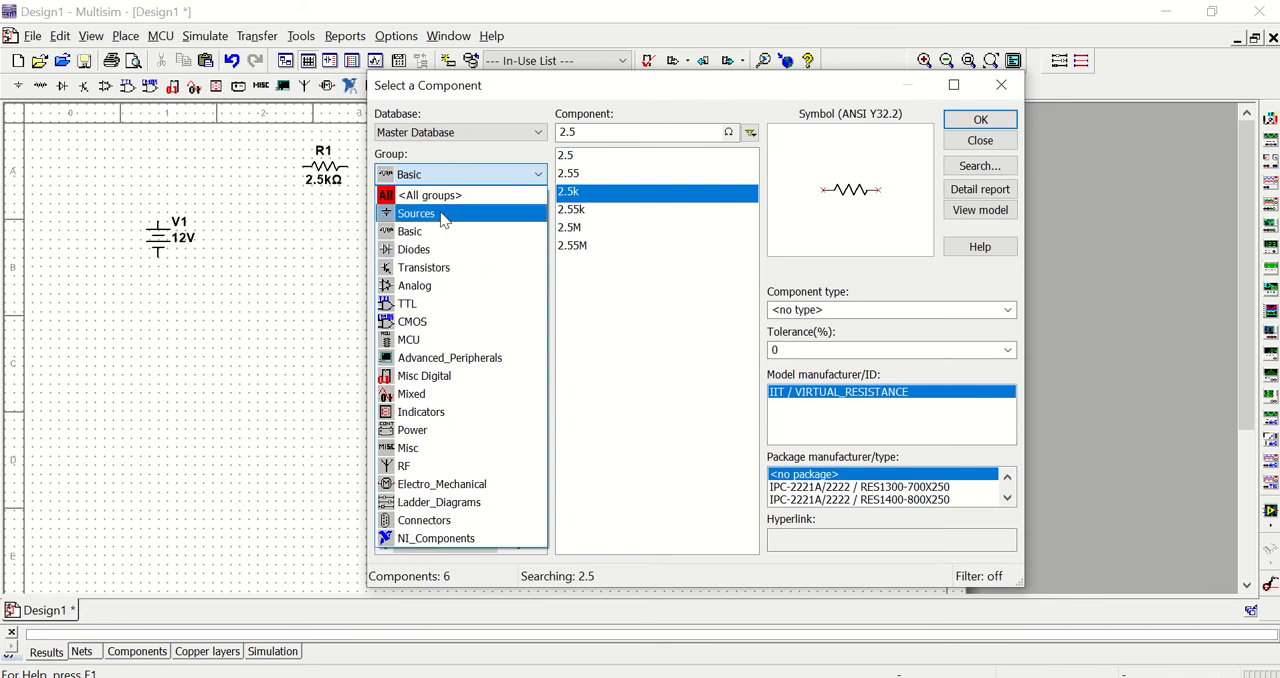
pyautogui.click(416, 213)
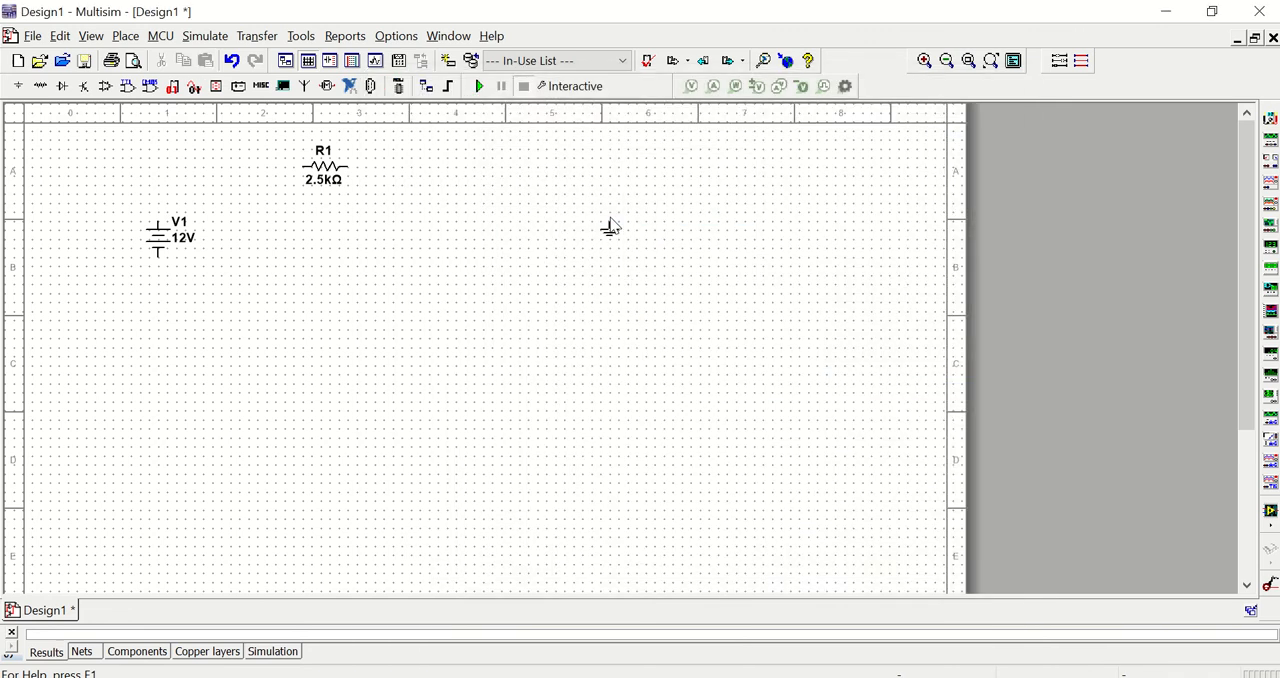
pyautogui.moveTo(320, 330)
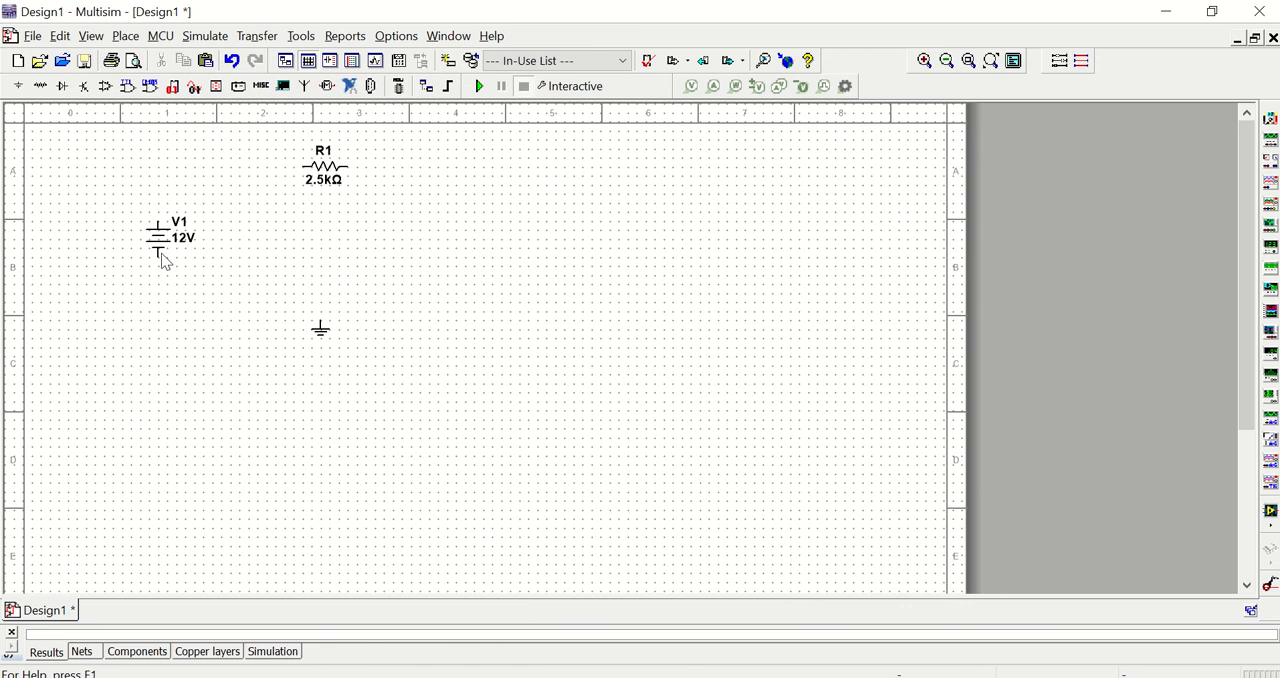
pyautogui.moveTo(147, 248)
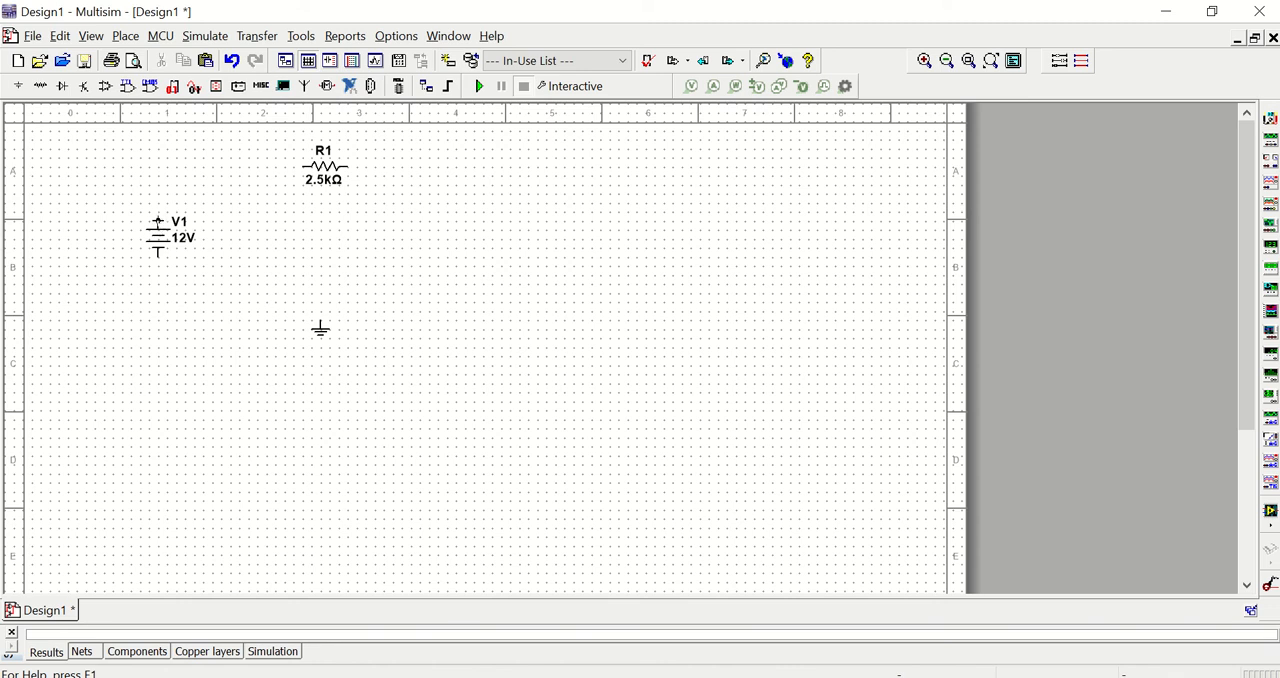
# - Wire V1's top terminal to R1's left end, discarding a stray wire from R1's right end
pyautogui.moveTo(157, 213); pyautogui.dragTo(225, 175)
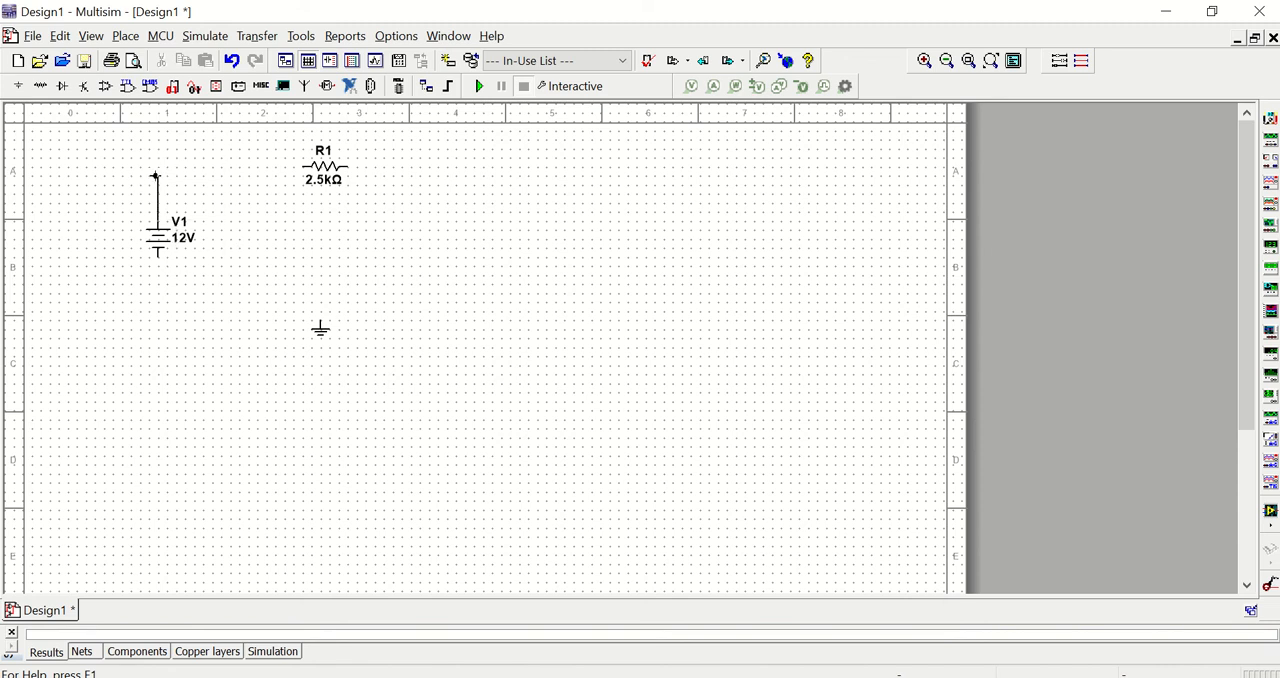
pyautogui.moveTo(155, 175); pyautogui.dragTo(258, 166)
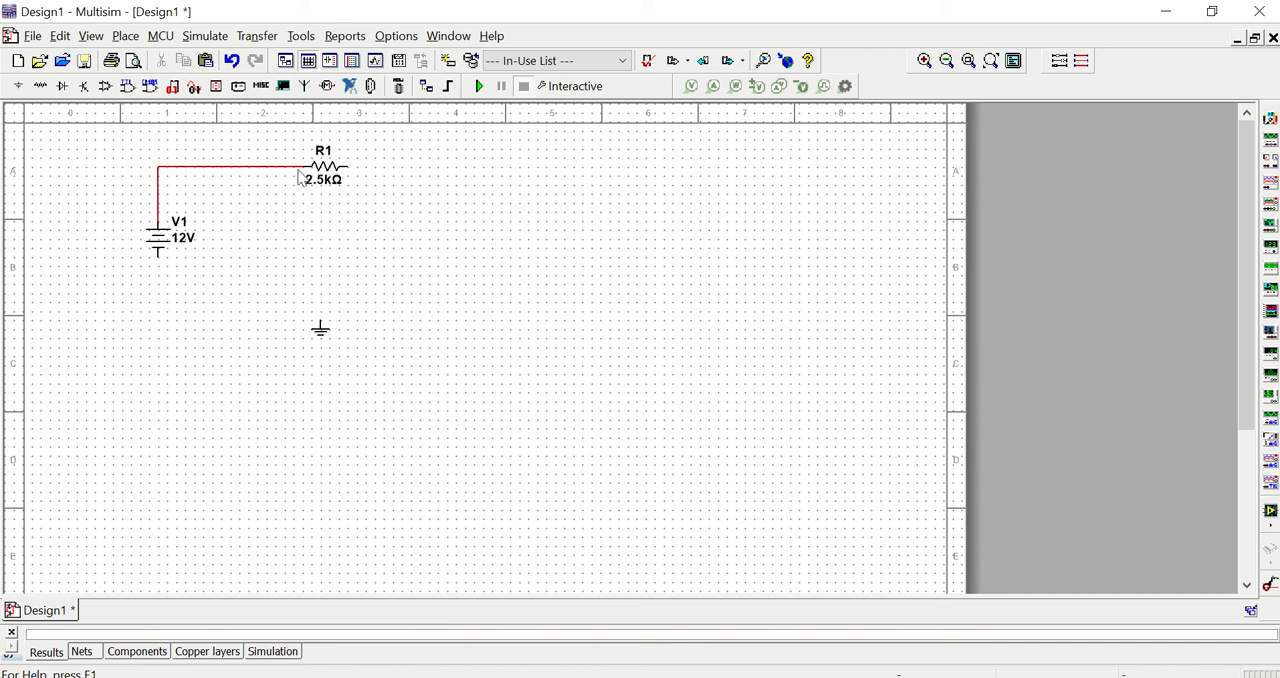
pyautogui.moveTo(162, 182)
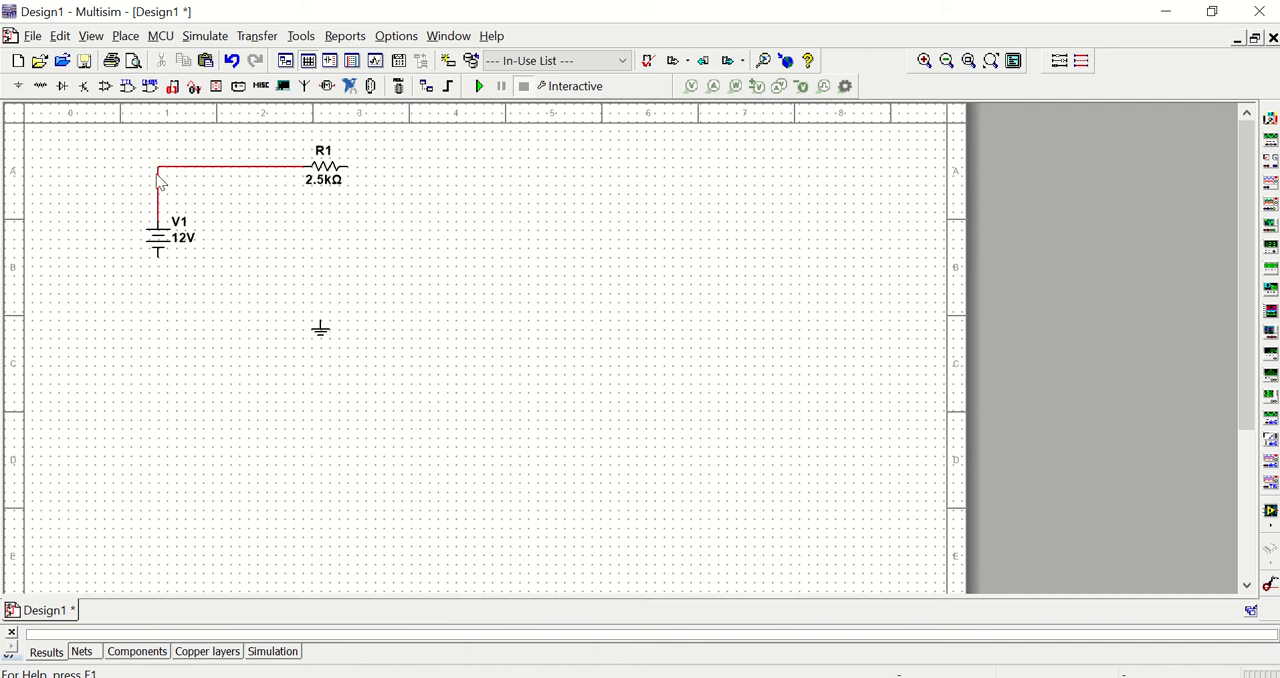
pyautogui.moveTo(211, 184)
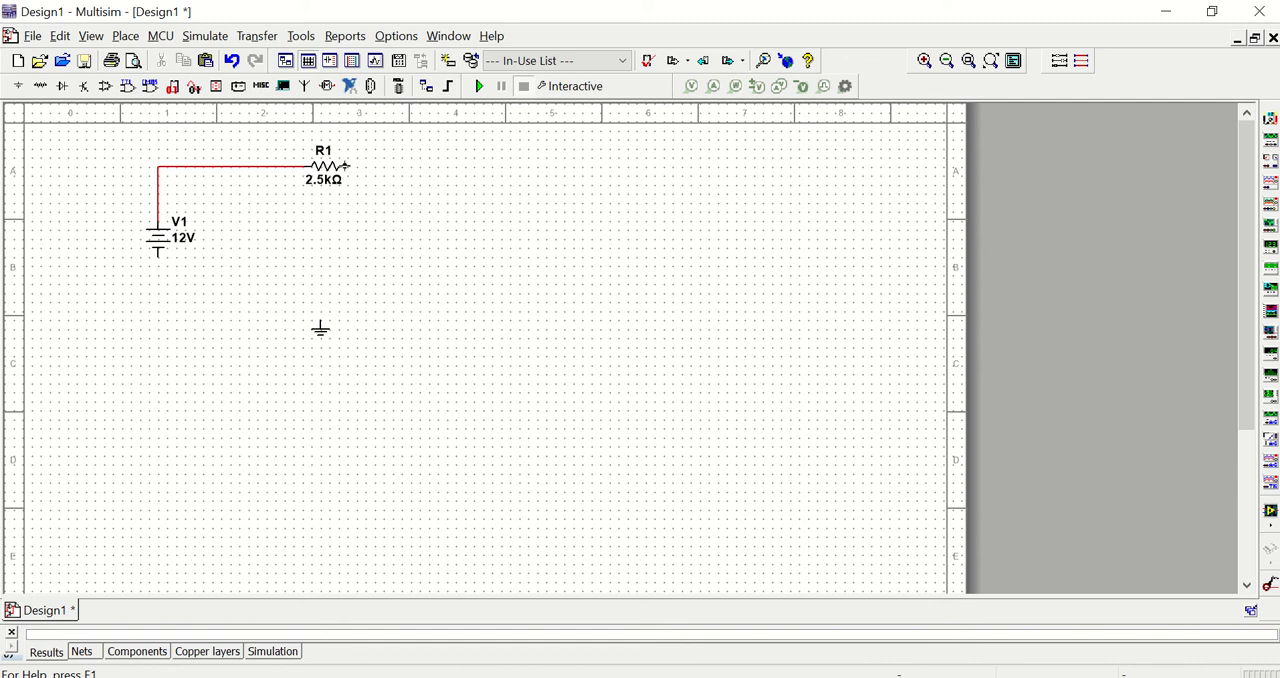
pyautogui.moveTo(345, 165); pyautogui.dragTo(452, 205)
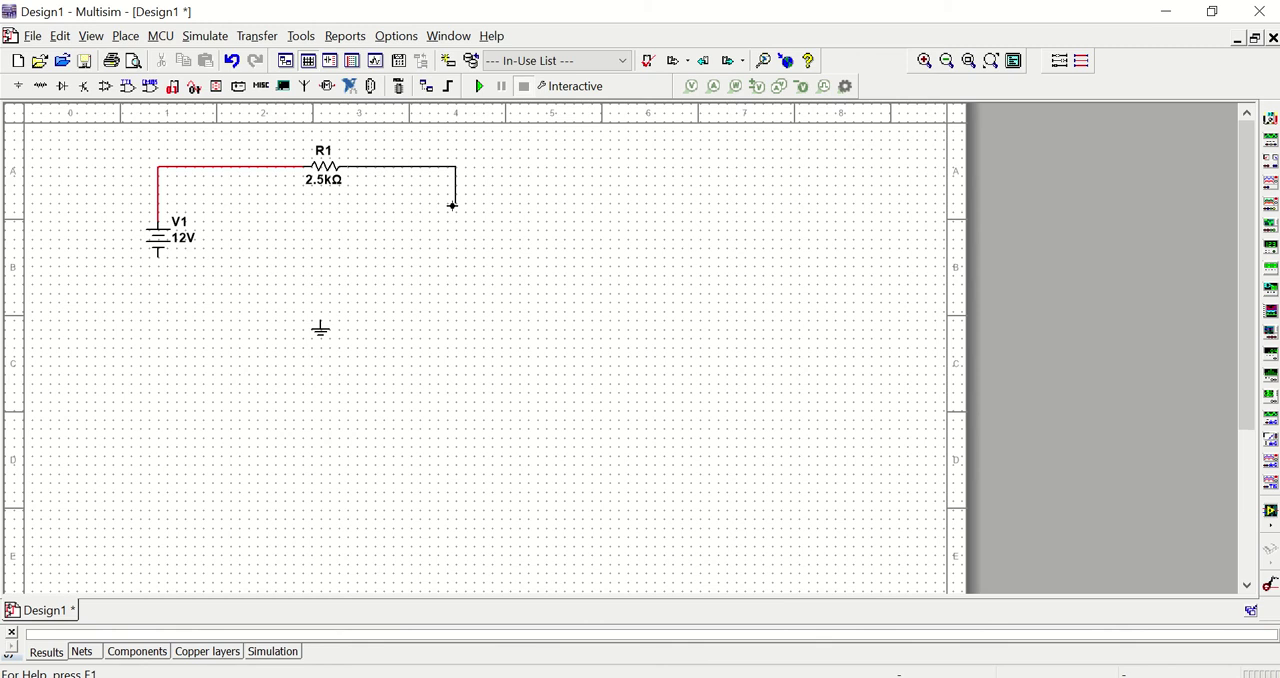
pyautogui.moveTo(451, 205); pyautogui.dragTo(448, 243)
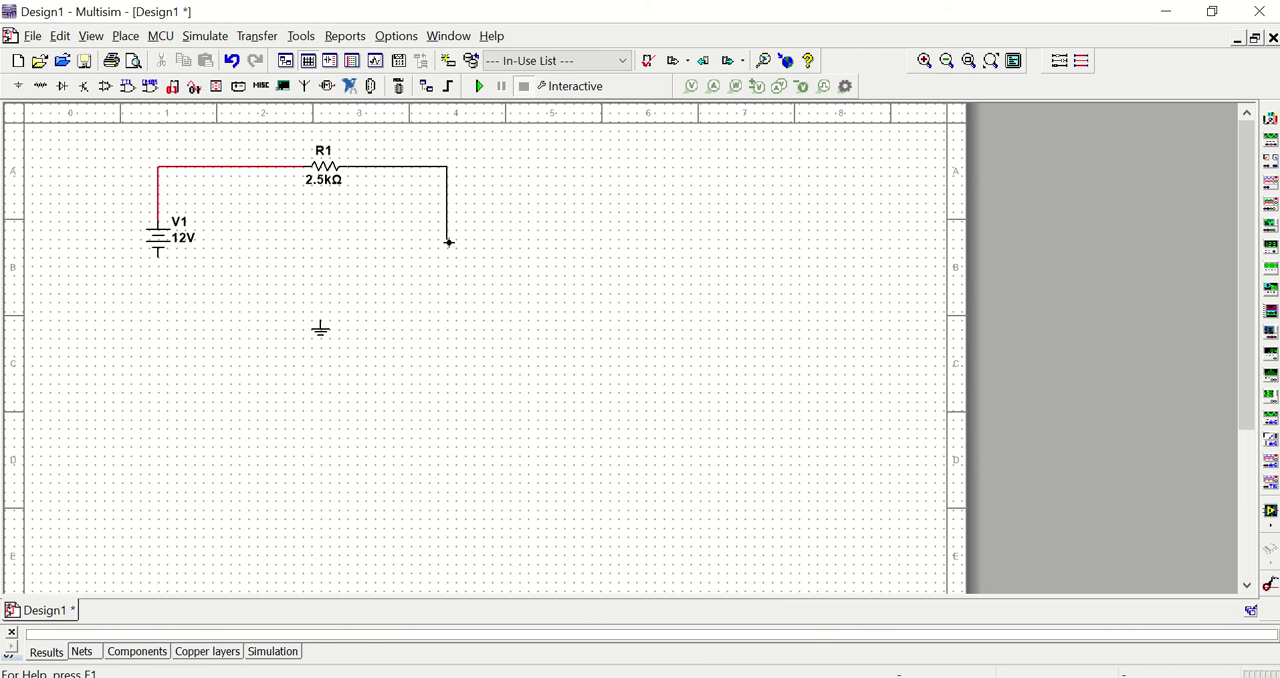
pyautogui.moveTo(448, 245); pyautogui.dragTo(255, 317)
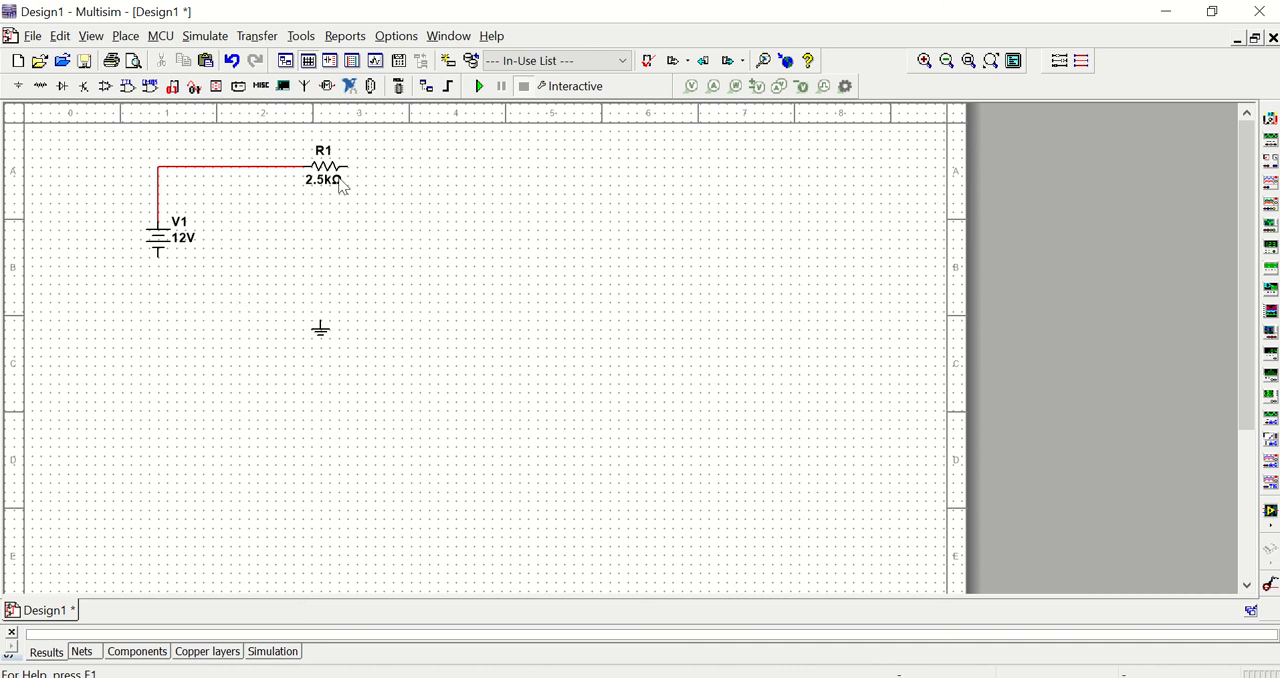
# - Route a wire from R1's right end right, down and back to V1's bottom terminal
pyautogui.moveTo(345, 163); pyautogui.dragTo(430, 163)
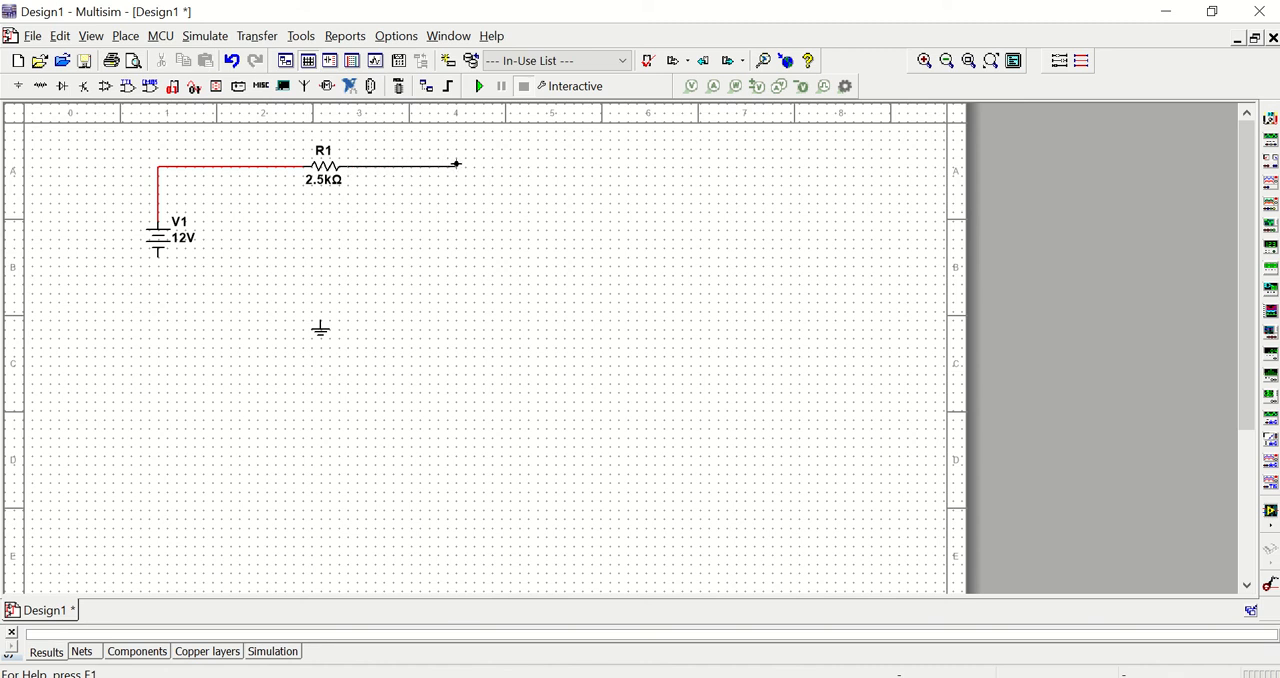
pyautogui.moveTo(457, 163); pyautogui.dragTo(457, 204)
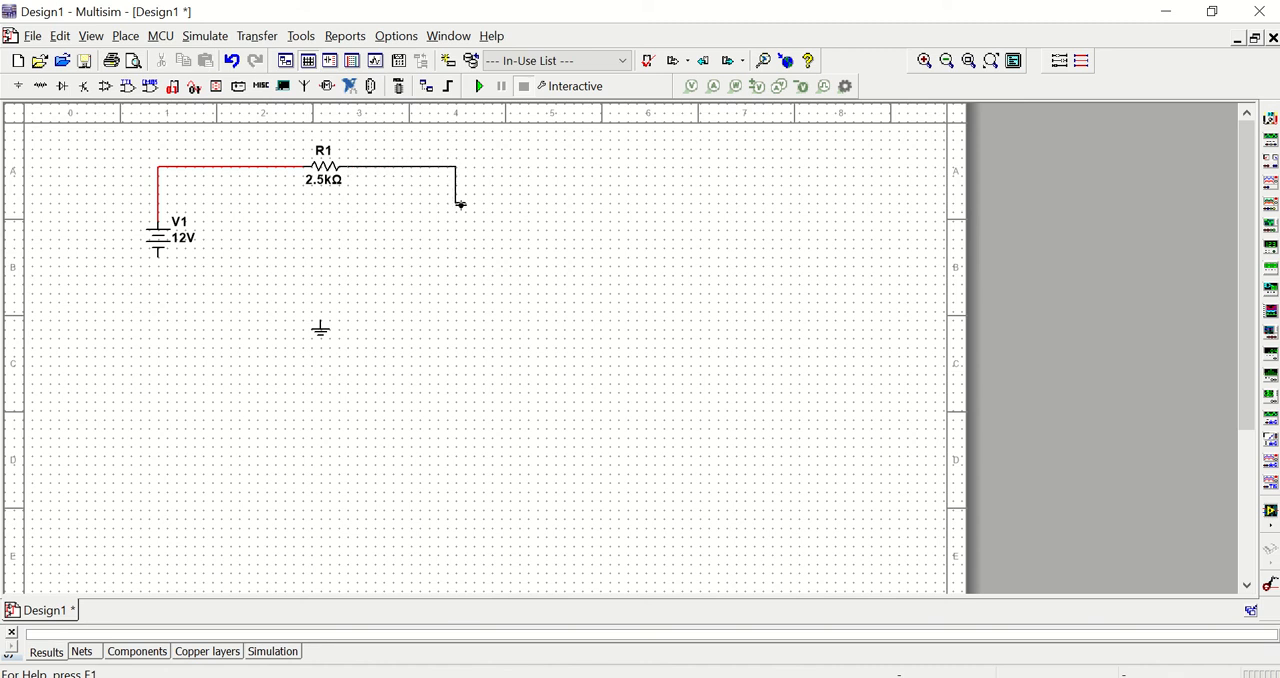
pyautogui.moveTo(456, 205); pyautogui.dragTo(456, 305)
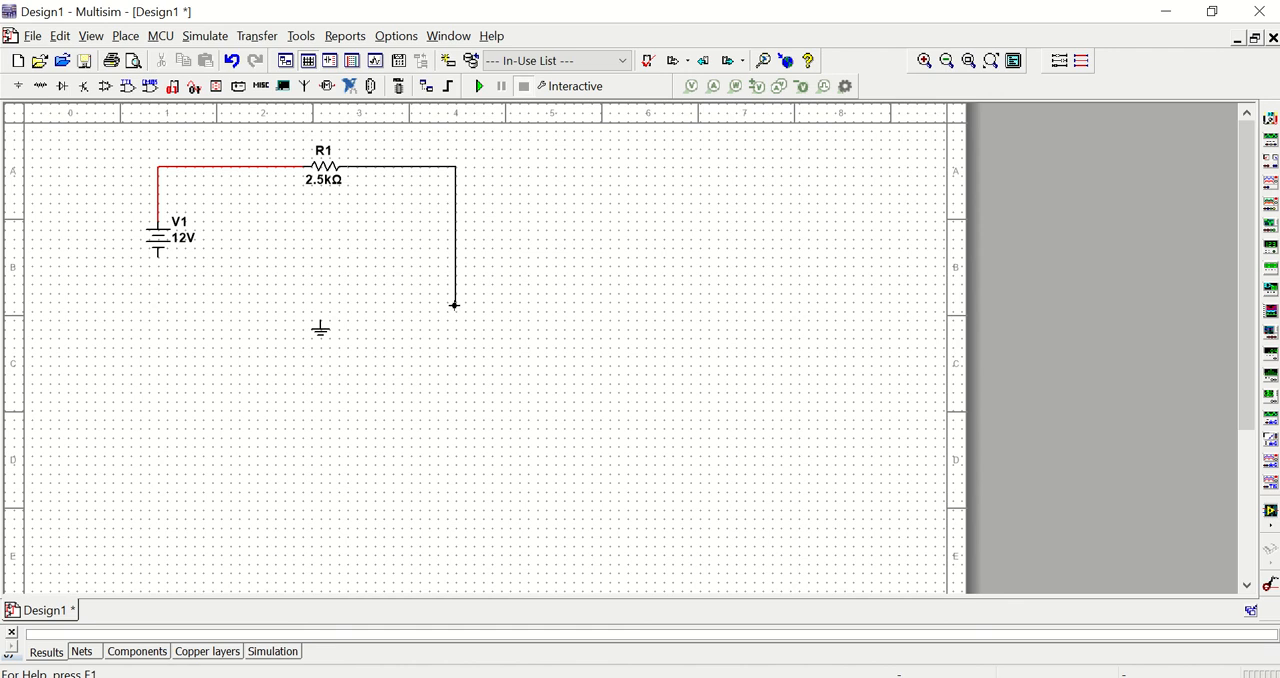
pyautogui.moveTo(453, 305); pyautogui.dragTo(242, 308)
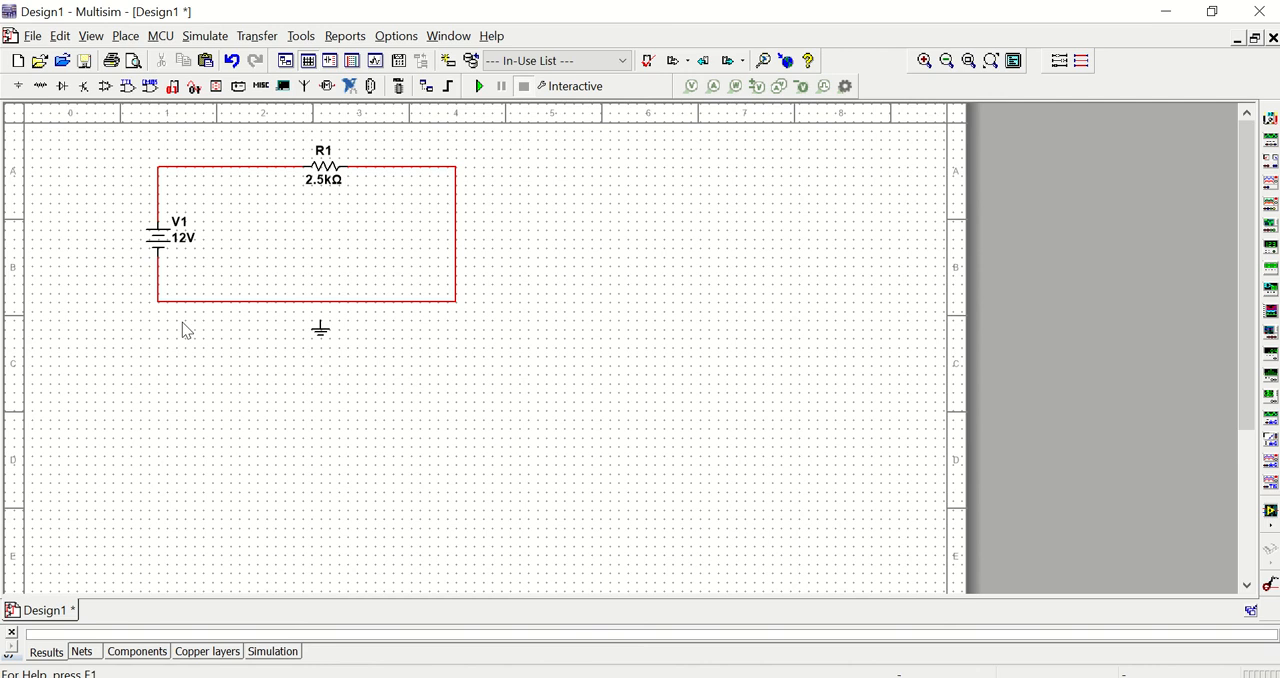
pyautogui.moveTo(320, 336)
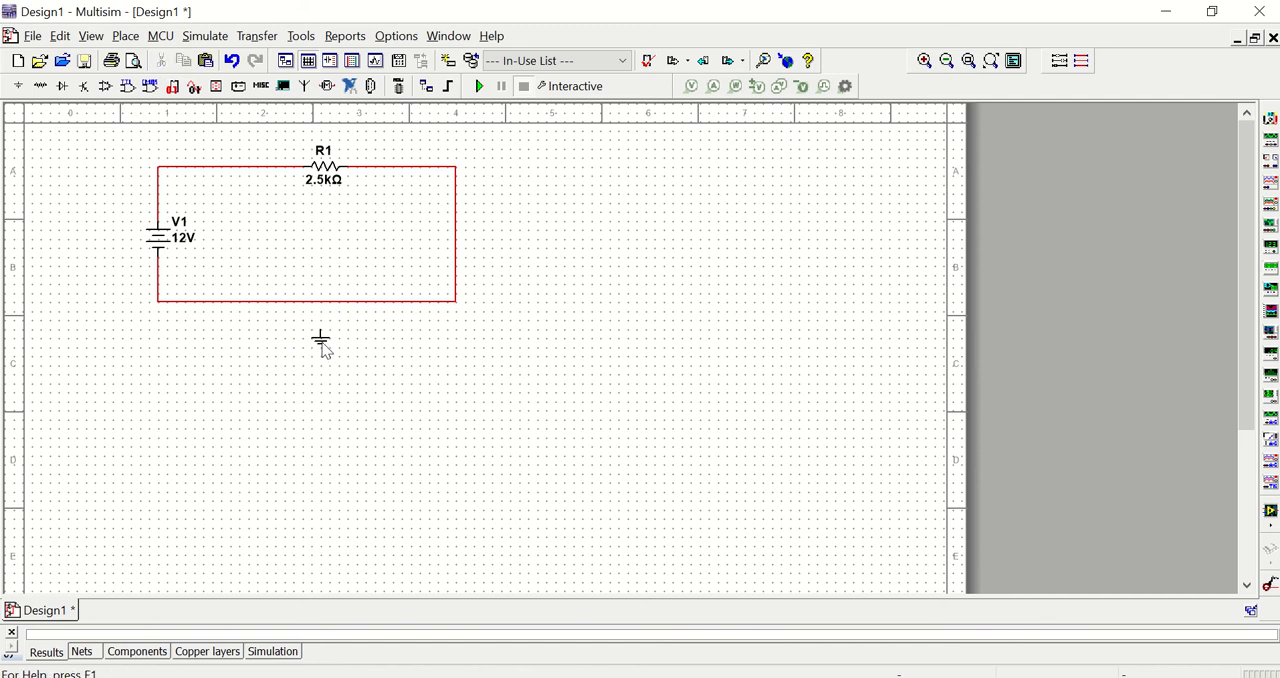
# - Move the ground symbol up onto the loop's bottom wire
pyautogui.click(320, 338)
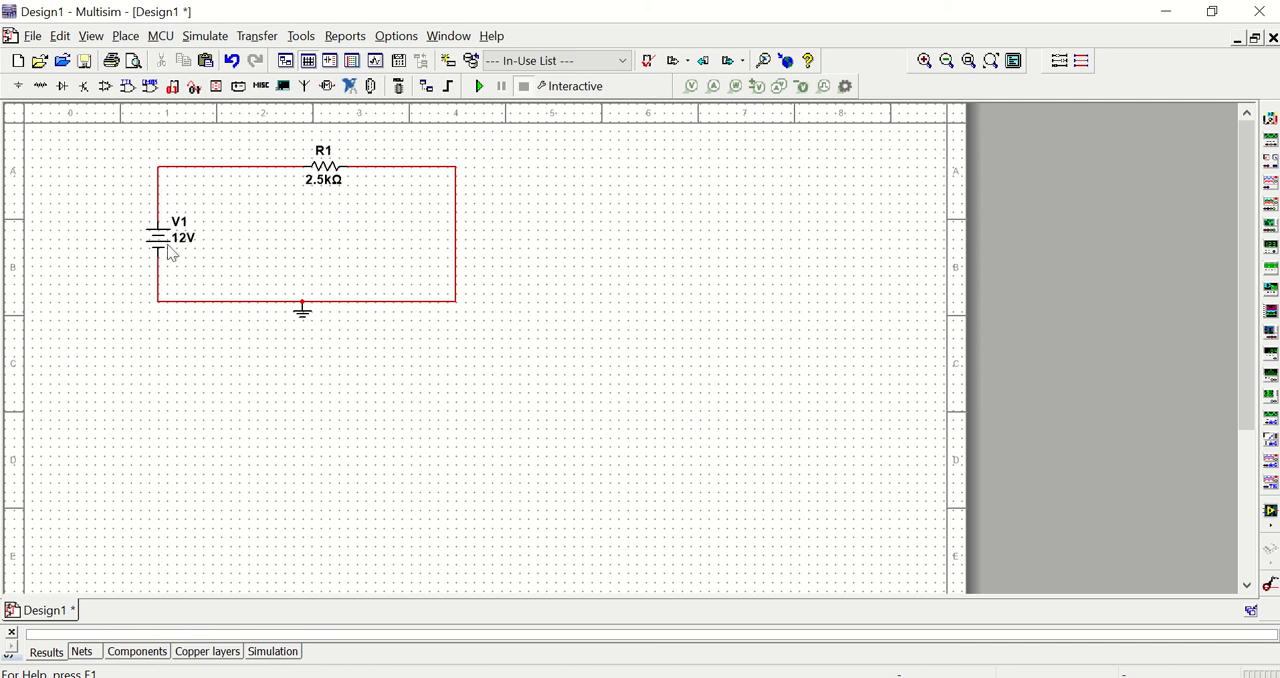
# - Enter 5 as V1's voltage in its properties and confirm
pyautogui.click(163, 242)
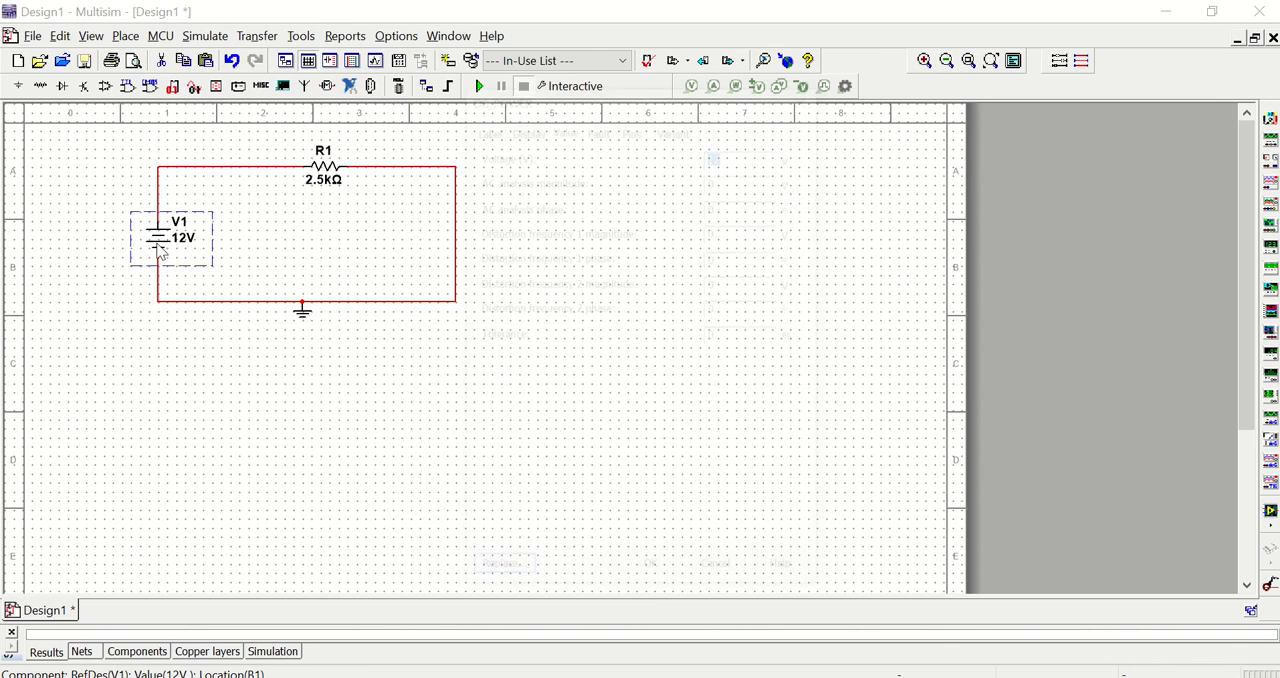
pyautogui.doubleClick(160, 240)
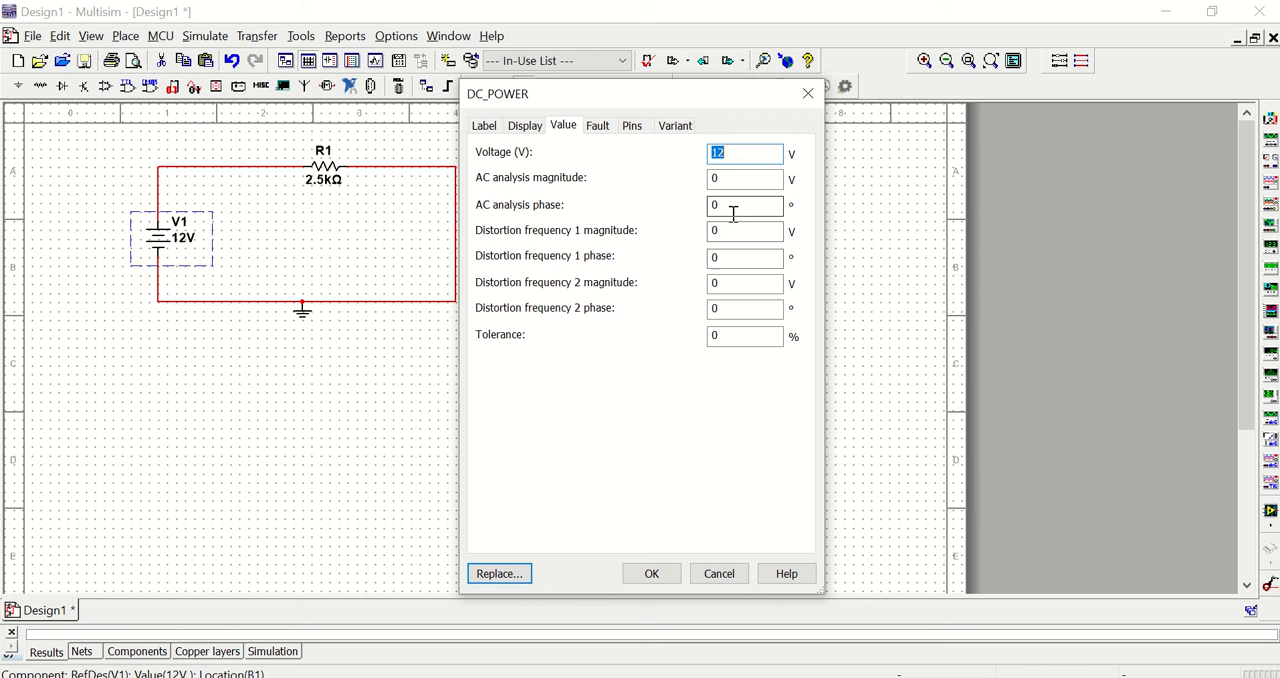
pyautogui.write('5')
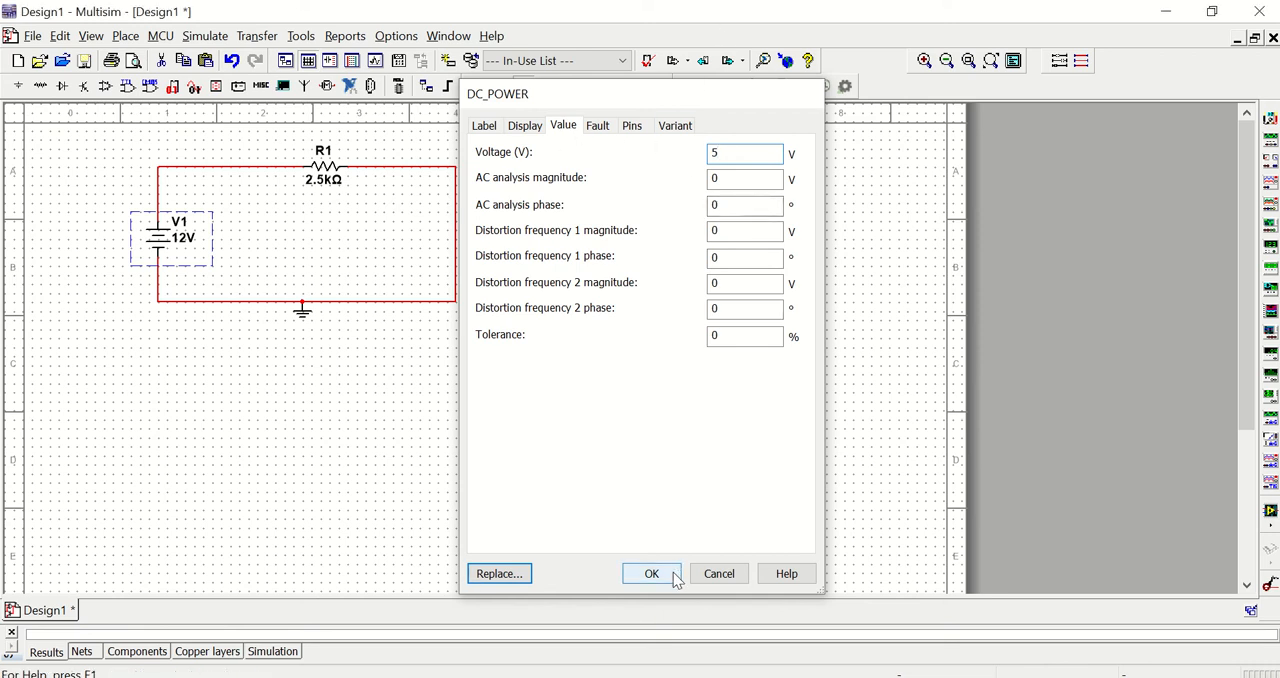
pyautogui.click(651, 573)
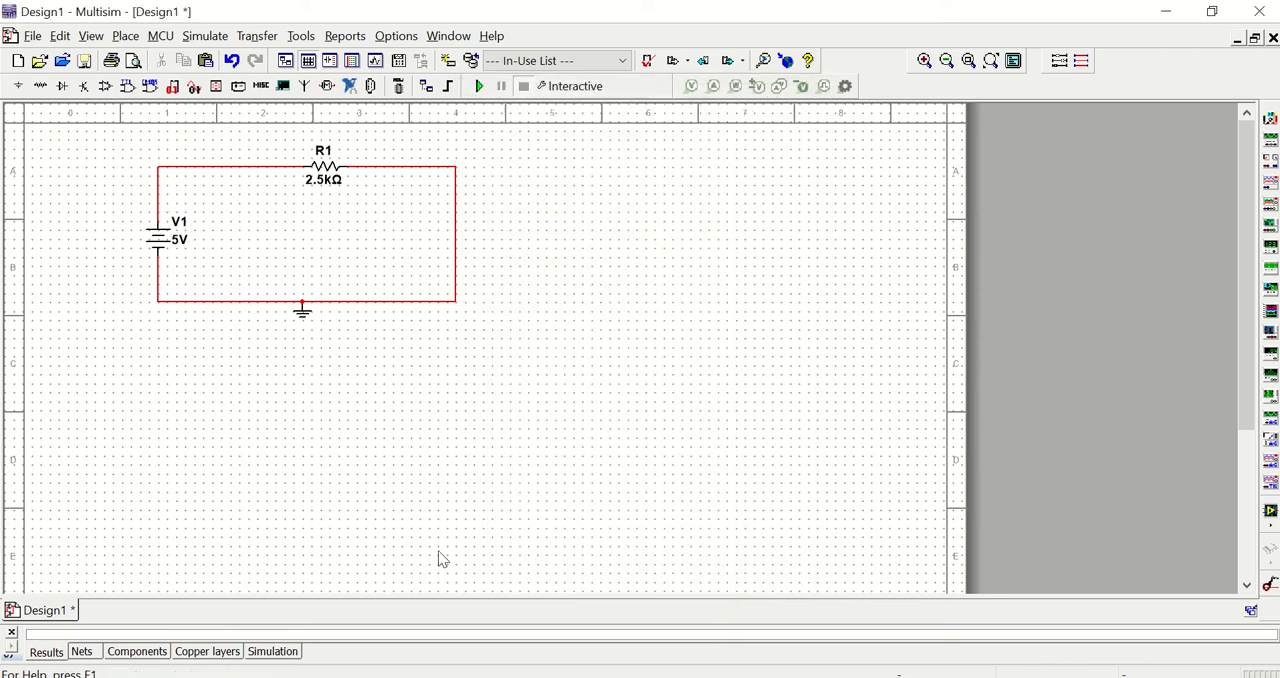
pyautogui.click(322, 167)
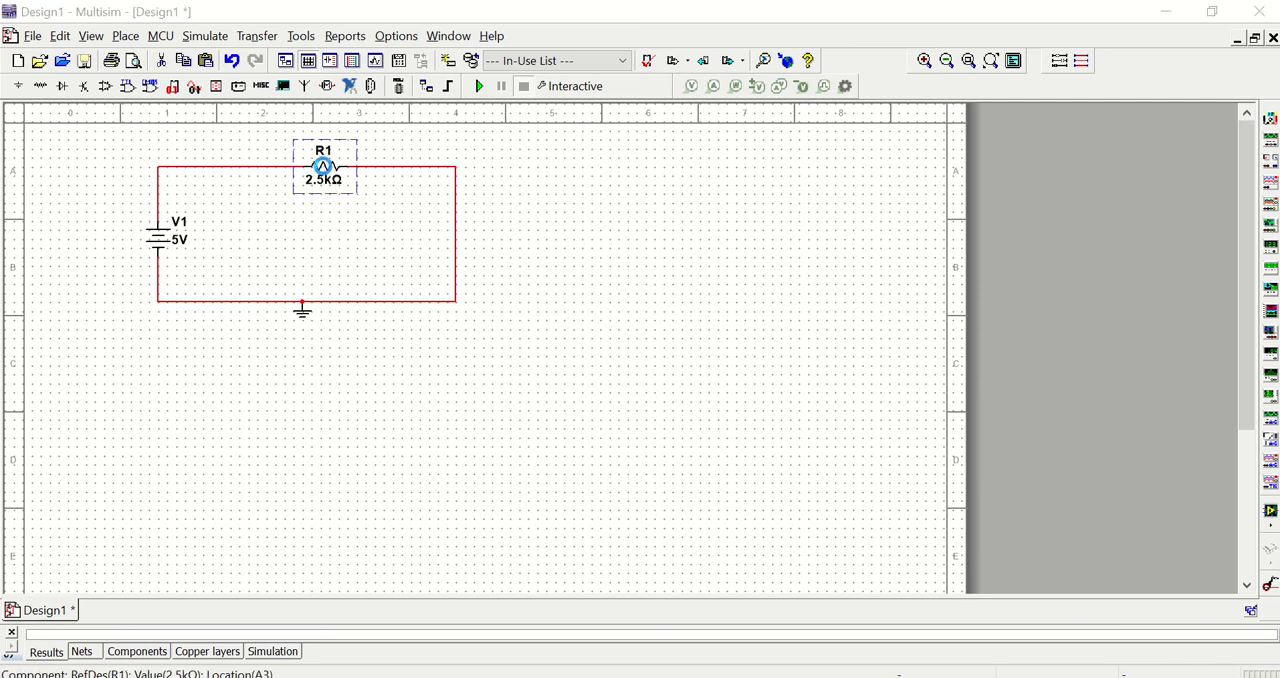
# - Enter 1.5k as R1's resistance in its properties and apply it
pyautogui.doubleClick(323, 165)
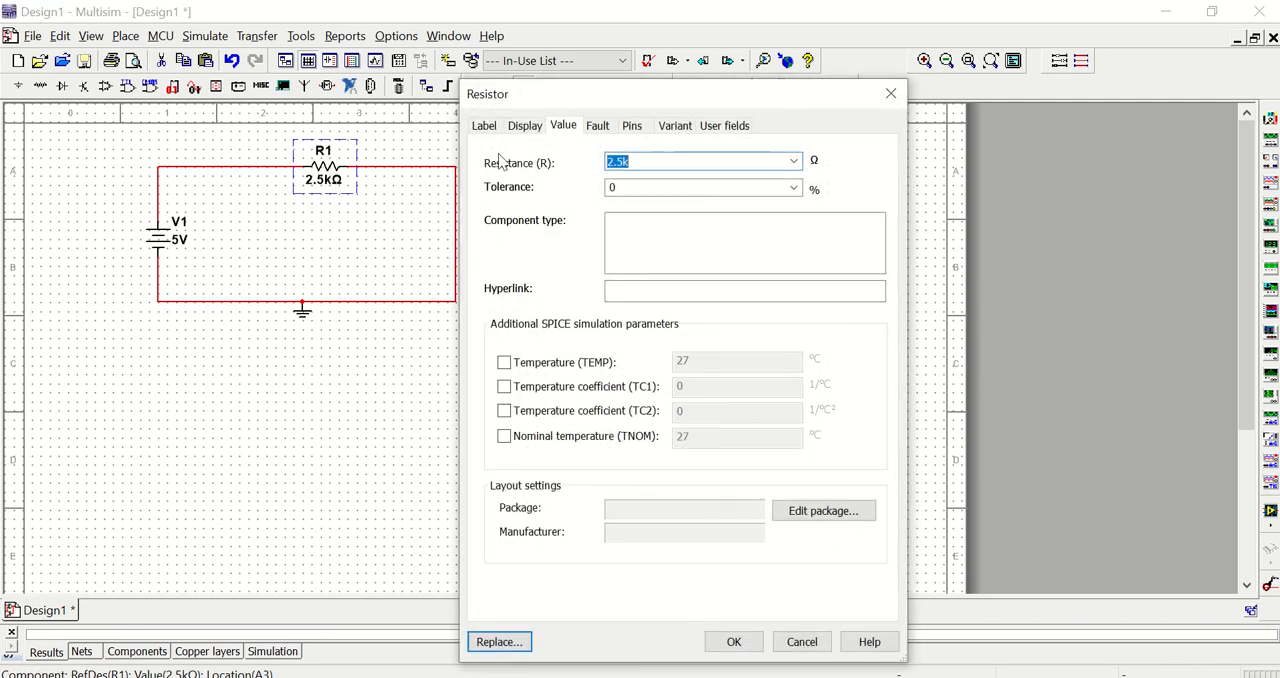
pyautogui.write('1.5')
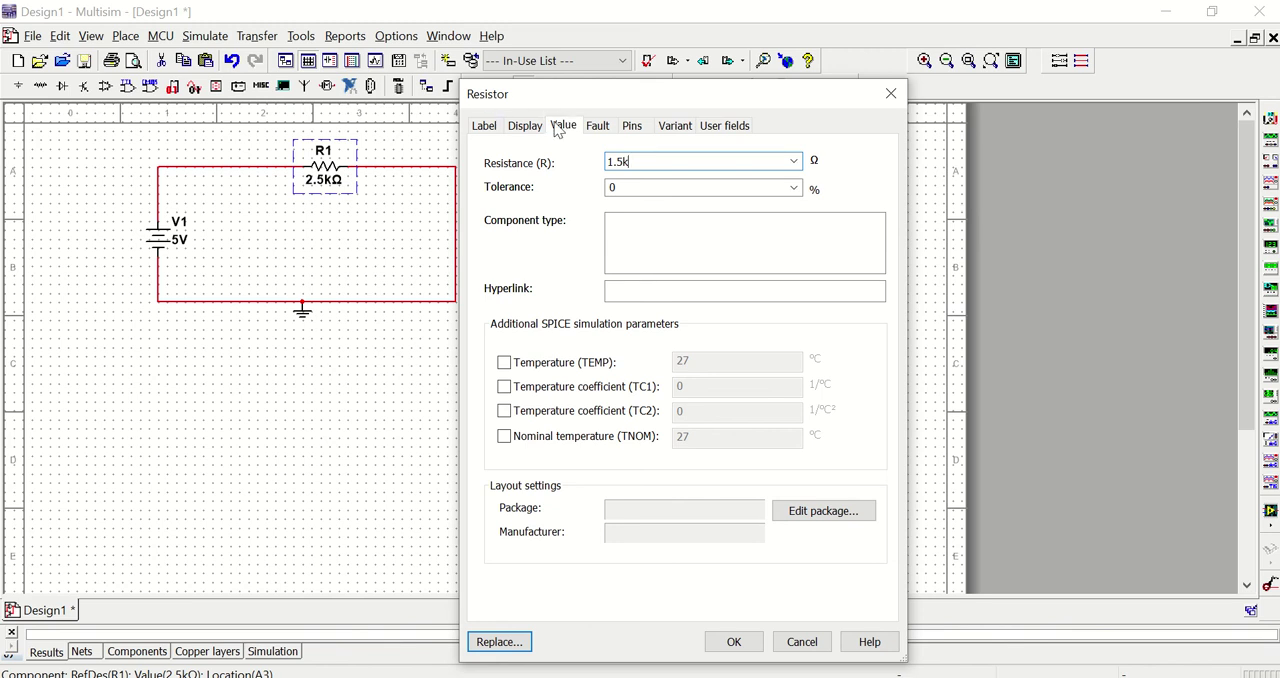
pyautogui.moveTo(582, 158)
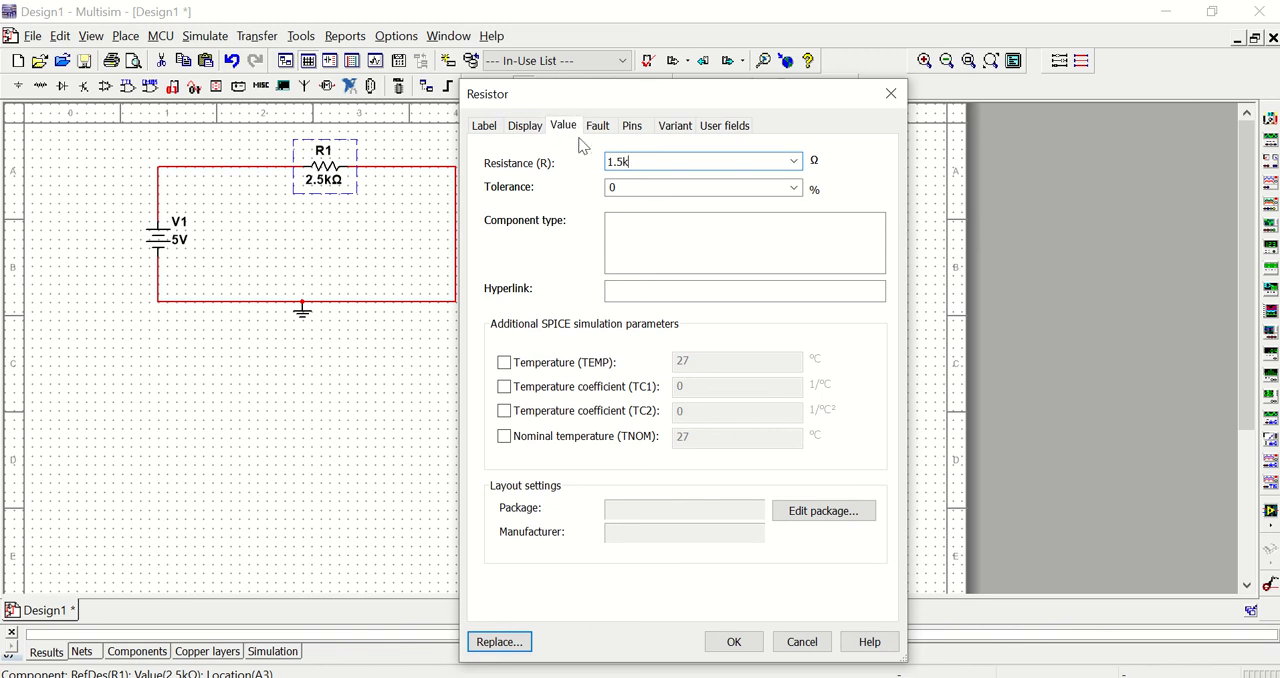
pyautogui.click(735, 641)
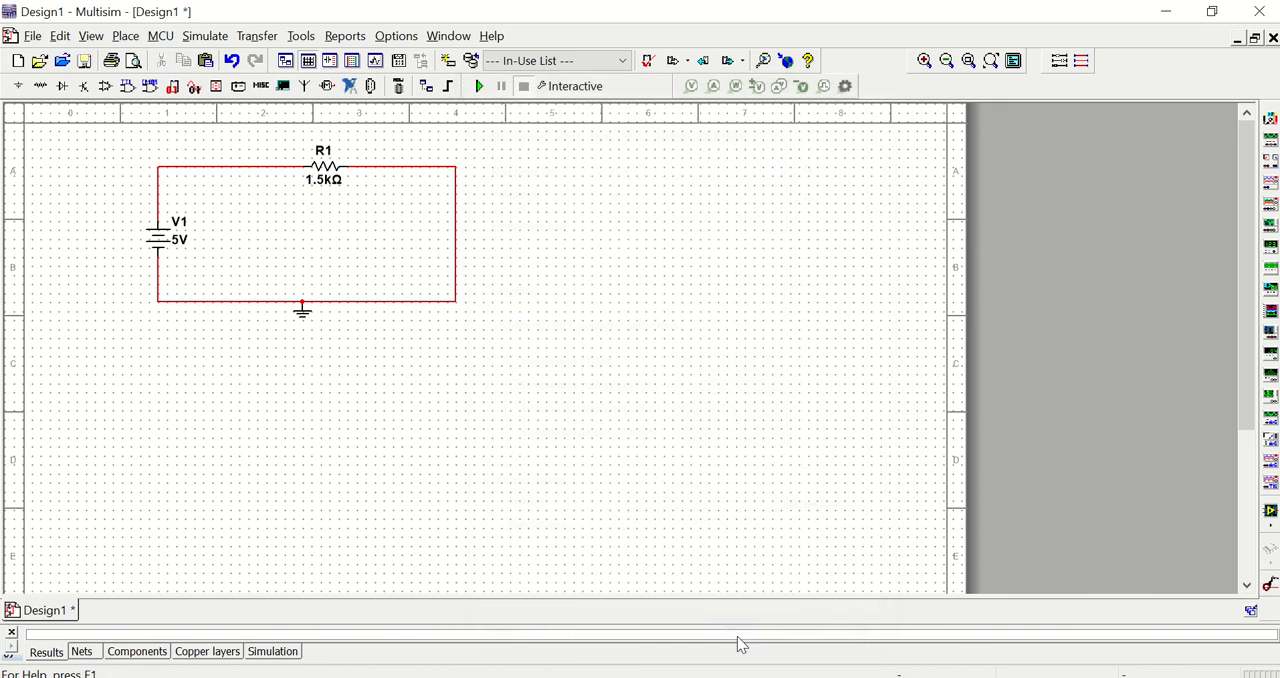
pyautogui.moveTo(328, 150)
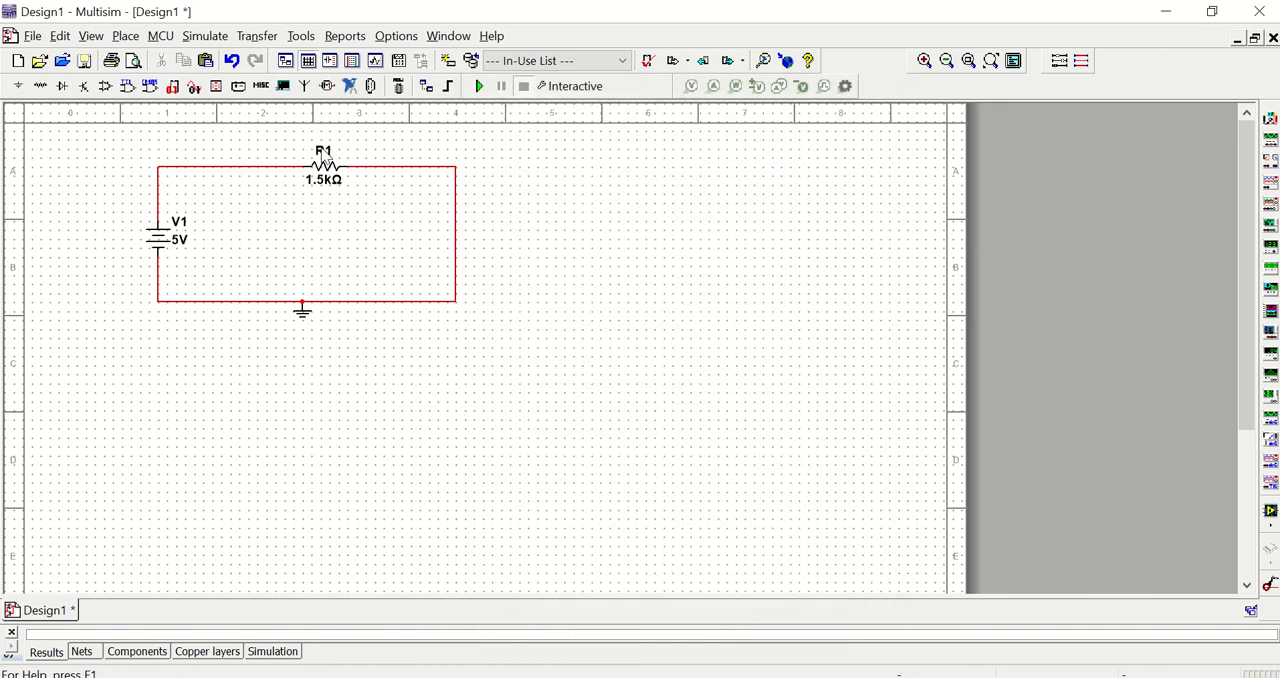
# - Give R1 component-specific visibility and toggle off its RefDes and value labels
pyautogui.click(324, 162)
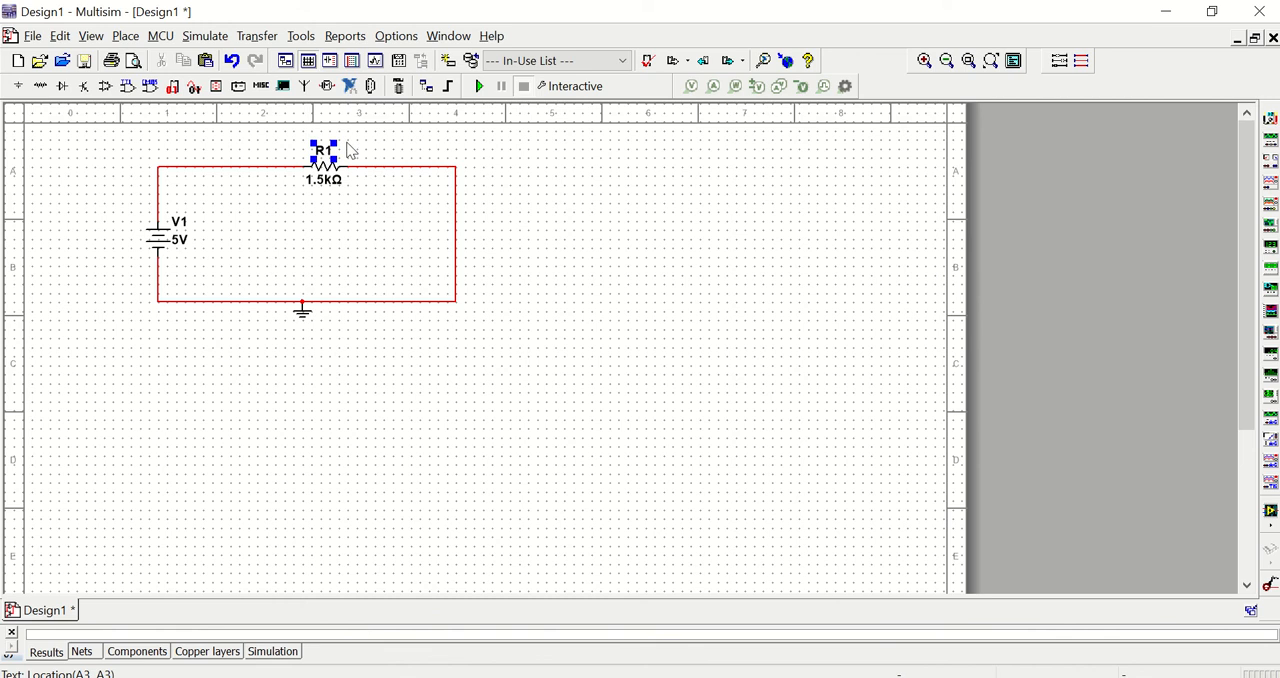
pyautogui.doubleClick(325, 165)
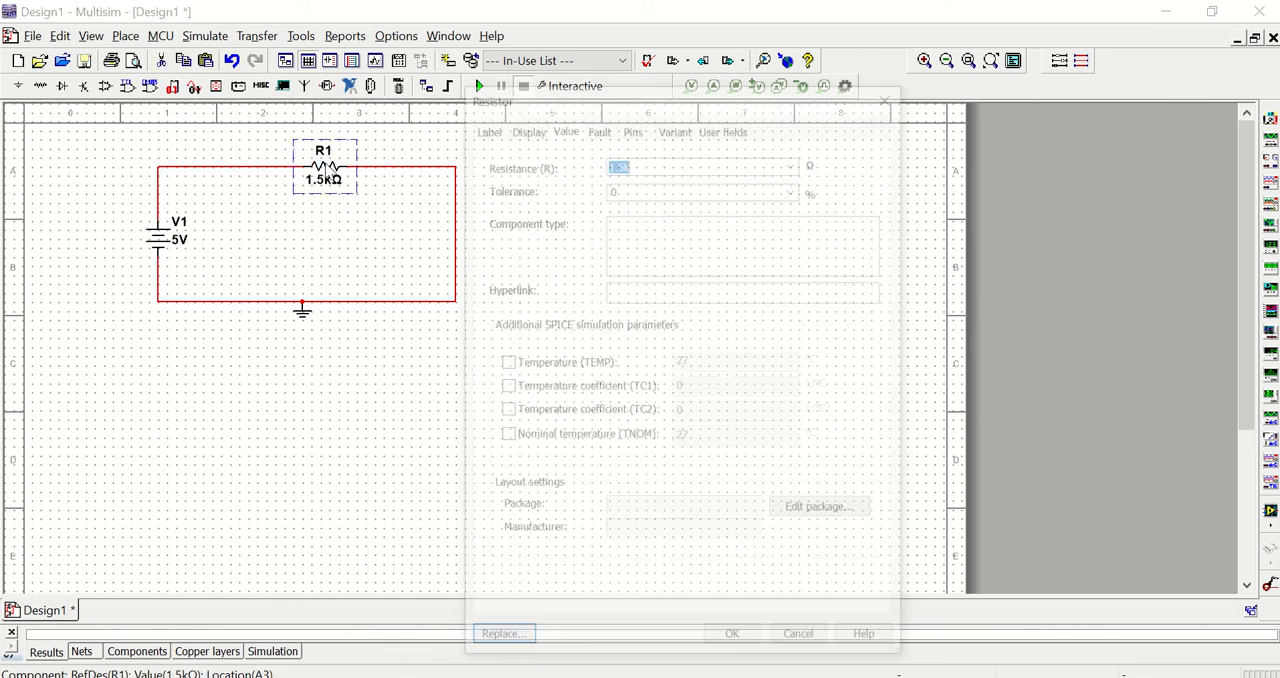
pyautogui.click(524, 125)
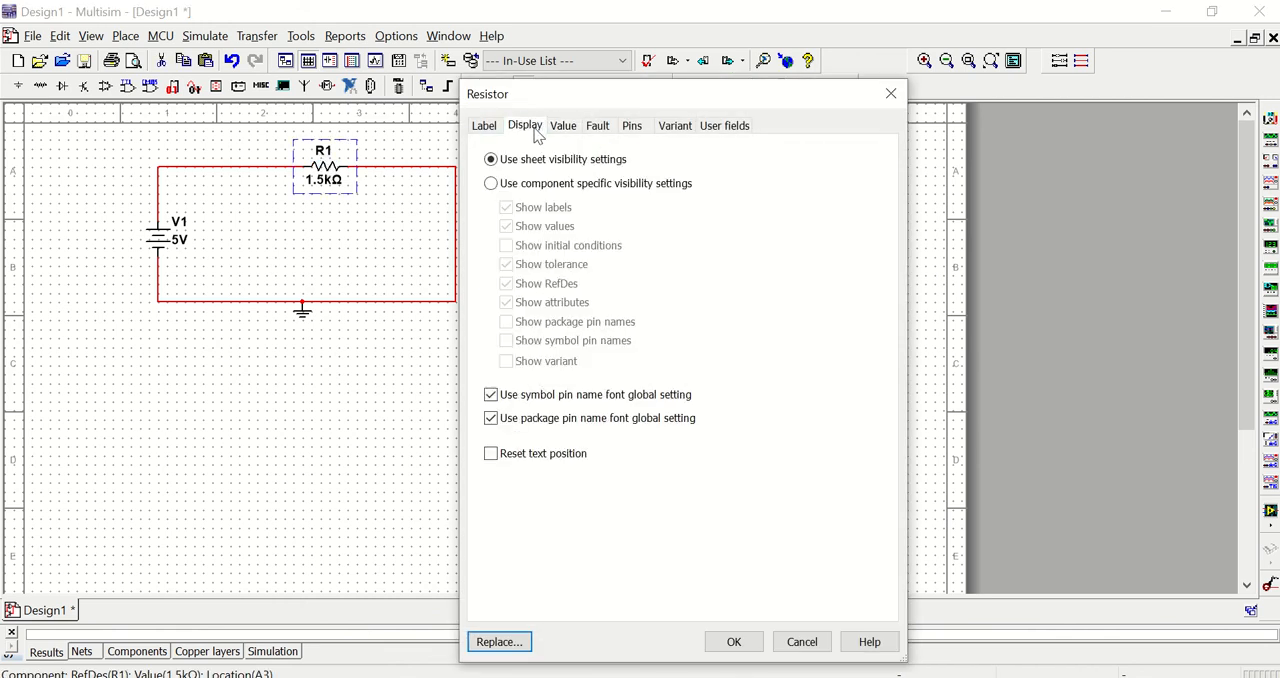
pyautogui.moveTo(559, 183)
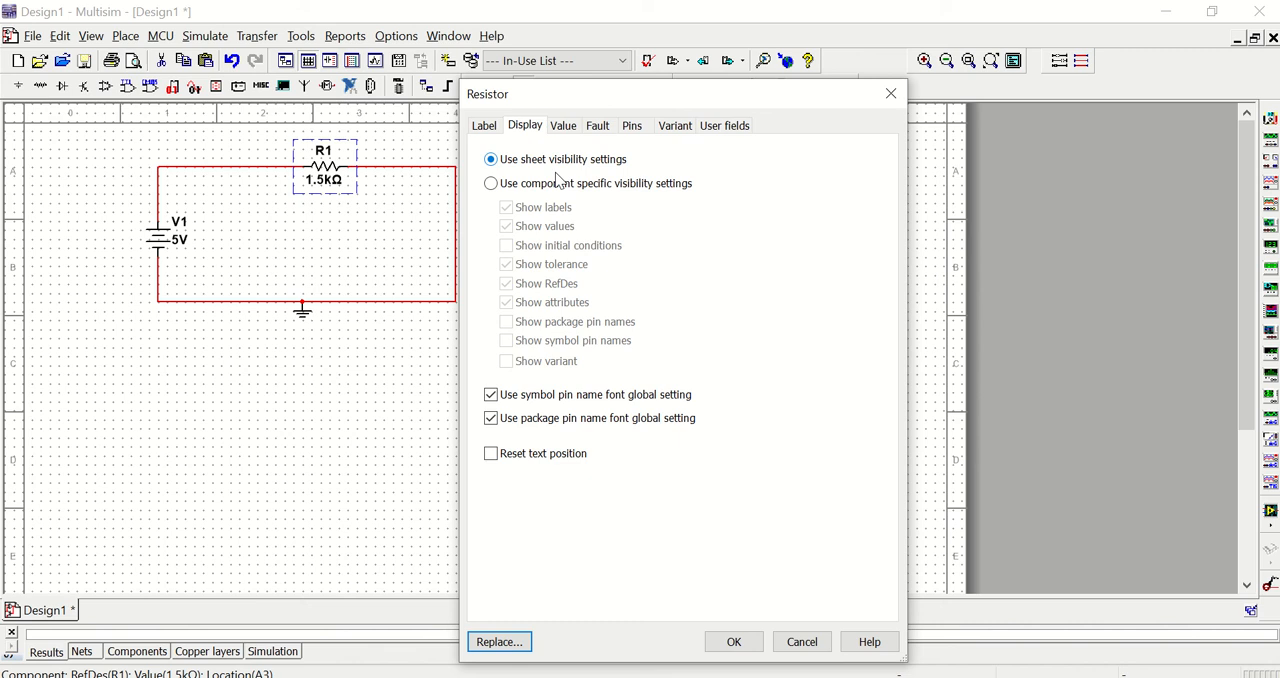
pyautogui.click(491, 183)
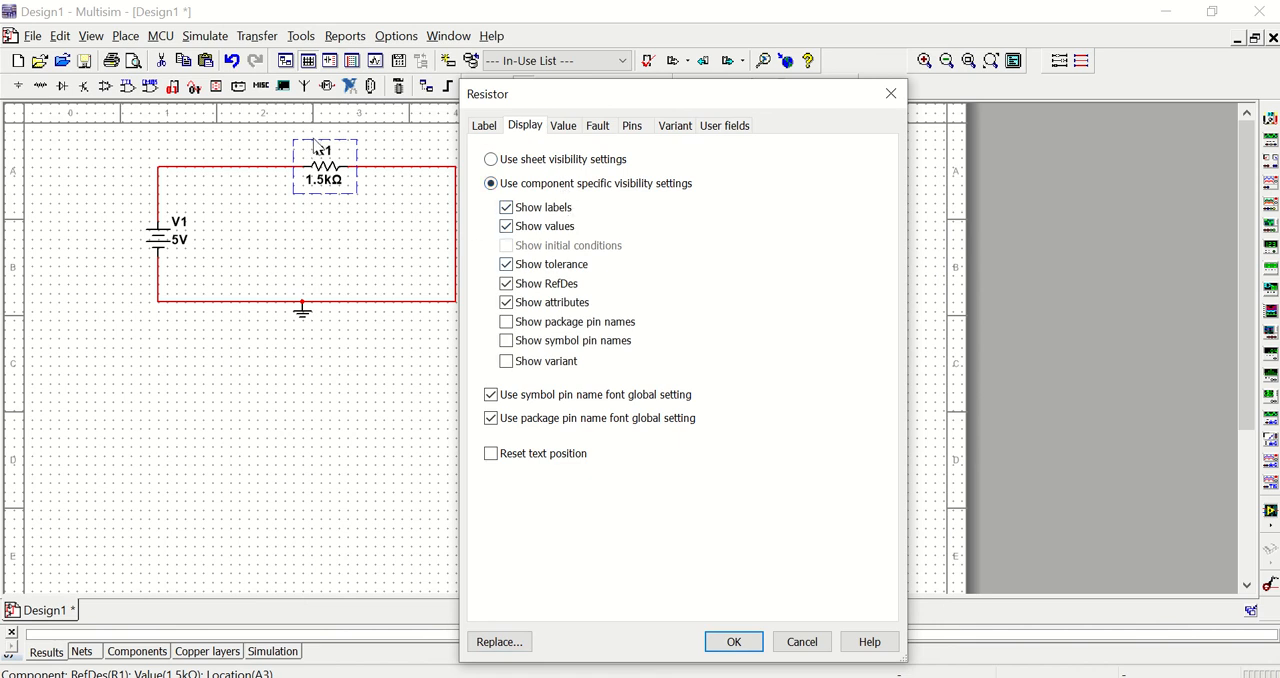
pyautogui.click(506, 283)
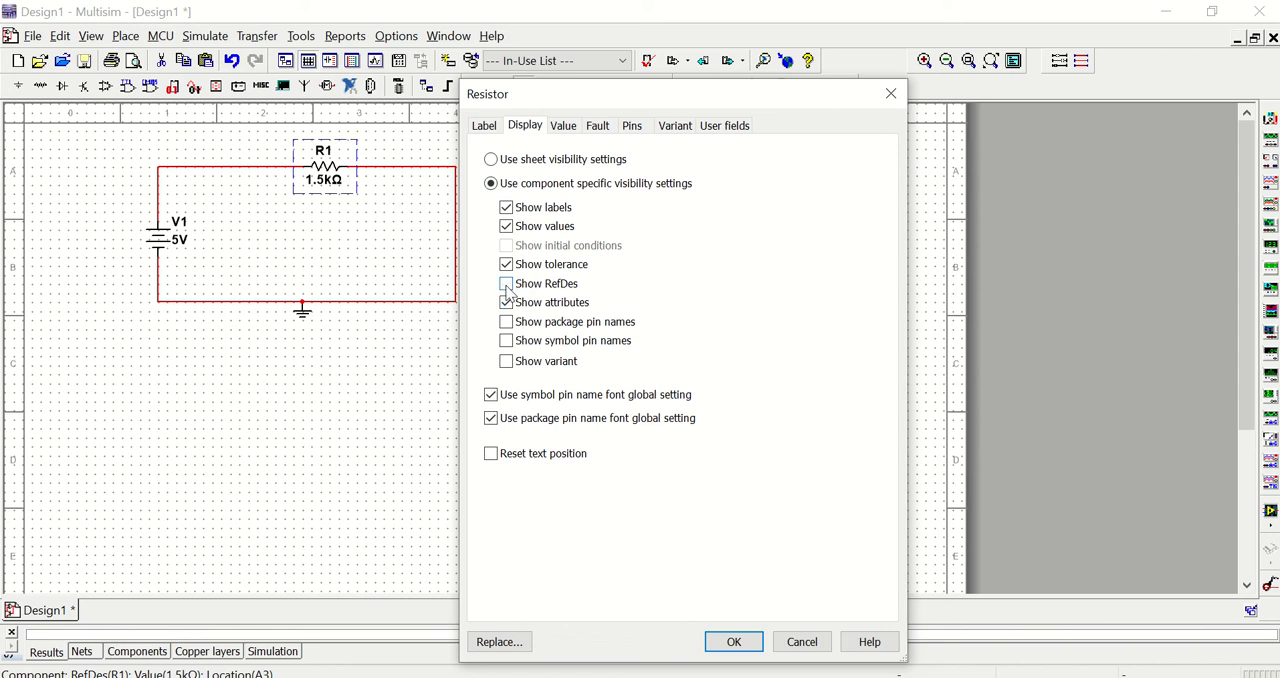
pyautogui.click(505, 302)
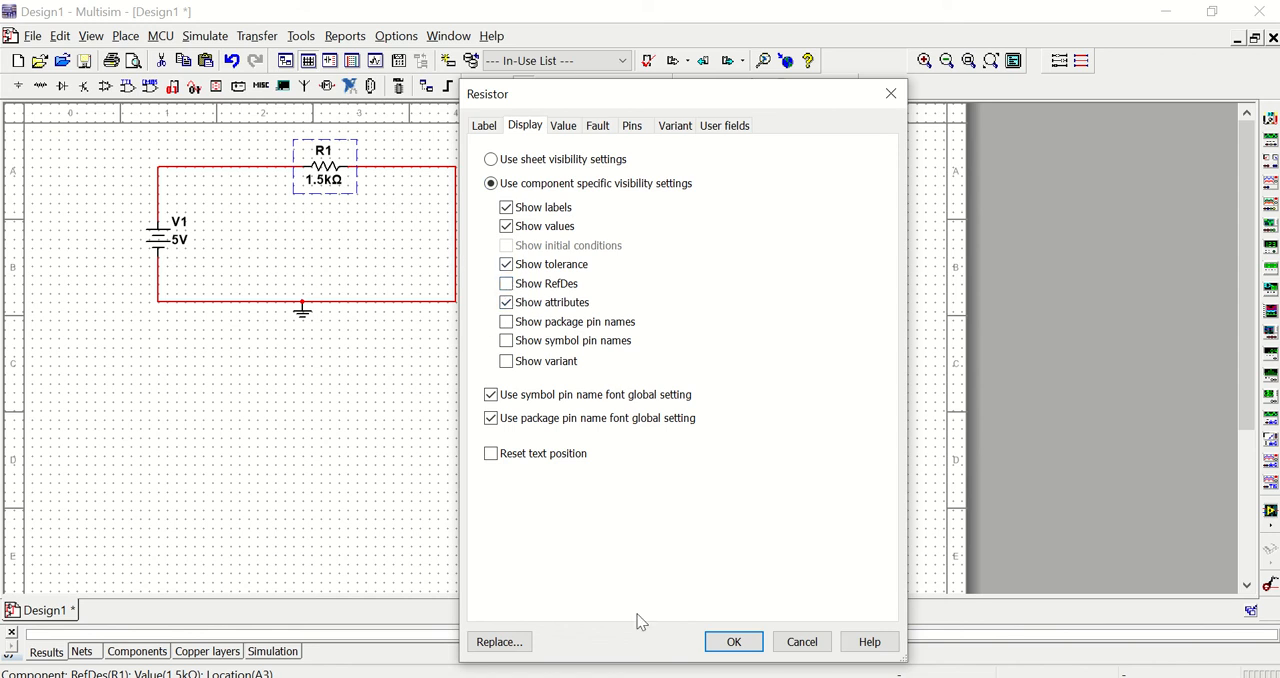
pyautogui.click(736, 641)
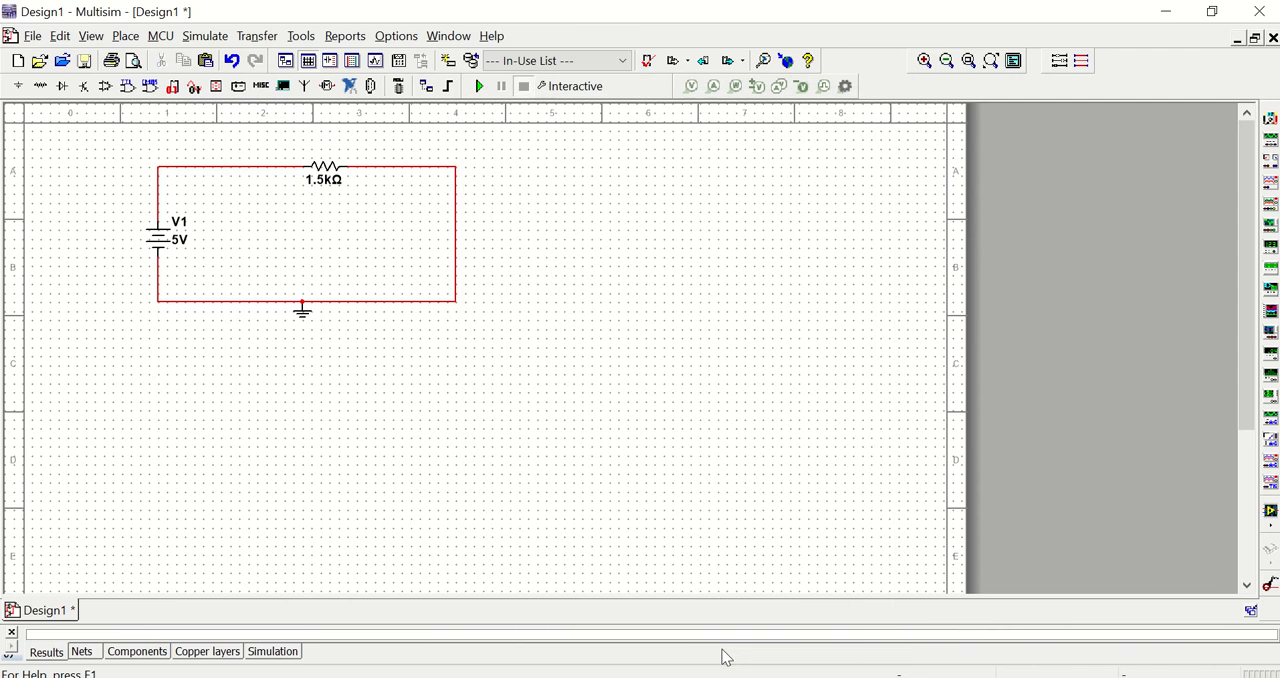
# - Re-enable R1's name and 1.5kΩ value so both labels display again
pyautogui.click(323, 164)
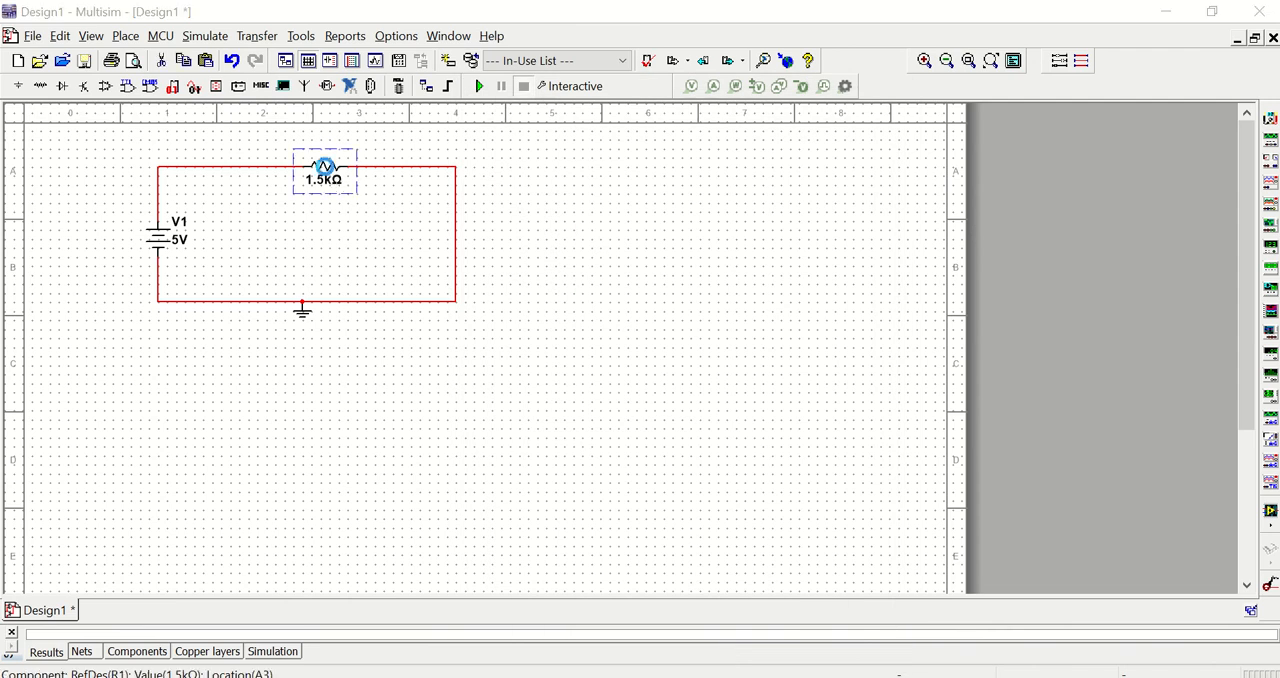
pyautogui.doubleClick(323, 165)
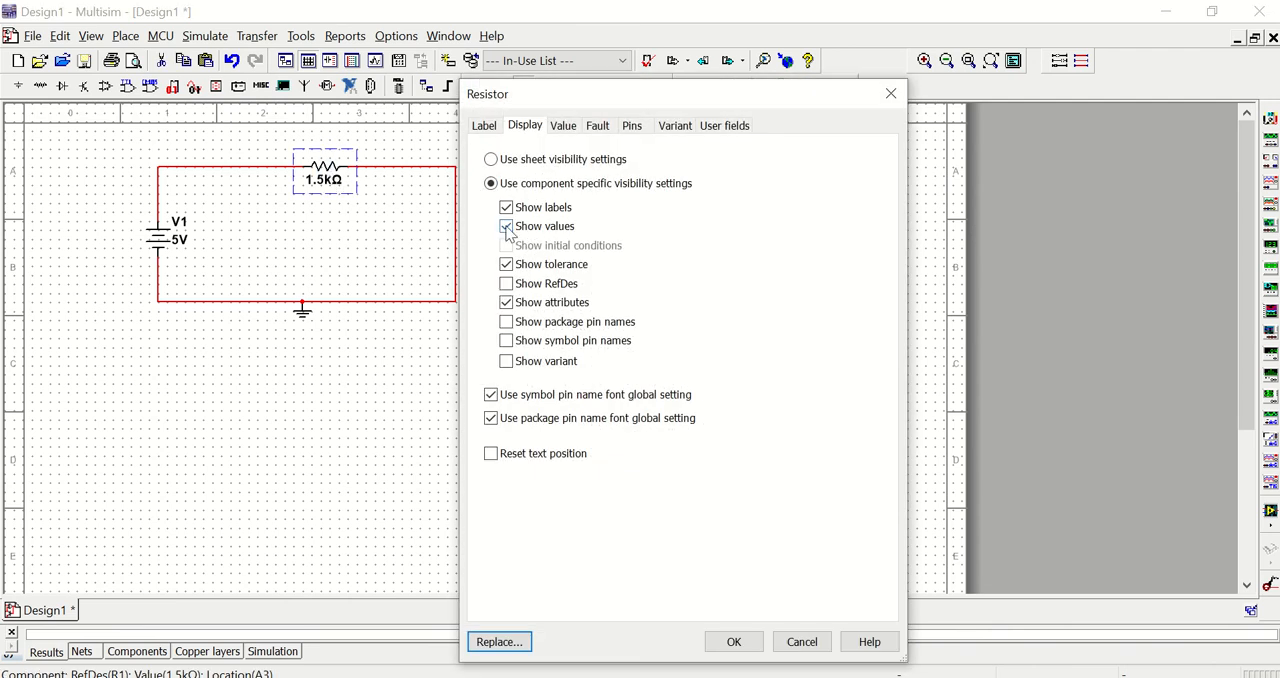
pyautogui.click(506, 225)
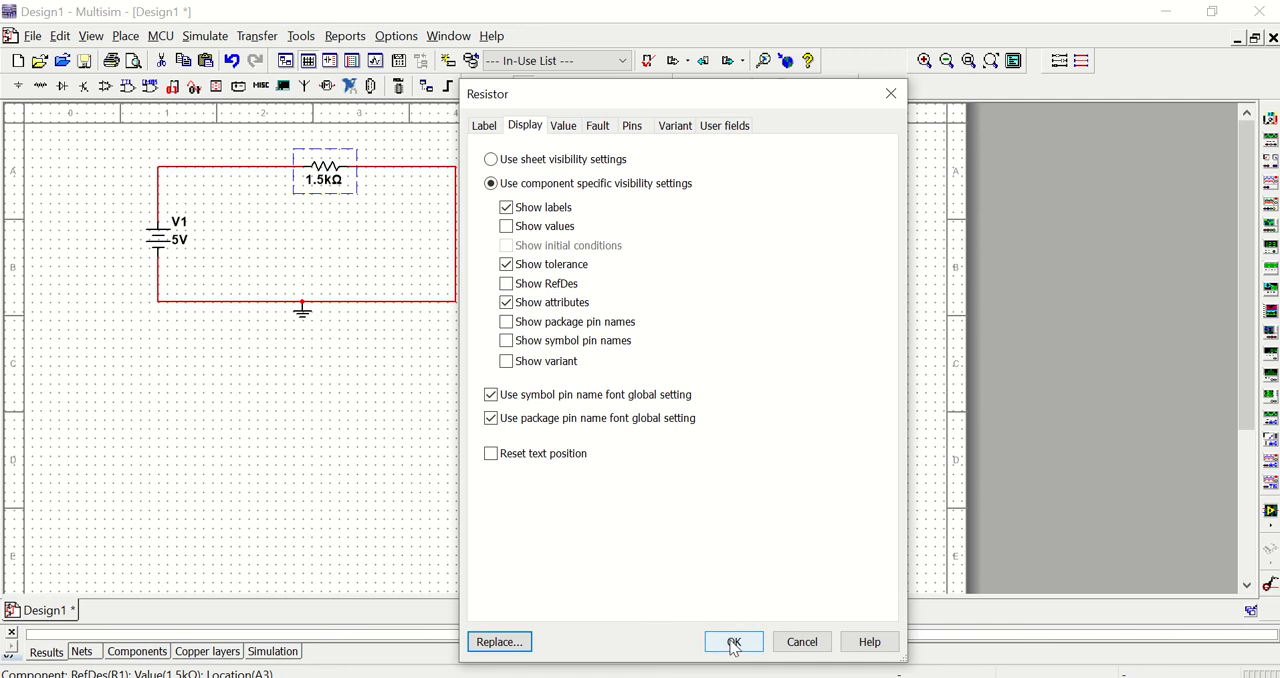
pyautogui.click(736, 642)
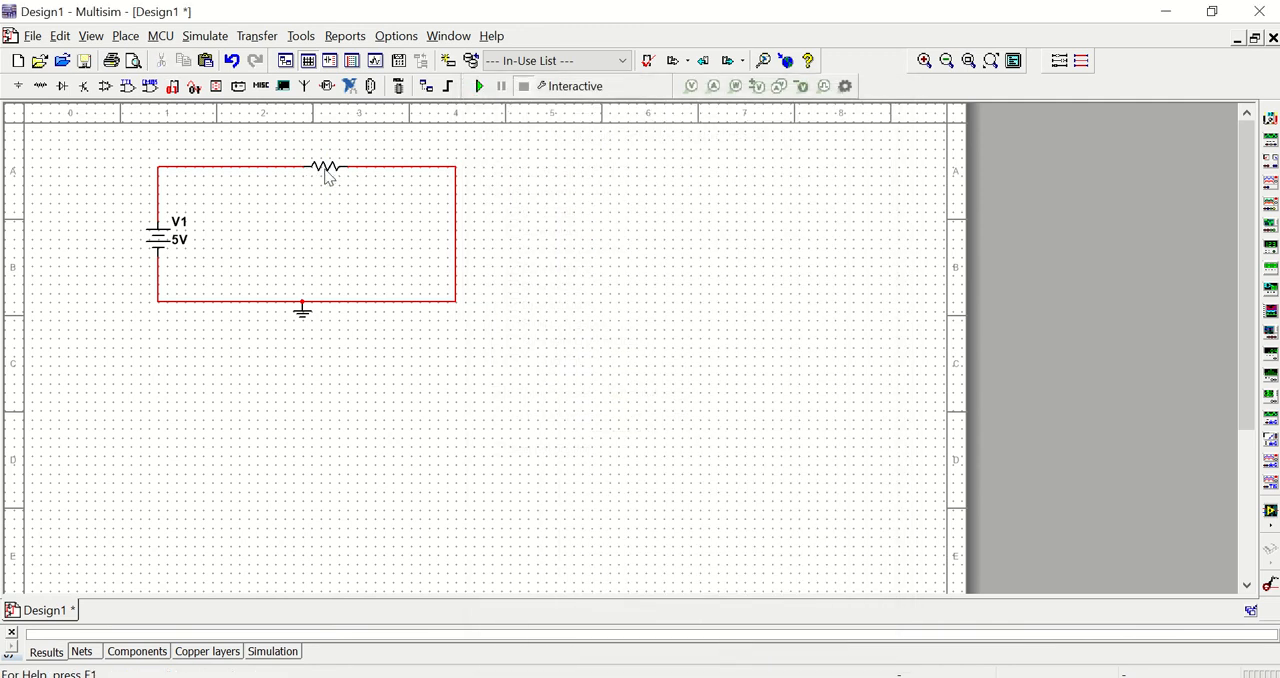
pyautogui.doubleClick(324, 165)
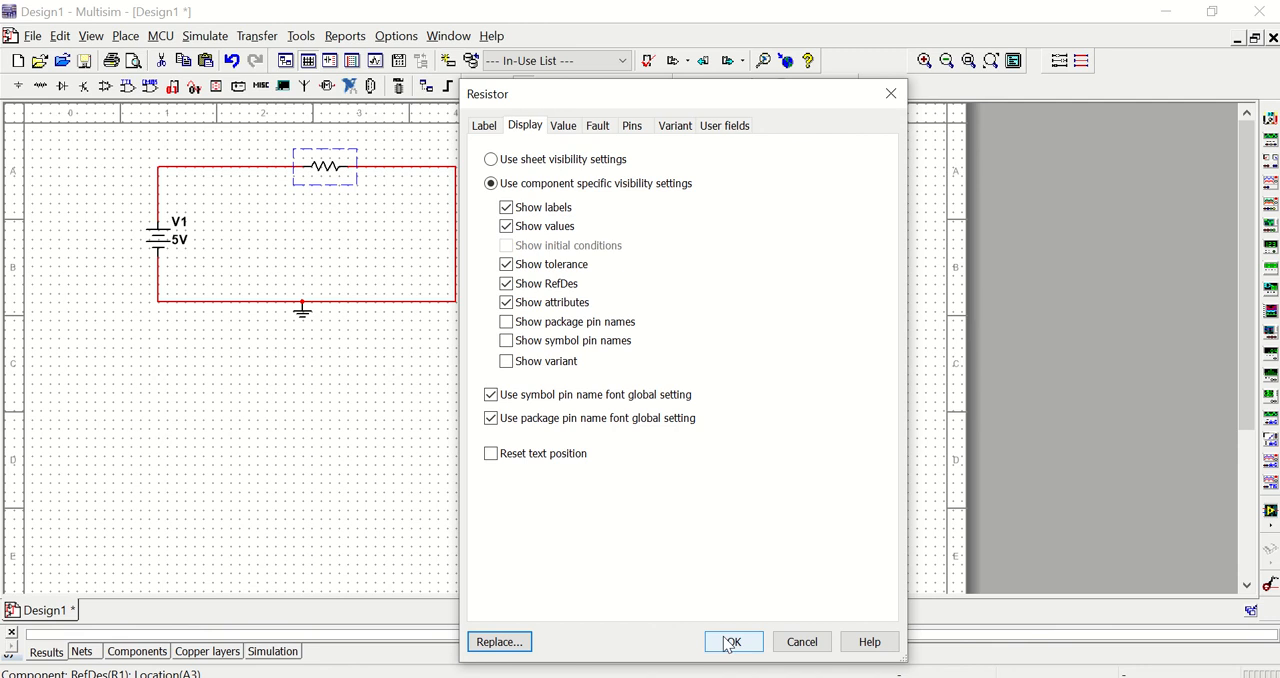
pyautogui.click(734, 641)
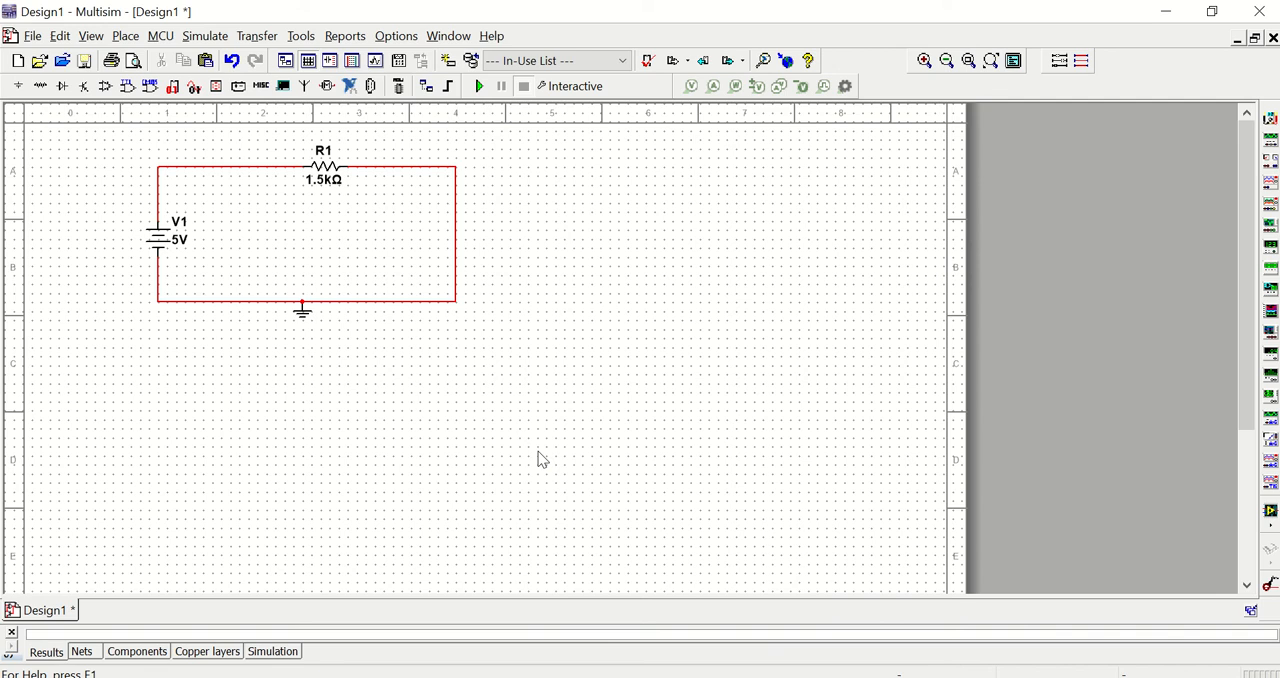
pyautogui.moveTo(161, 245)
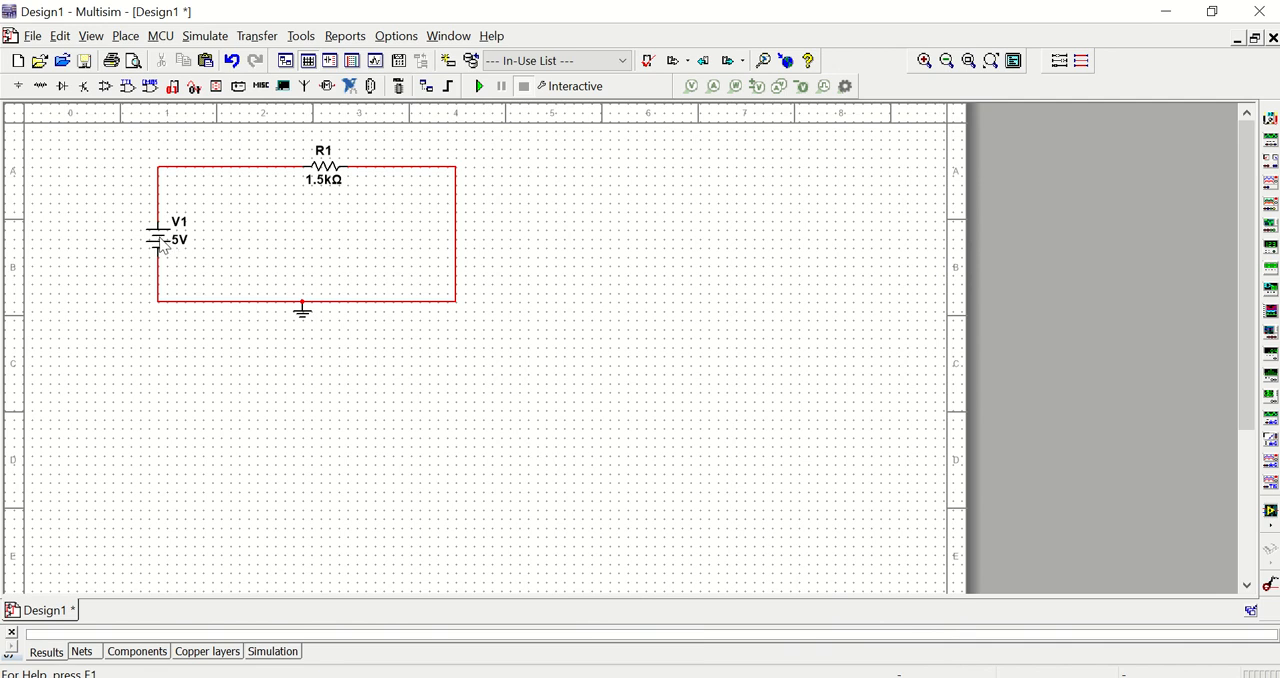
pyautogui.doubleClick(160, 238)
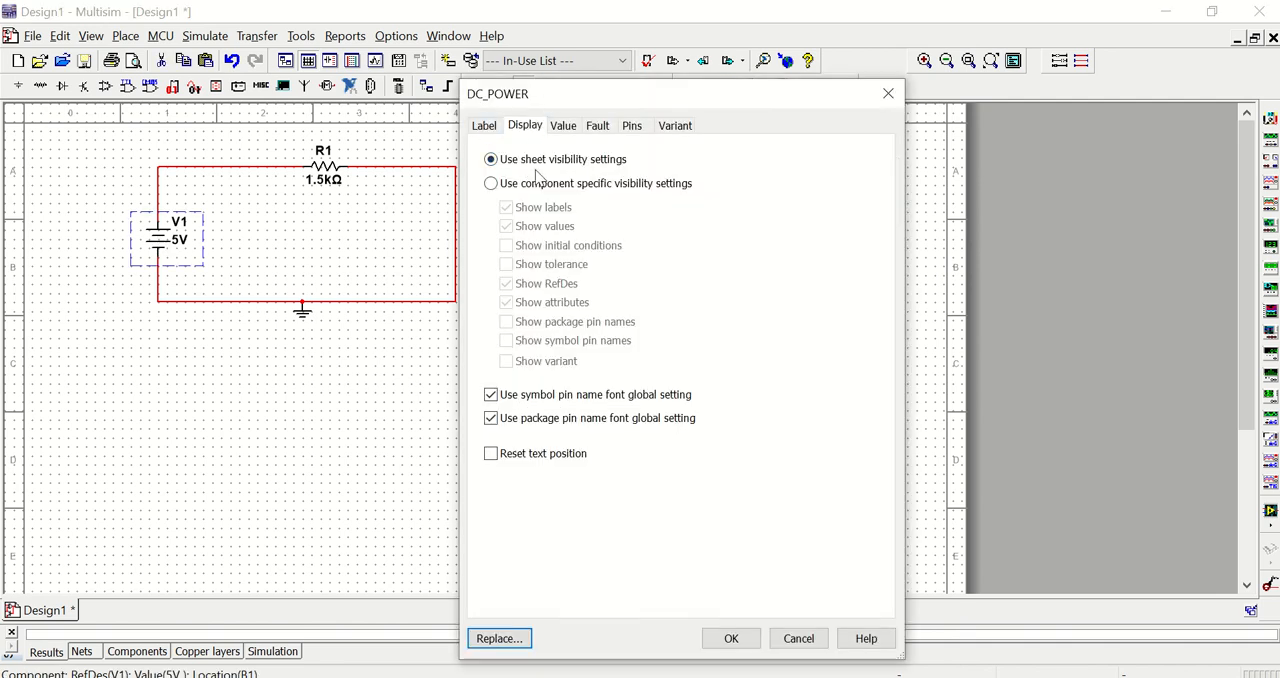
# - Set V1 to component-specific visibility with Show RefDes unchecked, leaving only 5V shown
pyautogui.click(491, 183)
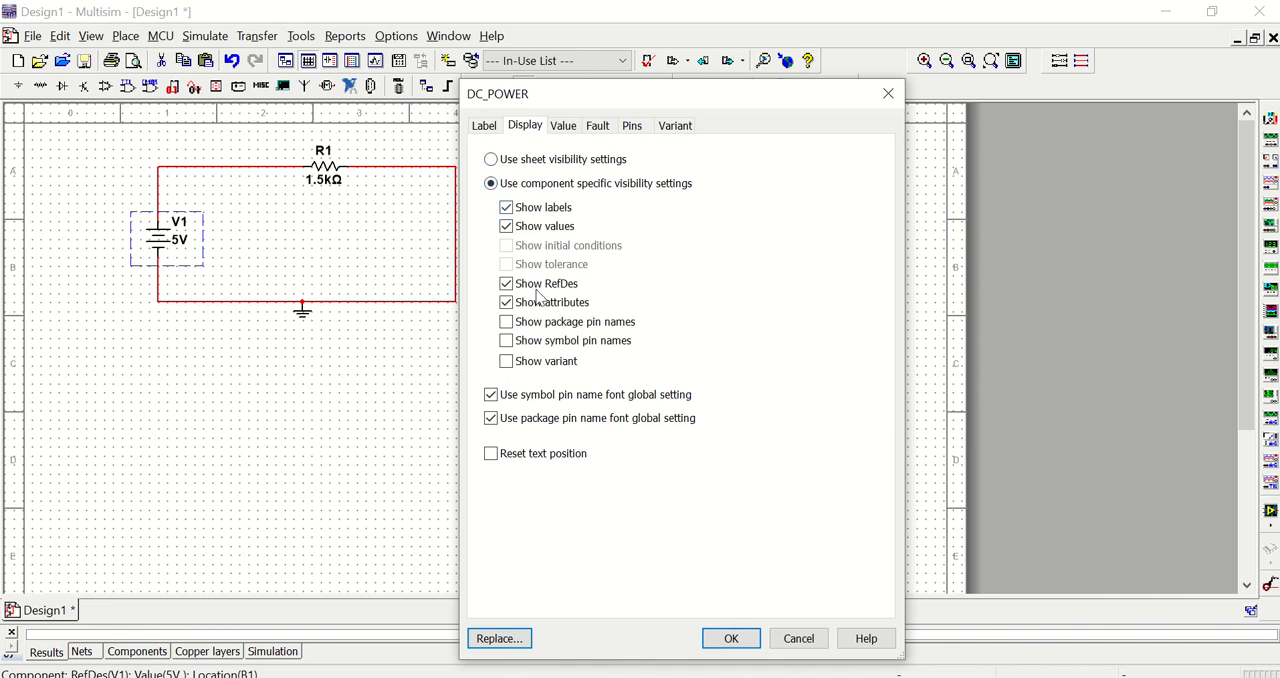
pyautogui.click(505, 283)
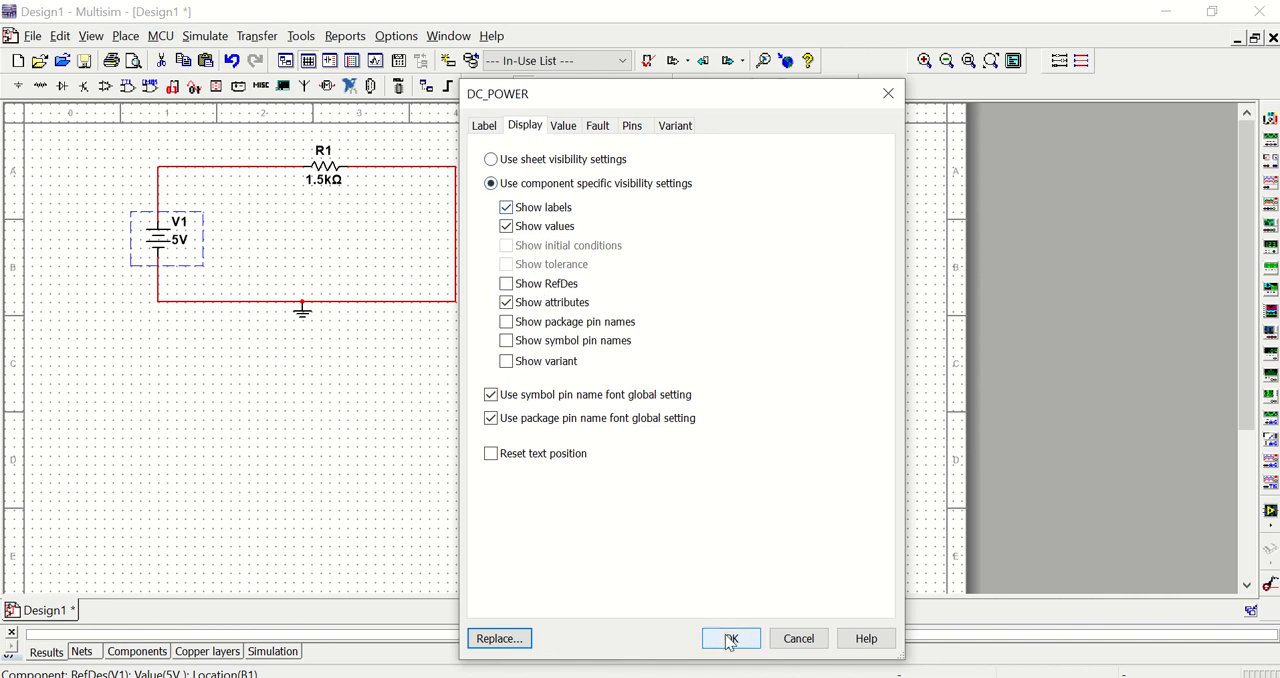
pyautogui.click(732, 638)
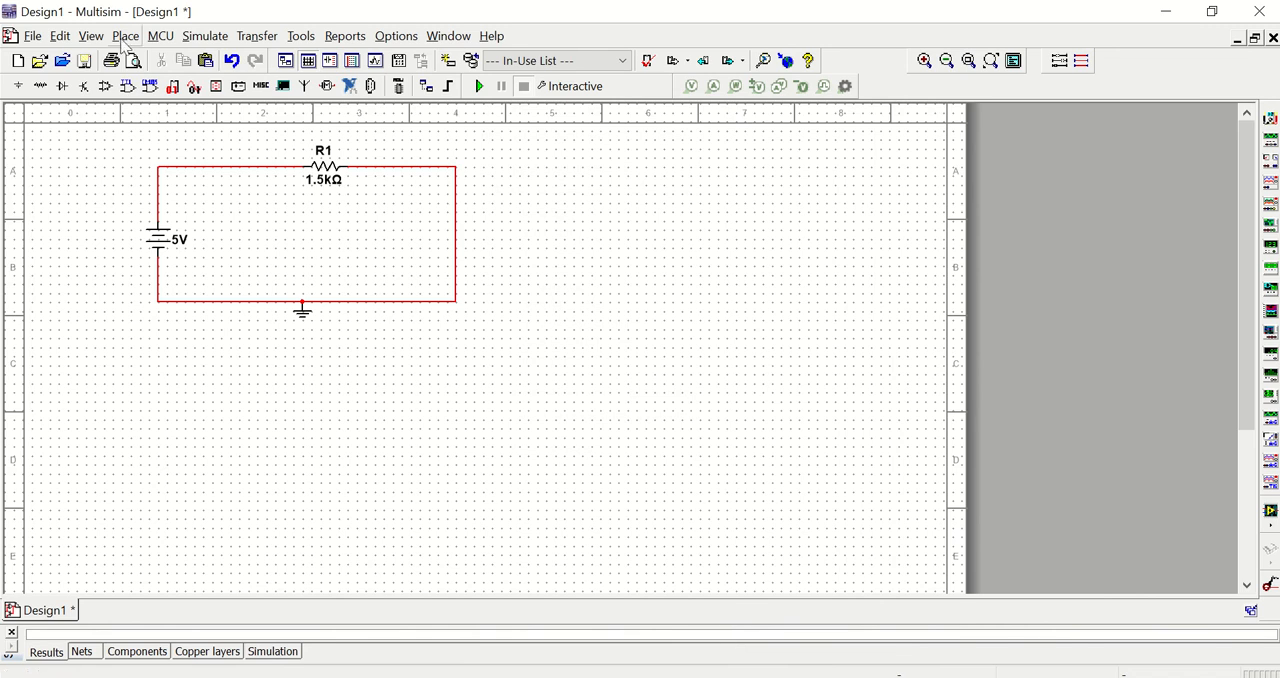
pyautogui.click(128, 36)
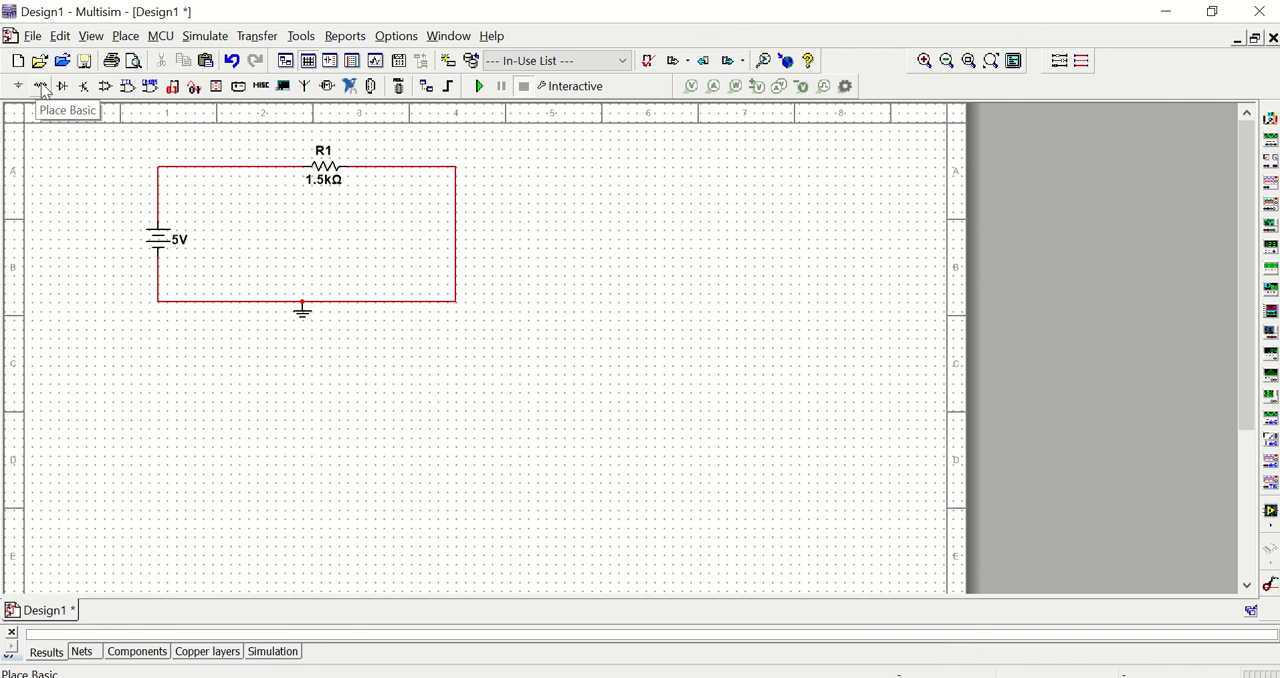
pyautogui.moveTo(140, 84)
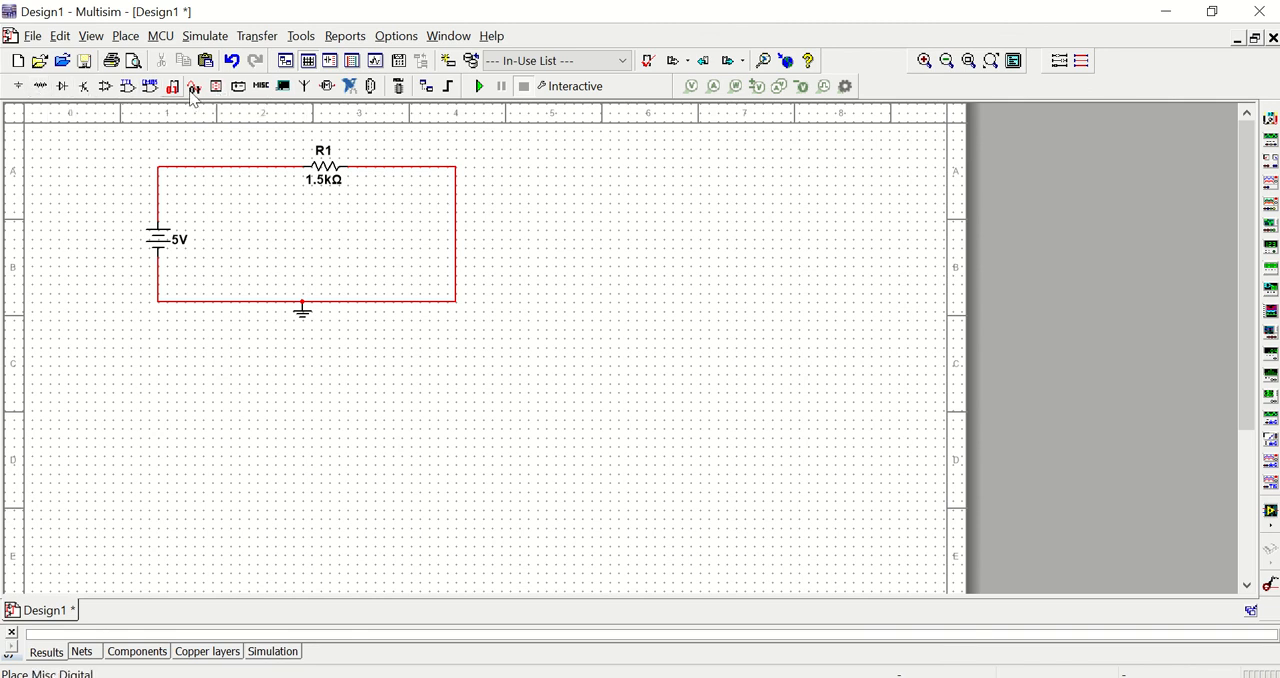
pyautogui.moveTo(115, 90)
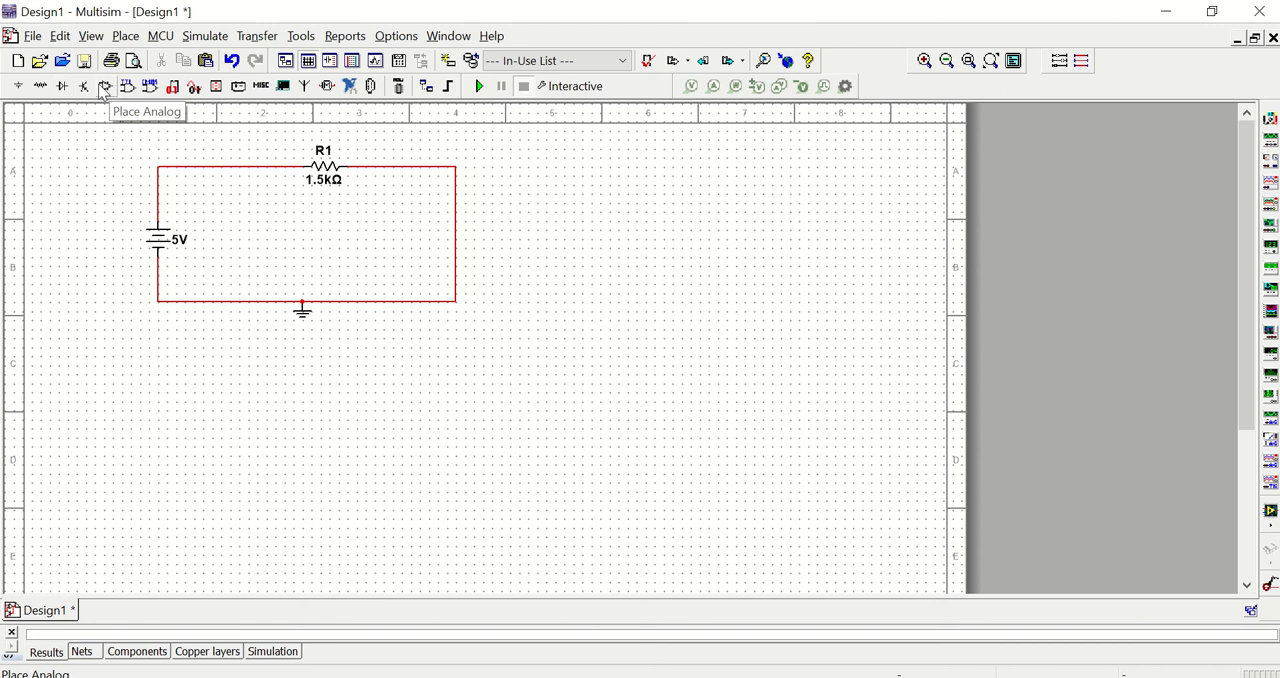
pyautogui.moveTo(58, 85)
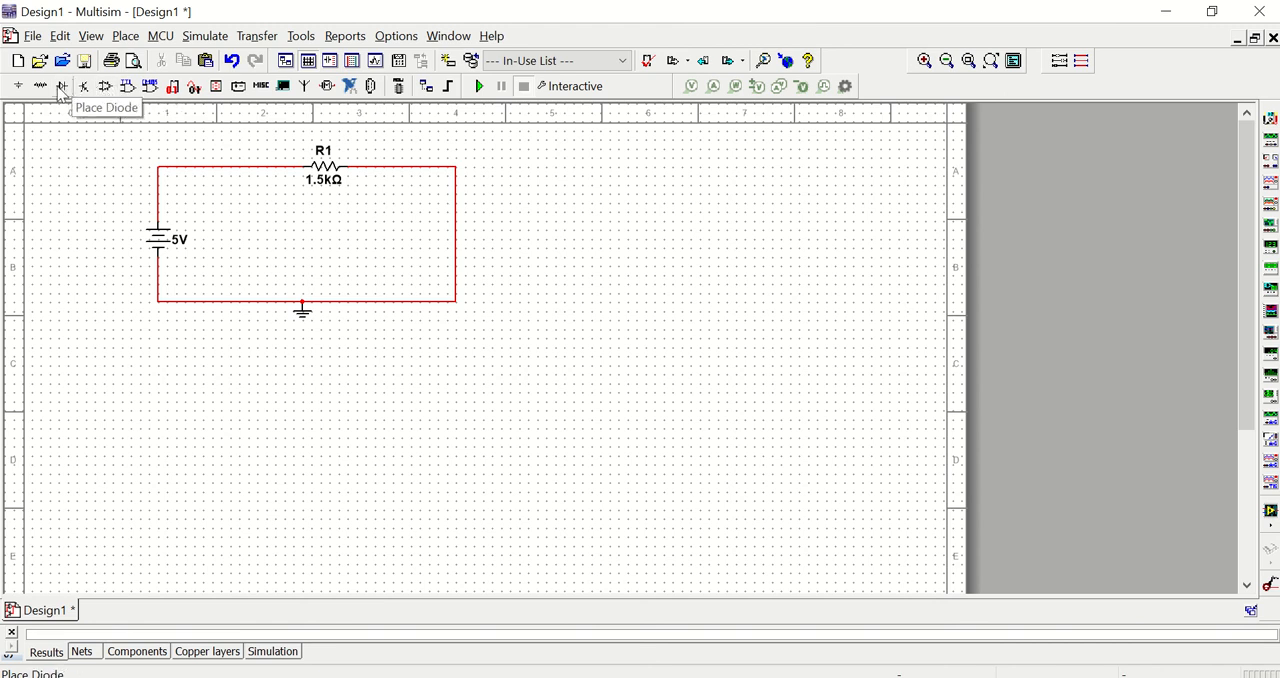
pyautogui.click(60, 83)
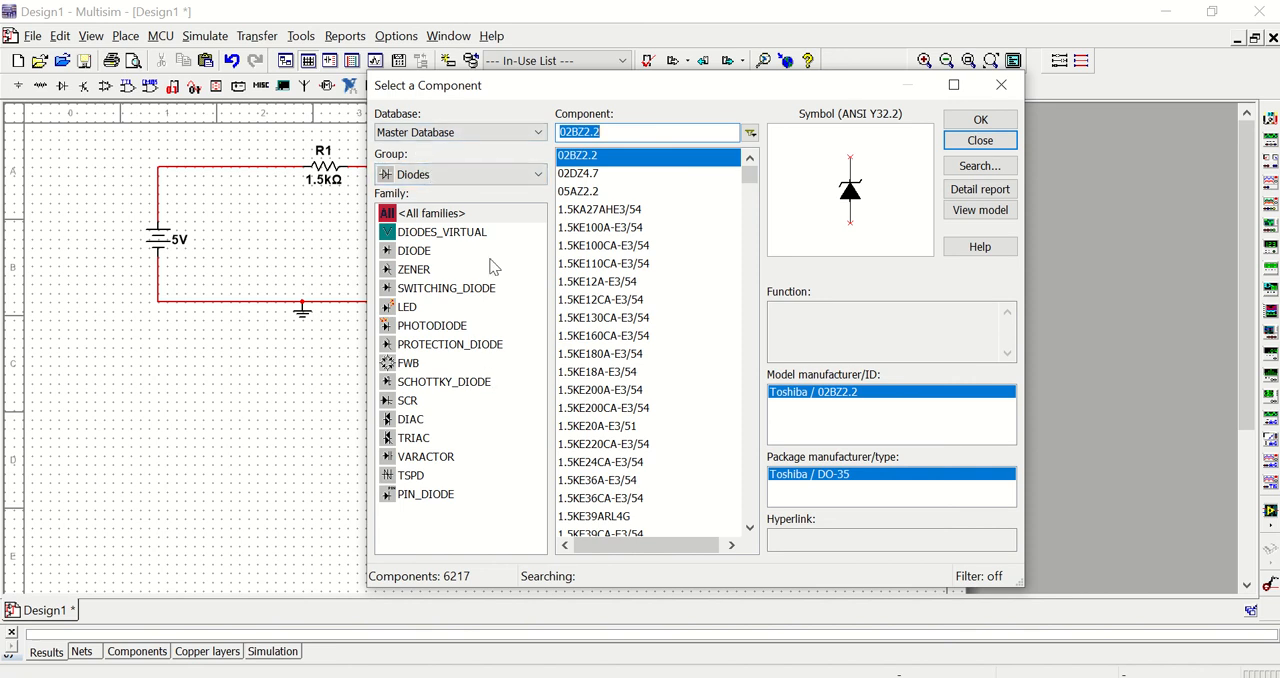
pyautogui.moveTo(715, 440)
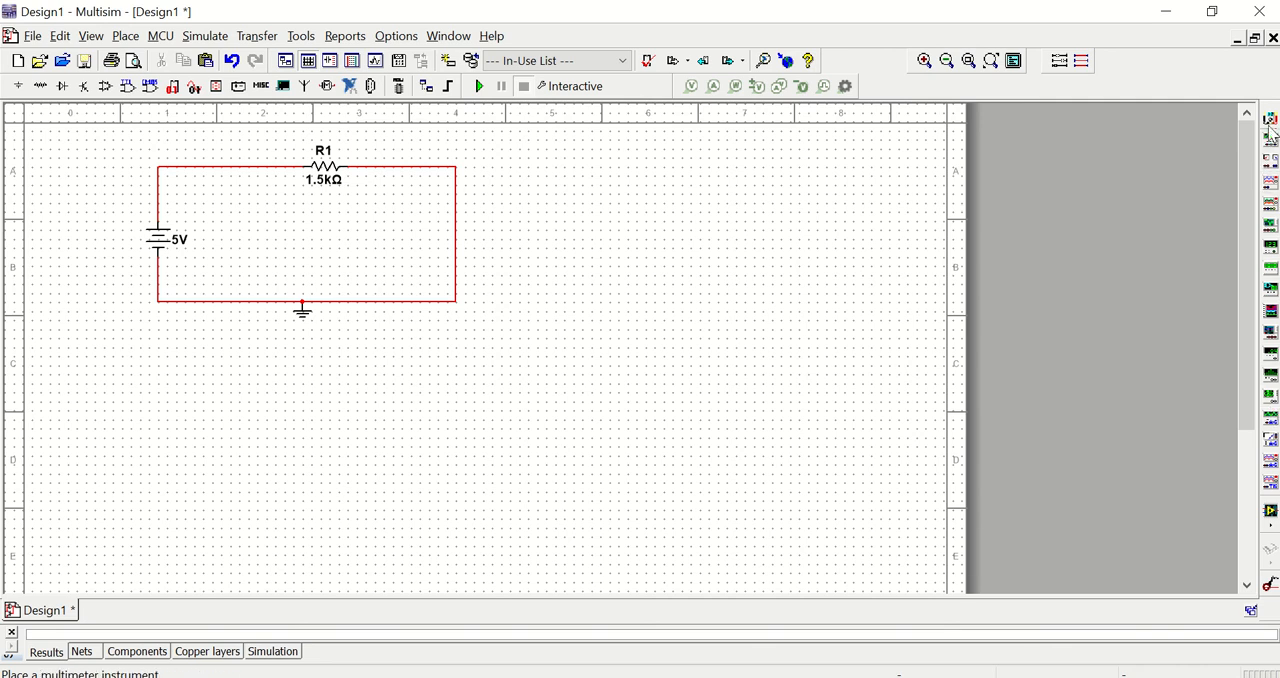
pyautogui.moveTo(1269, 123)
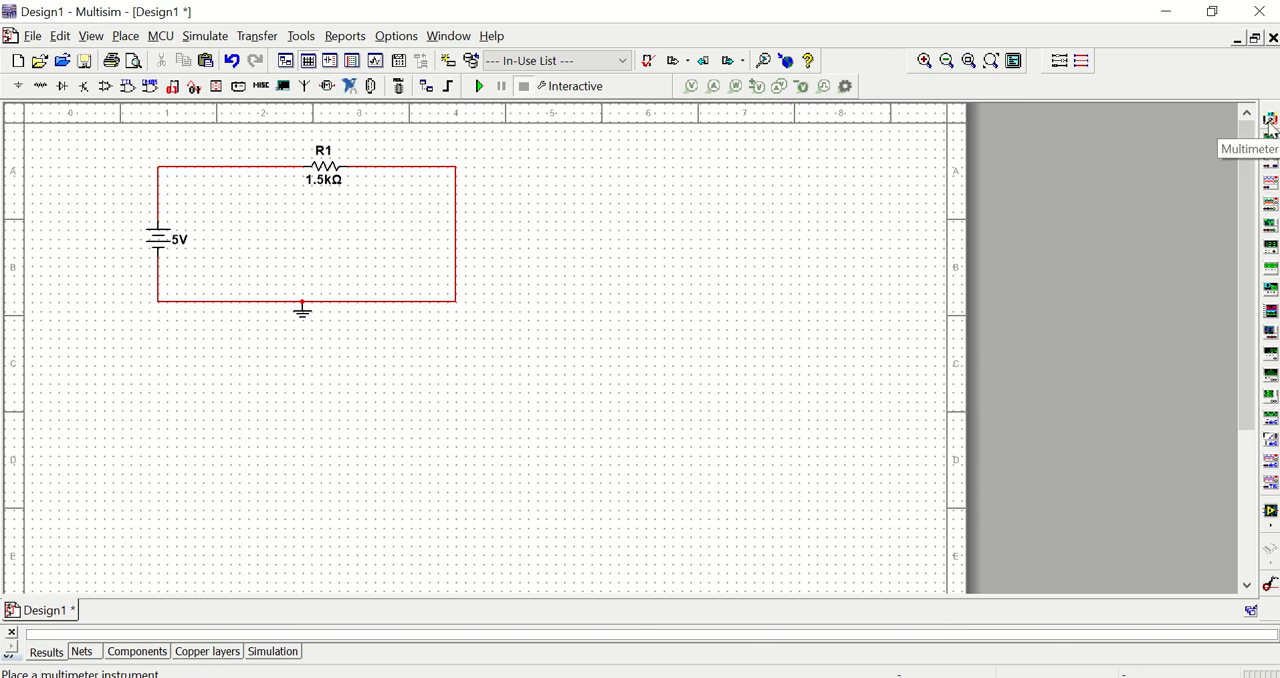
pyautogui.moveTo(1270, 145)
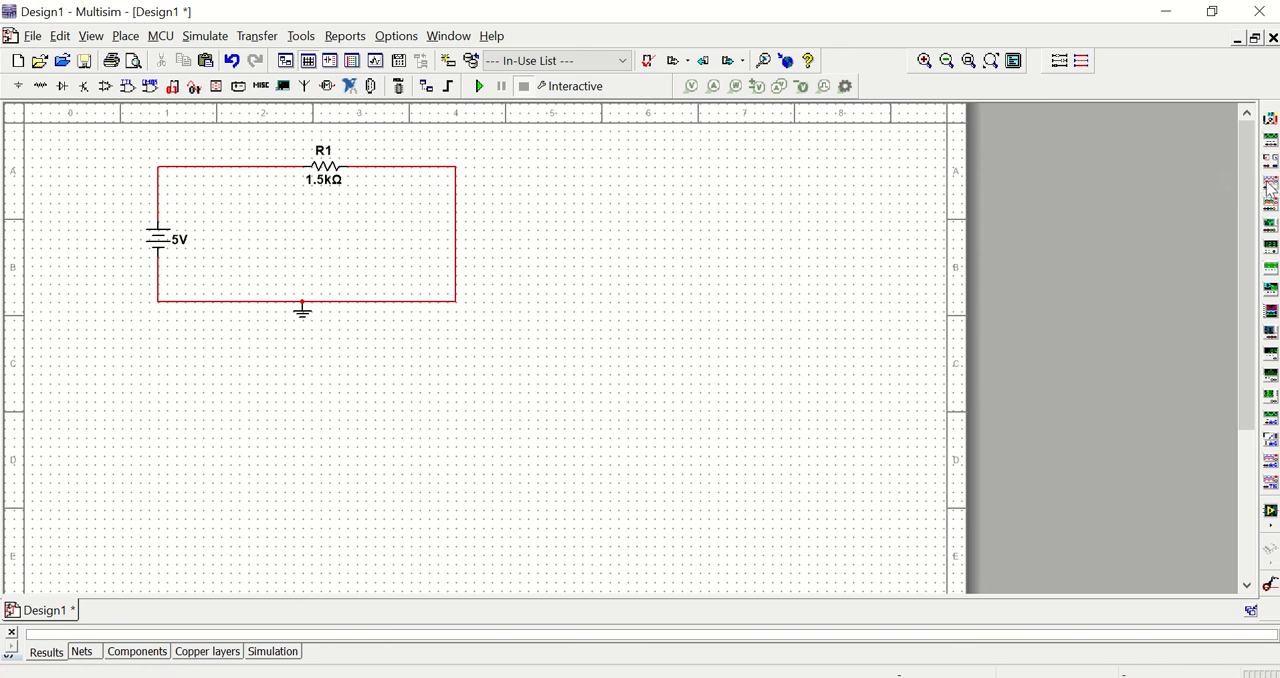
pyautogui.moveTo(1269, 188)
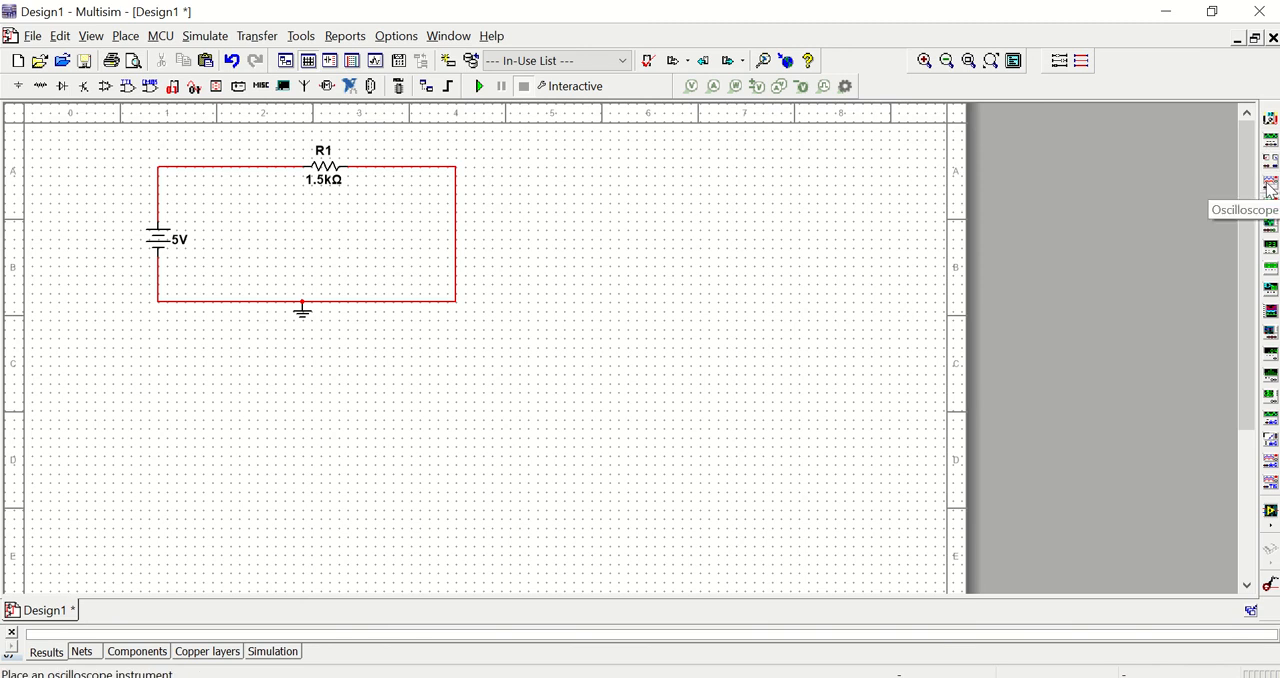
pyautogui.moveTo(1270, 125)
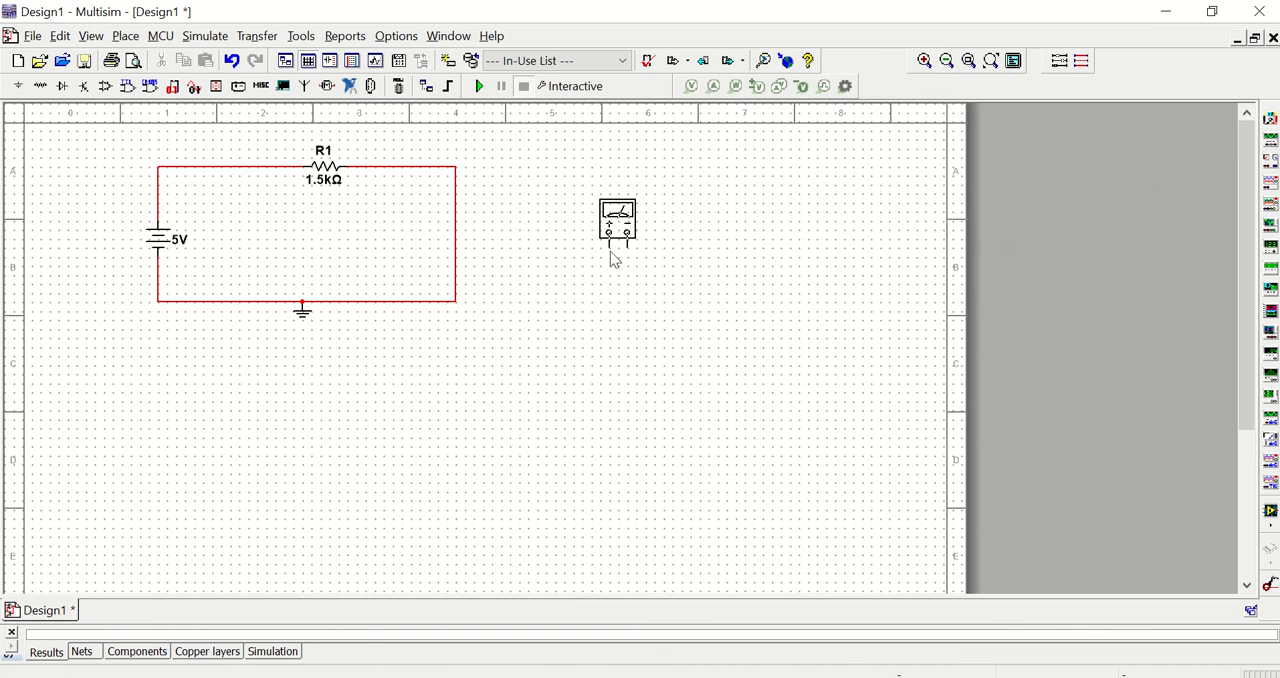
# - Place multimeter XMM1 just right of the 5 V source and R1 loop
pyautogui.moveTo(617, 222); pyautogui.dragTo(536, 178)
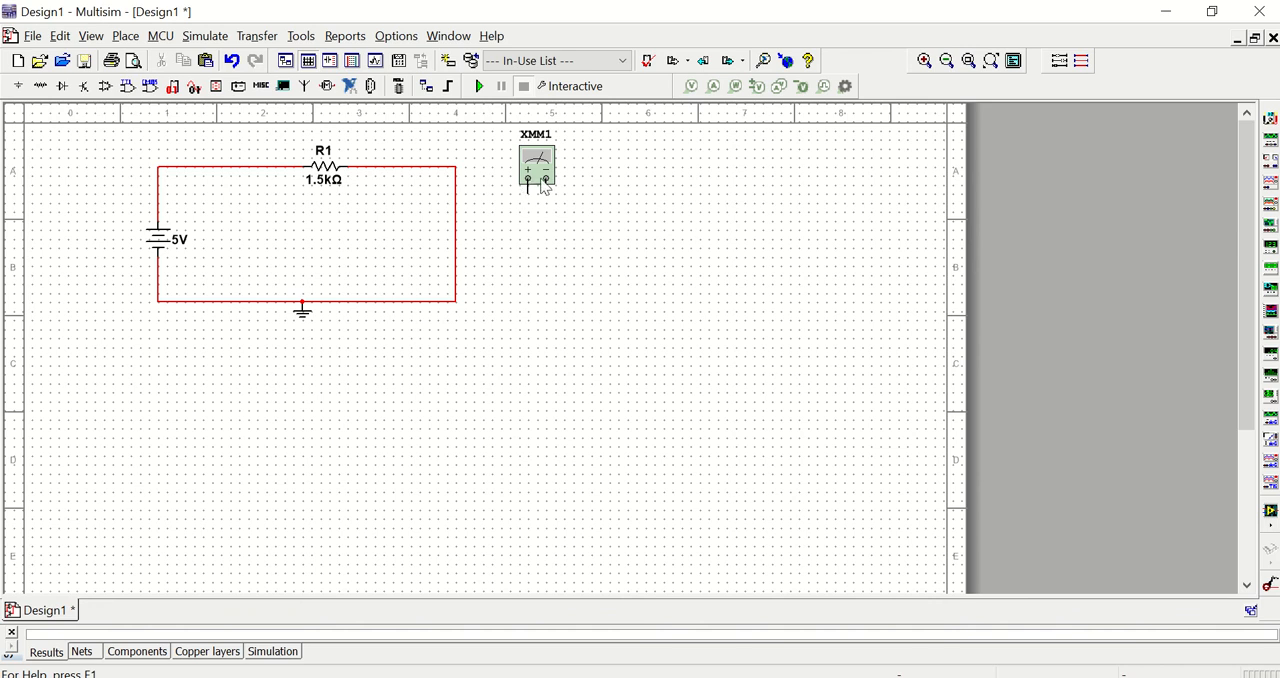
pyautogui.moveTo(133, 147)
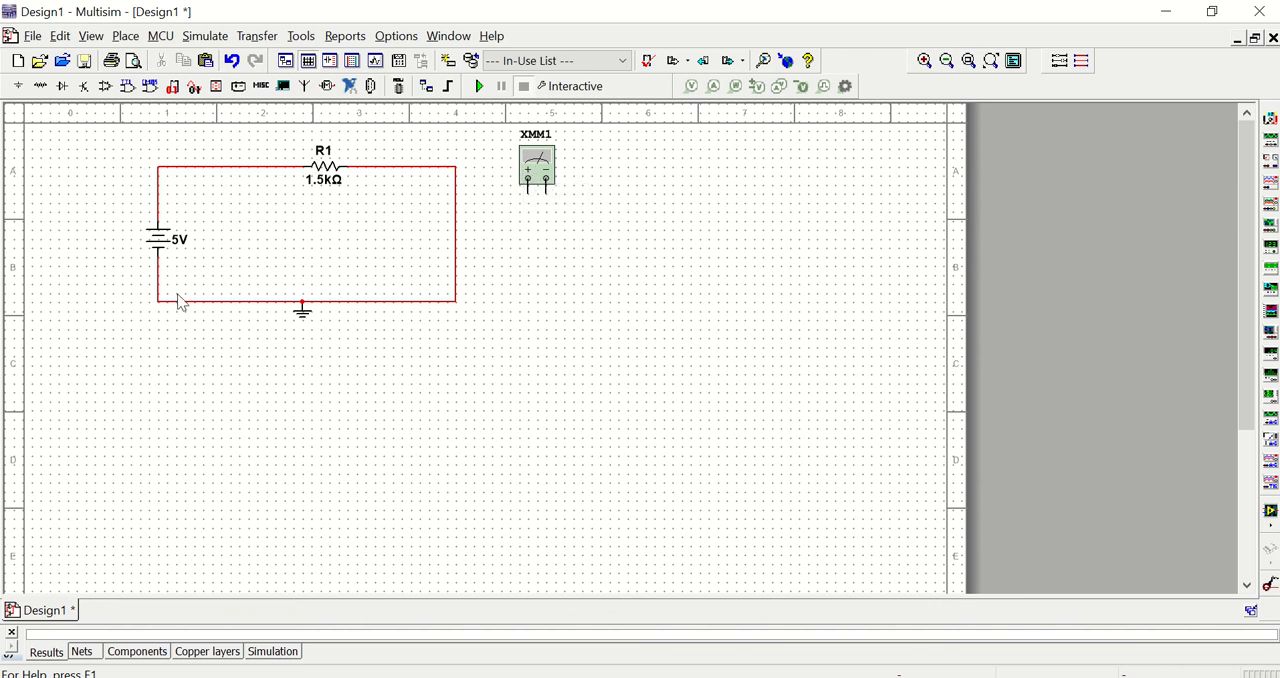
pyautogui.moveTo(539, 172)
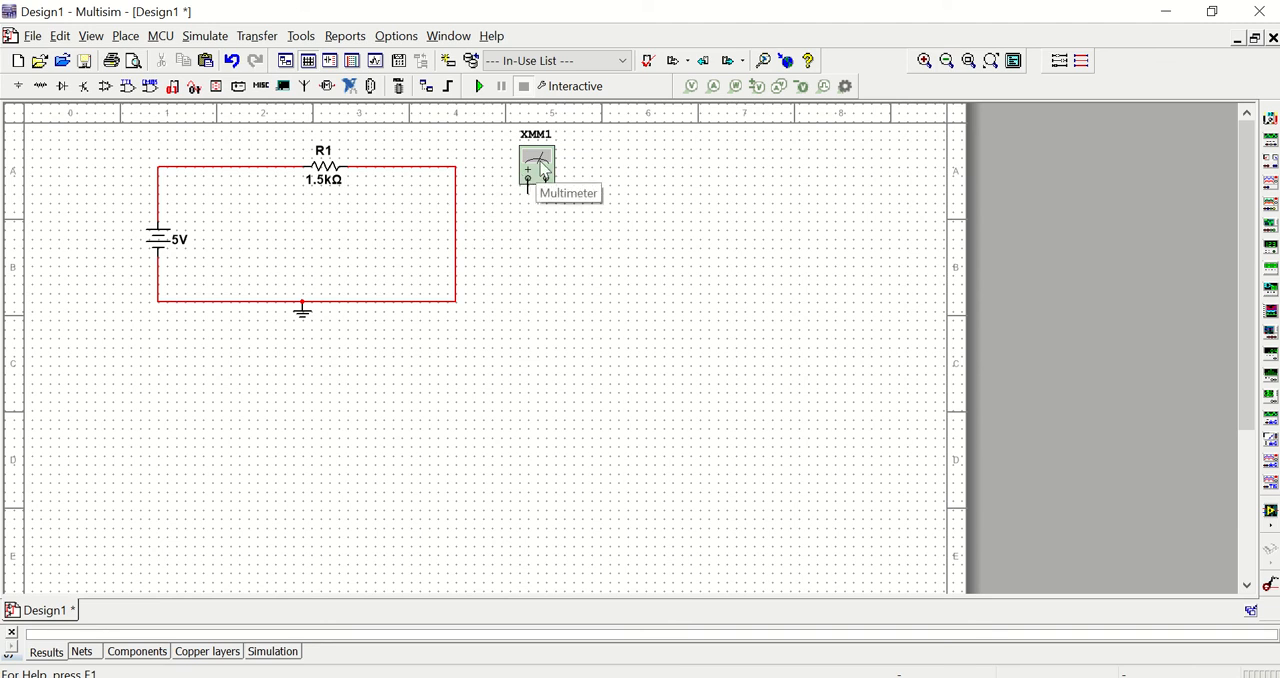
pyautogui.moveTo(383, 117)
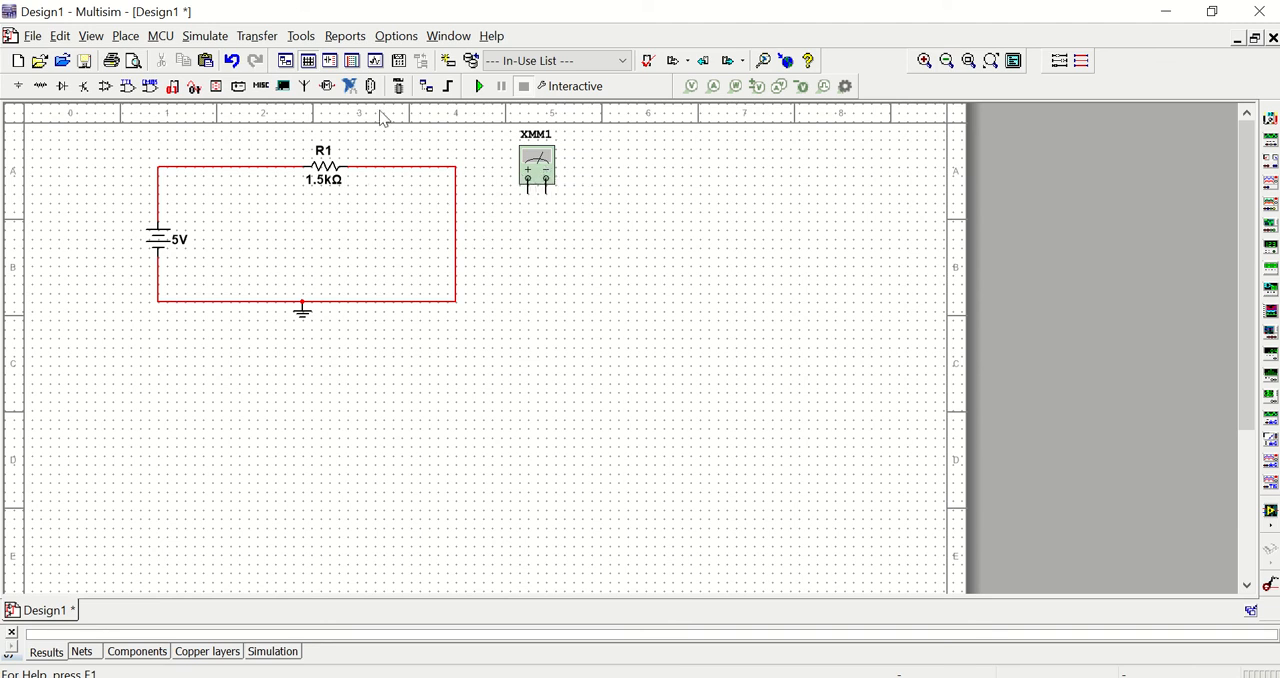
pyautogui.moveTo(127, 173)
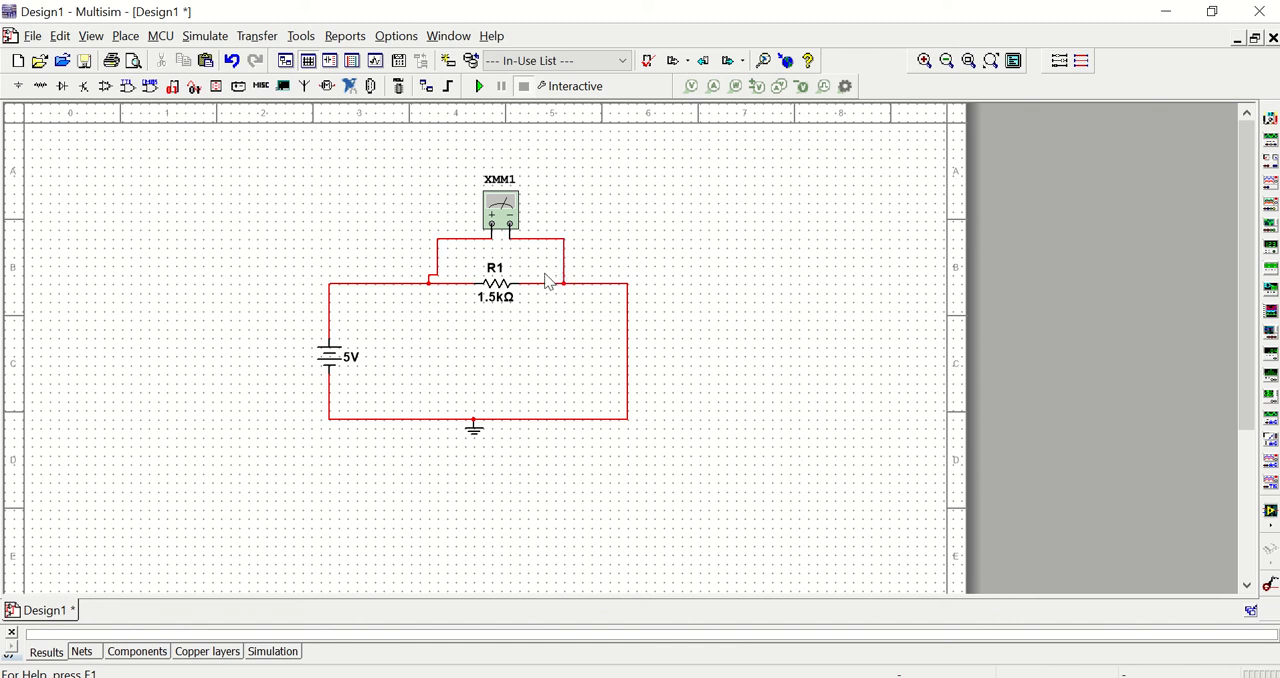
pyautogui.moveTo(451, 260)
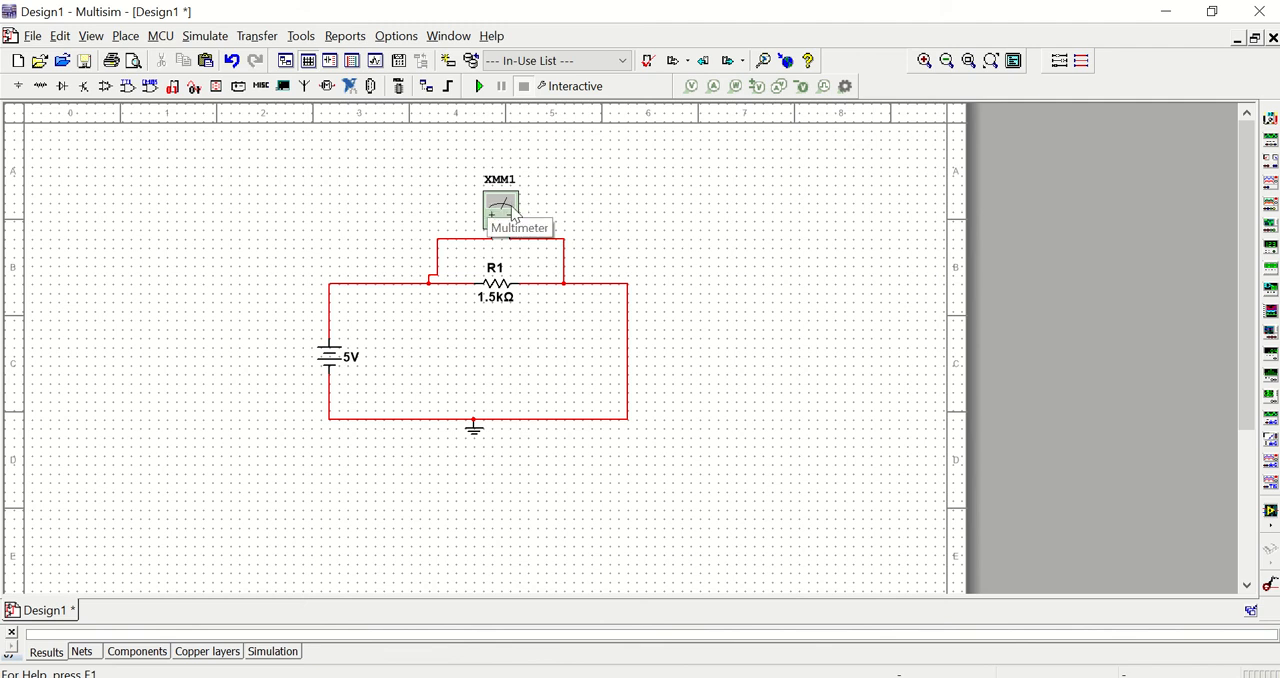
# - Run the simulation with XMM1's panel open, read 5 V across R1, then close the panel
pyautogui.doubleClick(499, 207)
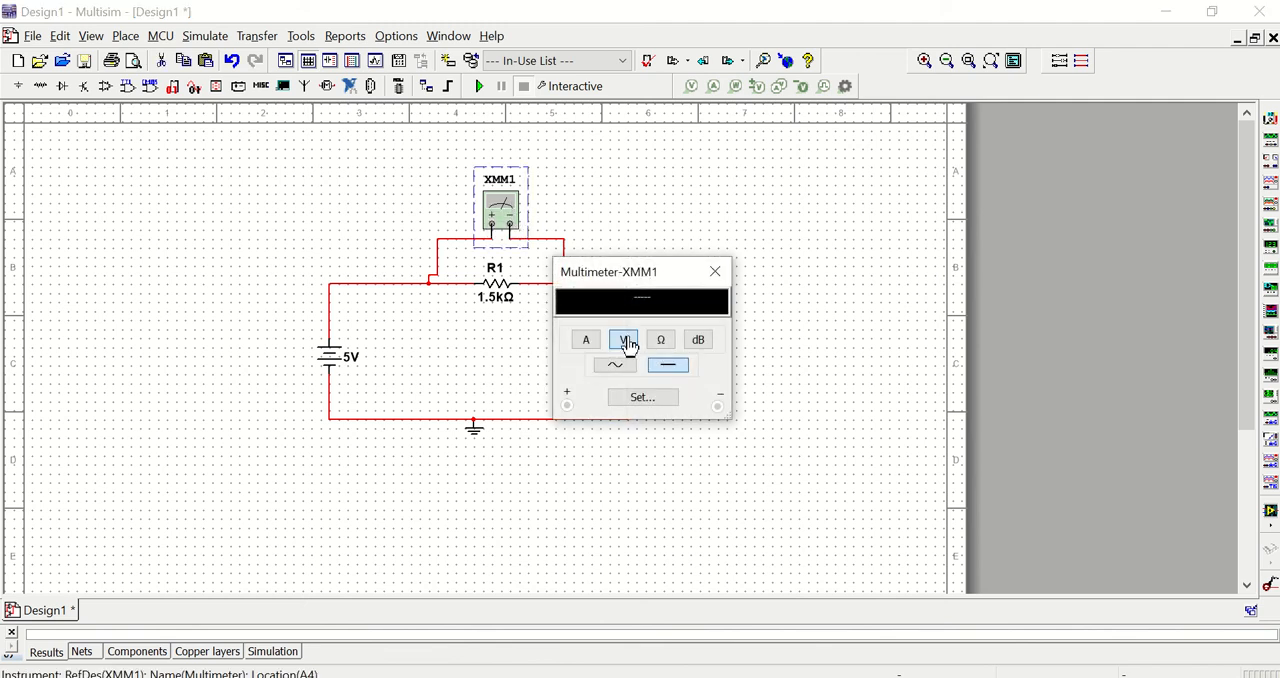
pyautogui.moveTo(608, 271); pyautogui.dragTo(723, 240)
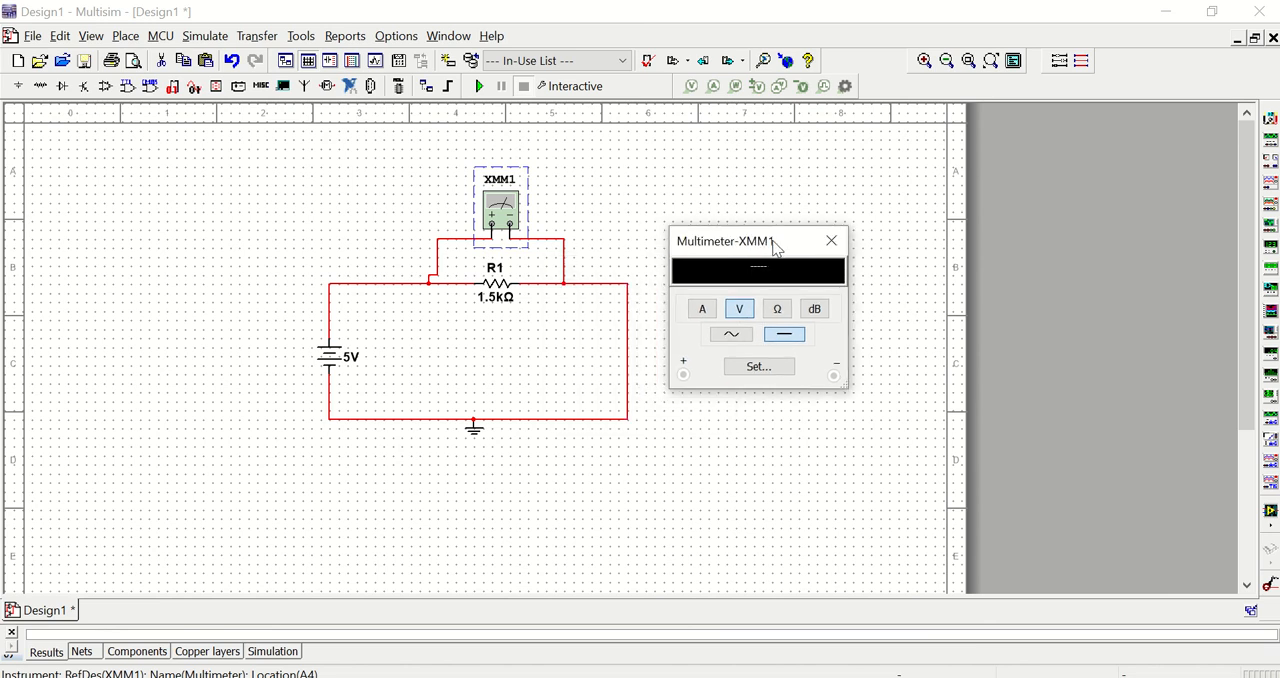
pyautogui.moveTo(775, 240); pyautogui.dragTo(780, 246)
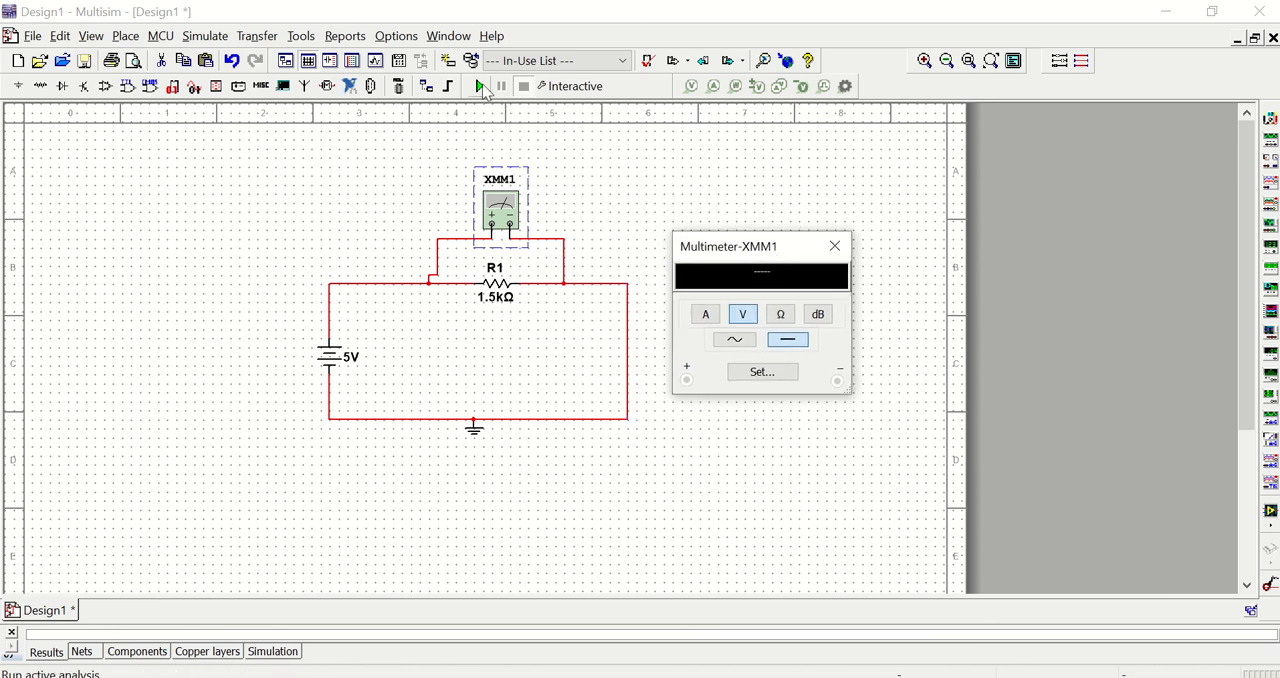
pyautogui.click(478, 86)
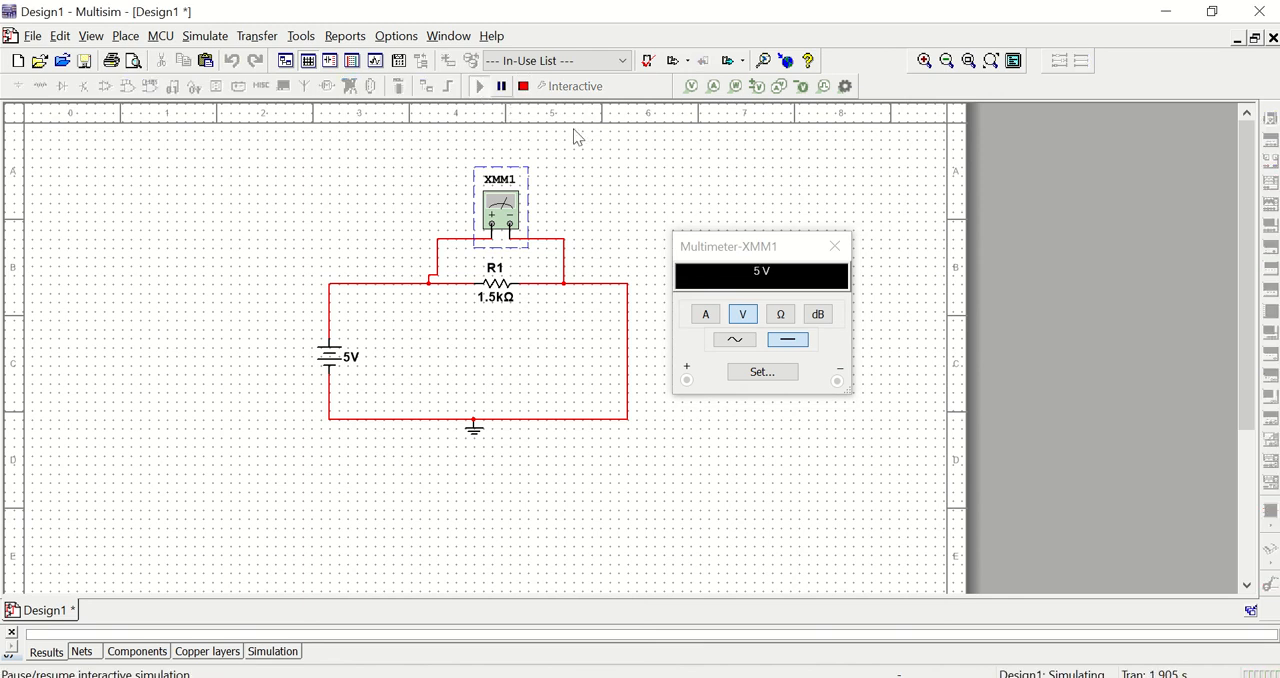
pyautogui.moveTo(783, 278)
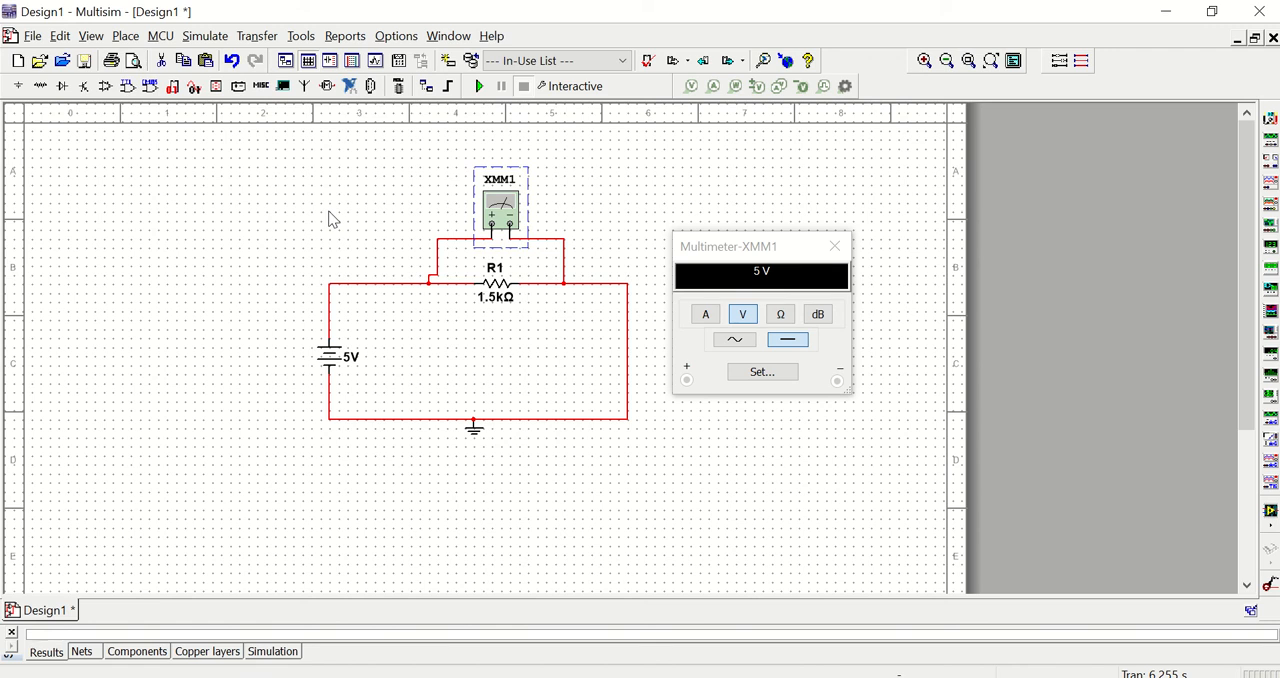
pyautogui.moveTo(458, 138)
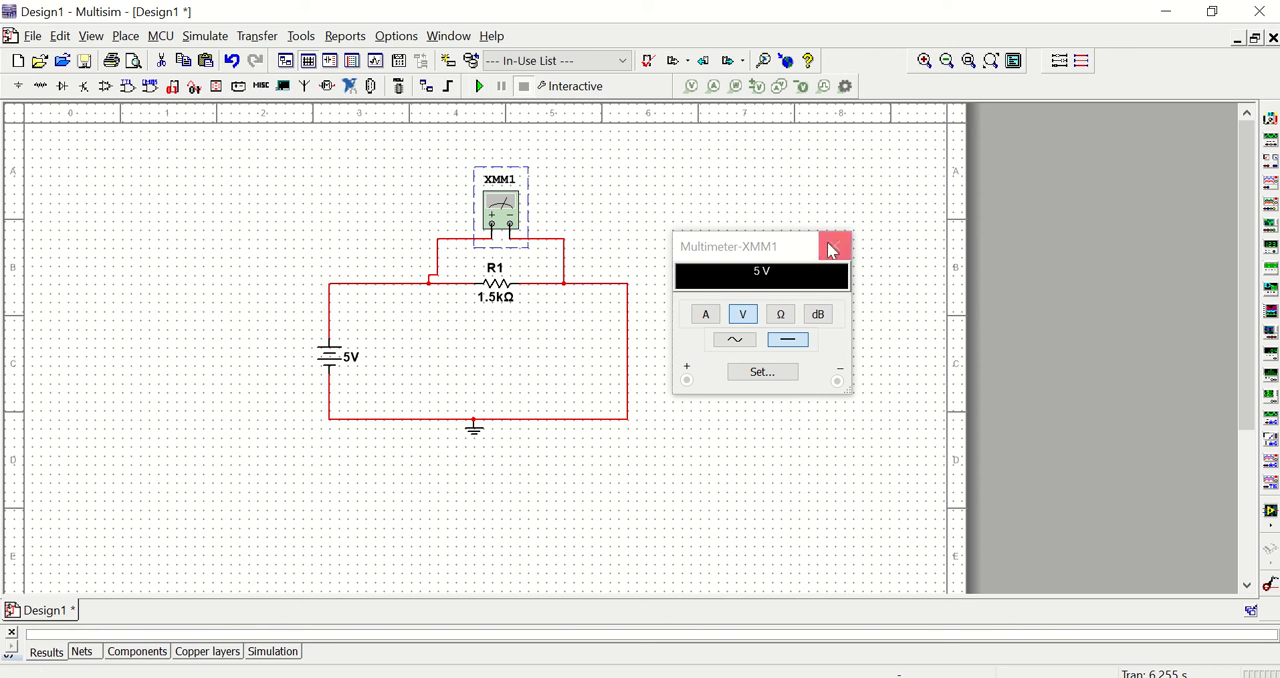
pyautogui.click(835, 247)
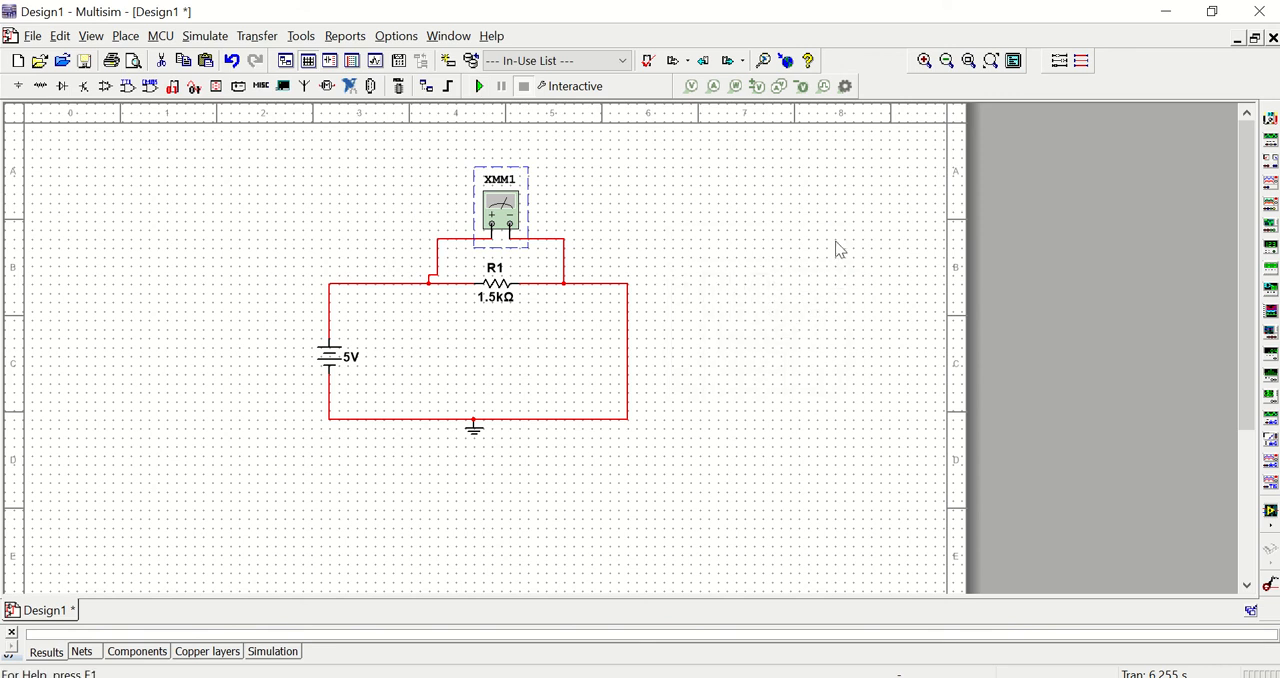
pyautogui.doubleClick(498, 207)
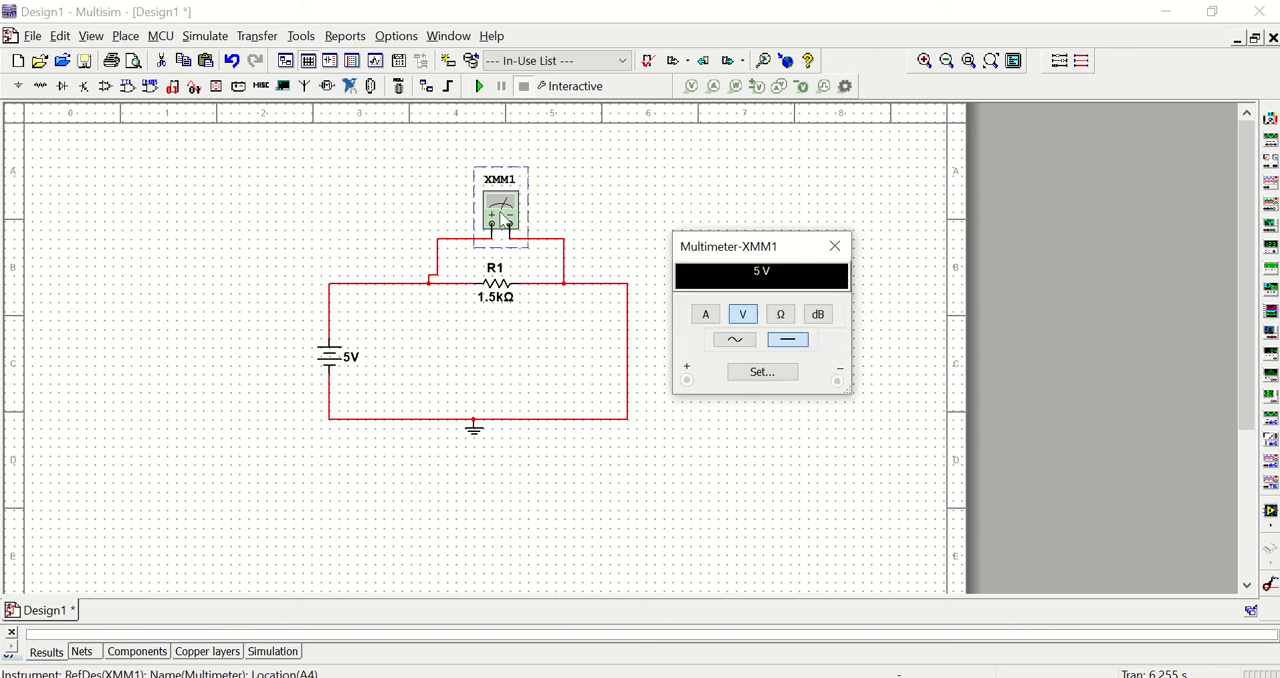
pyautogui.moveTo(835, 248)
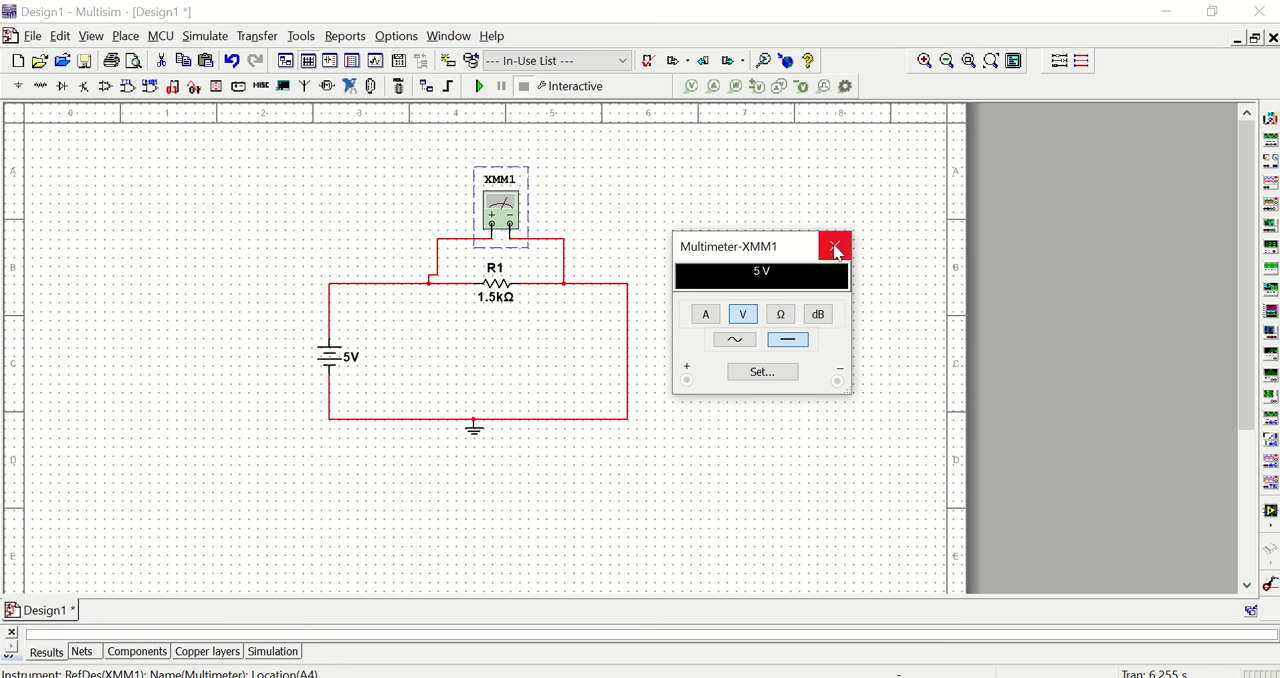
pyautogui.click(835, 247)
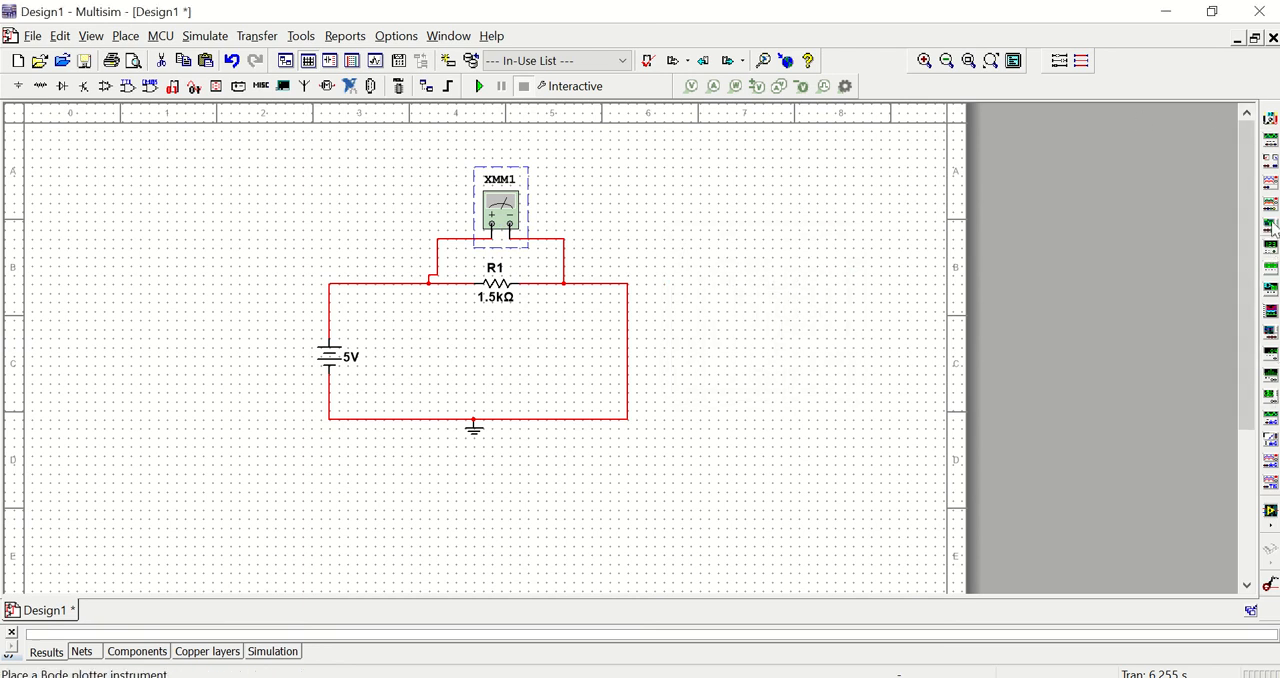
pyautogui.moveTo(1272, 506)
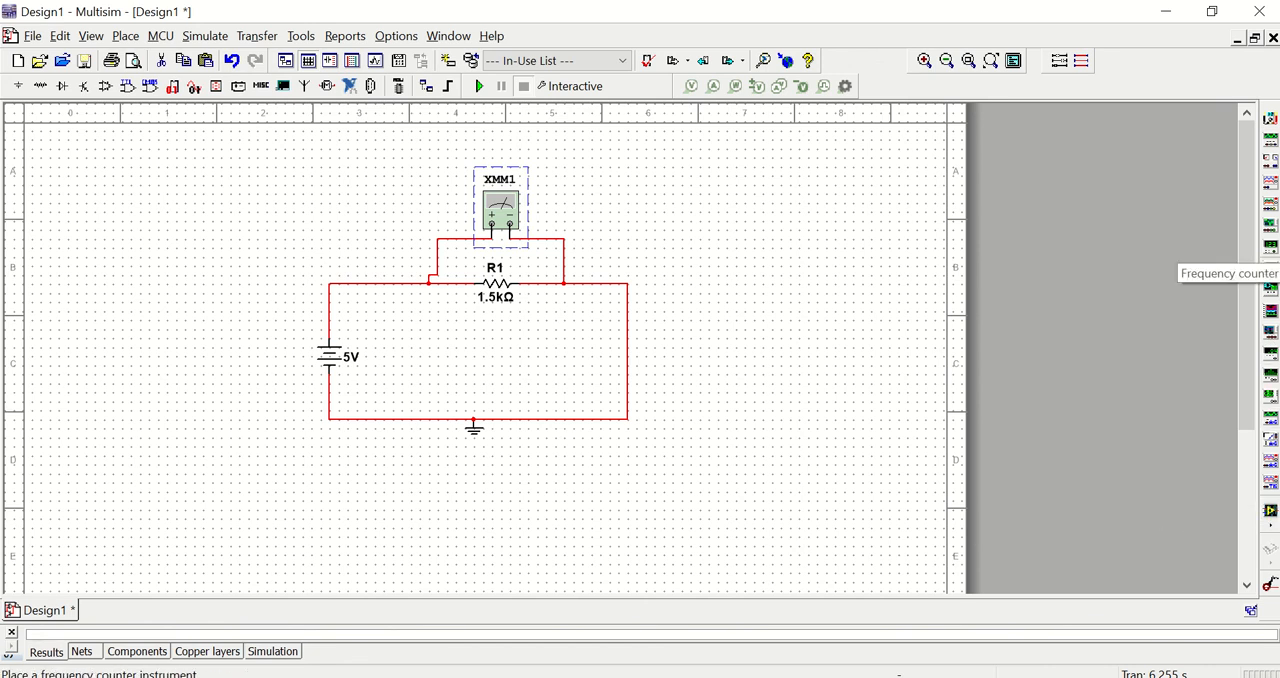
pyautogui.moveTo(1242, 213)
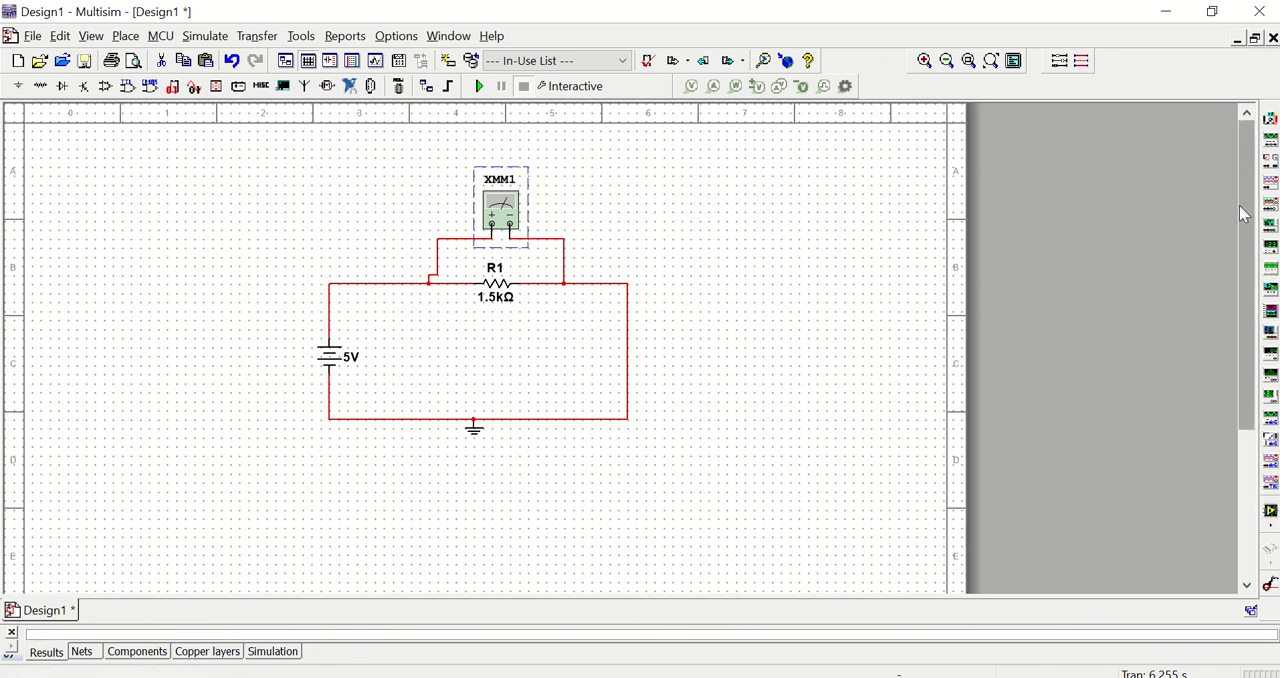
# - Zoom in and out, finishing on a close-up of the circuit and XMM1
pyautogui.scroll(-3)
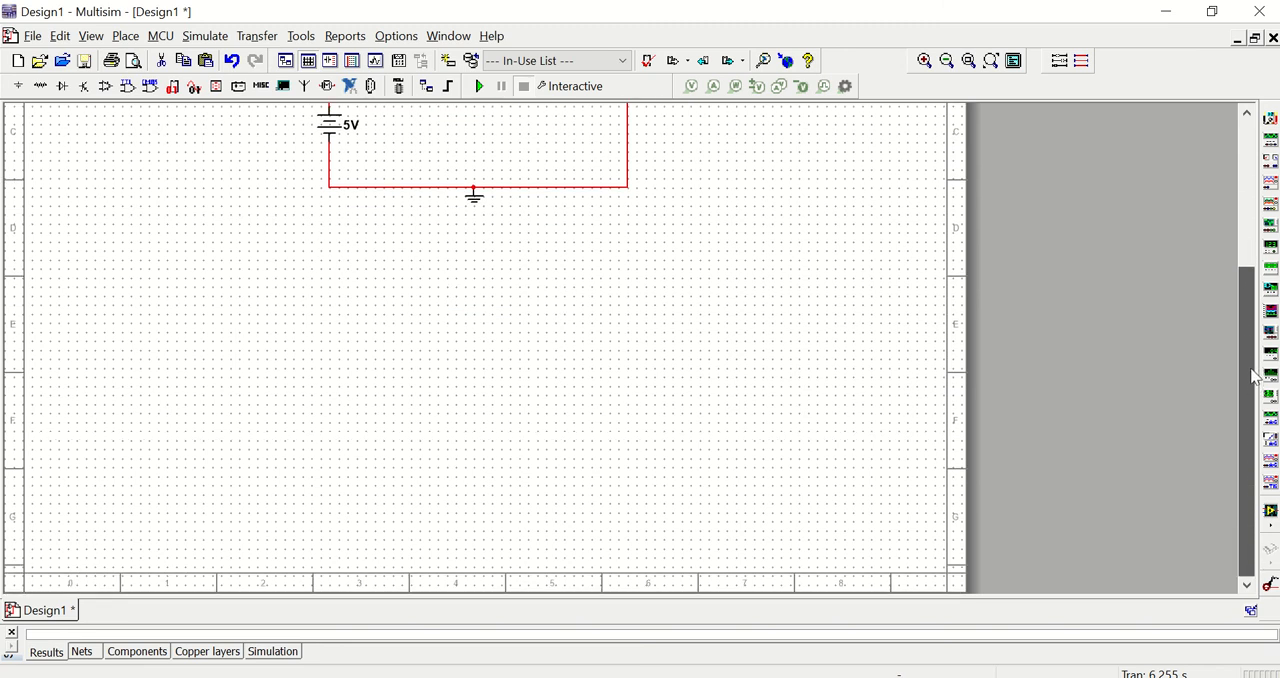
pyautogui.moveTo(1248, 364)
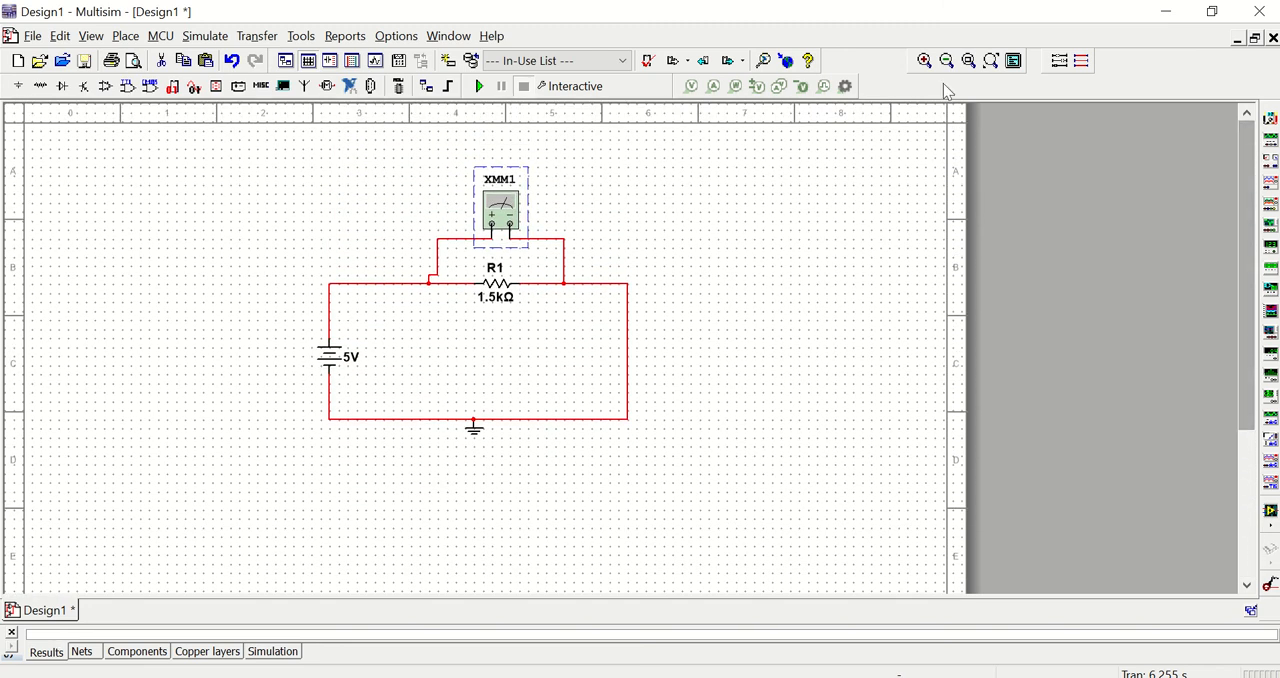
pyautogui.click(946, 61)
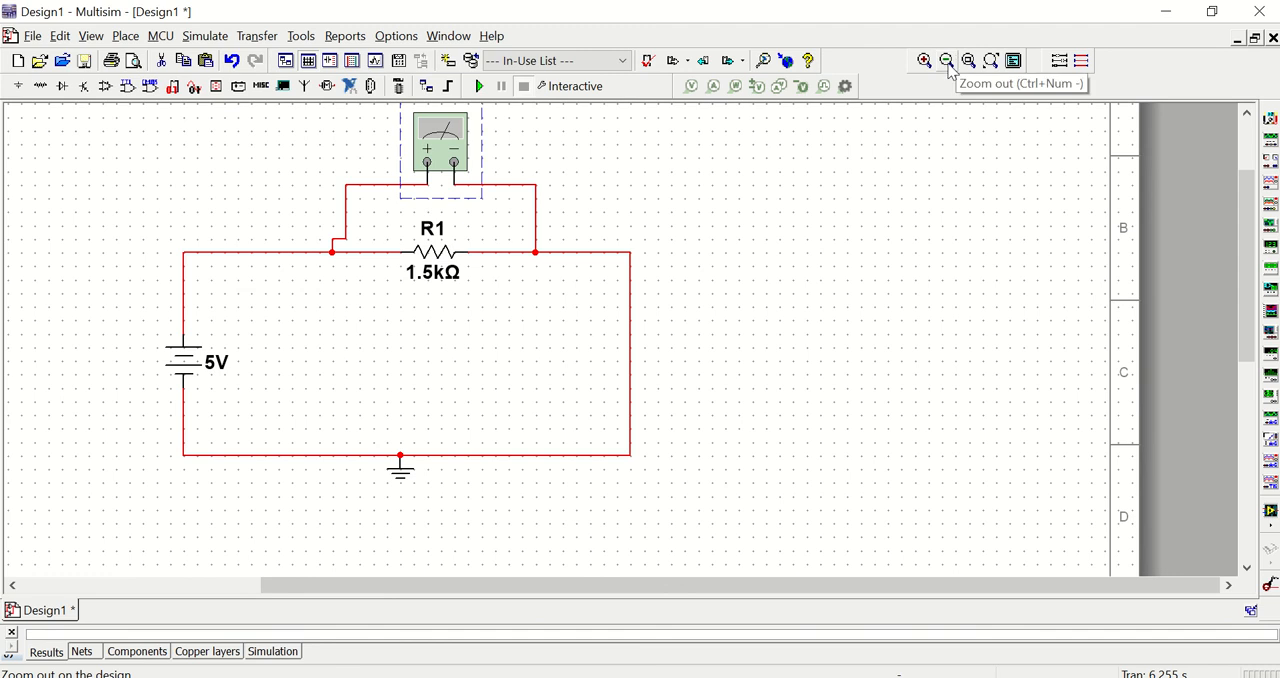
pyautogui.click(945, 60)
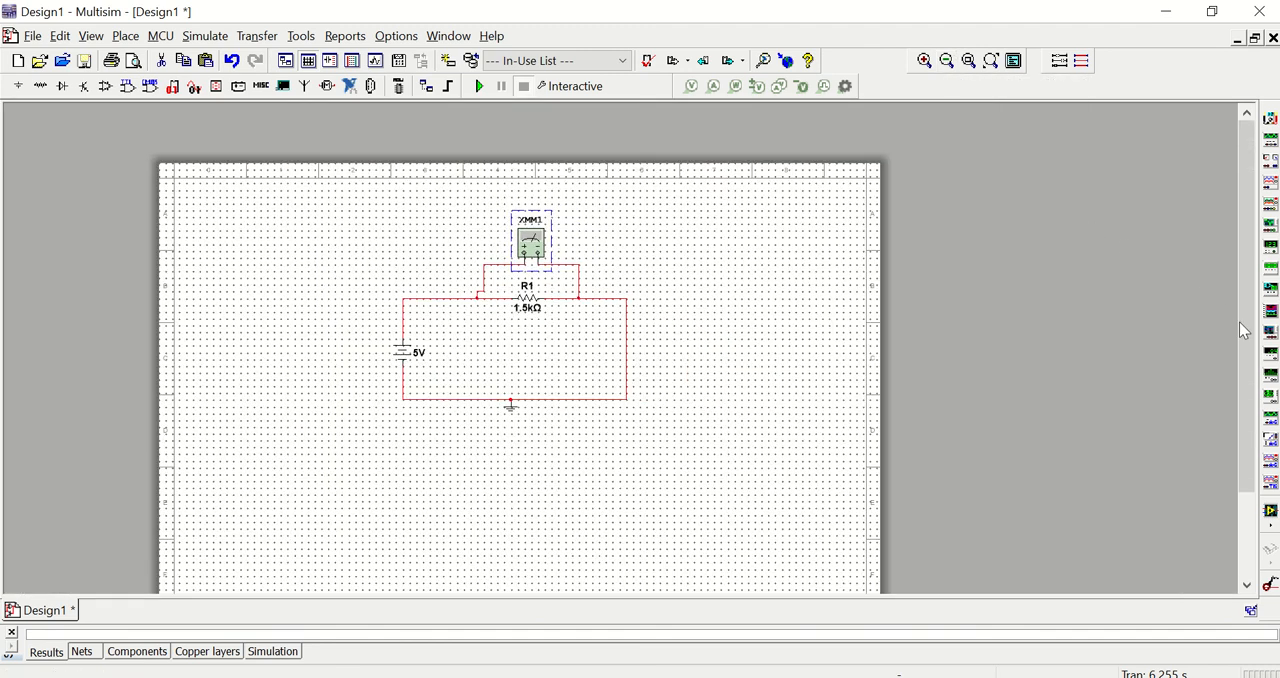
pyautogui.moveTo(900, 165)
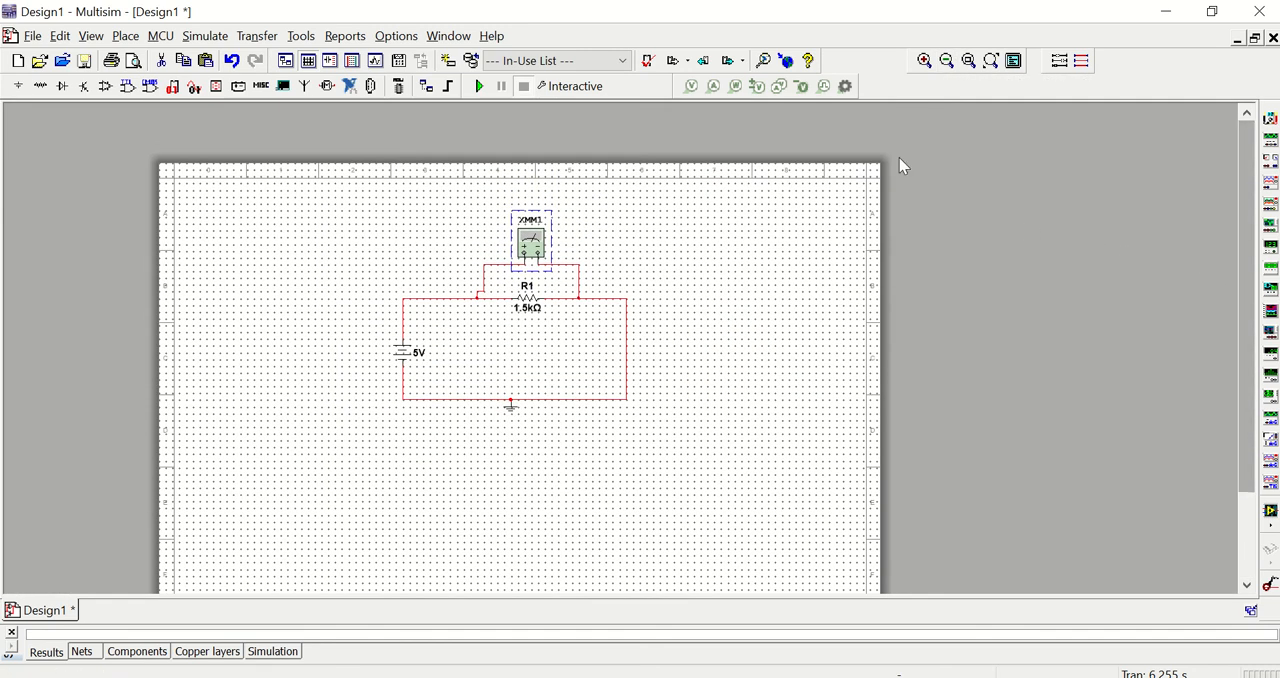
pyautogui.click(923, 61)
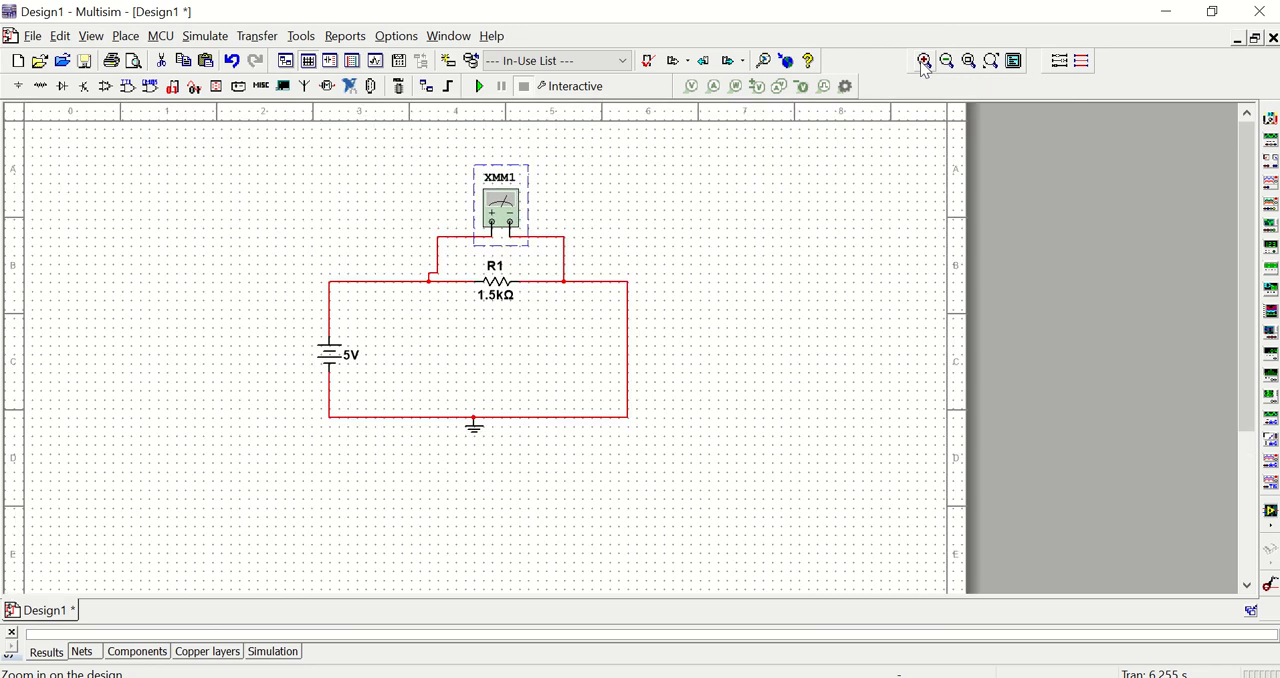
pyautogui.click(923, 61)
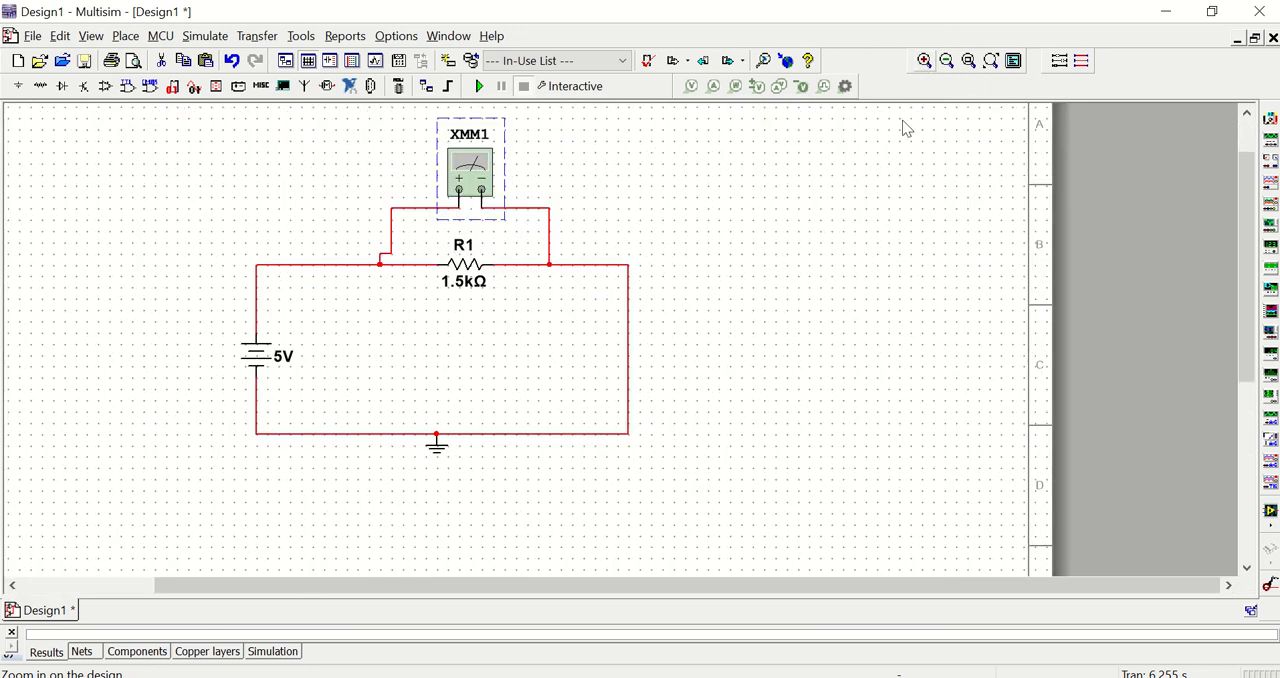
pyautogui.moveTo(1035, 203)
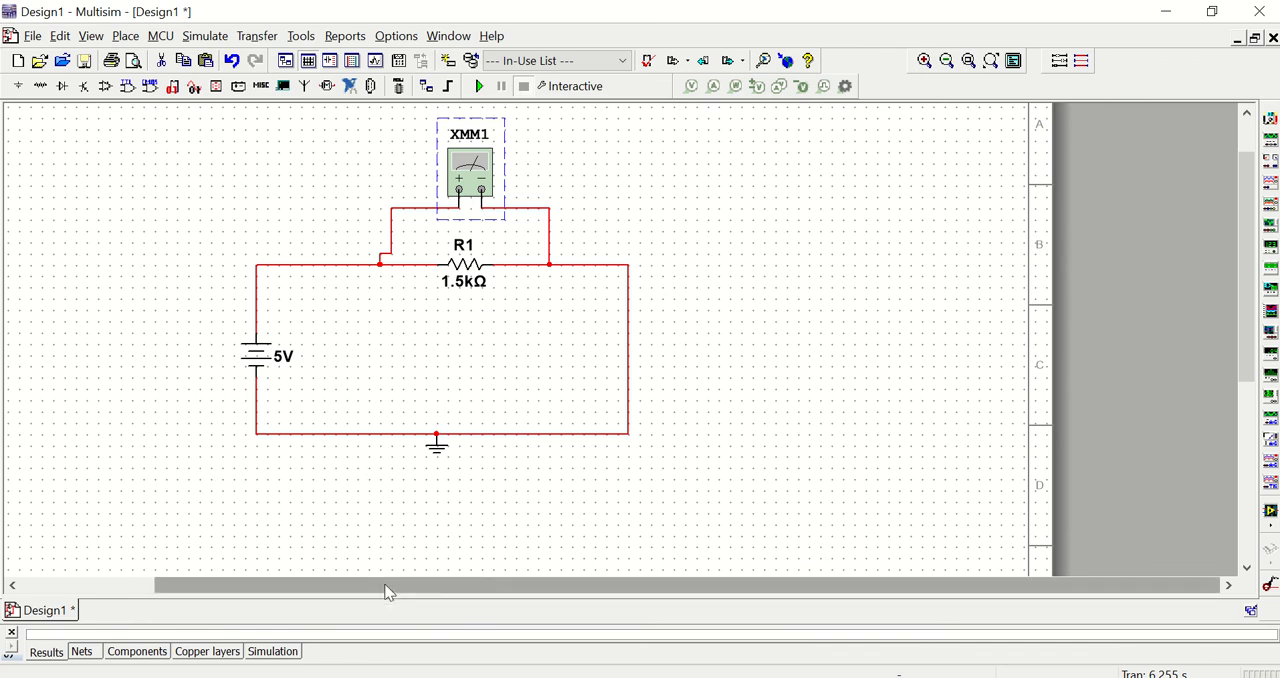
pyautogui.click(31, 34)
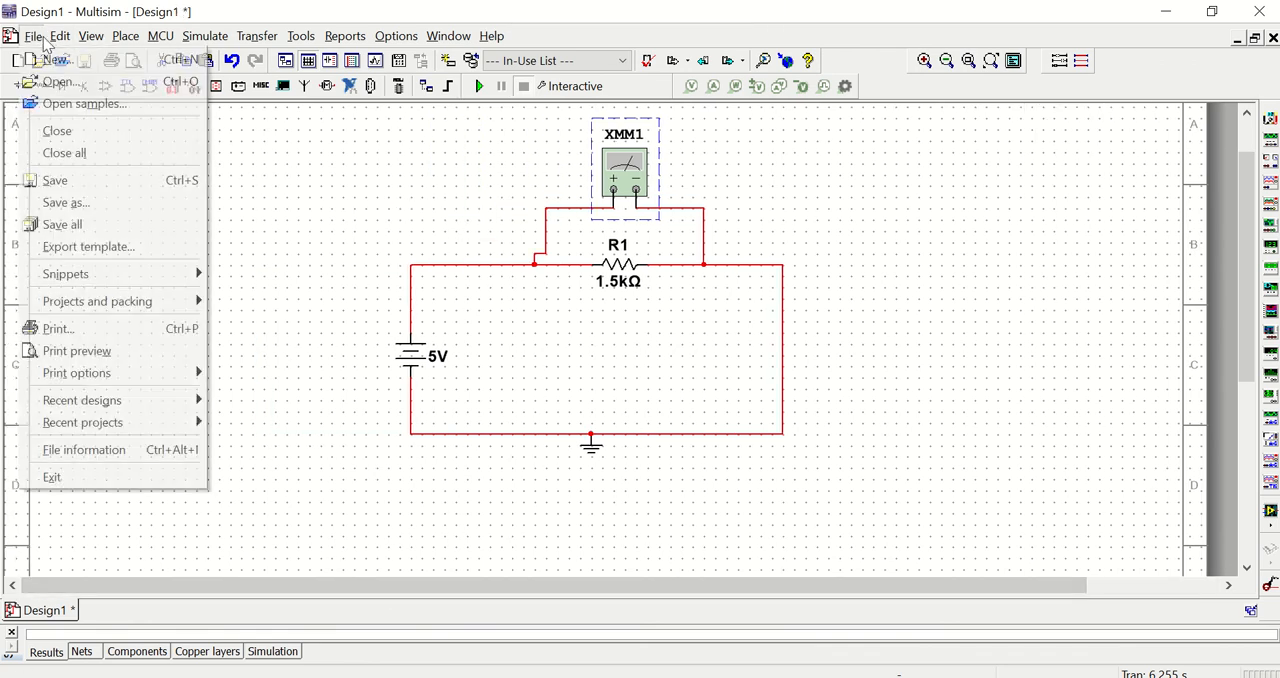
pyautogui.moveTo(64, 202)
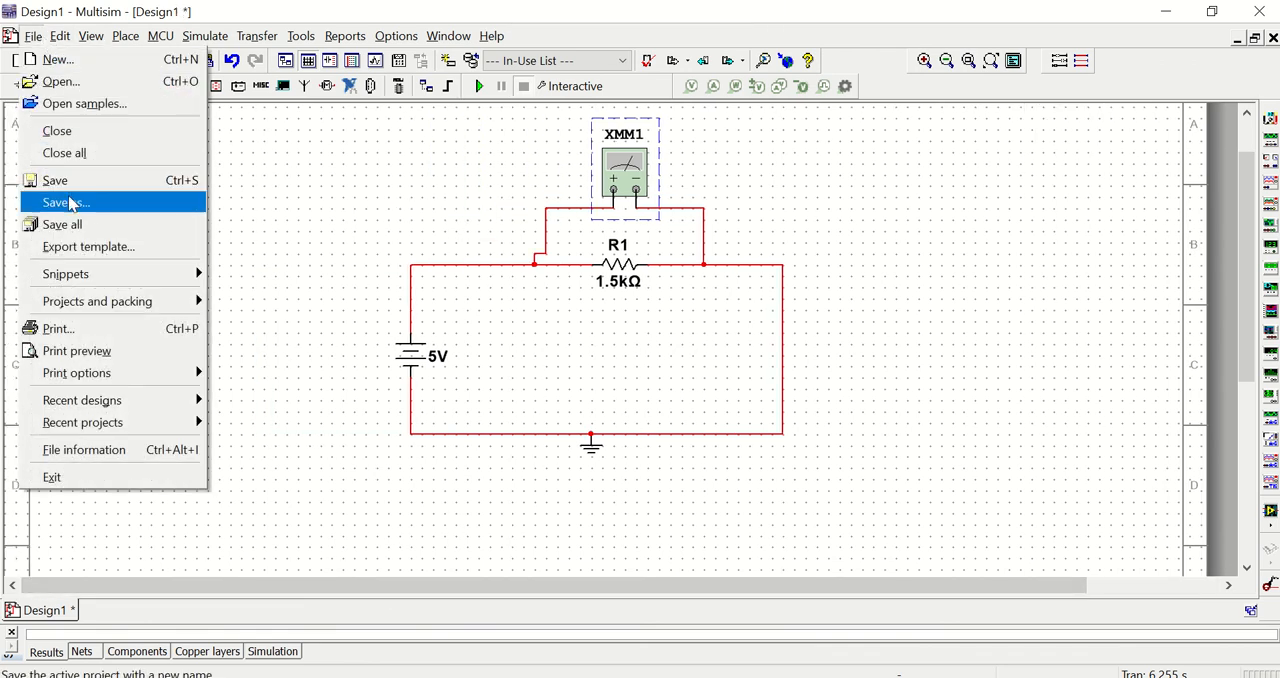
pyautogui.click(60, 202)
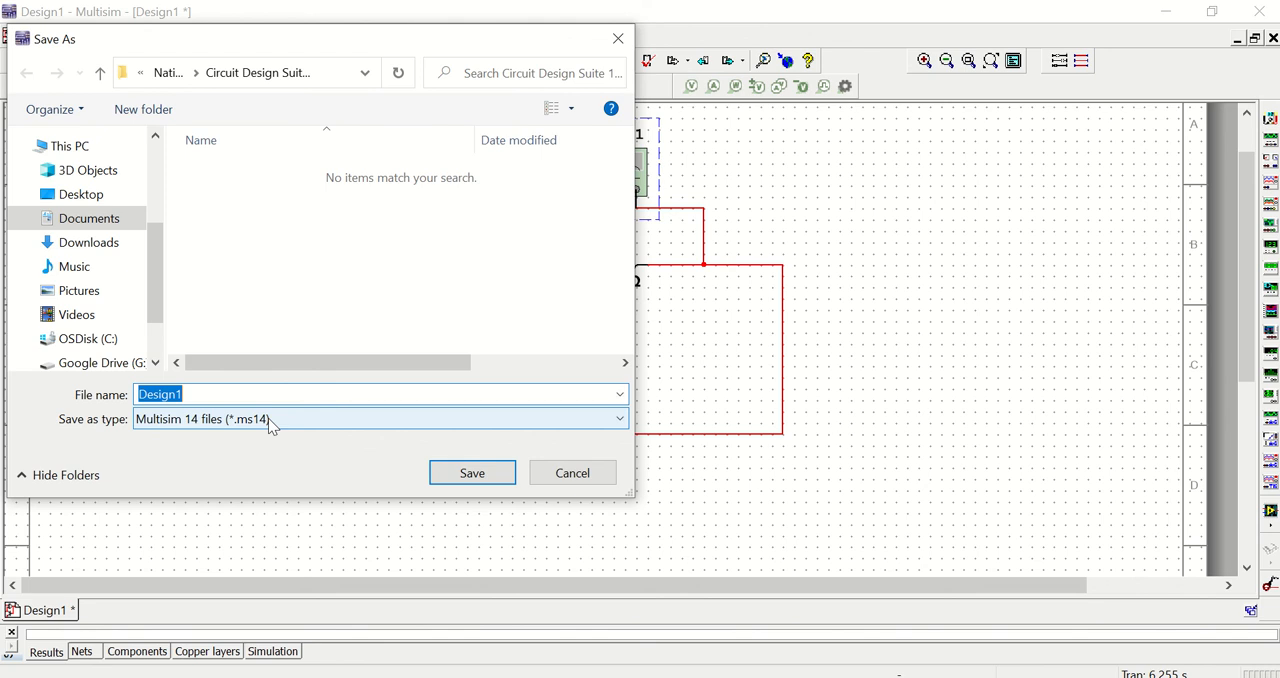
pyautogui.moveTo(185, 426)
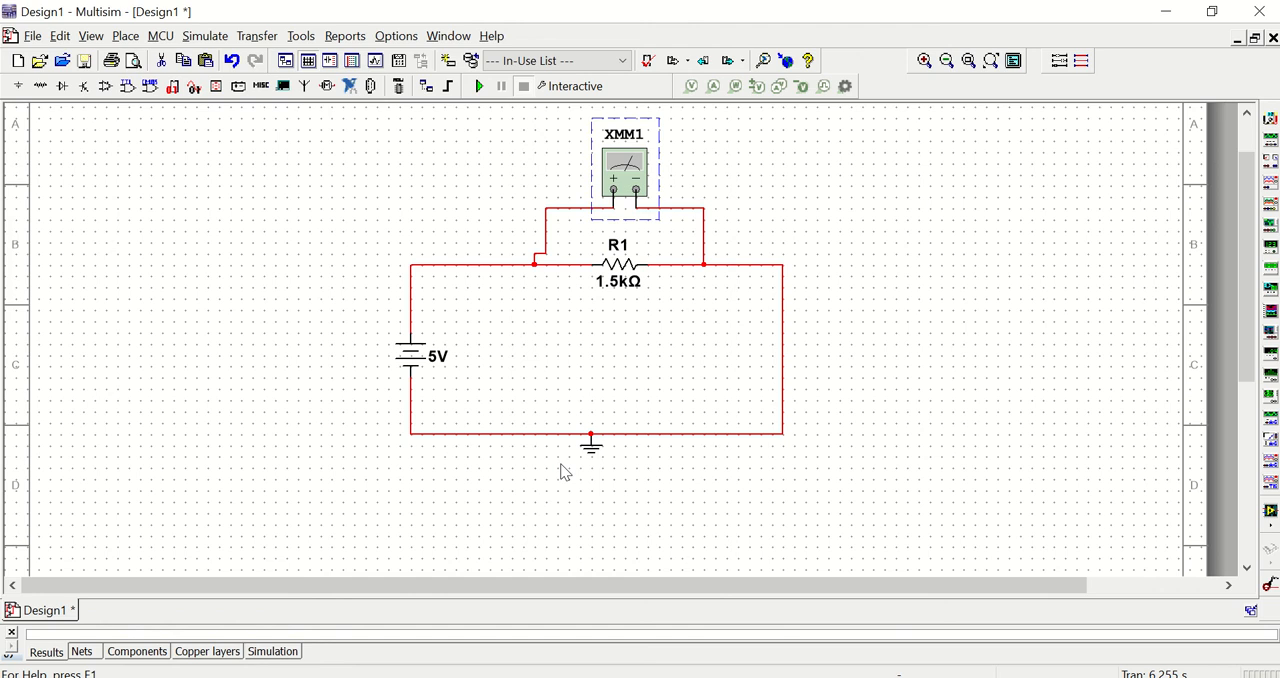
pyautogui.scroll(-3)
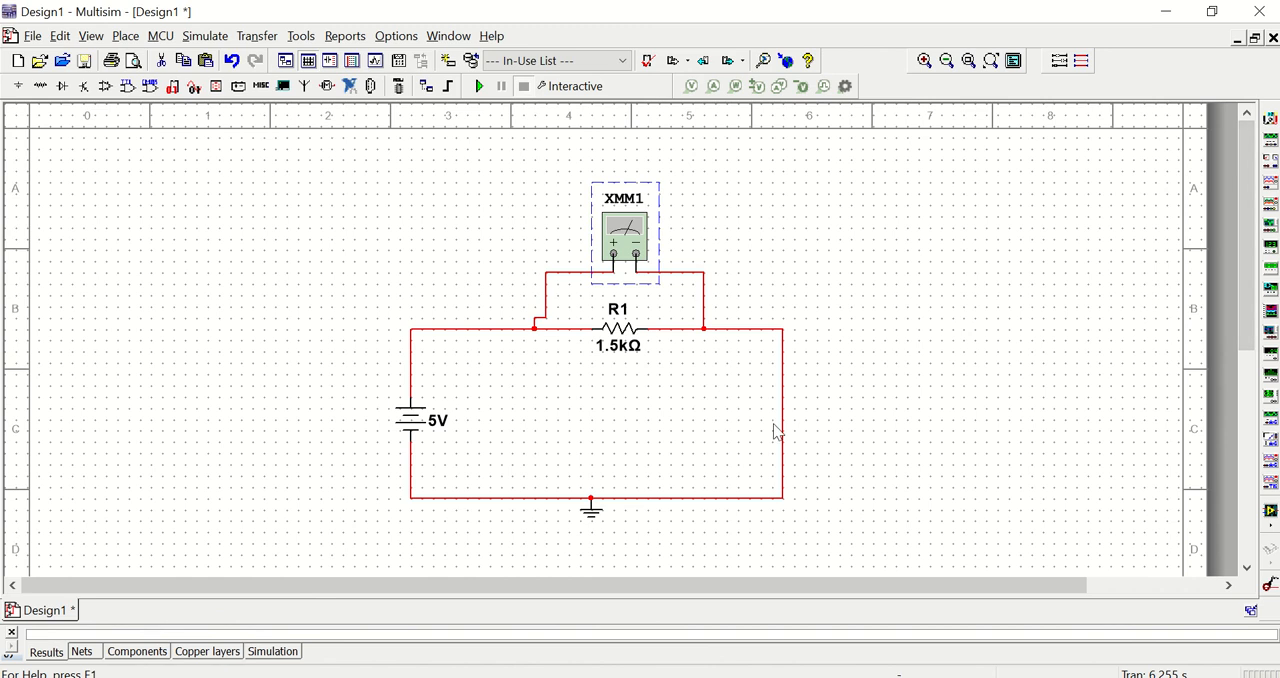
pyautogui.click(40, 34)
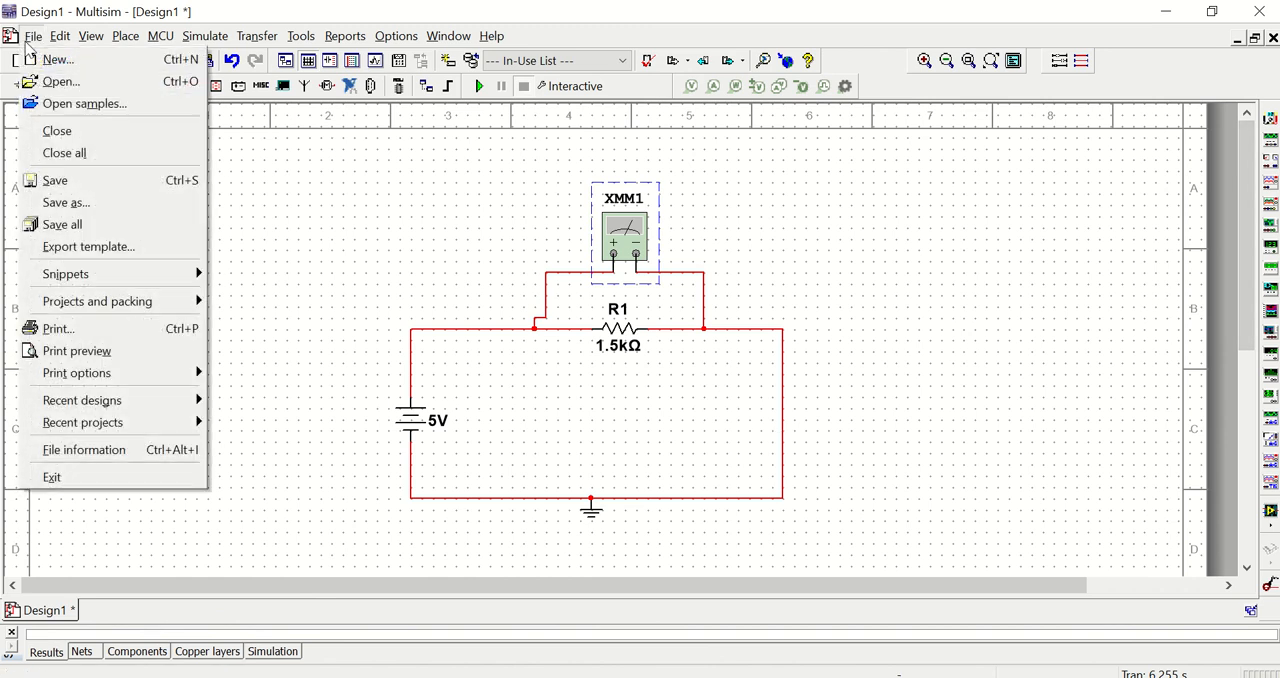
pyautogui.moveTo(57, 328)
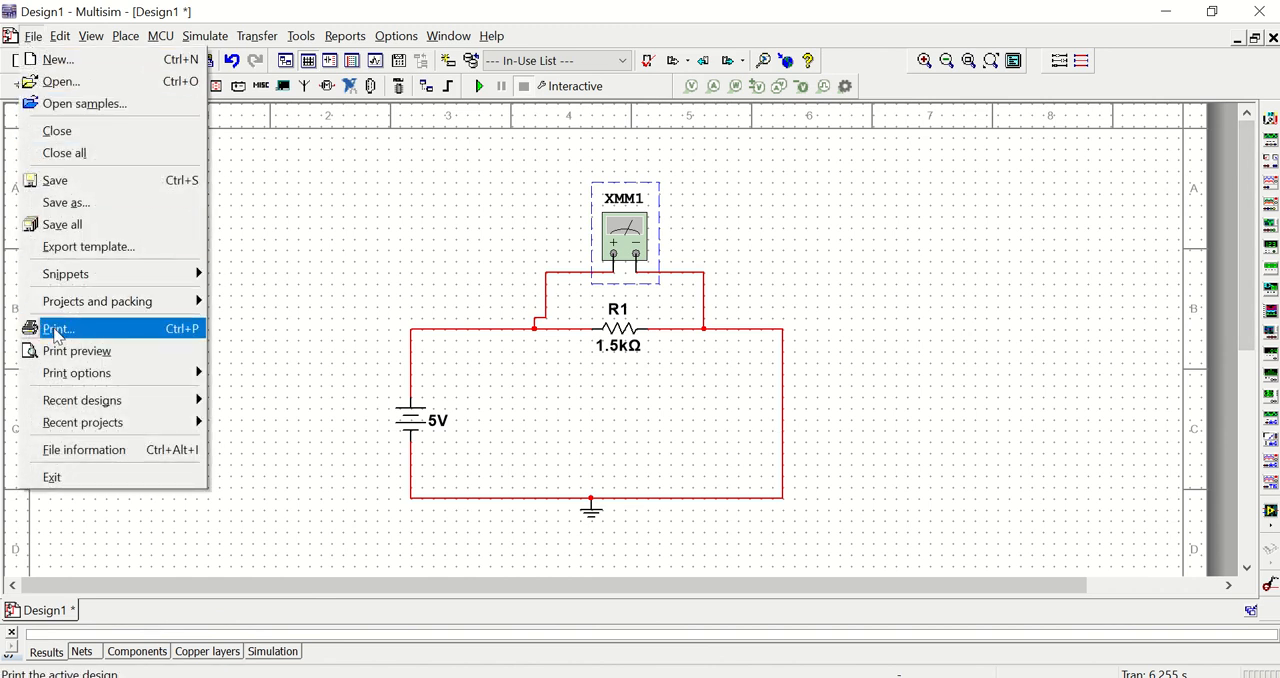
pyautogui.click(57, 328)
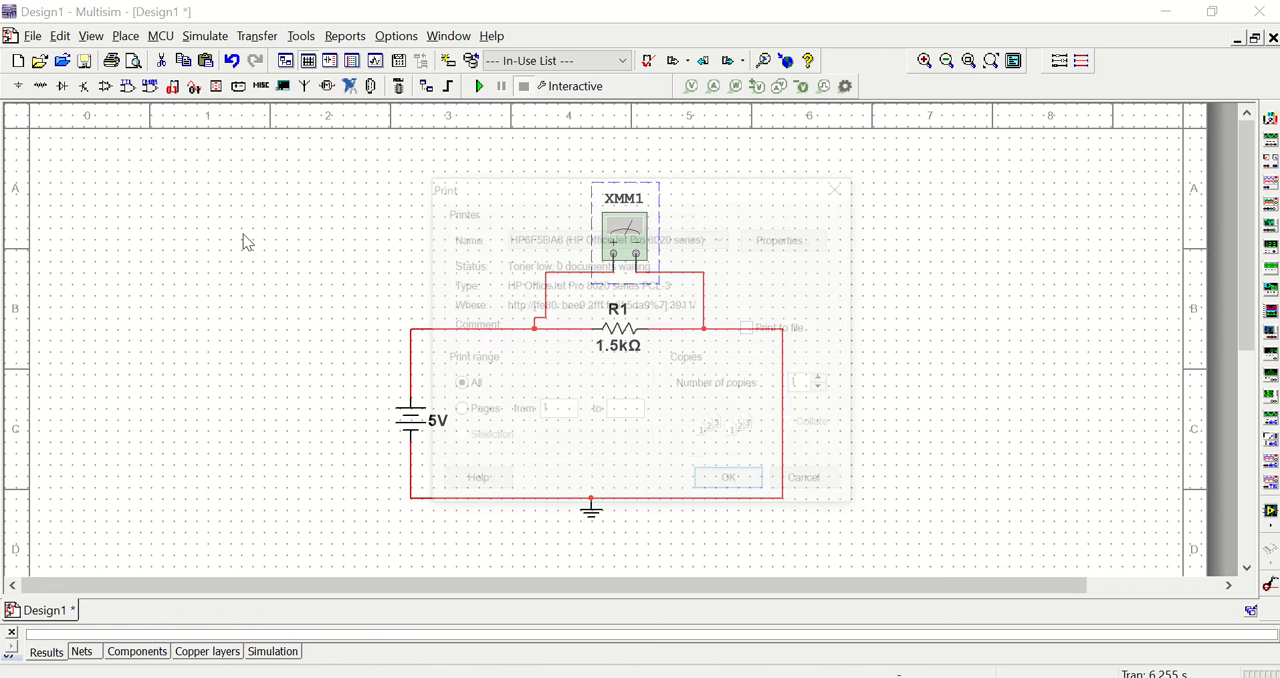
pyautogui.click(721, 237)
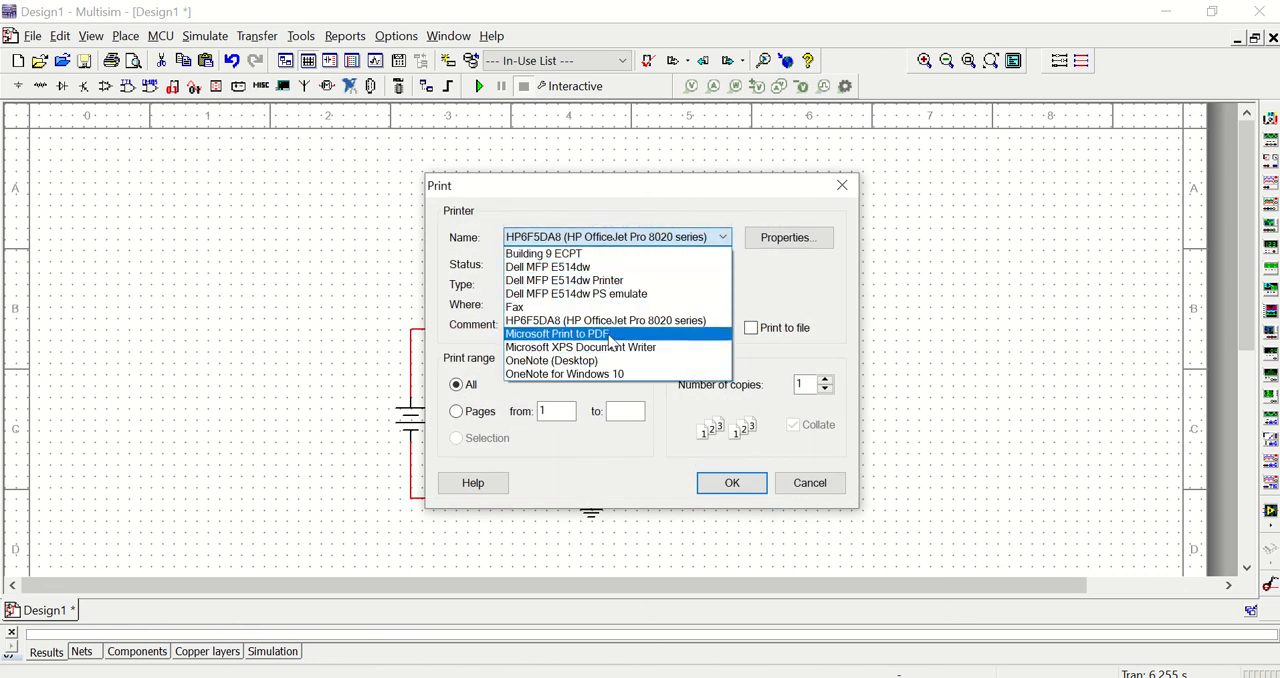
pyautogui.click(556, 333)
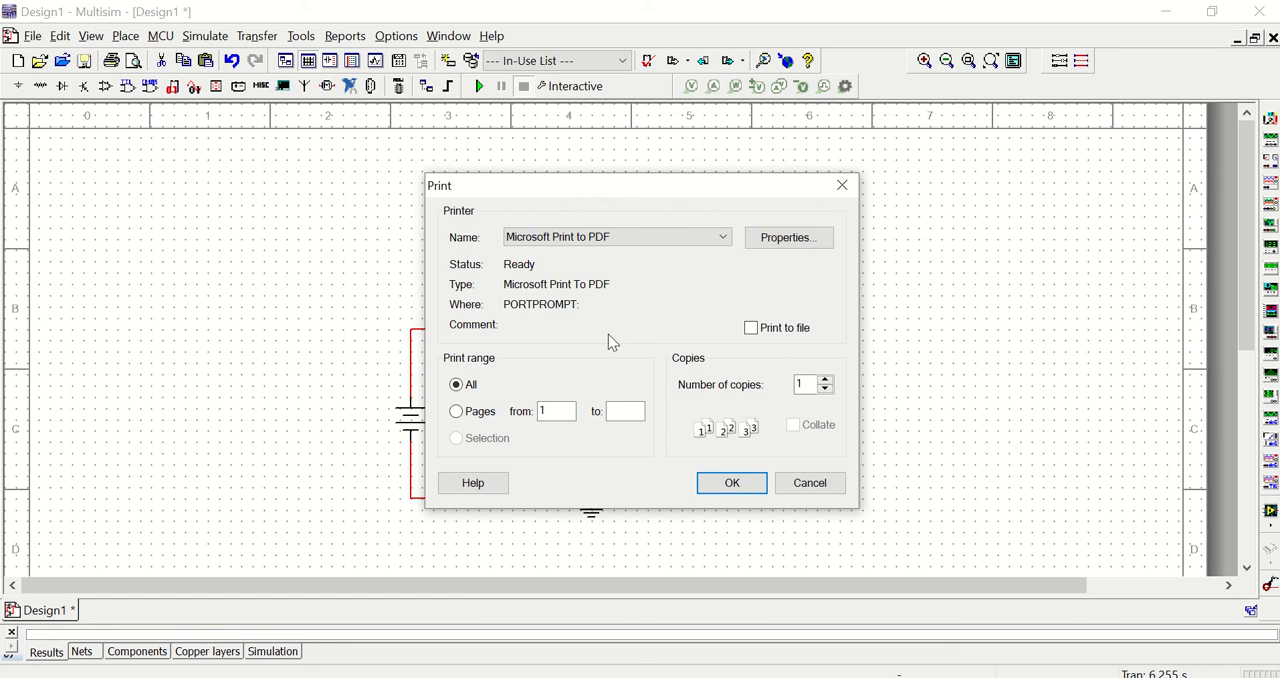
pyautogui.moveTo(810, 483)
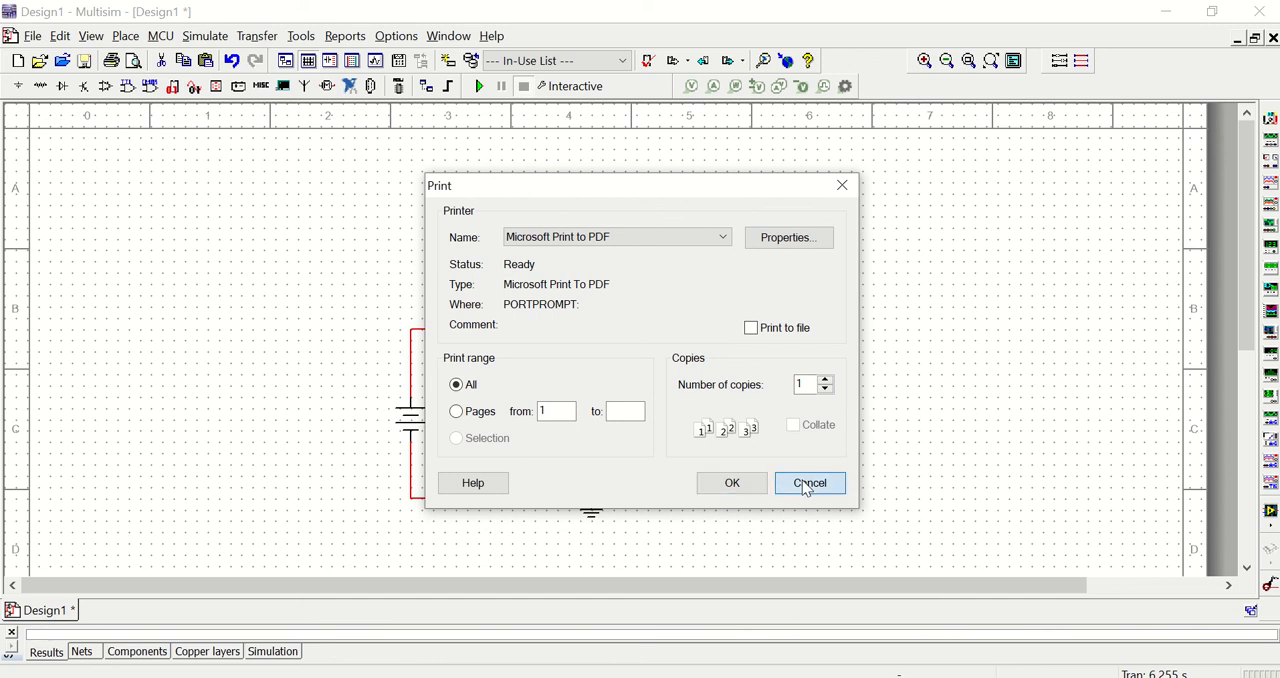
pyautogui.click(809, 483)
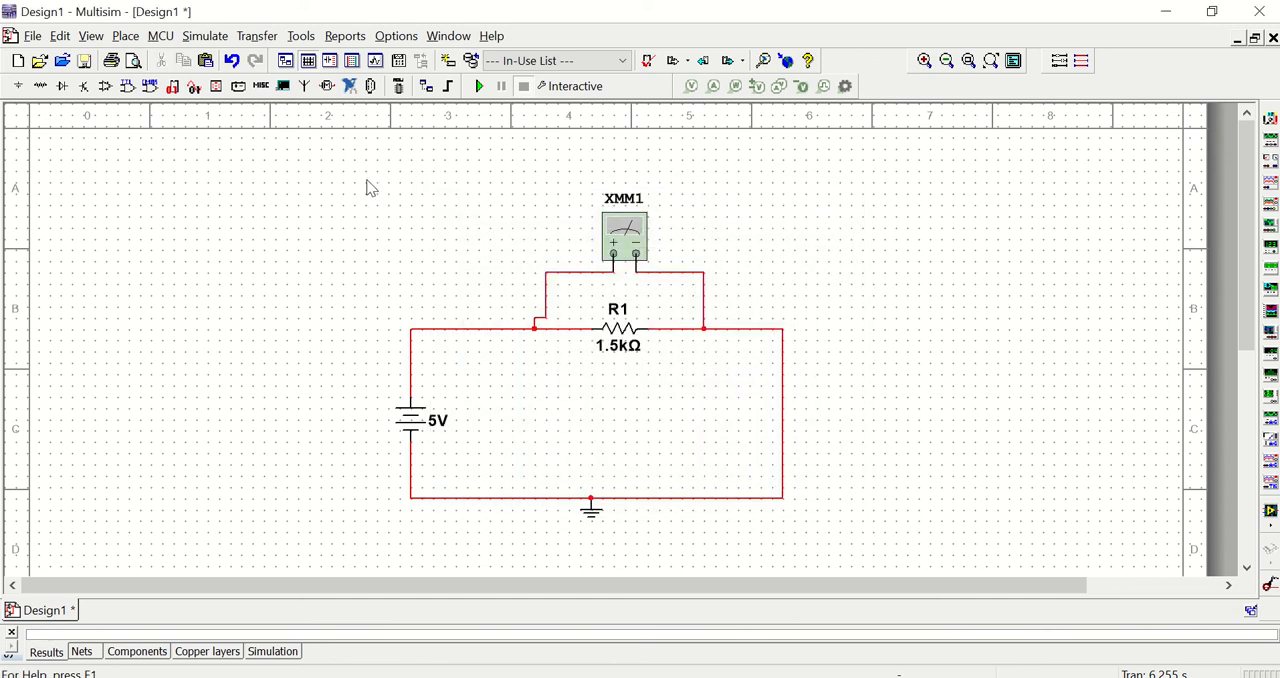
pyautogui.moveTo(613, 381)
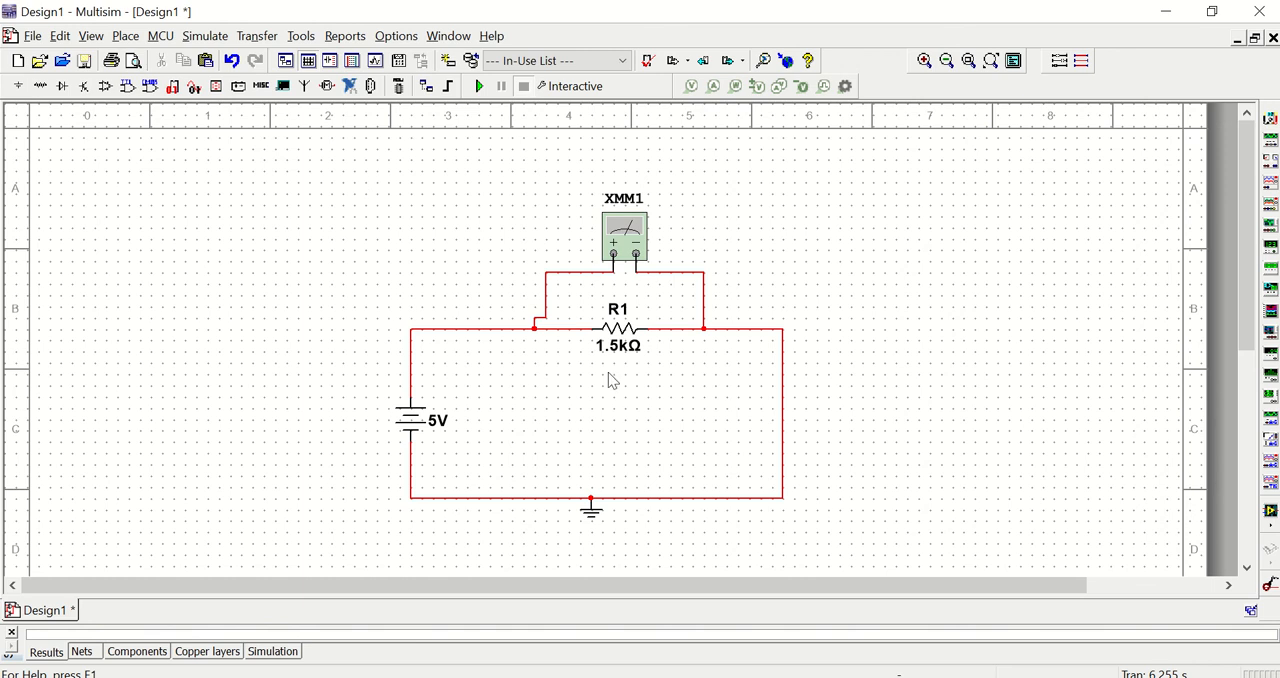
pyautogui.moveTo(345, 180)
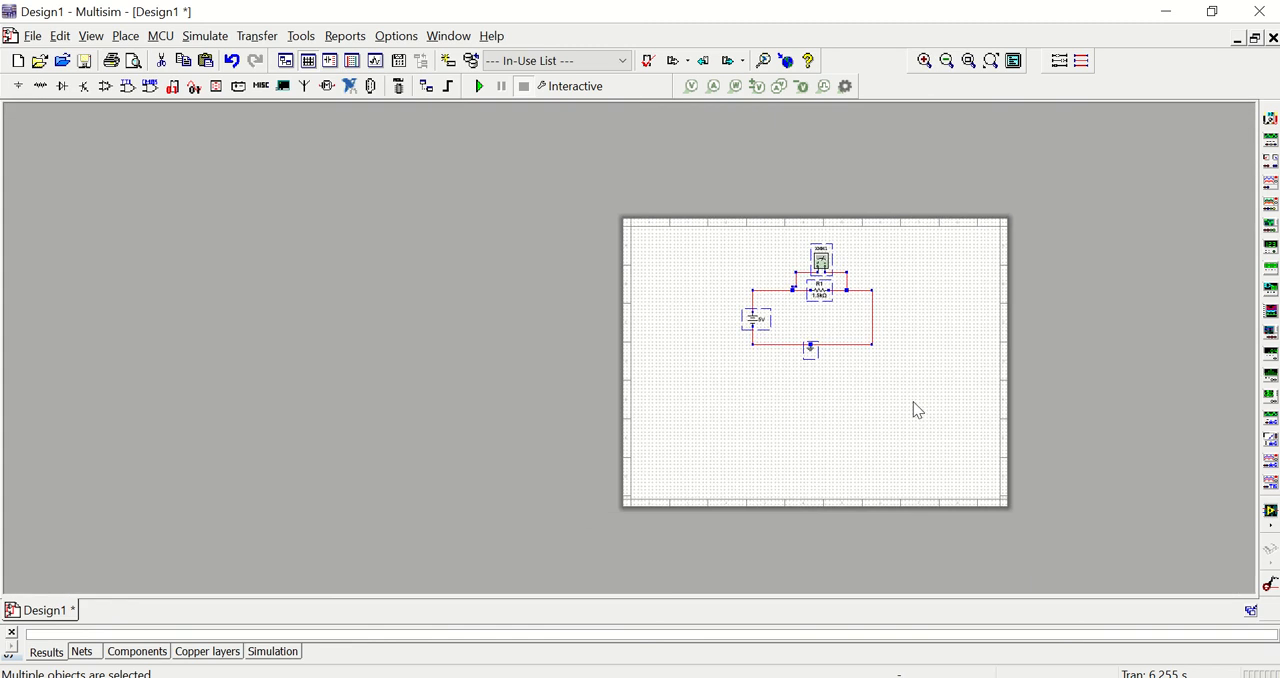
pyautogui.moveTo(927, 61)
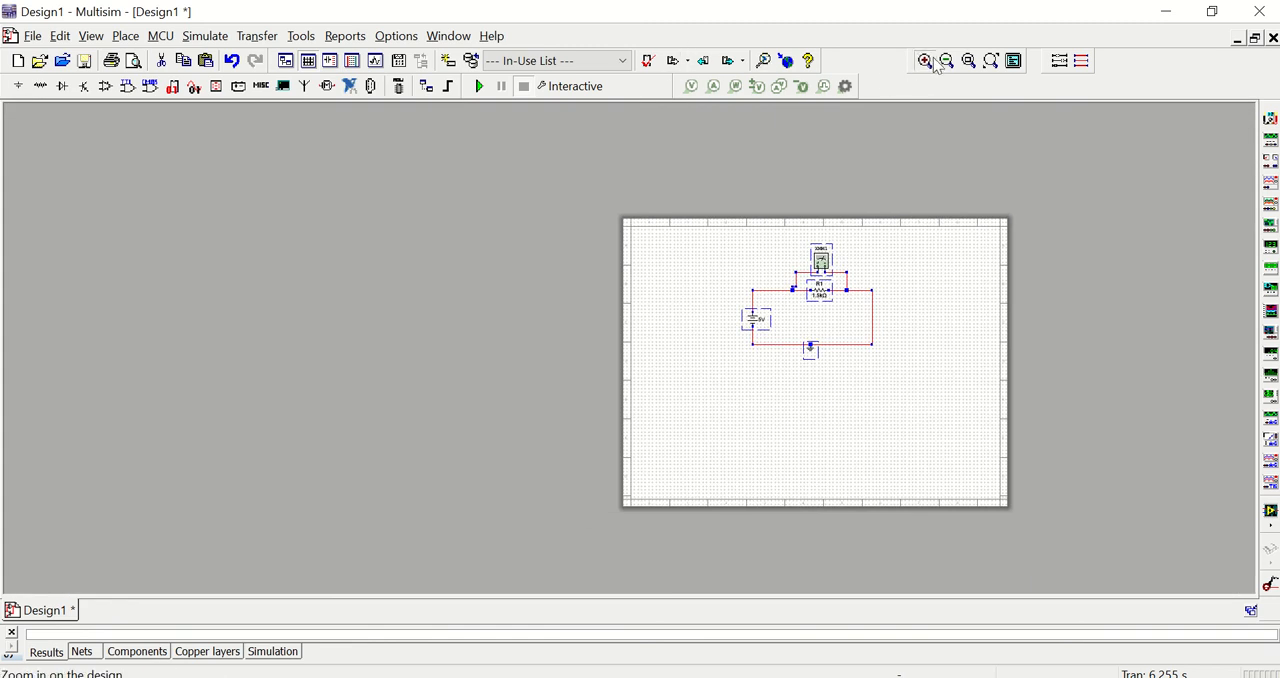
# - Zoom in on the circuit
pyautogui.click(925, 61)
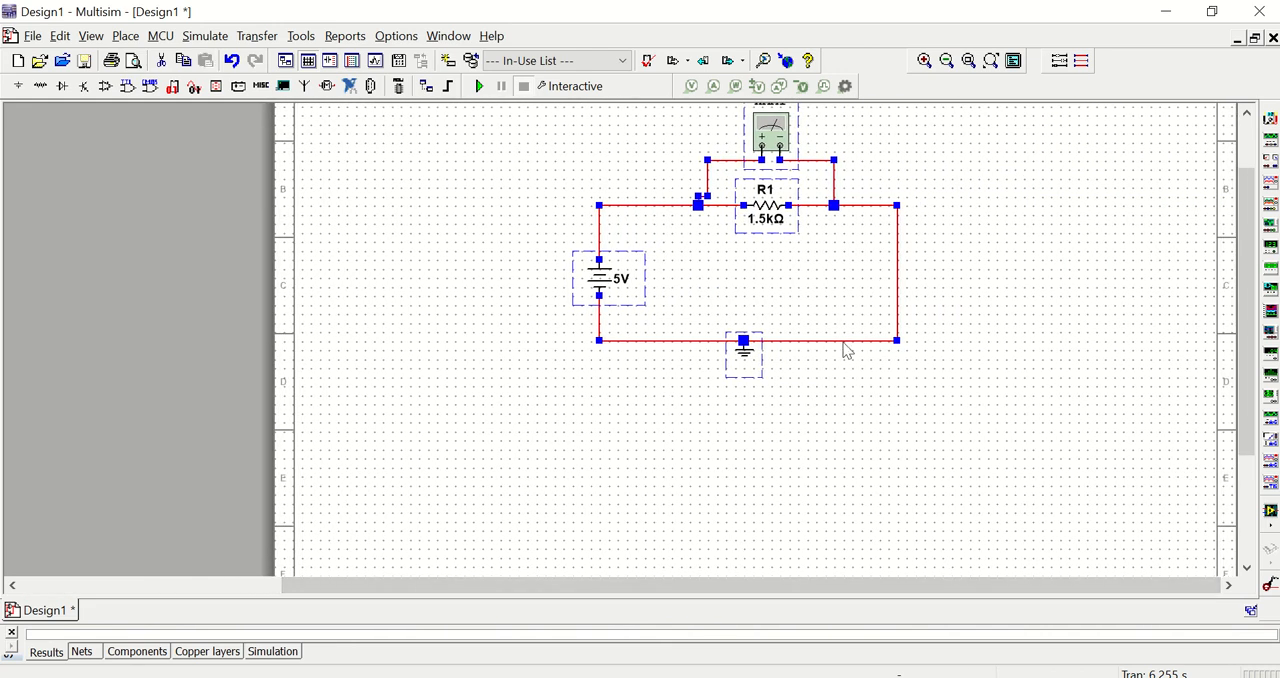
pyautogui.moveTo(770, 237)
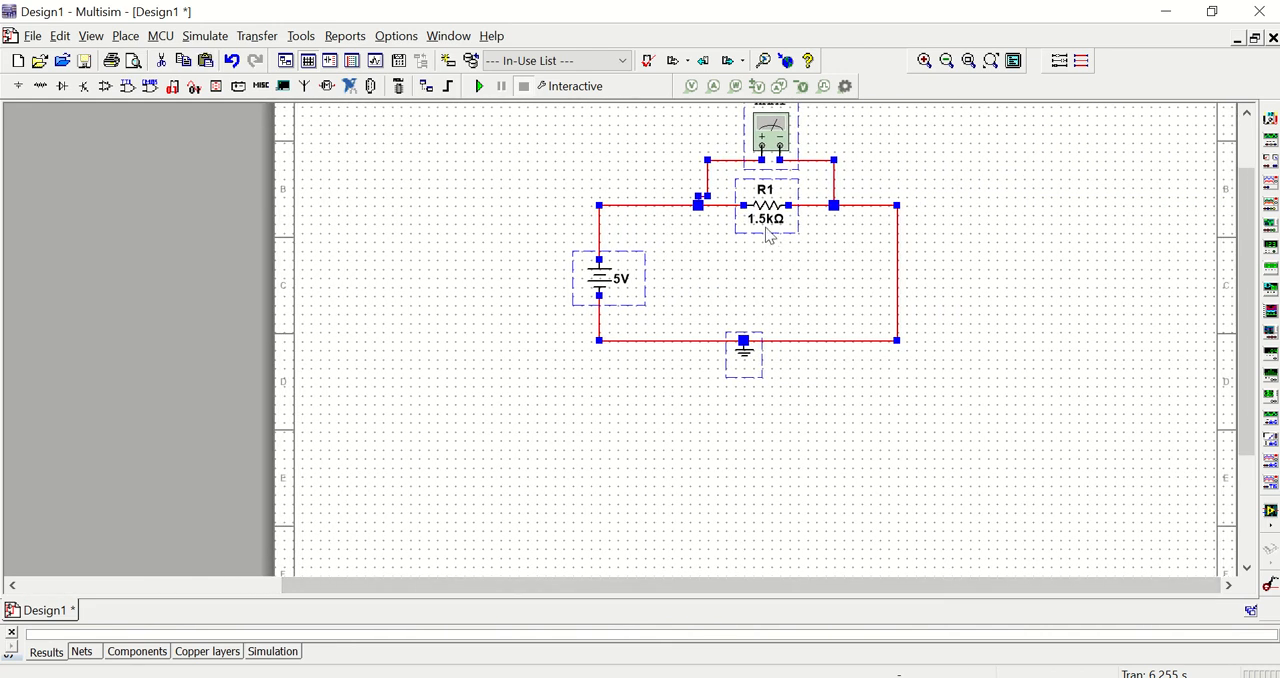
pyautogui.moveTo(834, 48)
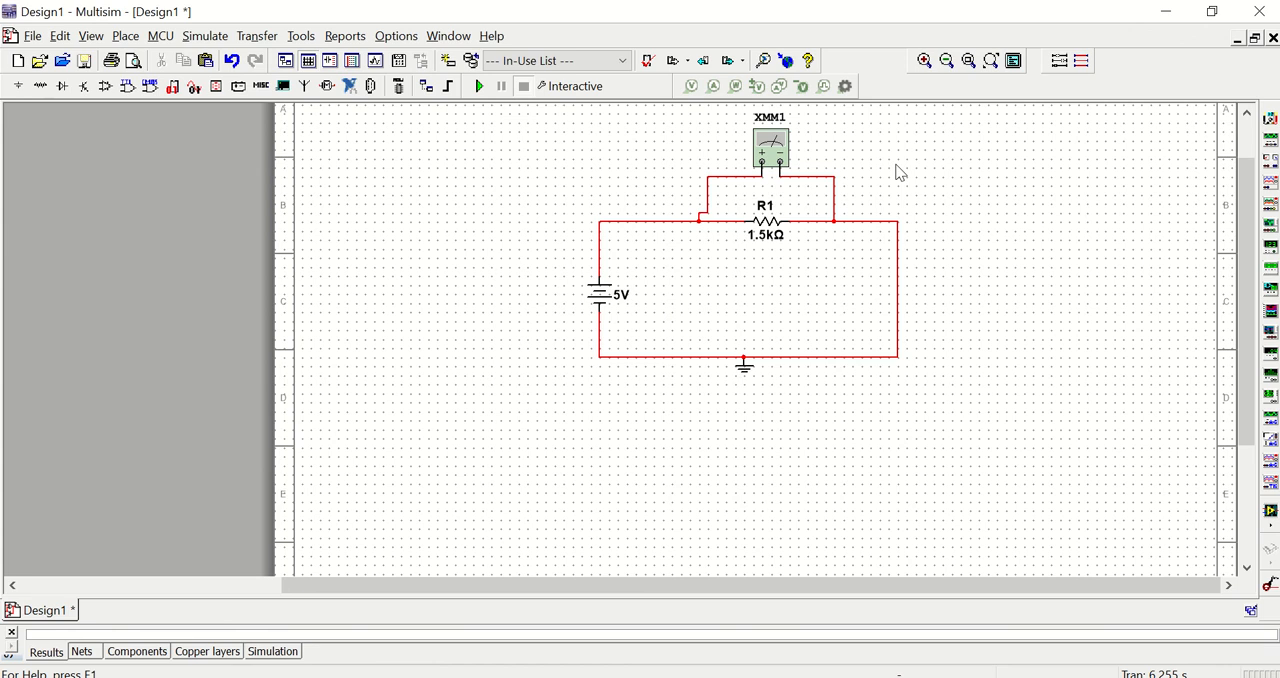
pyautogui.moveTo(830, 334)
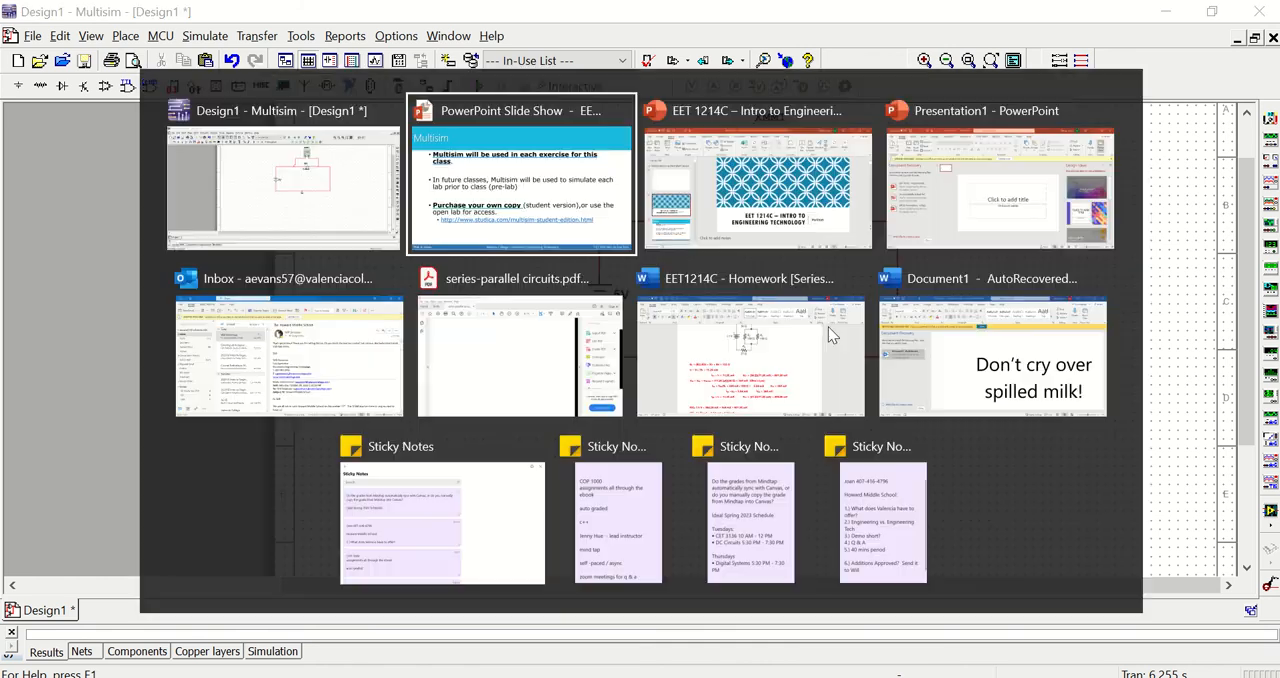
pyautogui.click(285, 180)
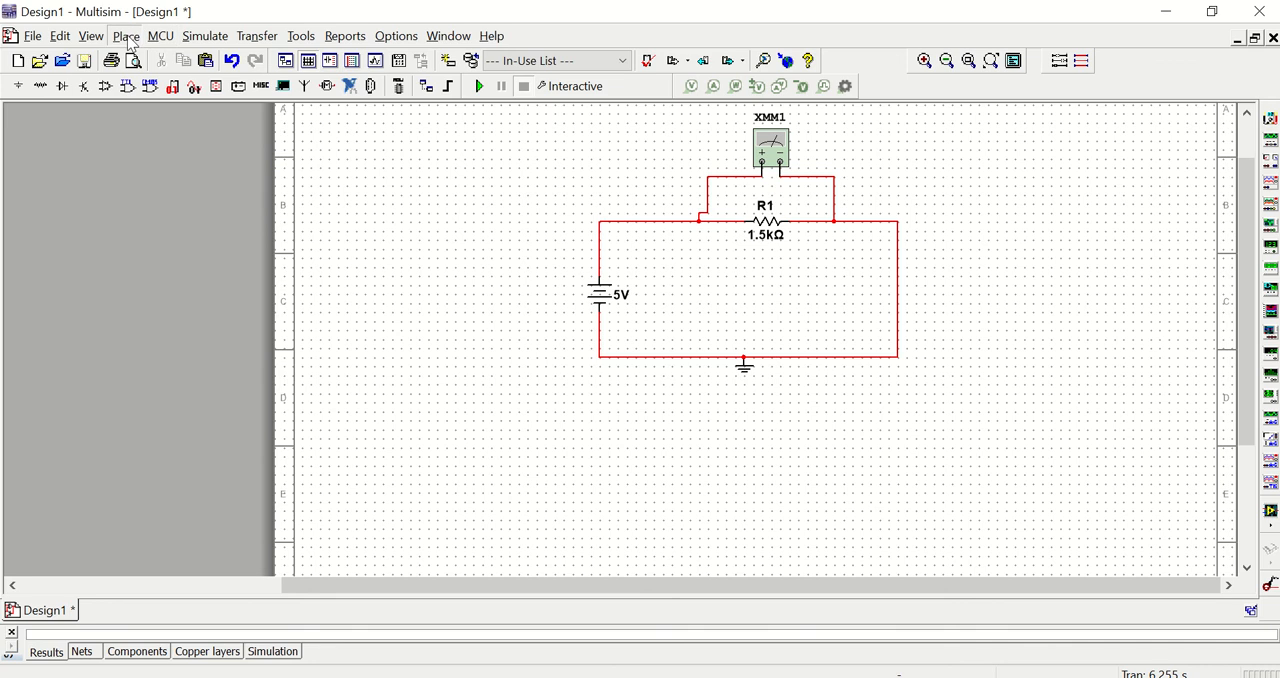
pyautogui.click(124, 35)
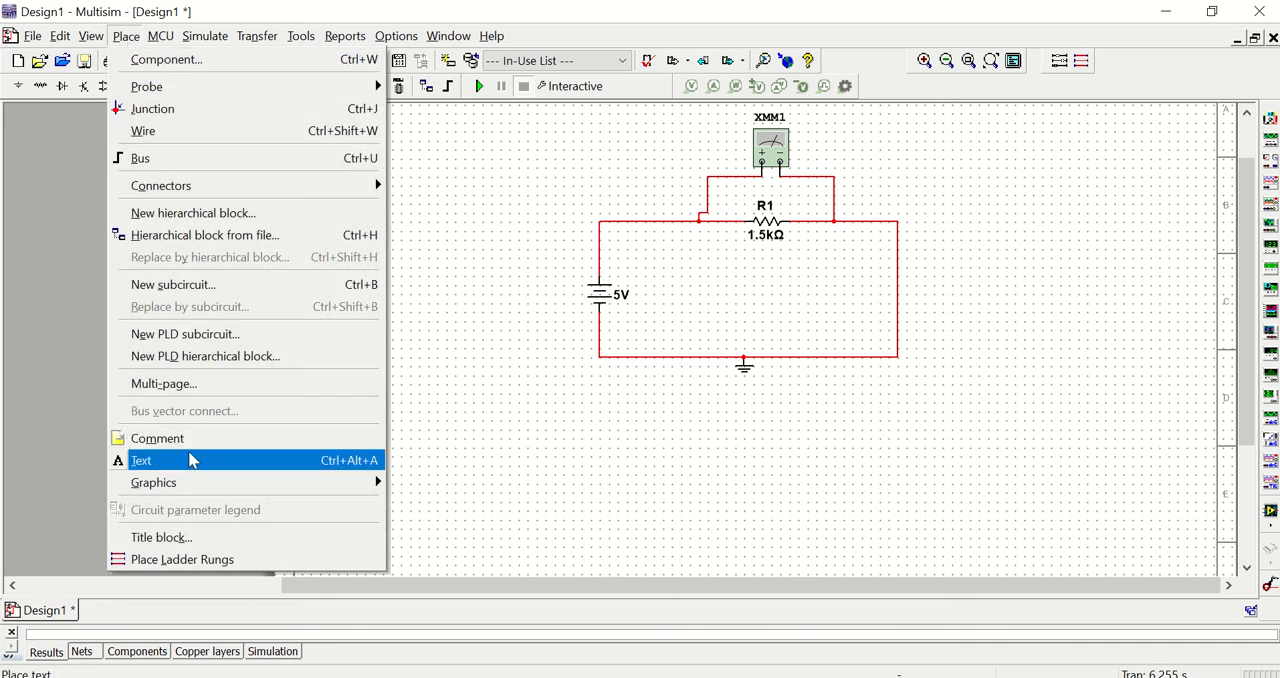
pyautogui.click(141, 460)
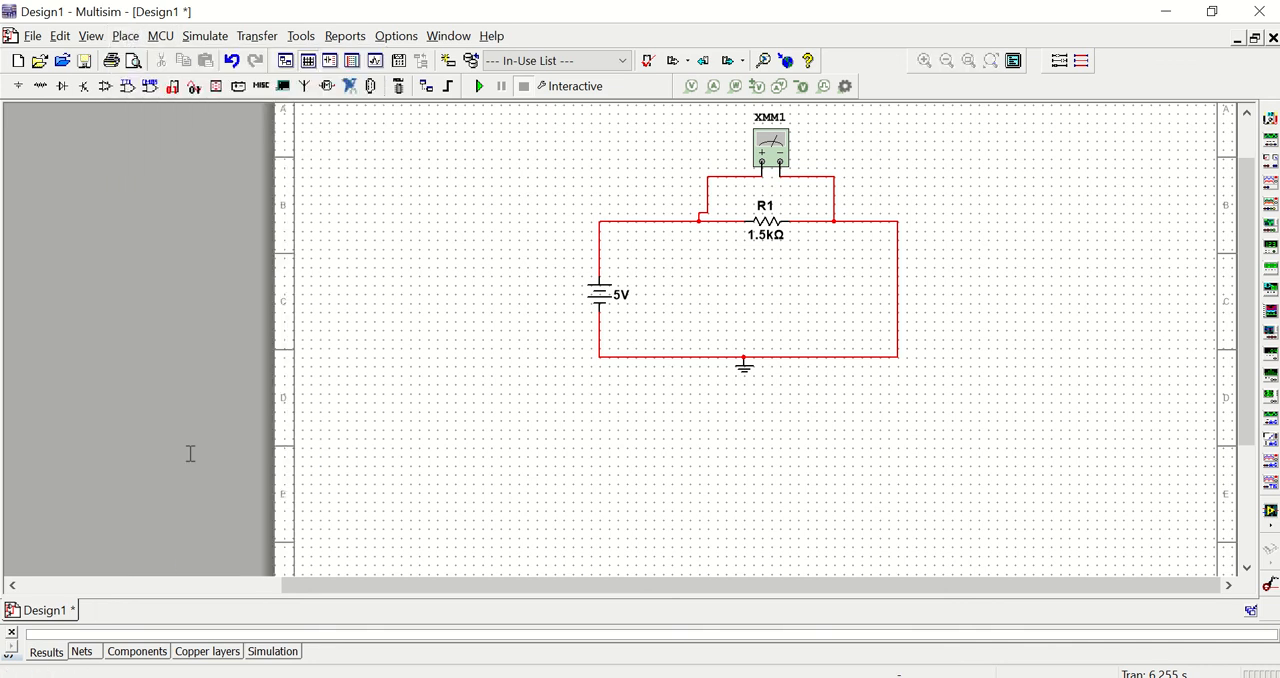
pyautogui.moveTo(412, 294)
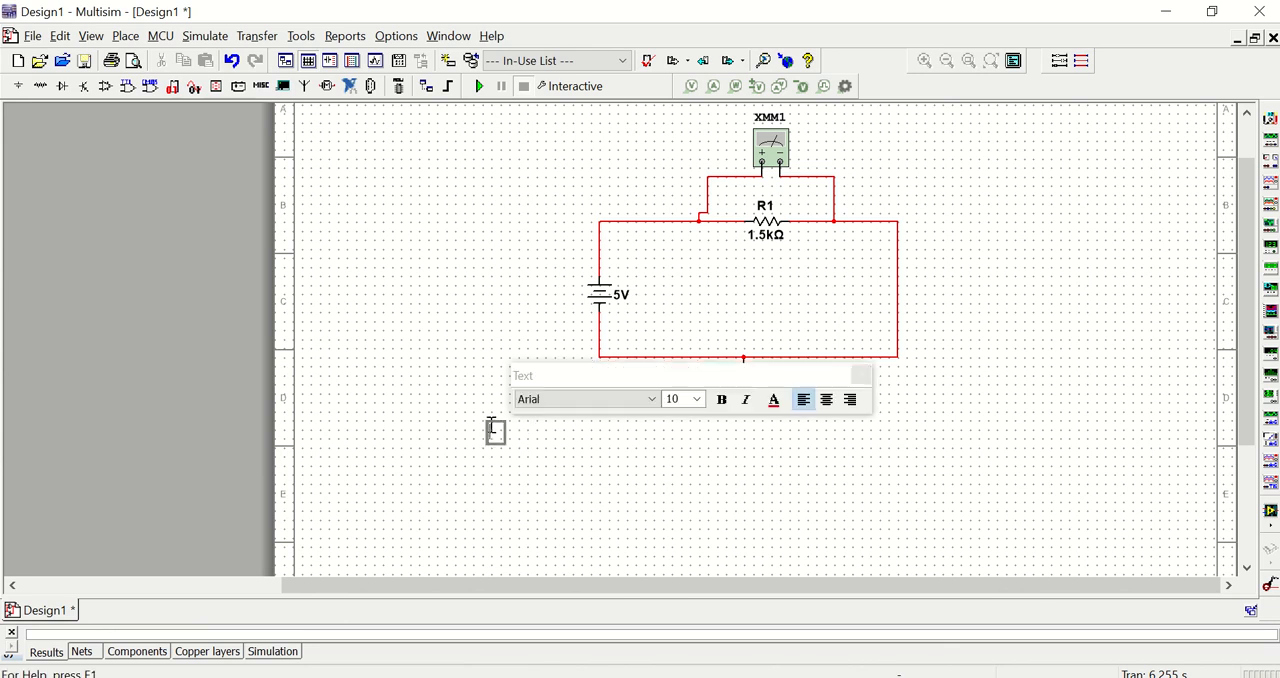
pyautogui.write('This')
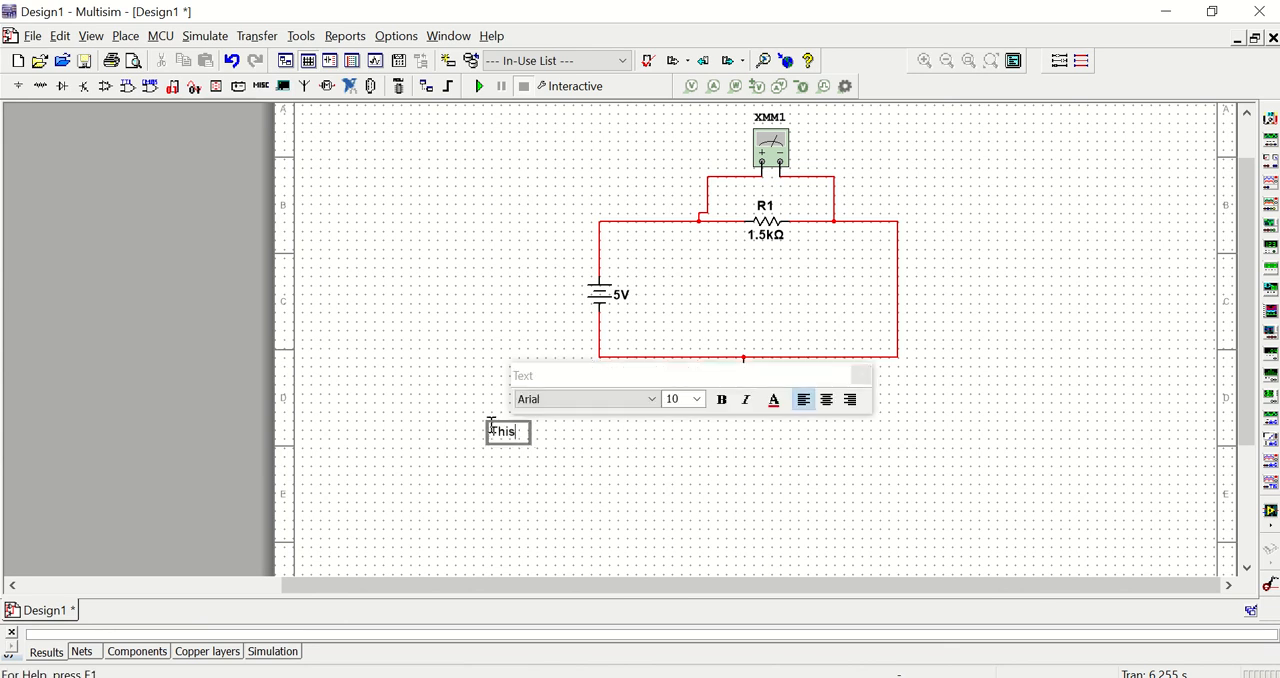
pyautogui.write('is a text')
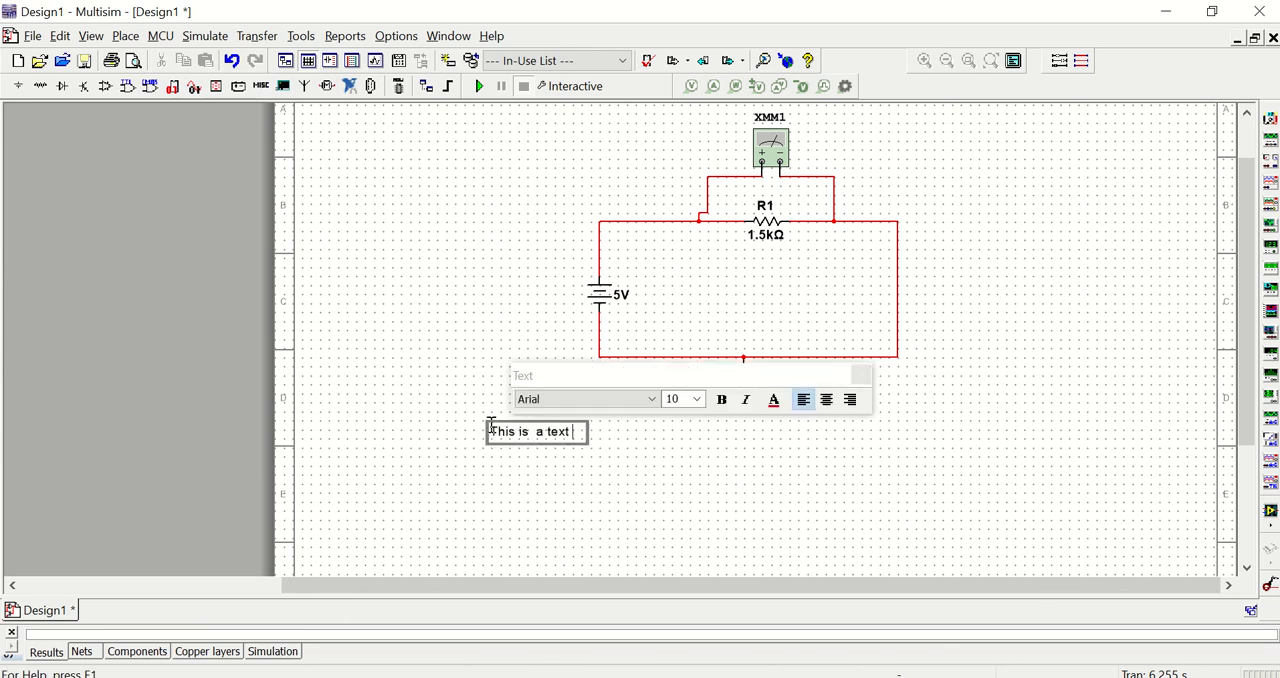
pyautogui.write('box.')
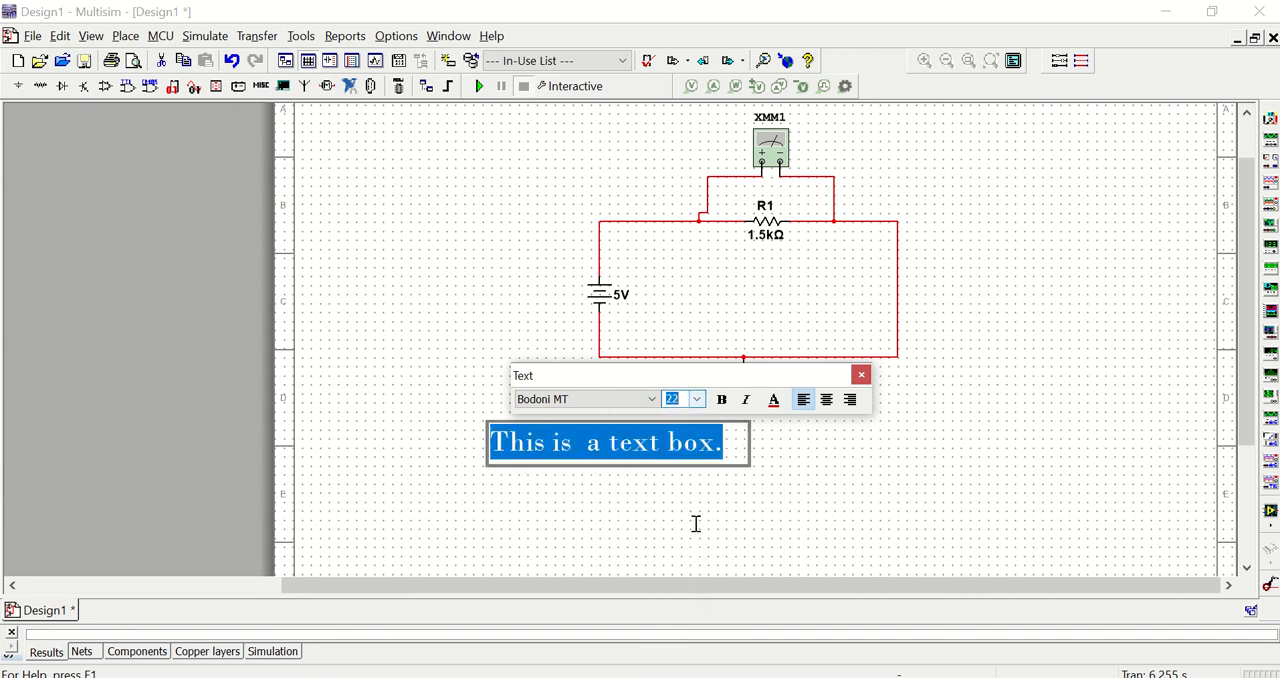
pyautogui.click(766, 466)
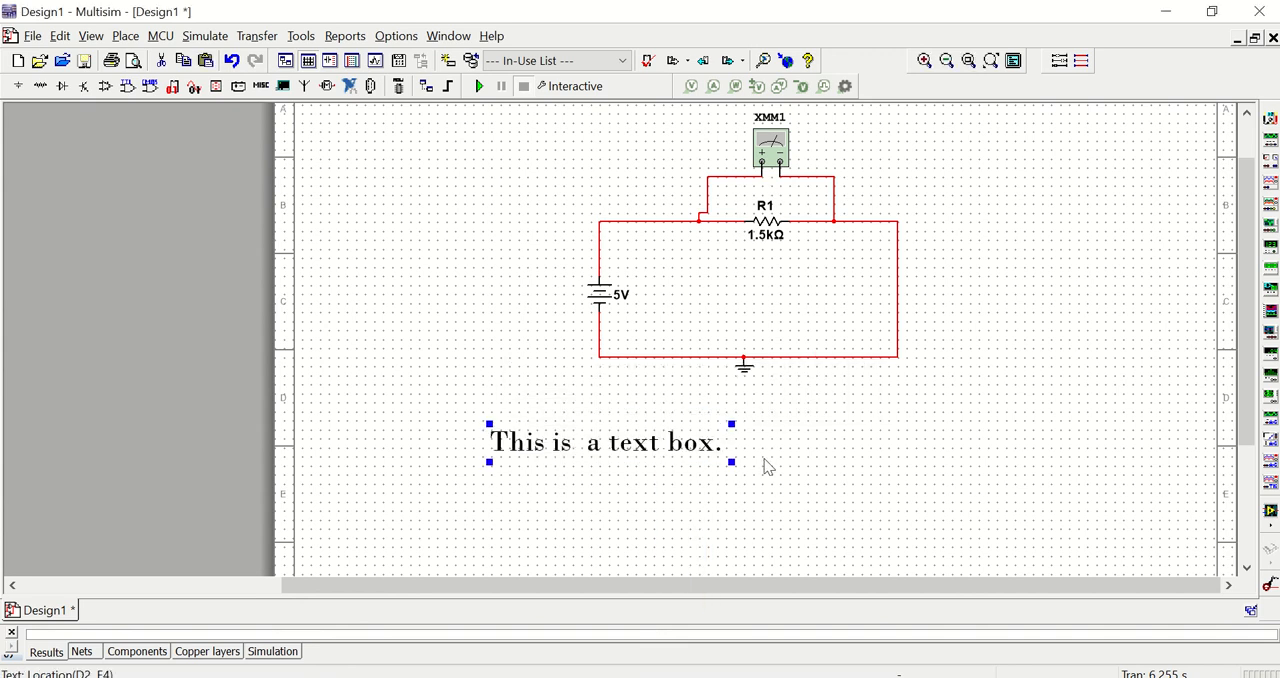
pyautogui.press('Delete')
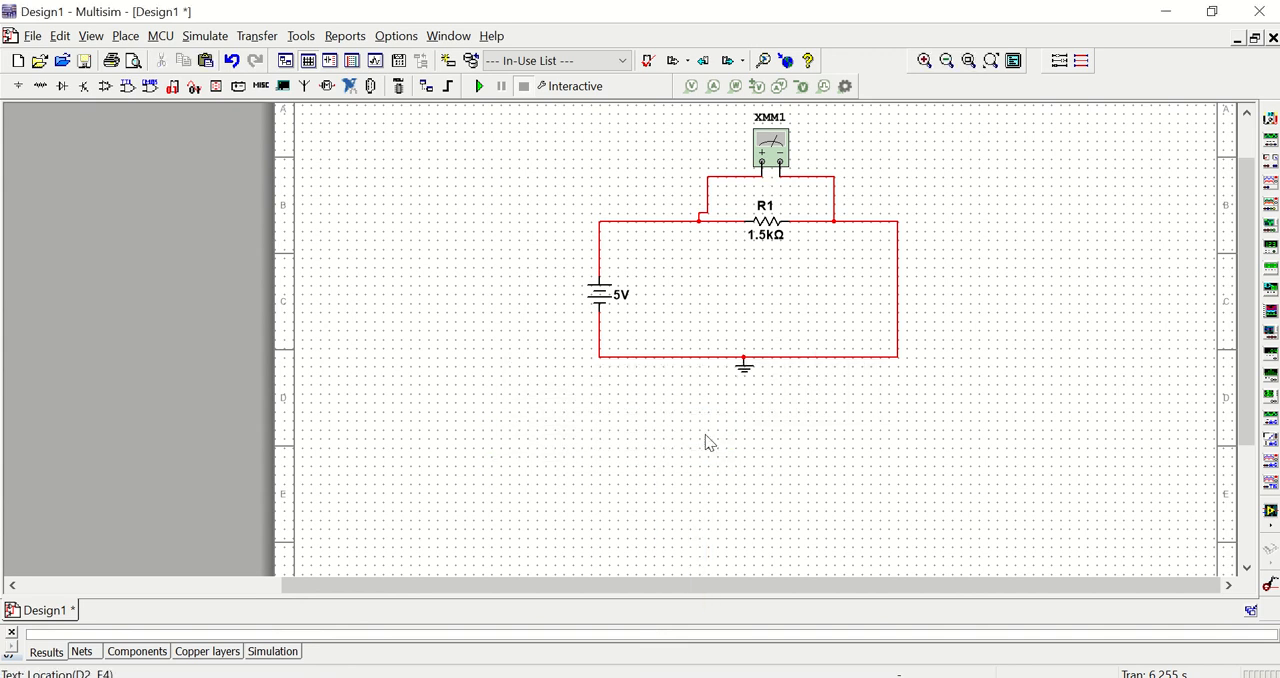